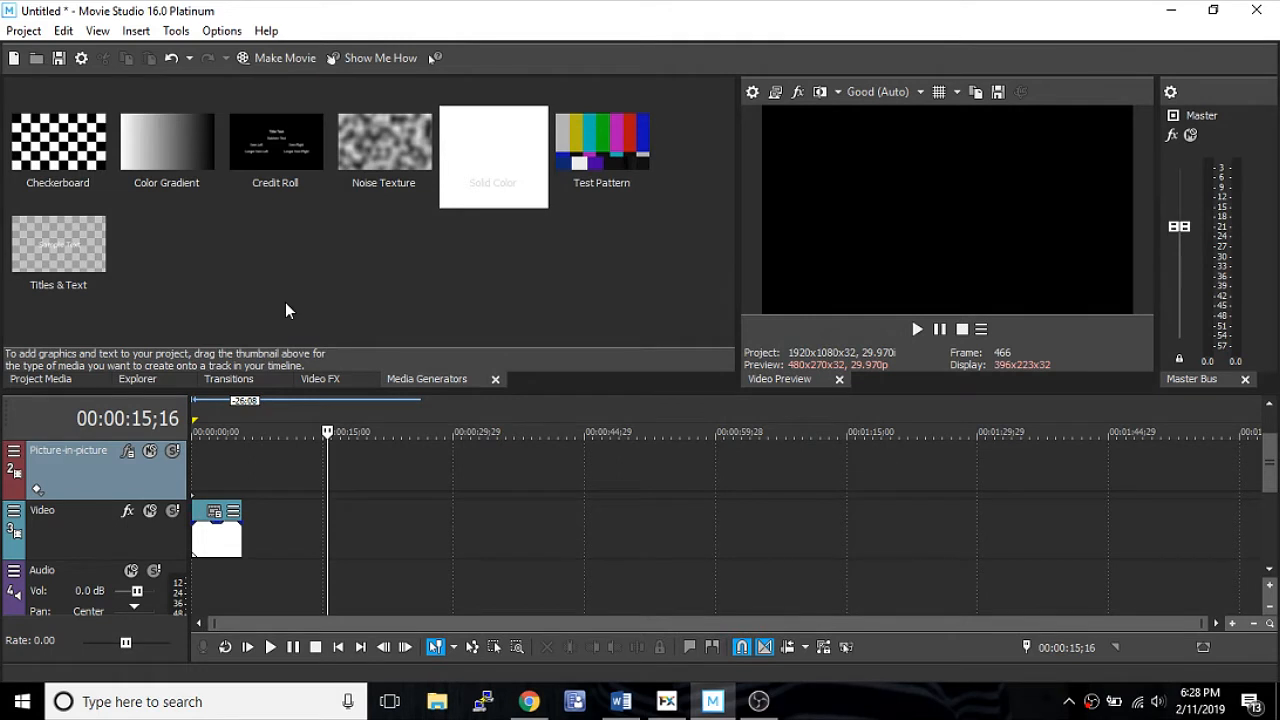
mouse_move(480, 447)
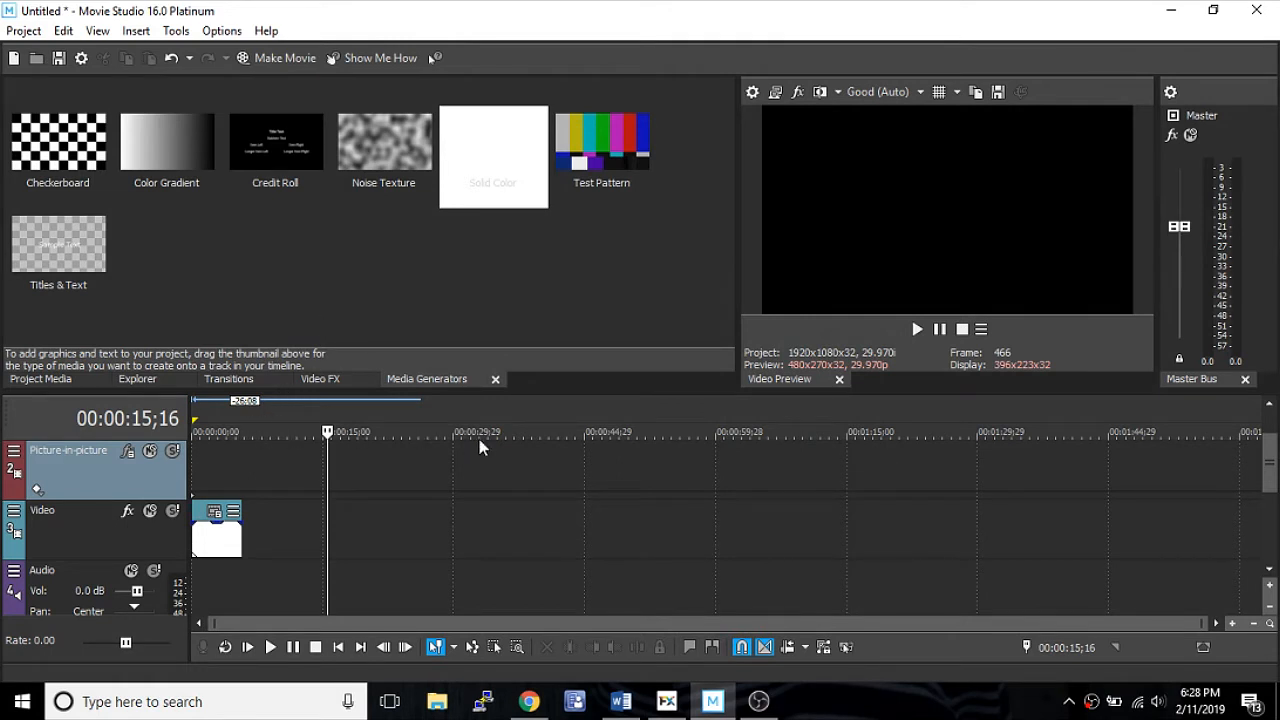
Step: Mark a time selection from the project start to 00:00:05;25 over the clip
left_click(267, 432)
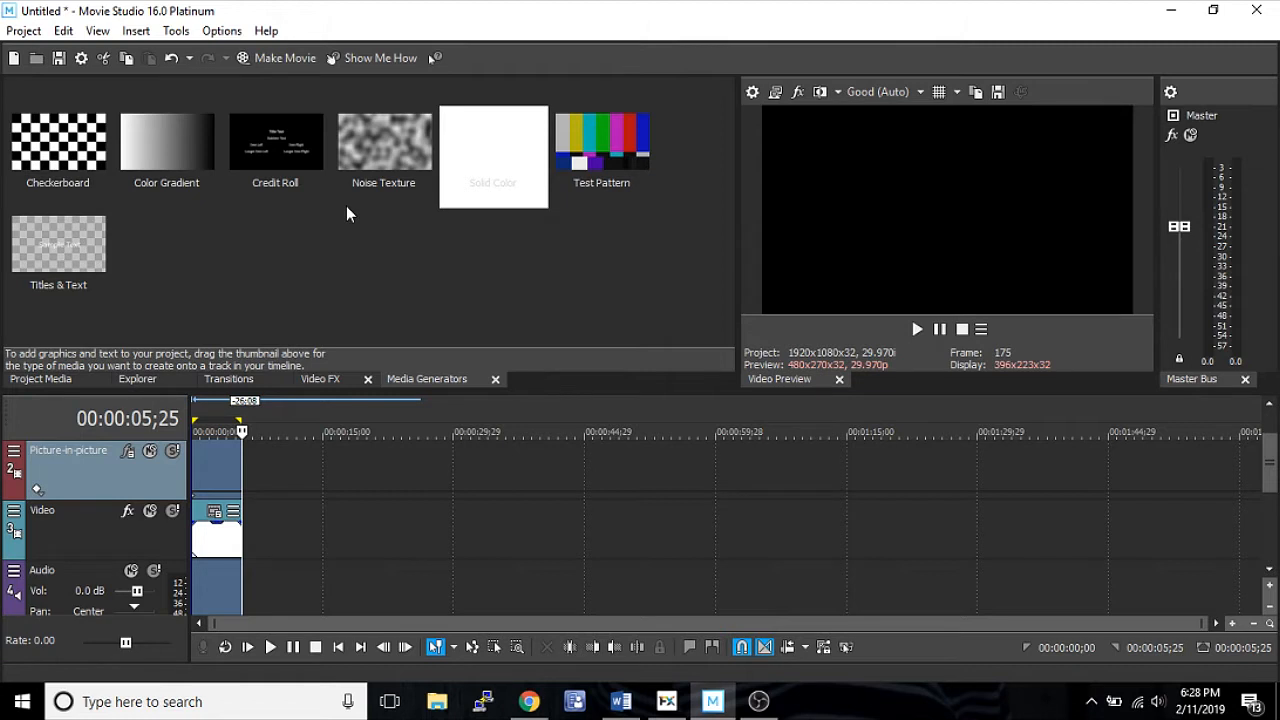
mouse_move(380, 258)
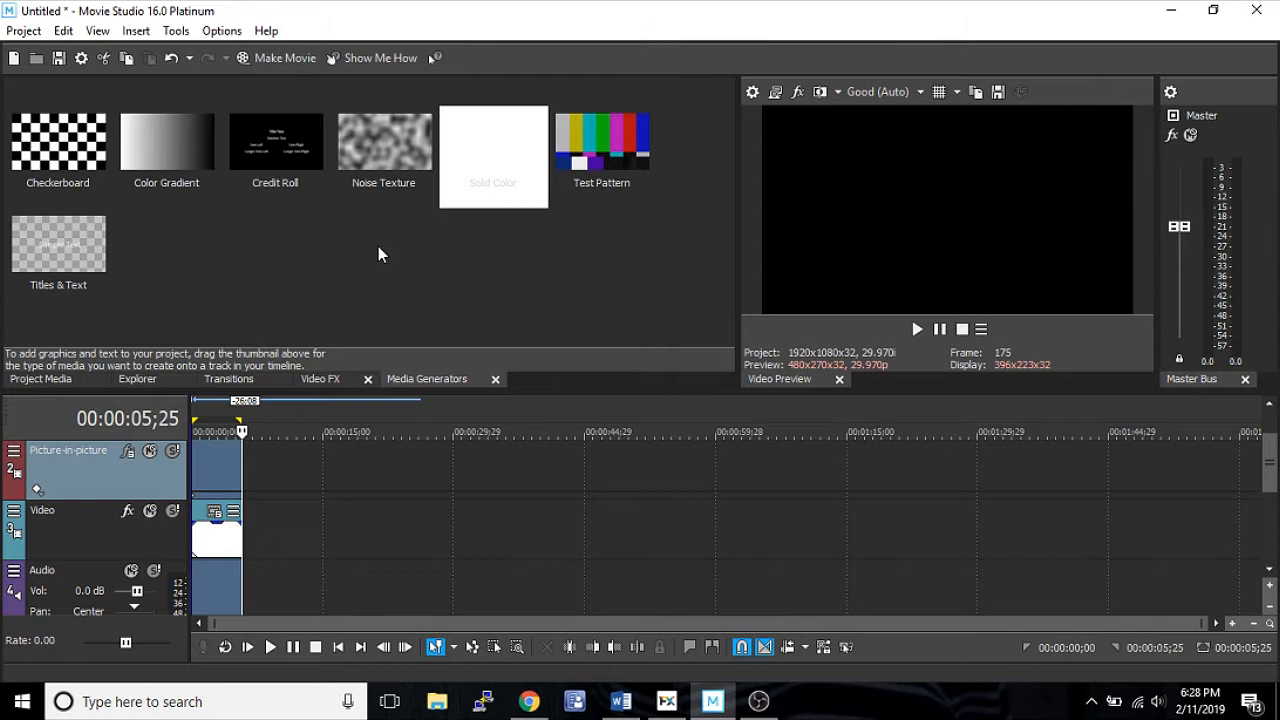
mouse_move(242, 246)
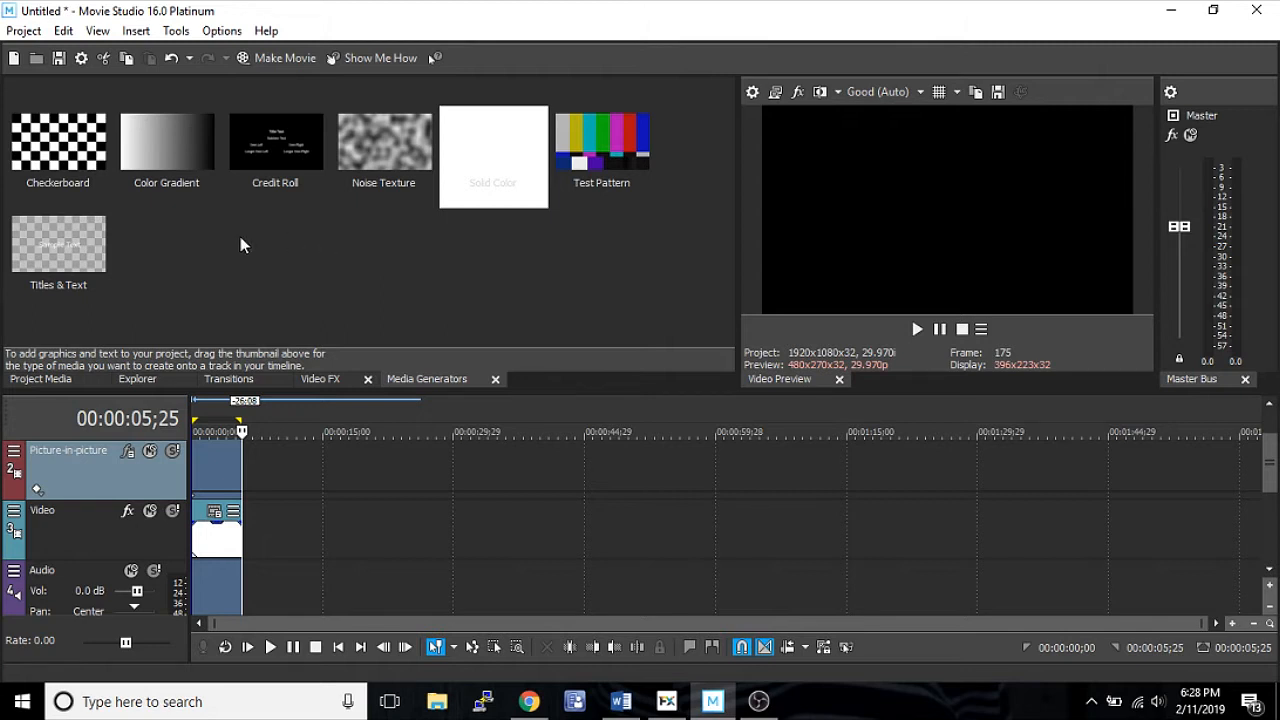
mouse_move(65, 110)
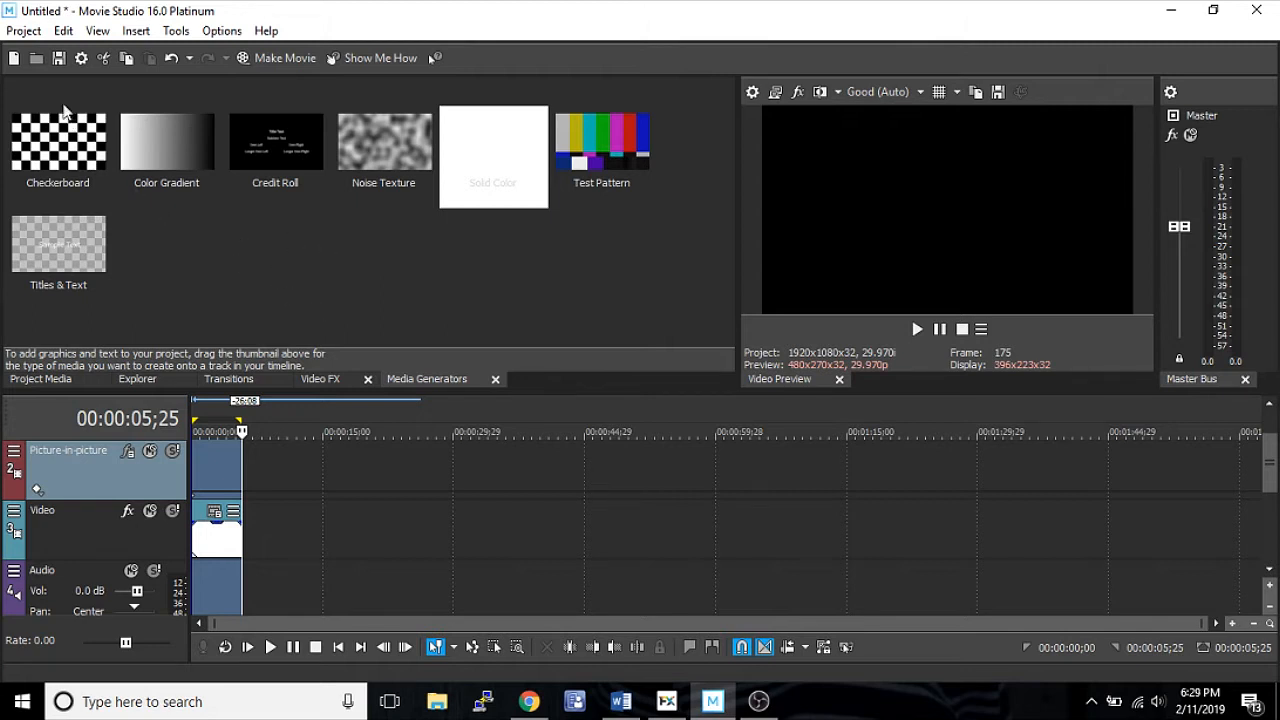
mouse_move(23, 30)
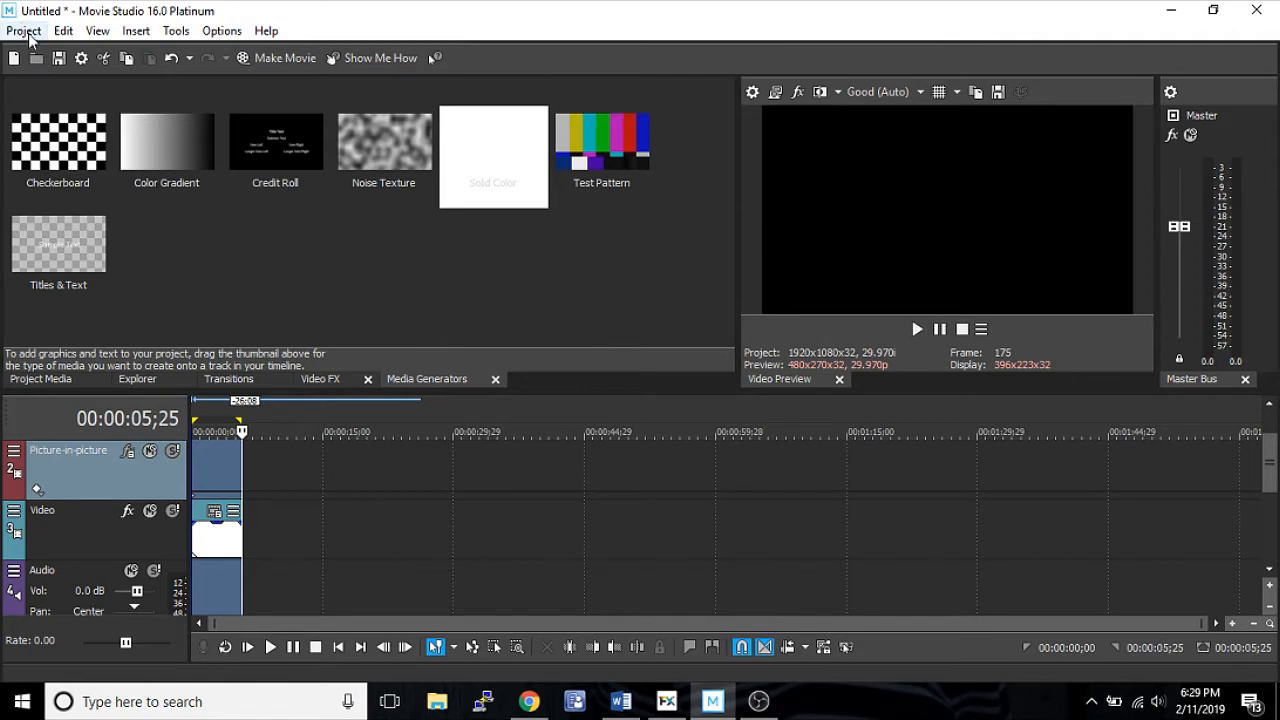
Step: Start Make Movie from the Project menu to choose a destination
left_click(285, 57)
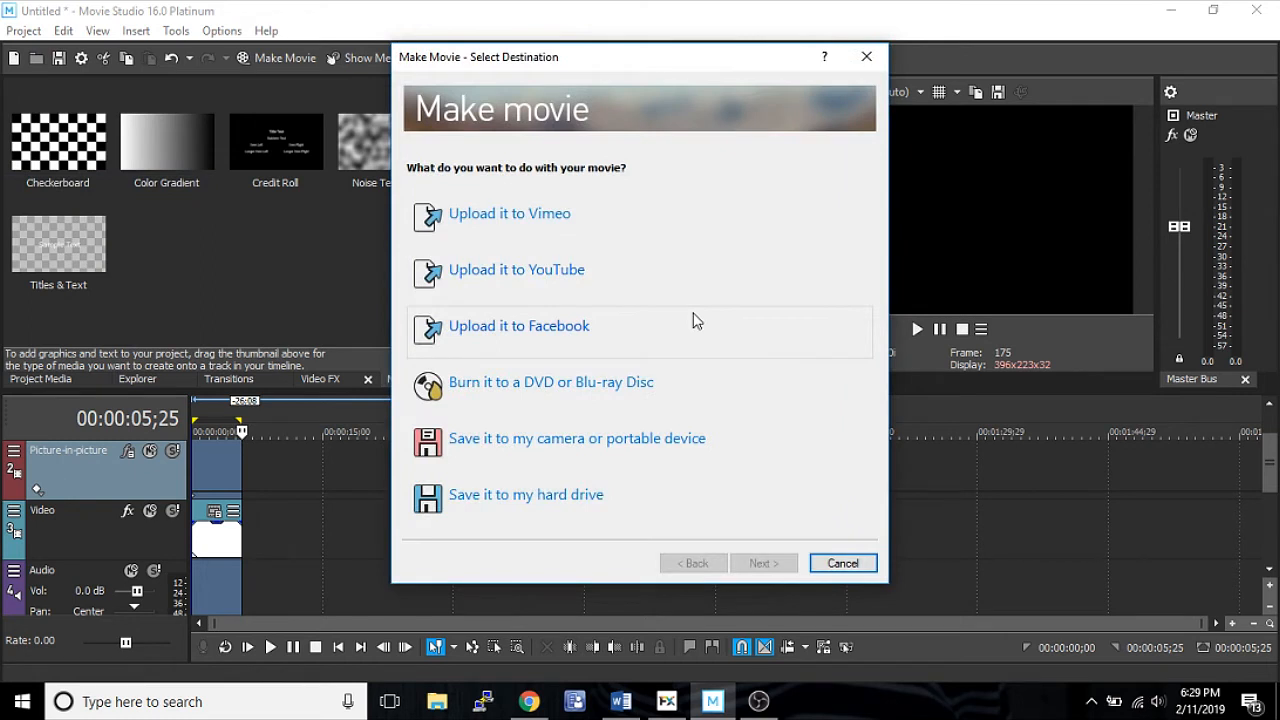
mouse_move(700, 307)
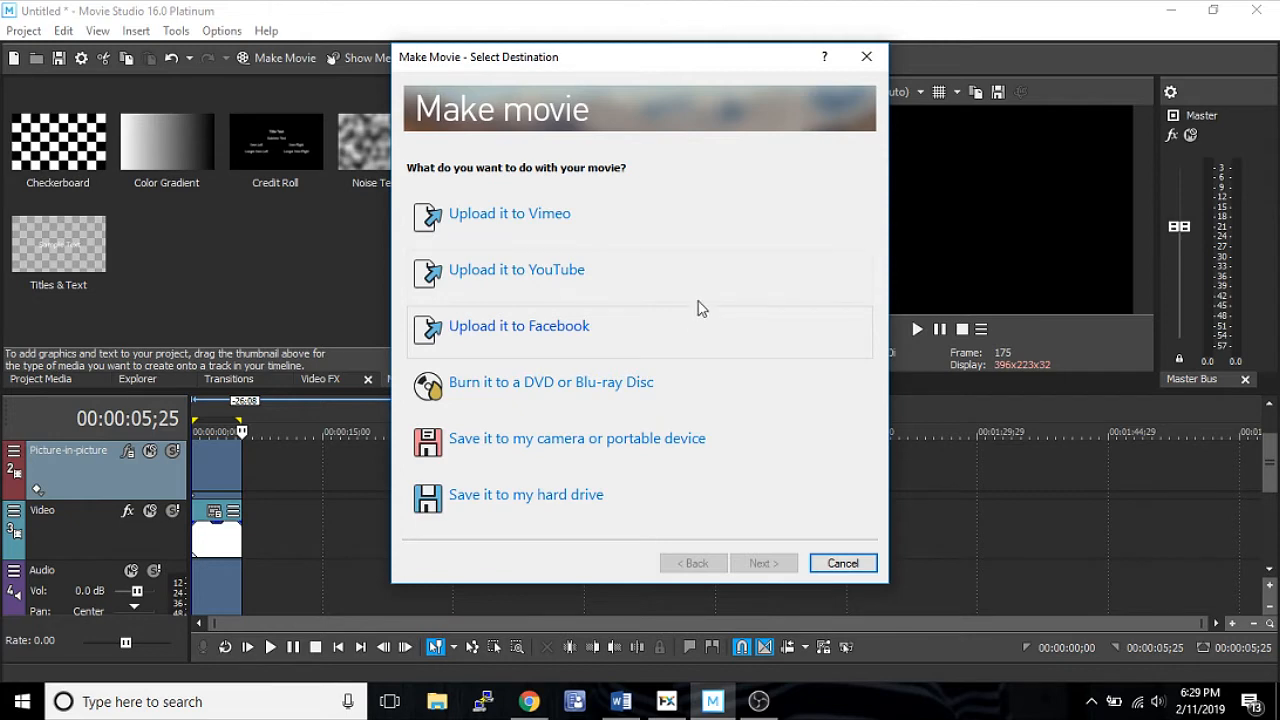
mouse_move(667, 307)
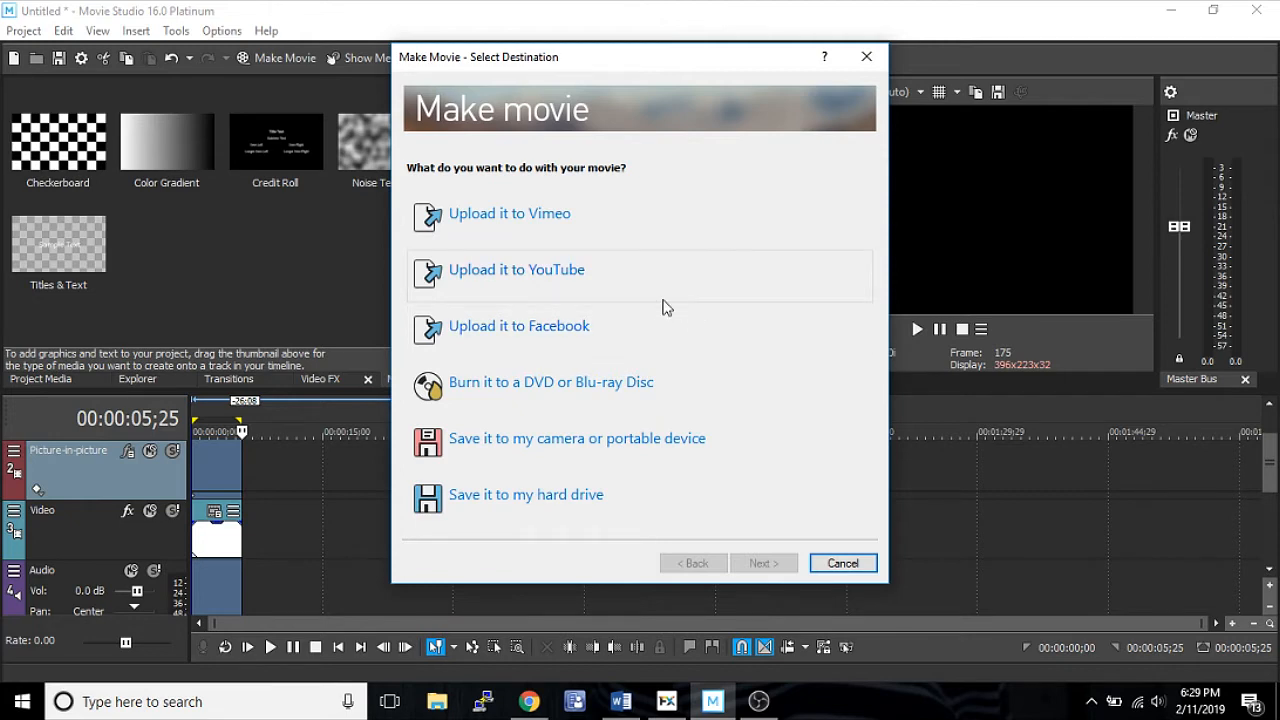
mouse_move(578, 278)
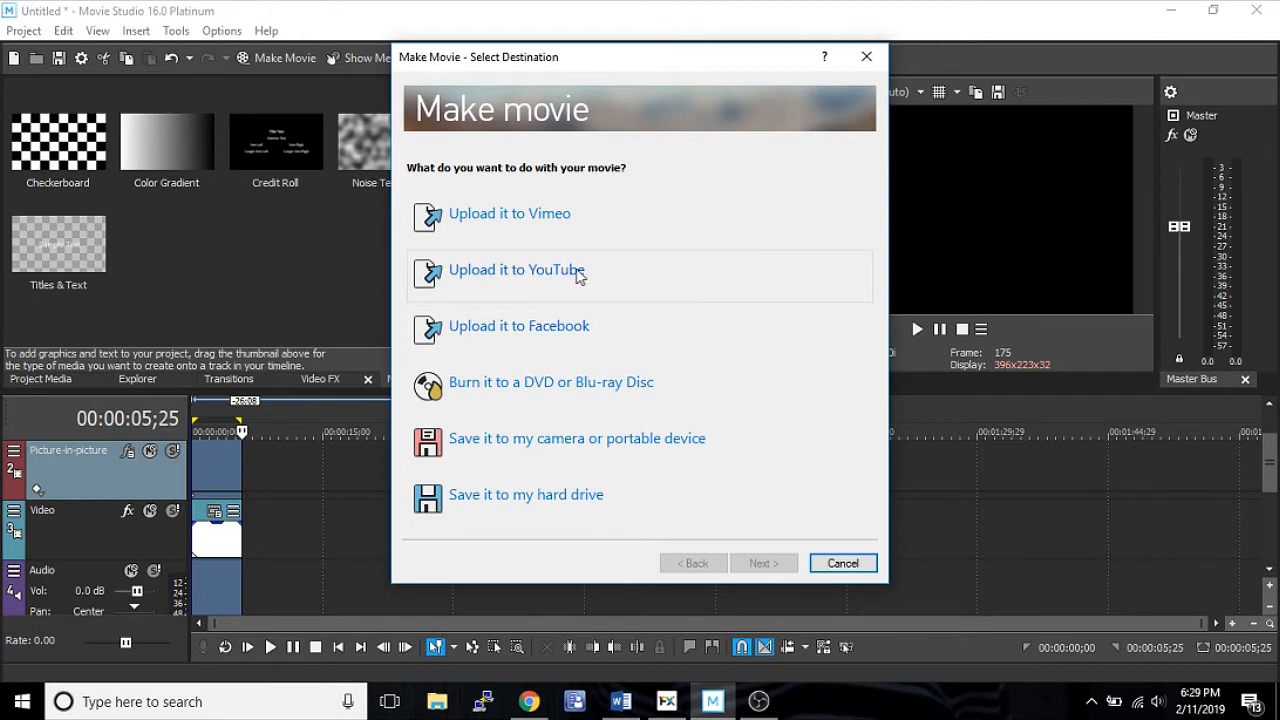
mouse_move(610, 375)
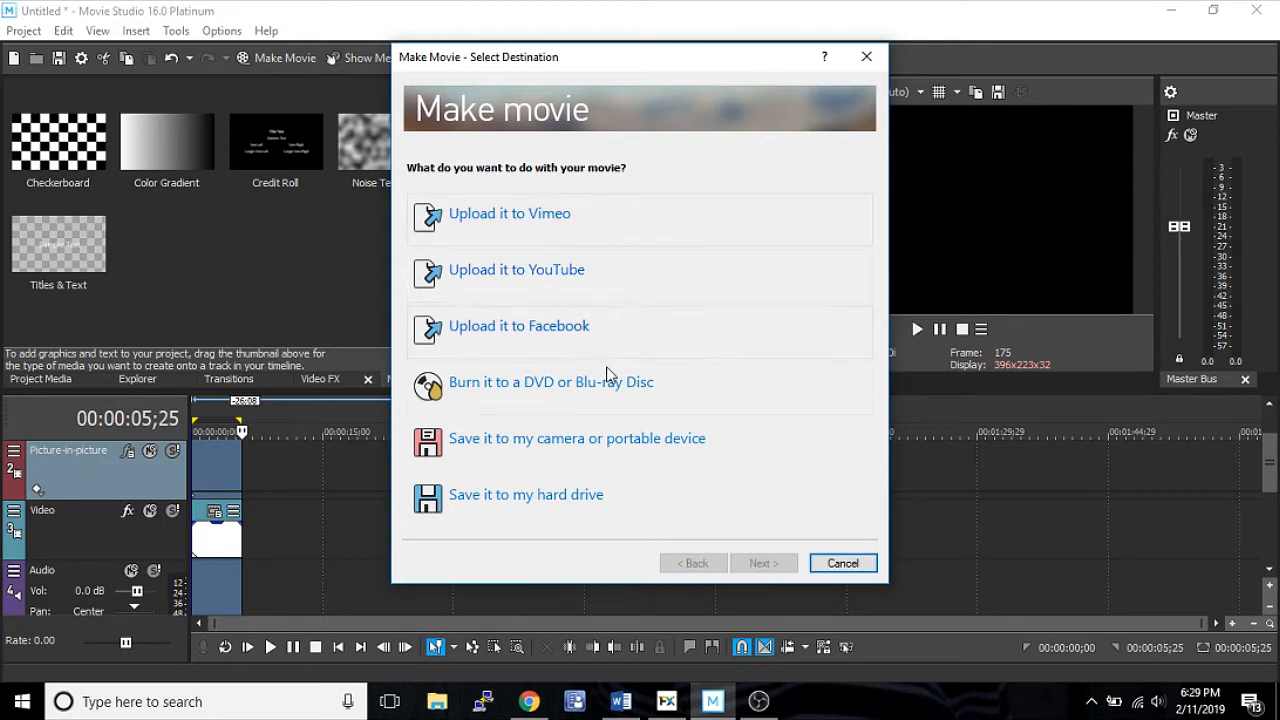
mouse_move(820, 445)
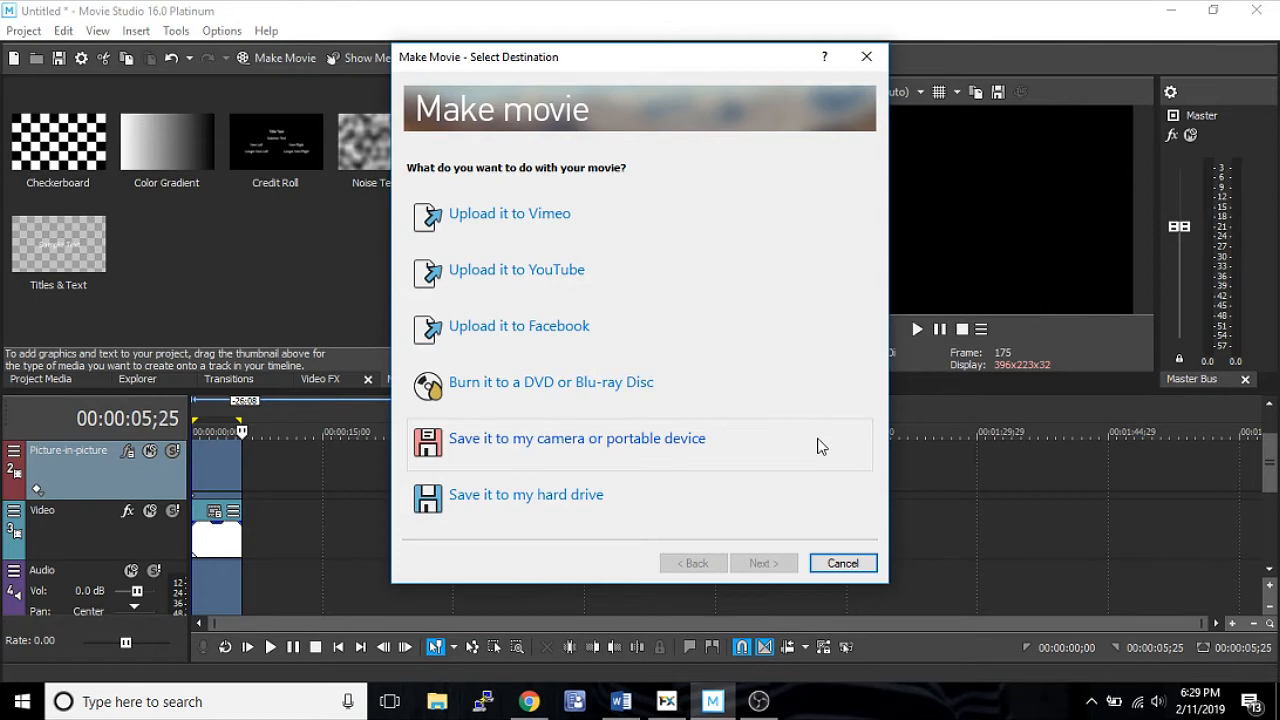
mouse_move(639, 331)
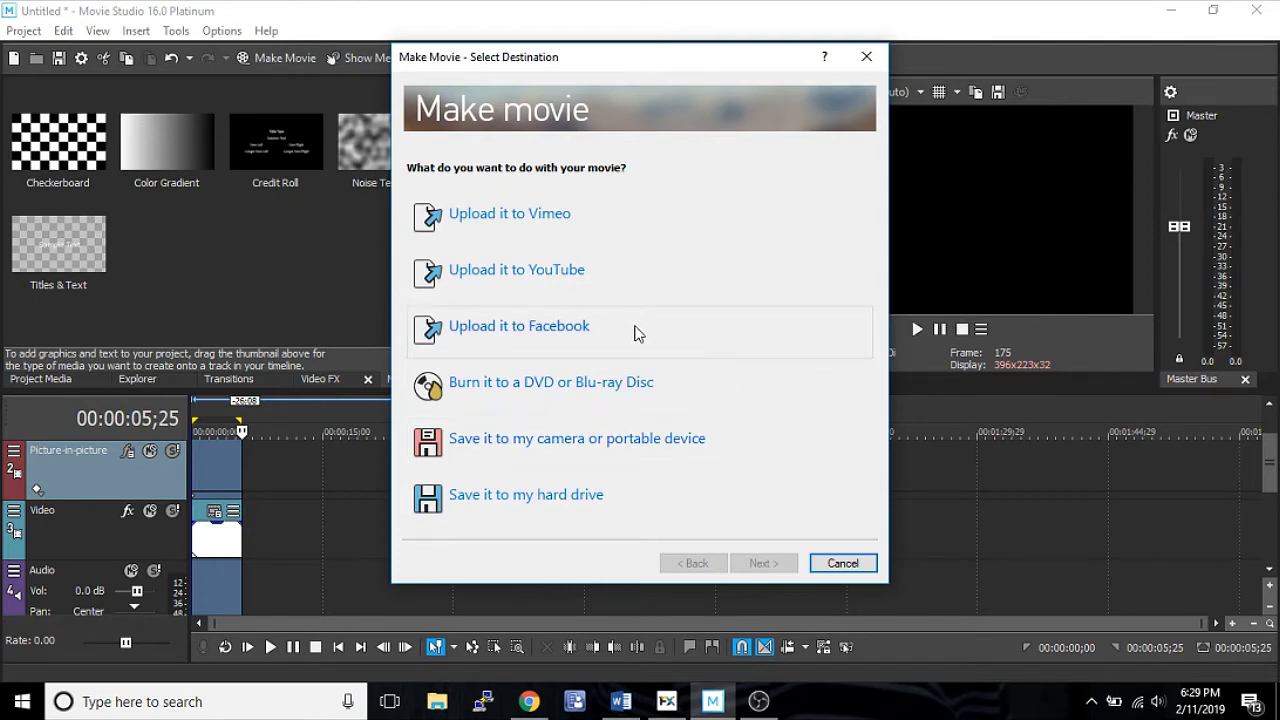
mouse_move(592, 538)
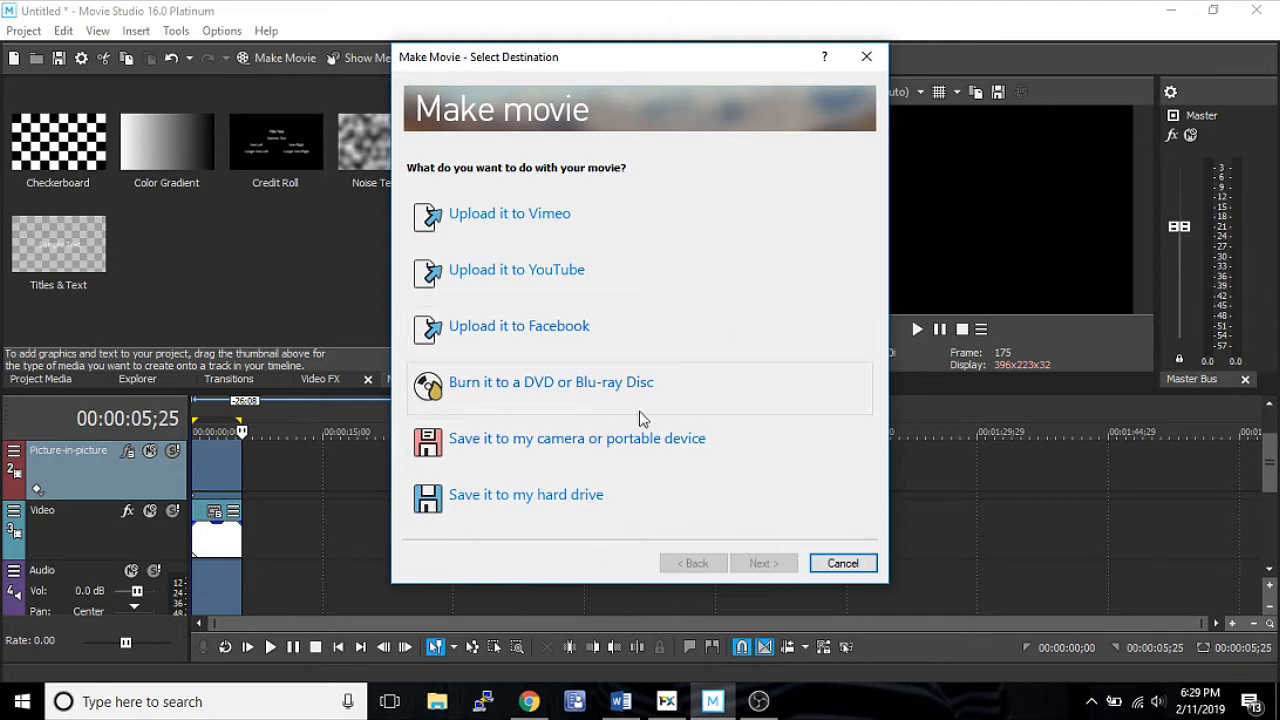
mouse_move(650, 458)
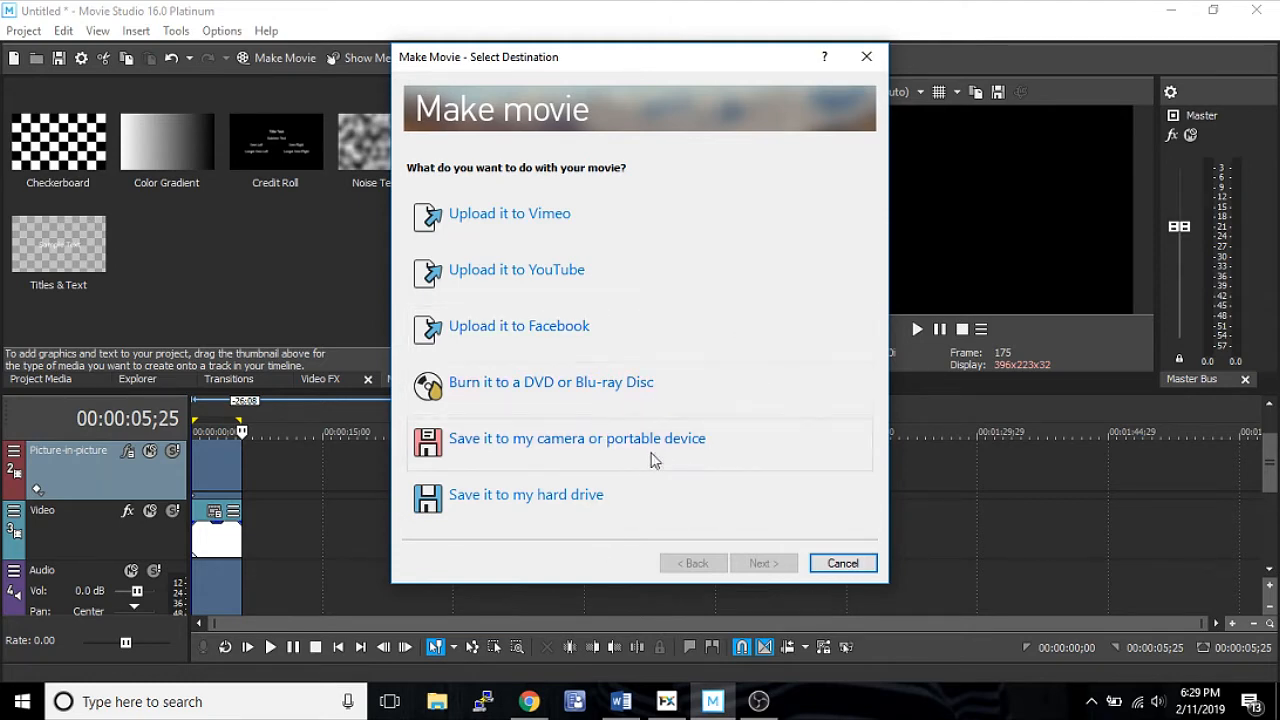
mouse_move(590, 299)
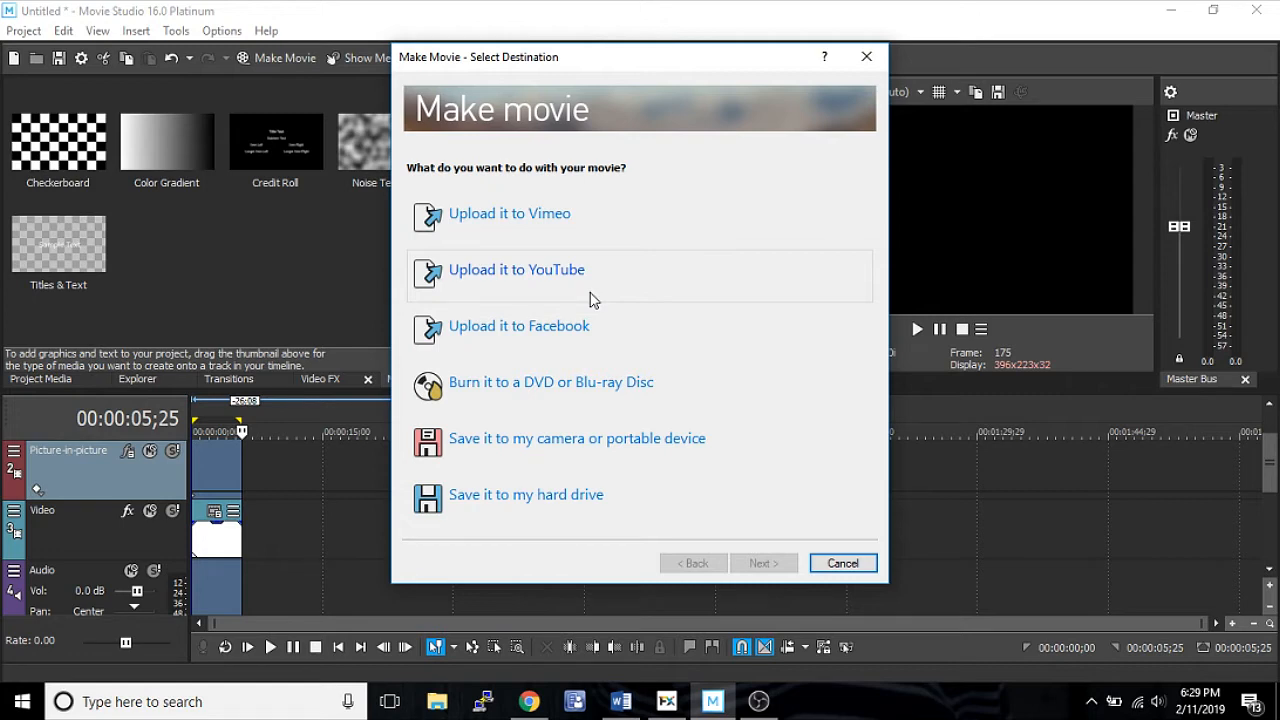
mouse_move(590, 455)
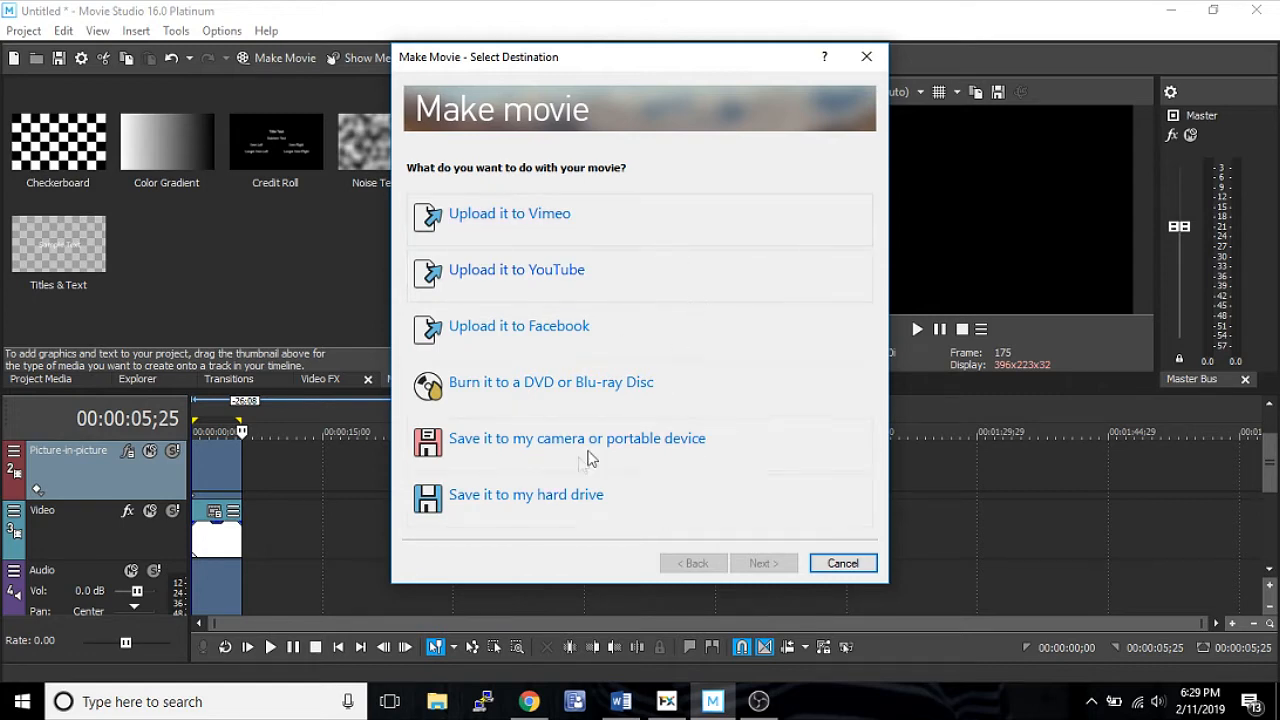
mouse_move(670, 347)
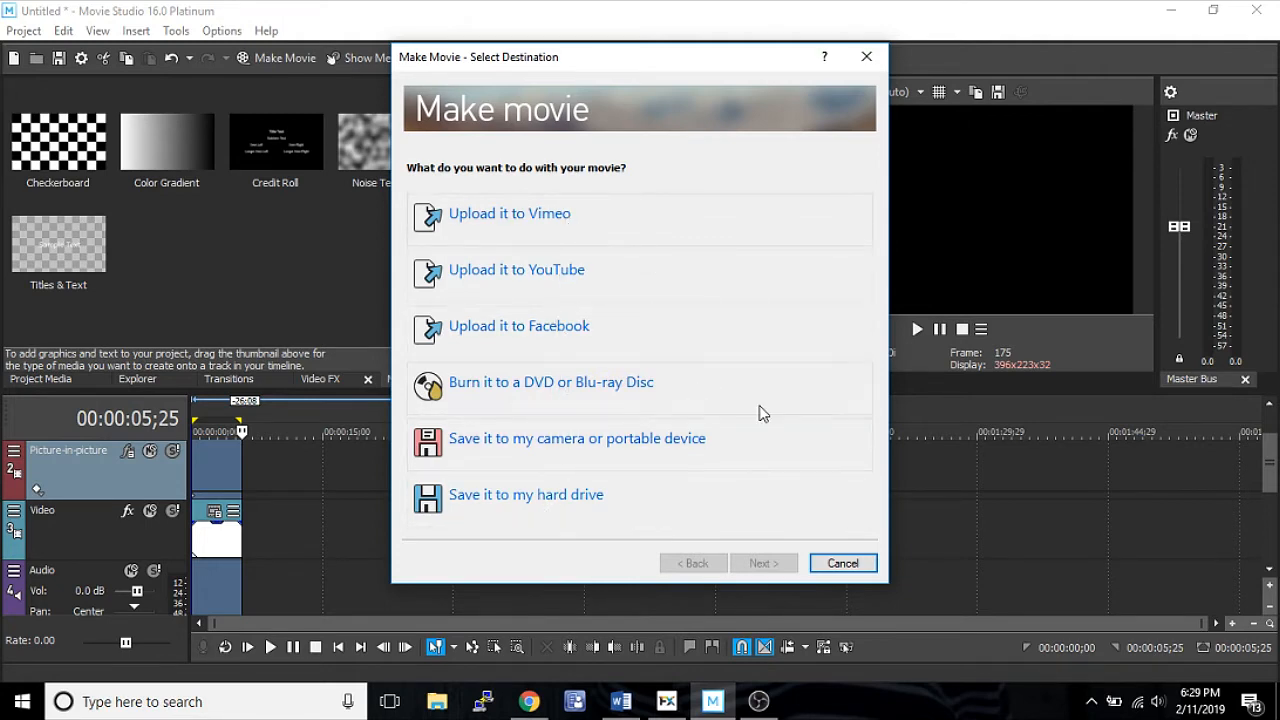
mouse_move(840, 520)
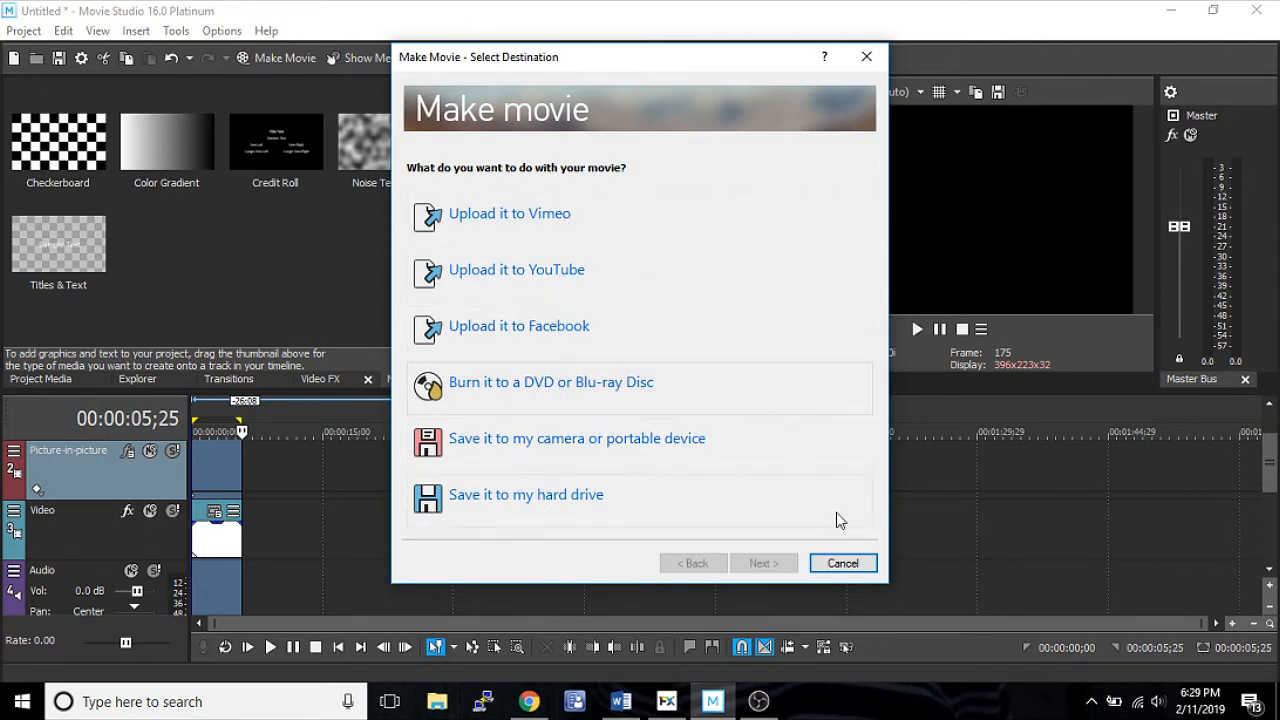
Step: Choose saving to the hard drive and end on the Image Sequence format with its templates listed
left_click(23, 30)
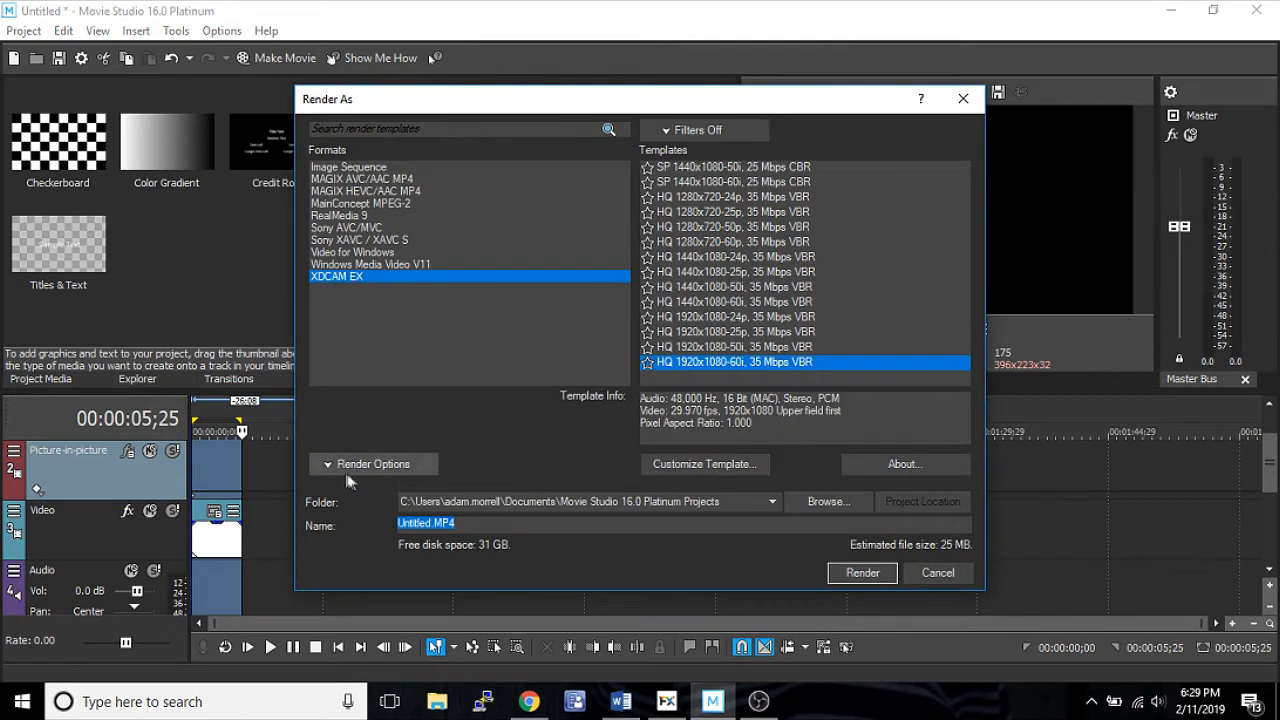
left_click(374, 463)
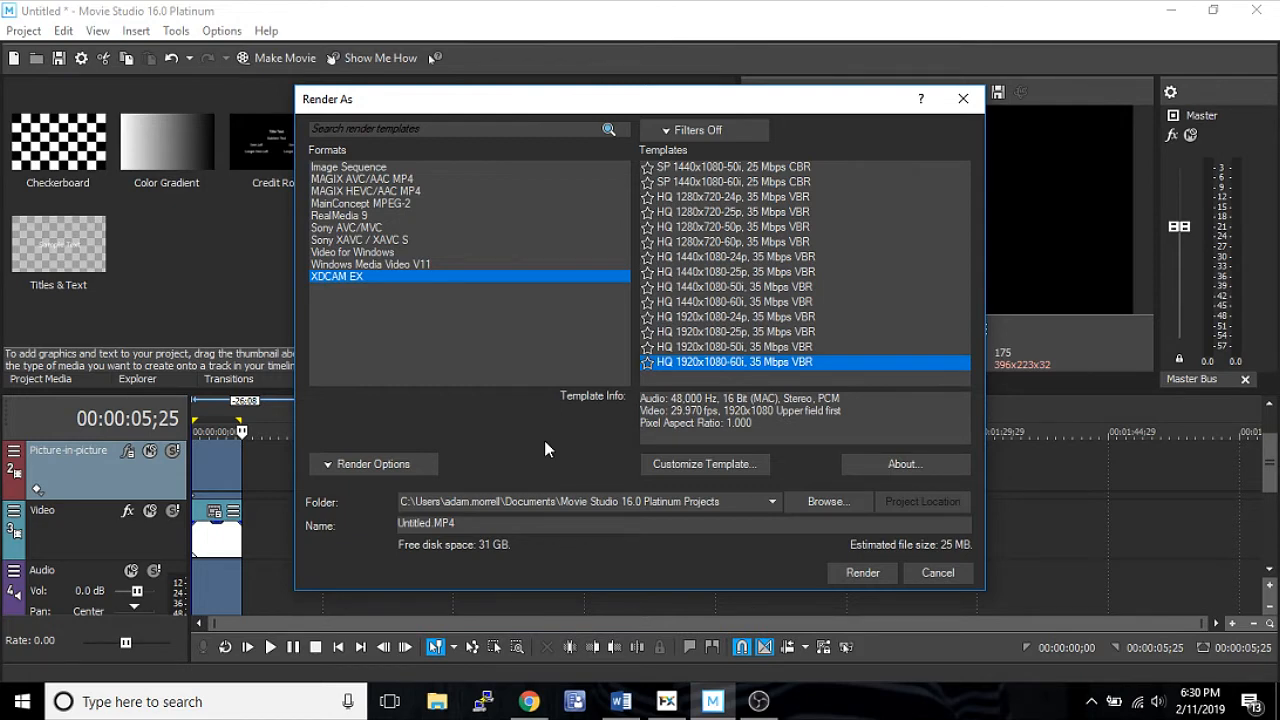
left_click(348, 166)
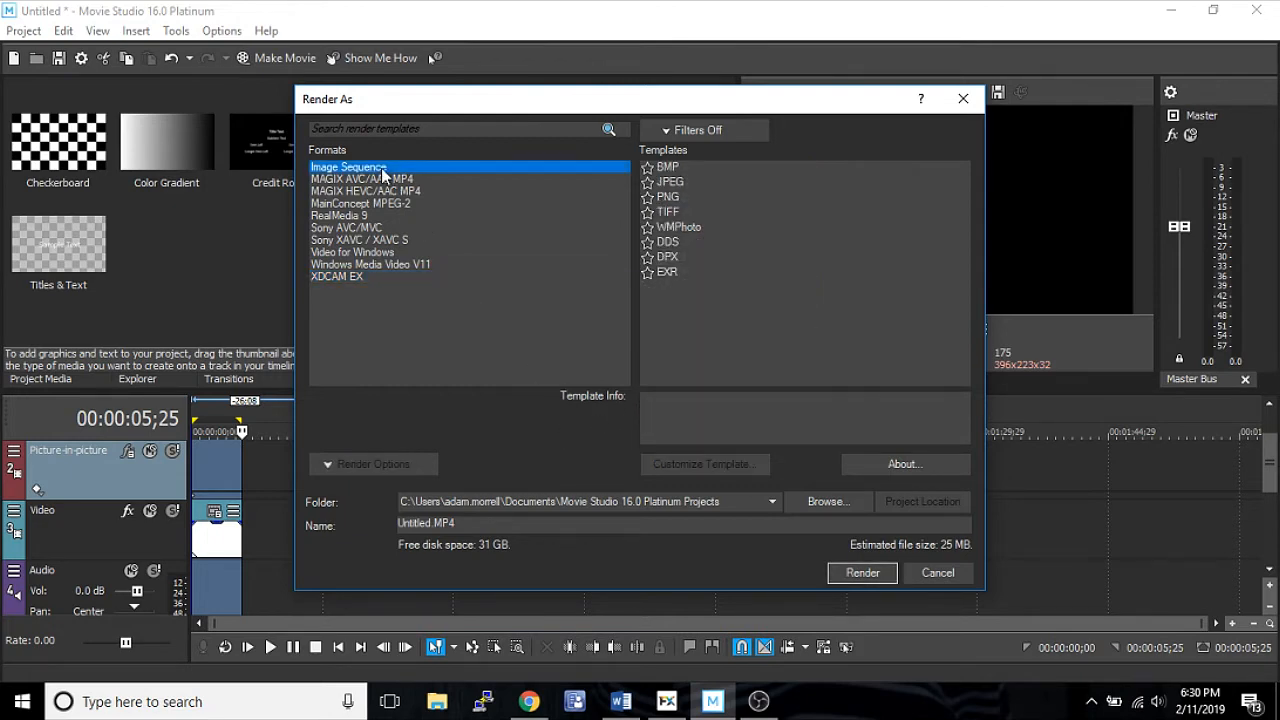
mouse_move(486, 225)
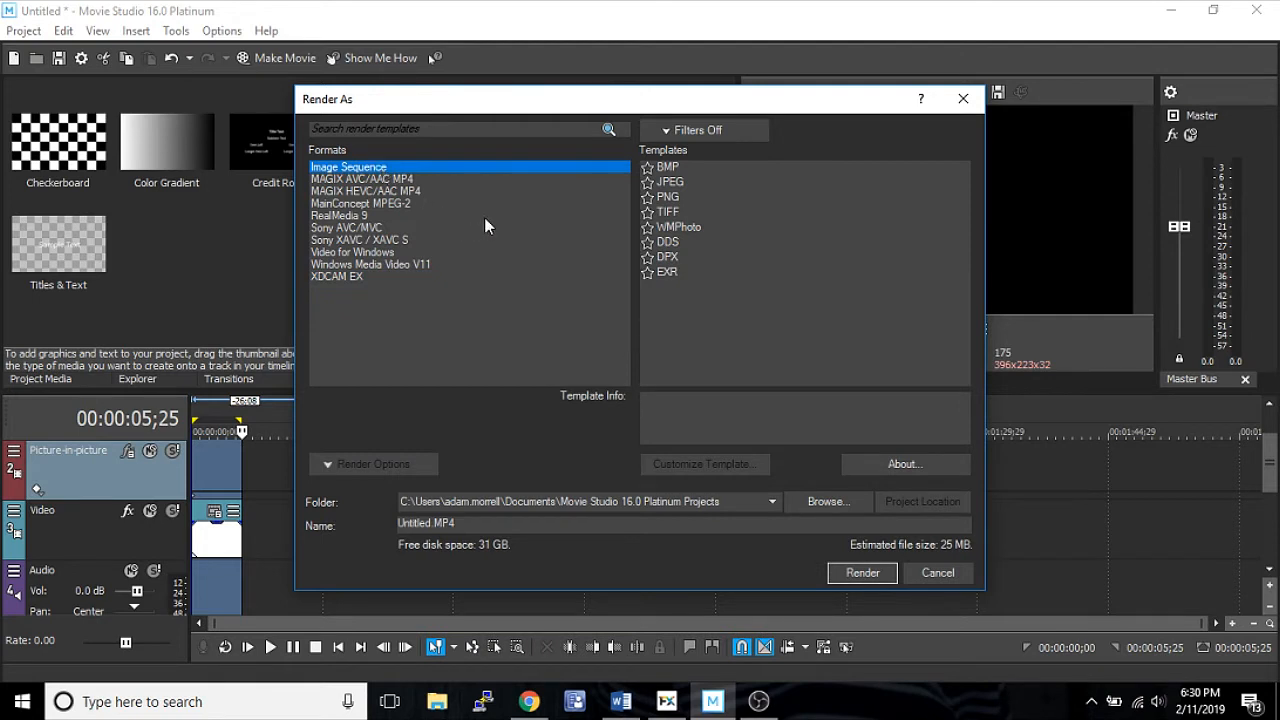
mouse_move(450, 219)
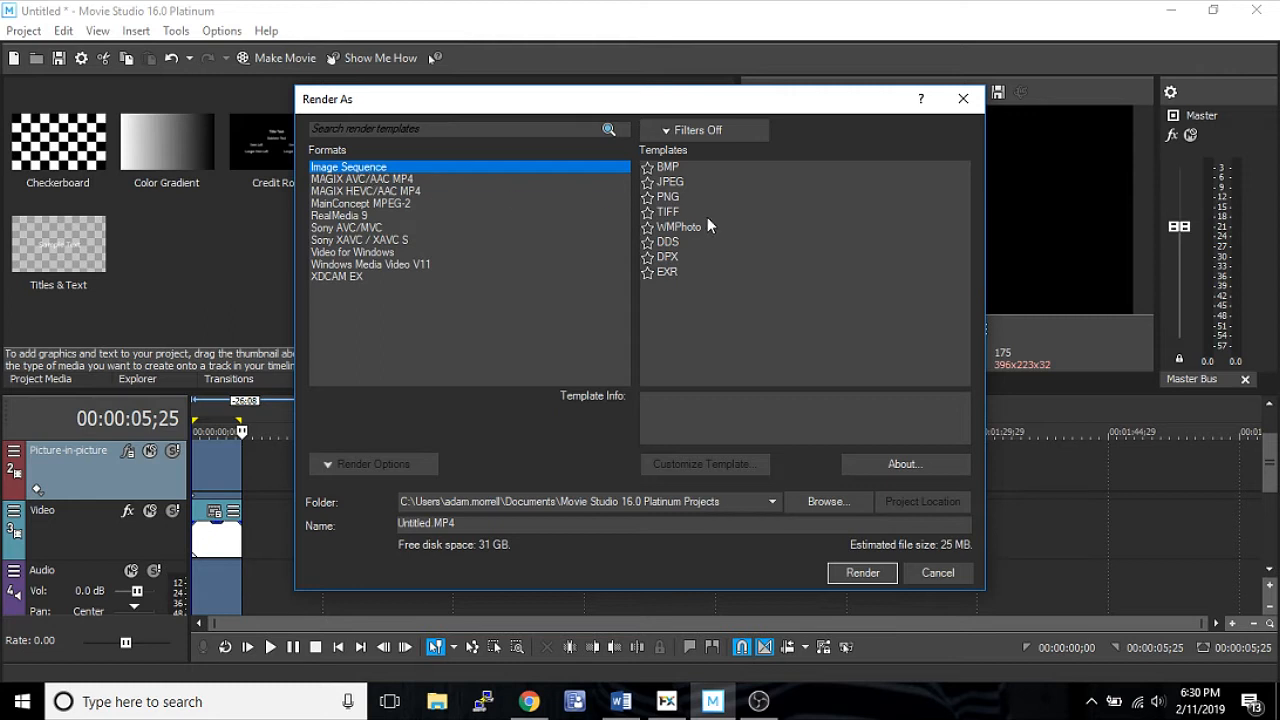
mouse_move(697, 183)
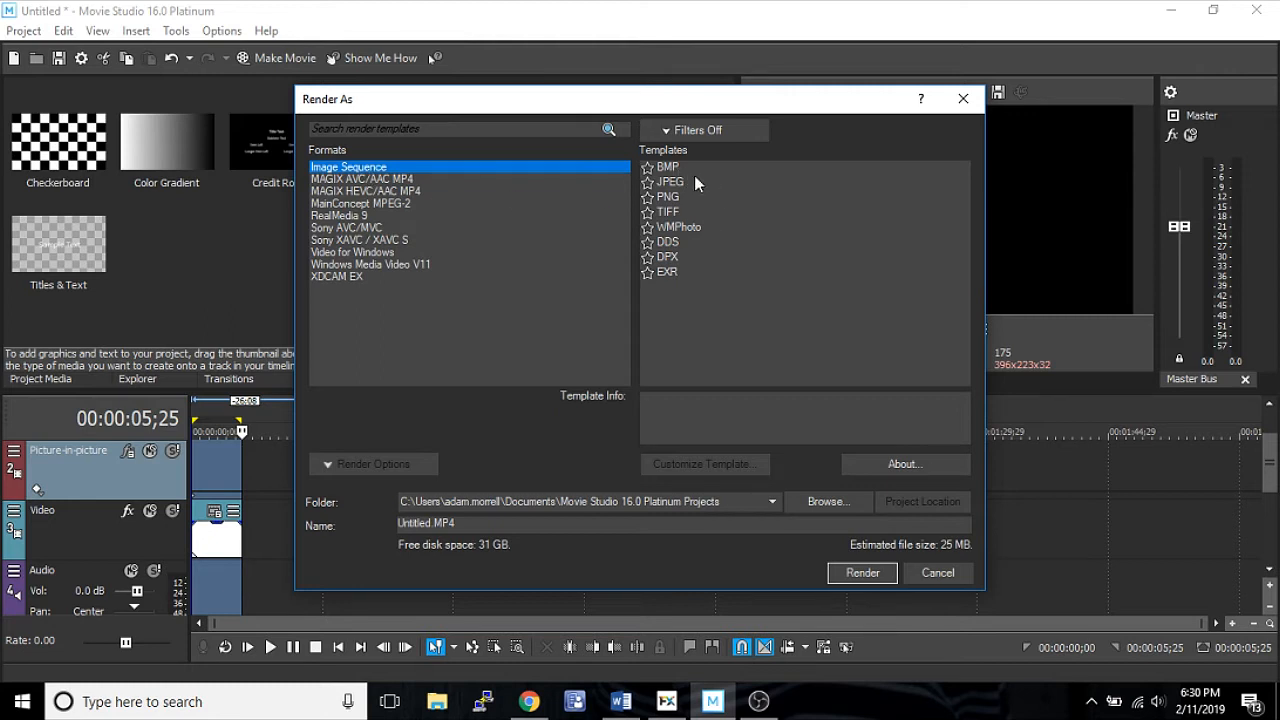
mouse_move(688, 207)
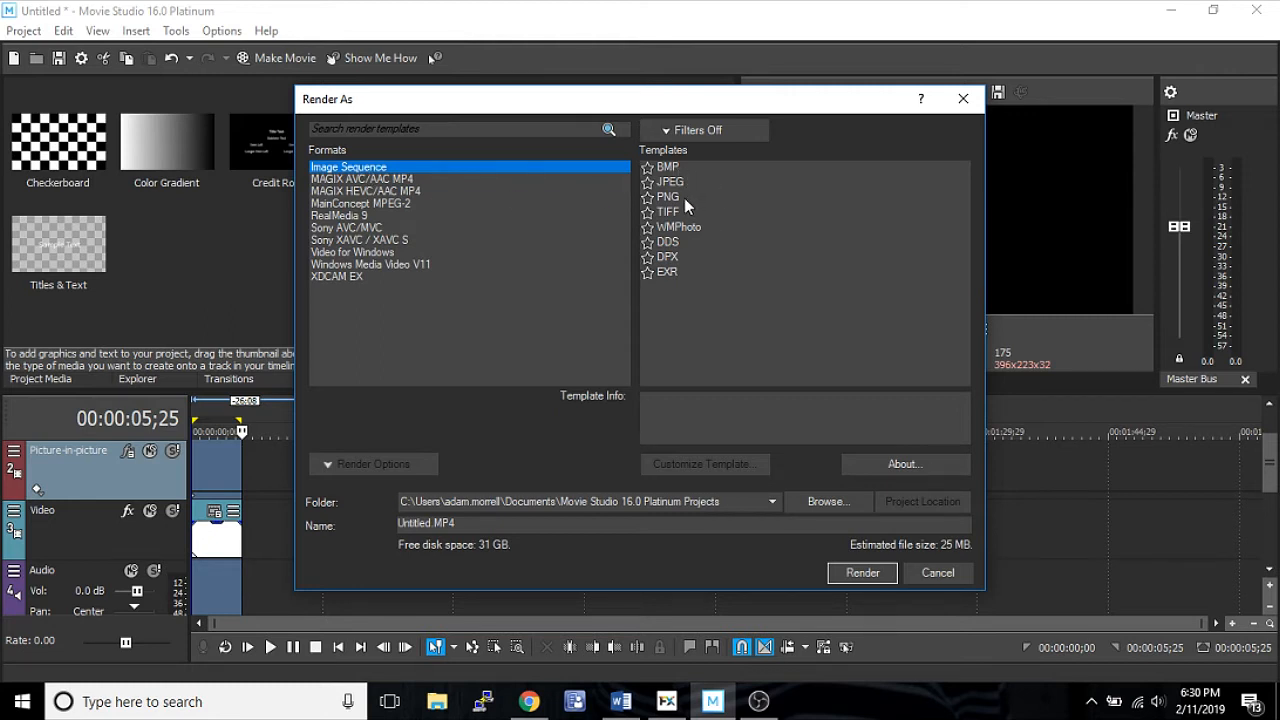
mouse_move(680, 210)
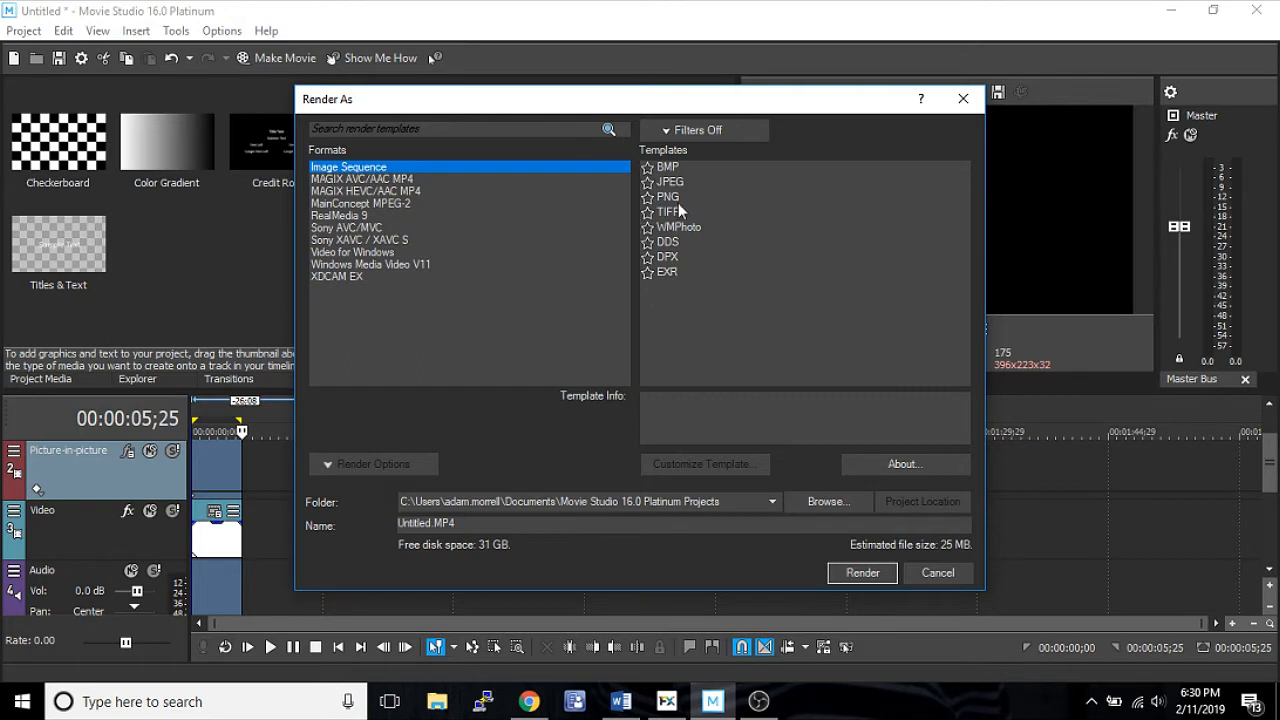
mouse_move(367, 183)
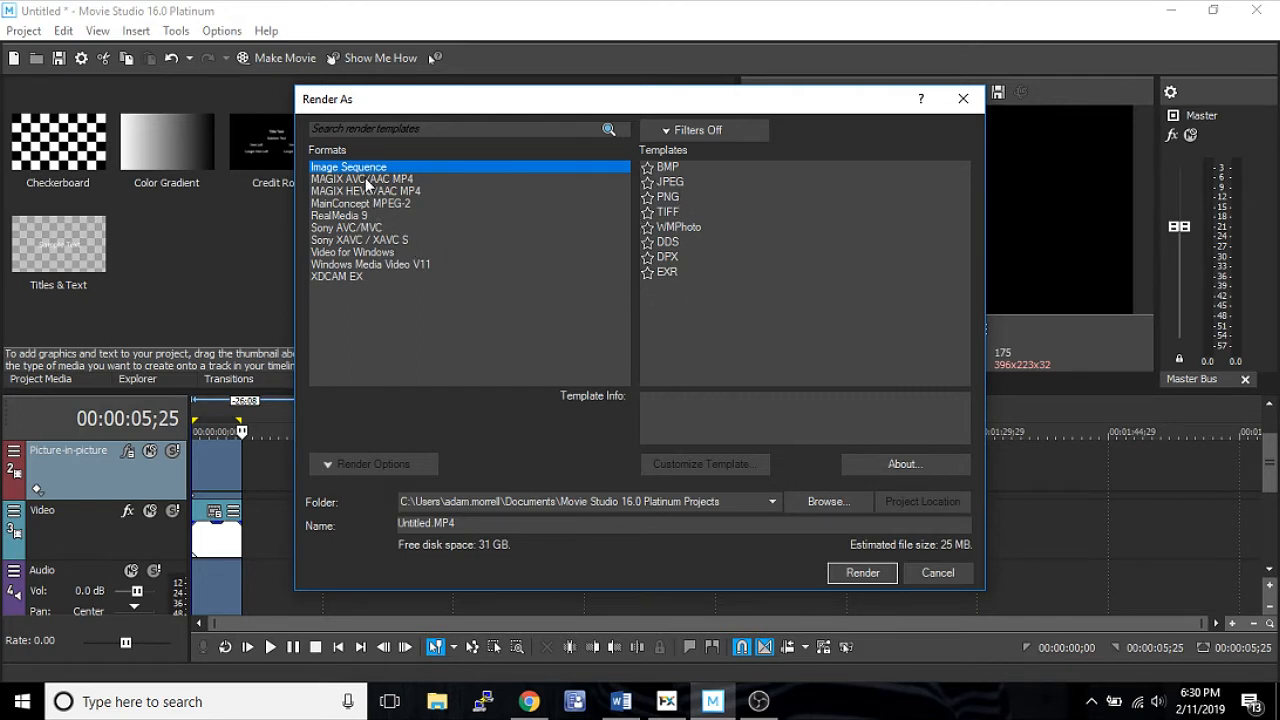
left_click(362, 179)
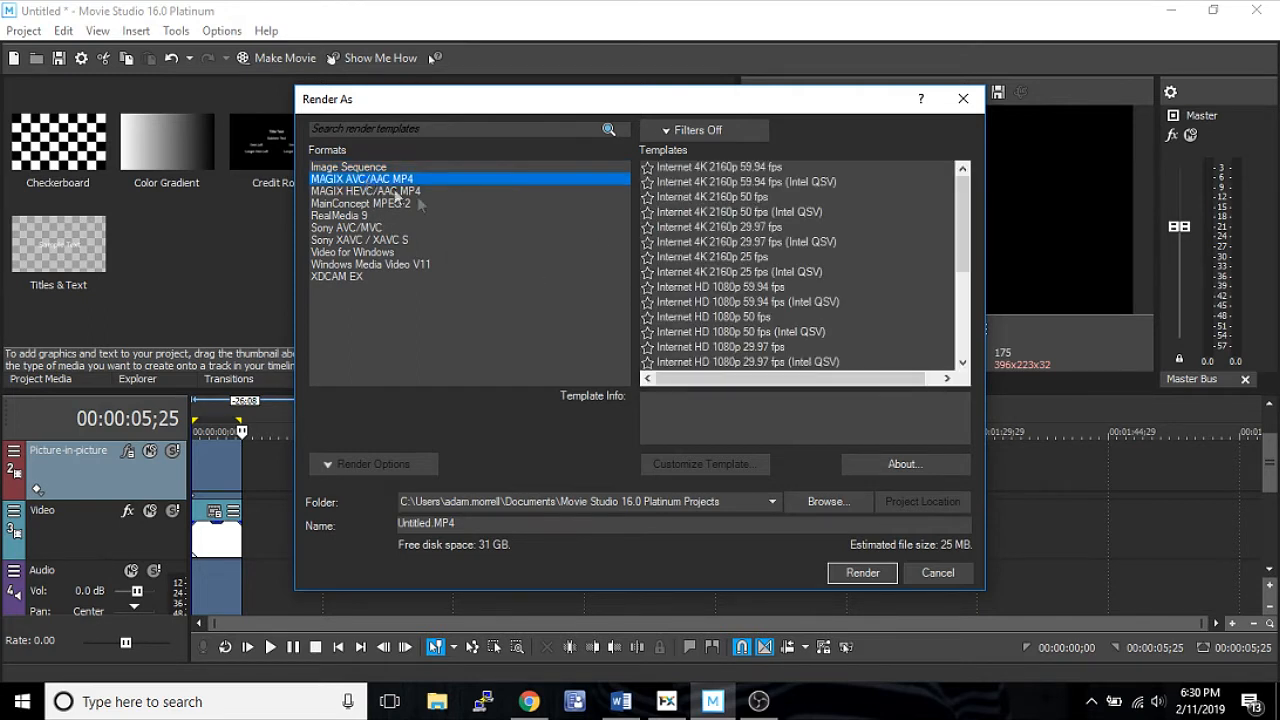
left_click(349, 167)
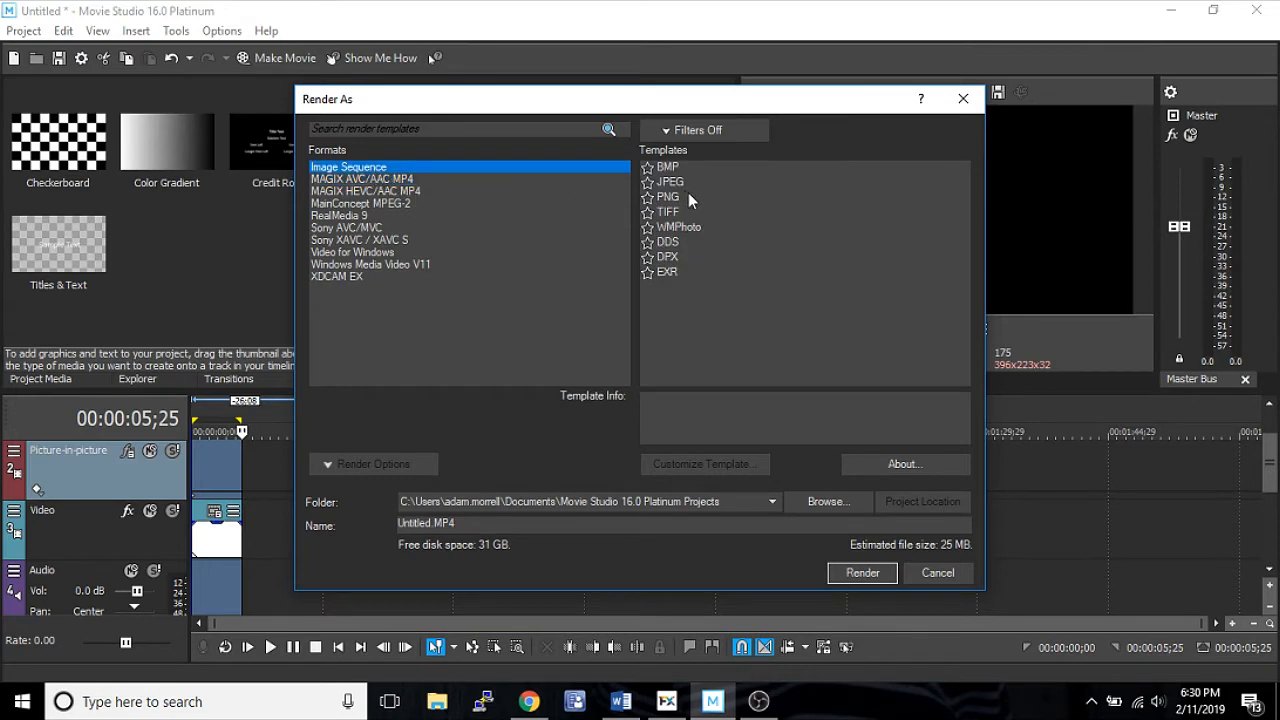
mouse_move(704, 224)
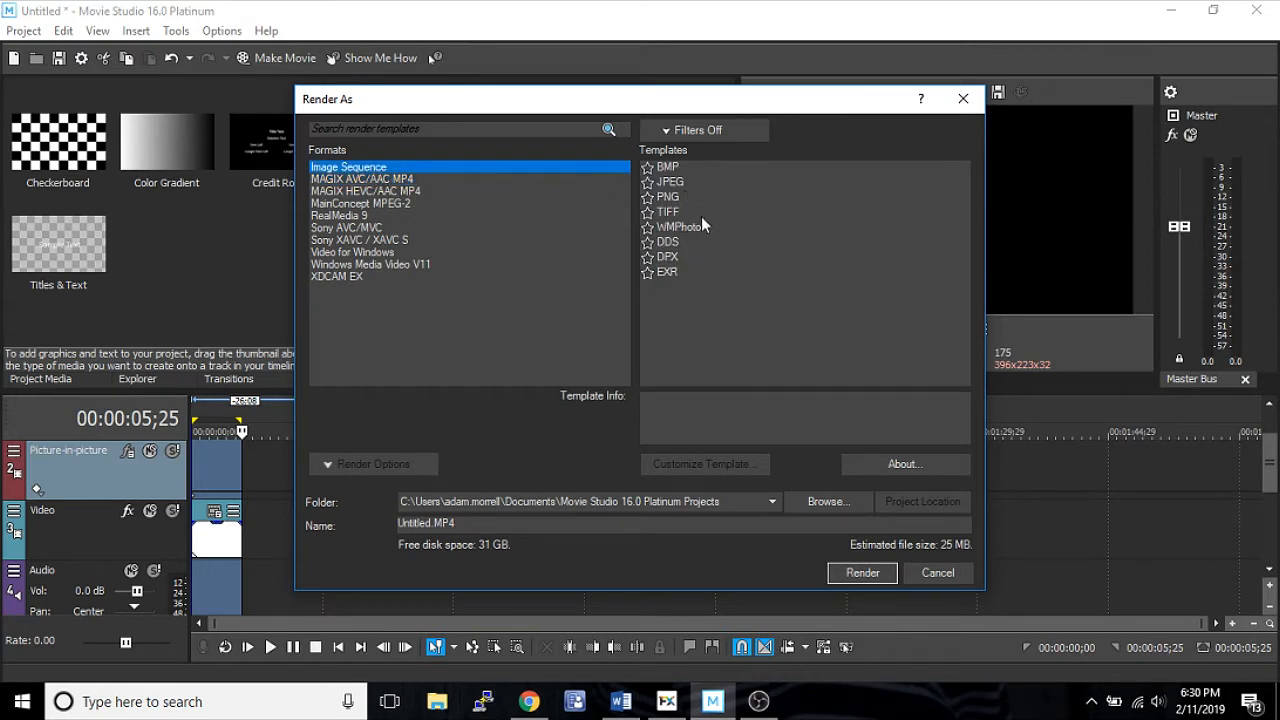
mouse_move(678, 213)
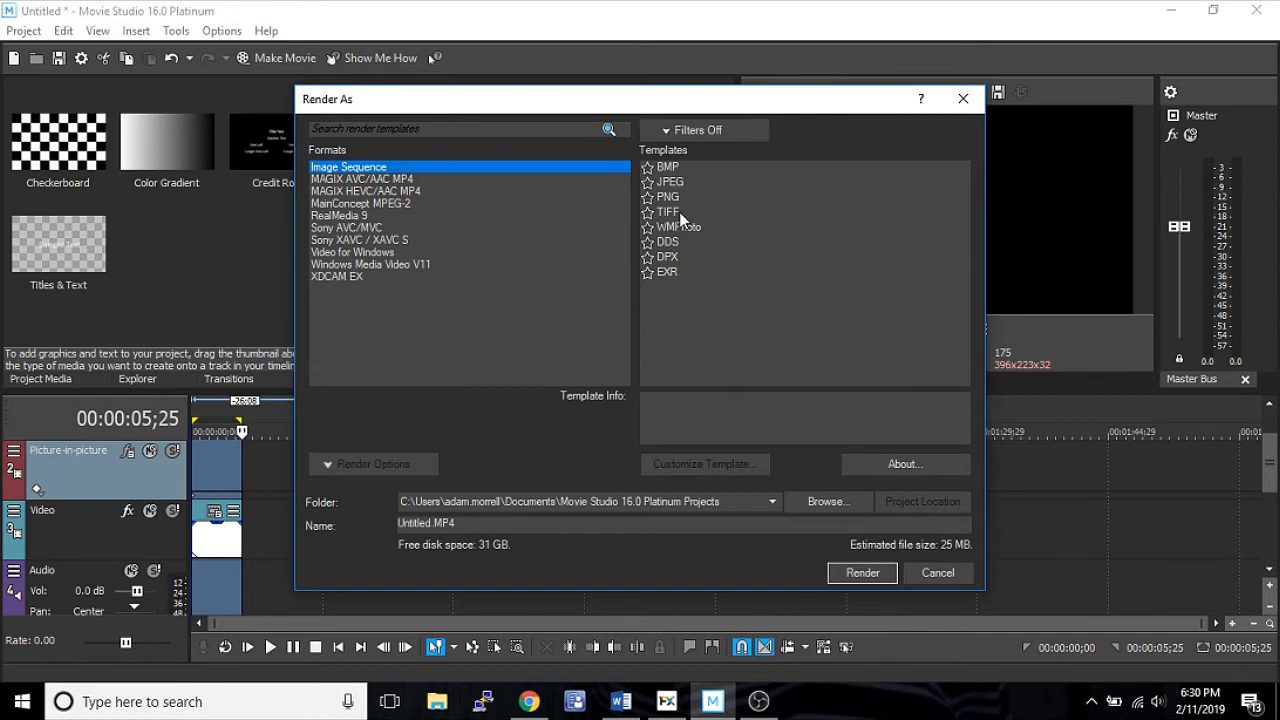
mouse_move(678, 217)
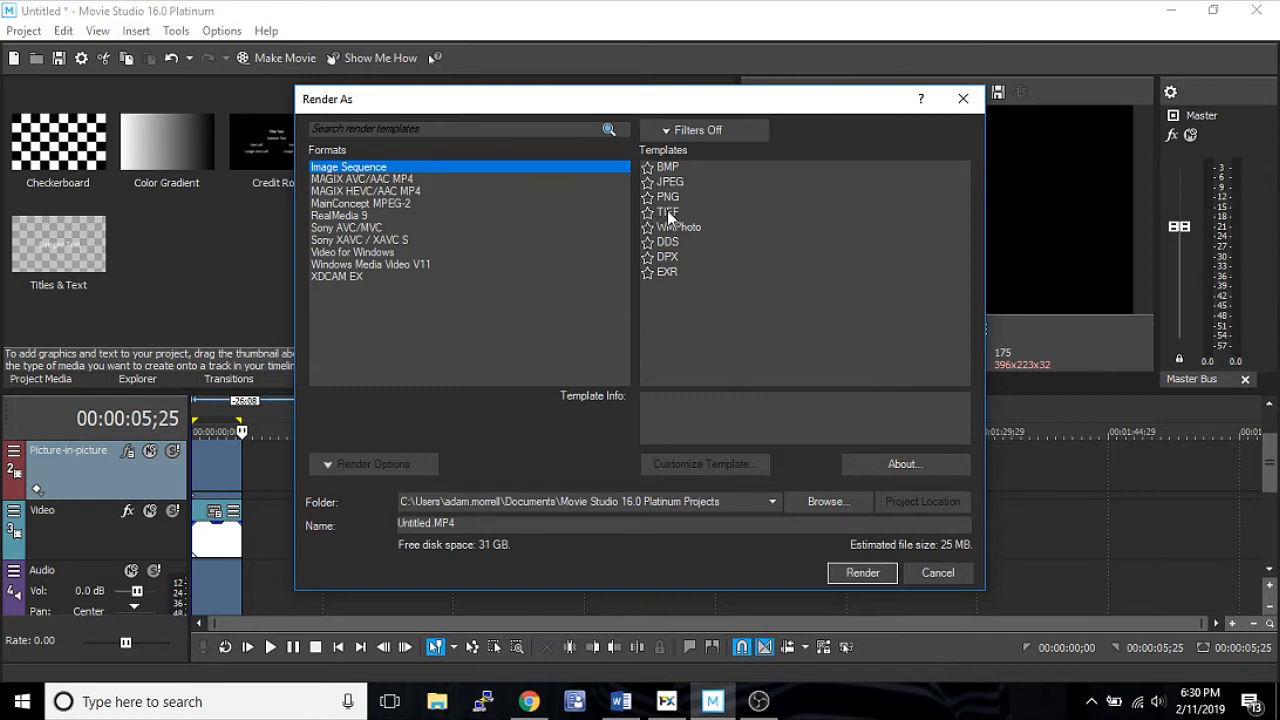
mouse_move(712, 207)
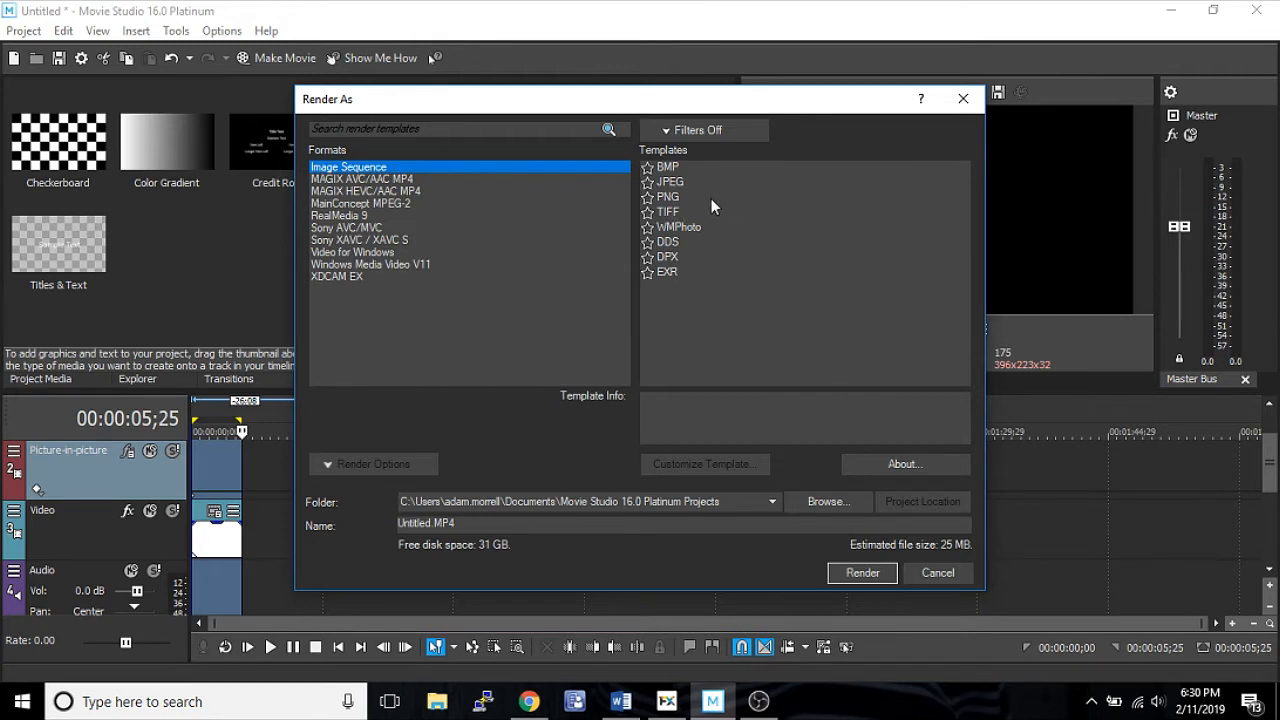
mouse_move(733, 207)
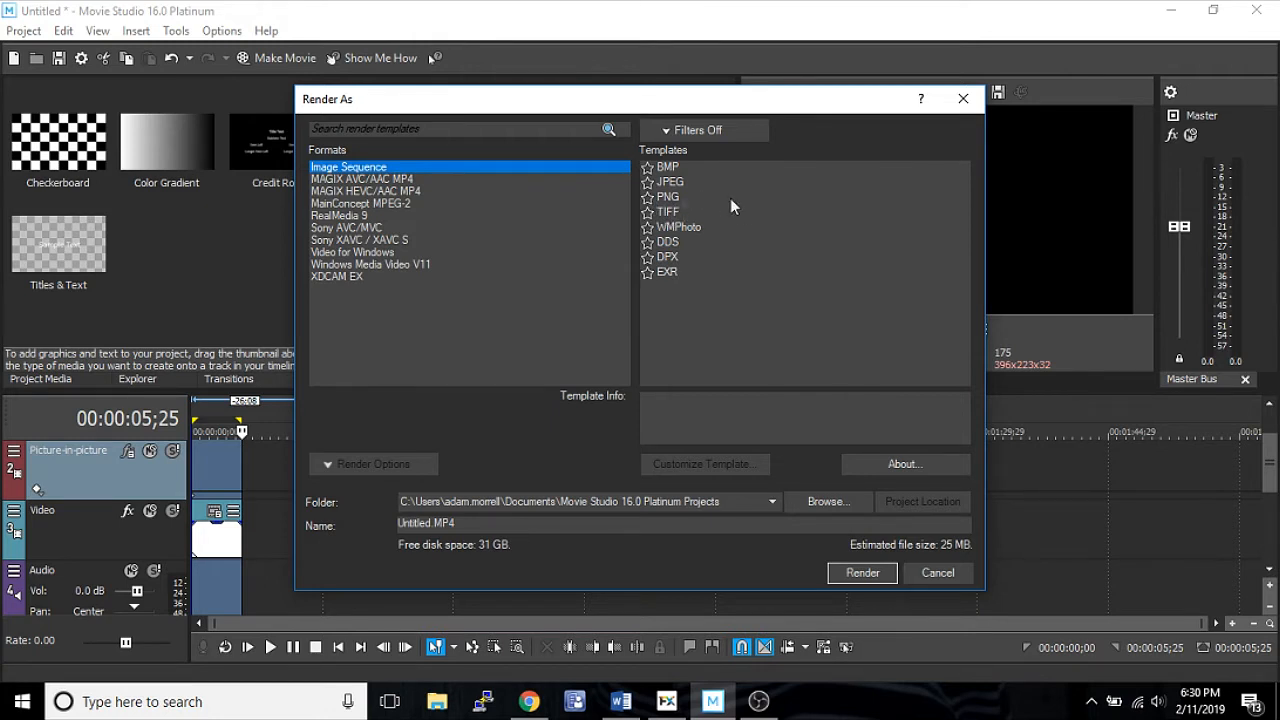
mouse_move(705, 178)
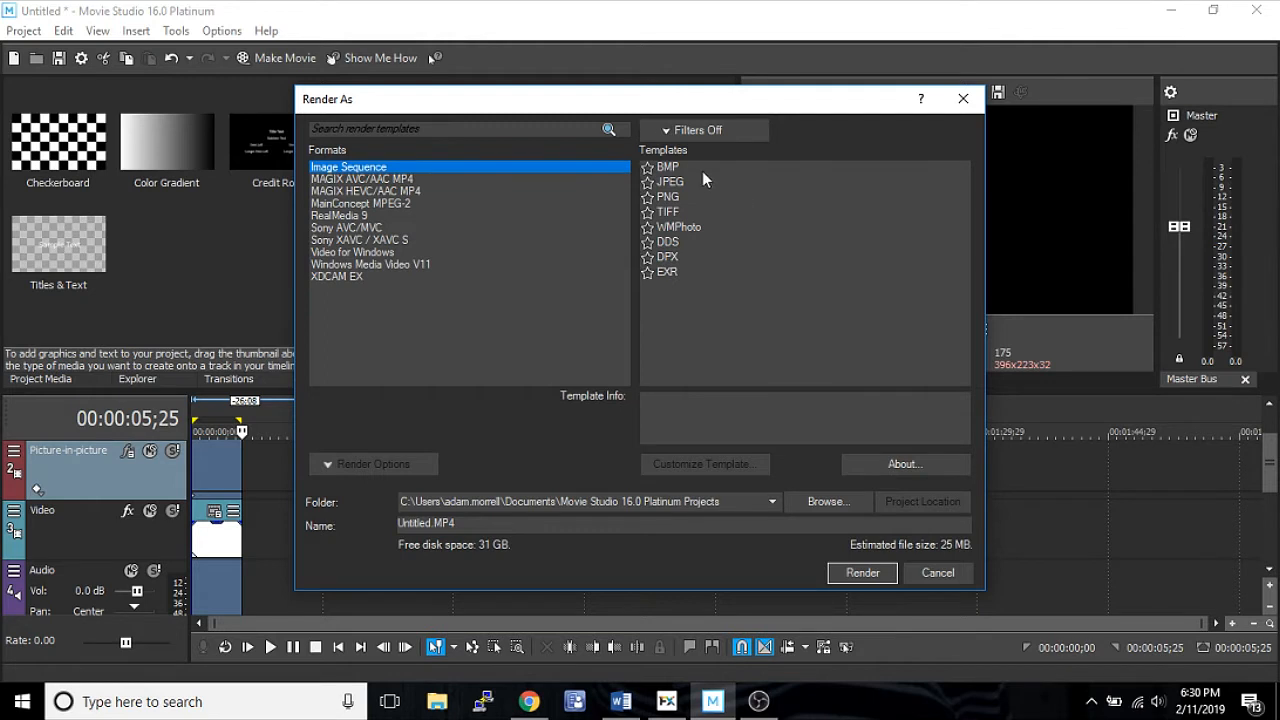
mouse_move(735, 176)
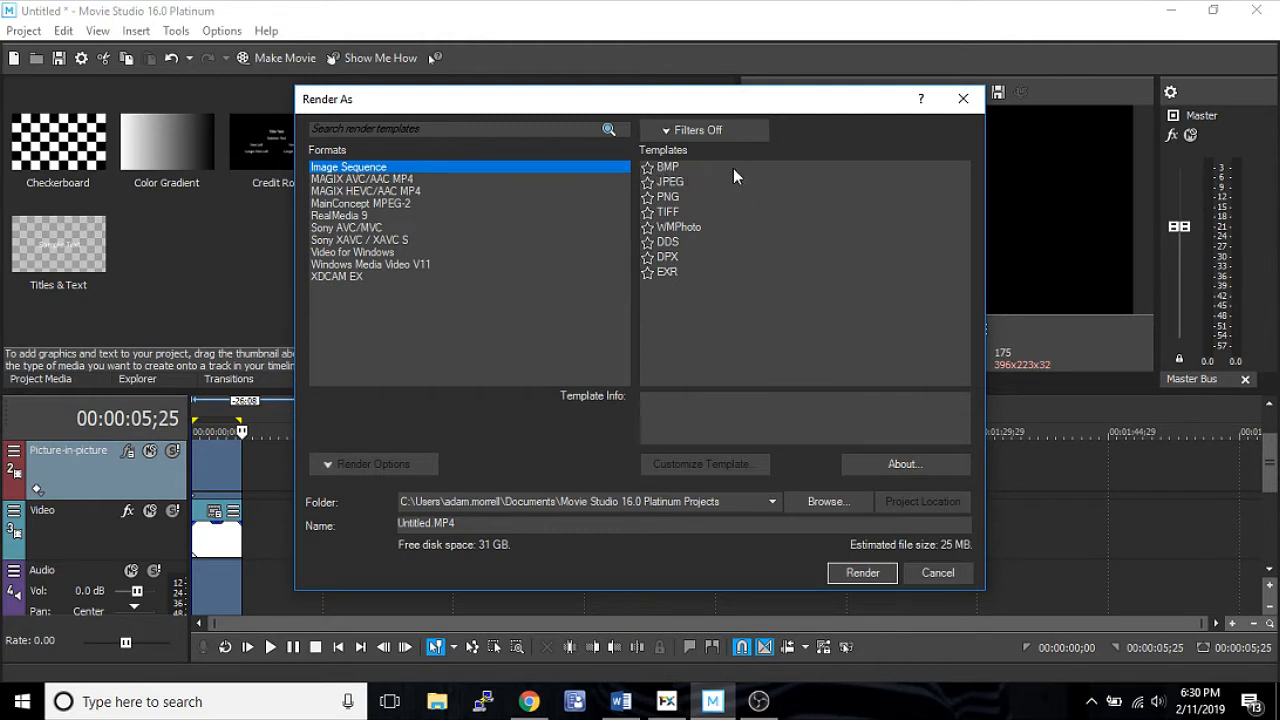
mouse_move(748, 177)
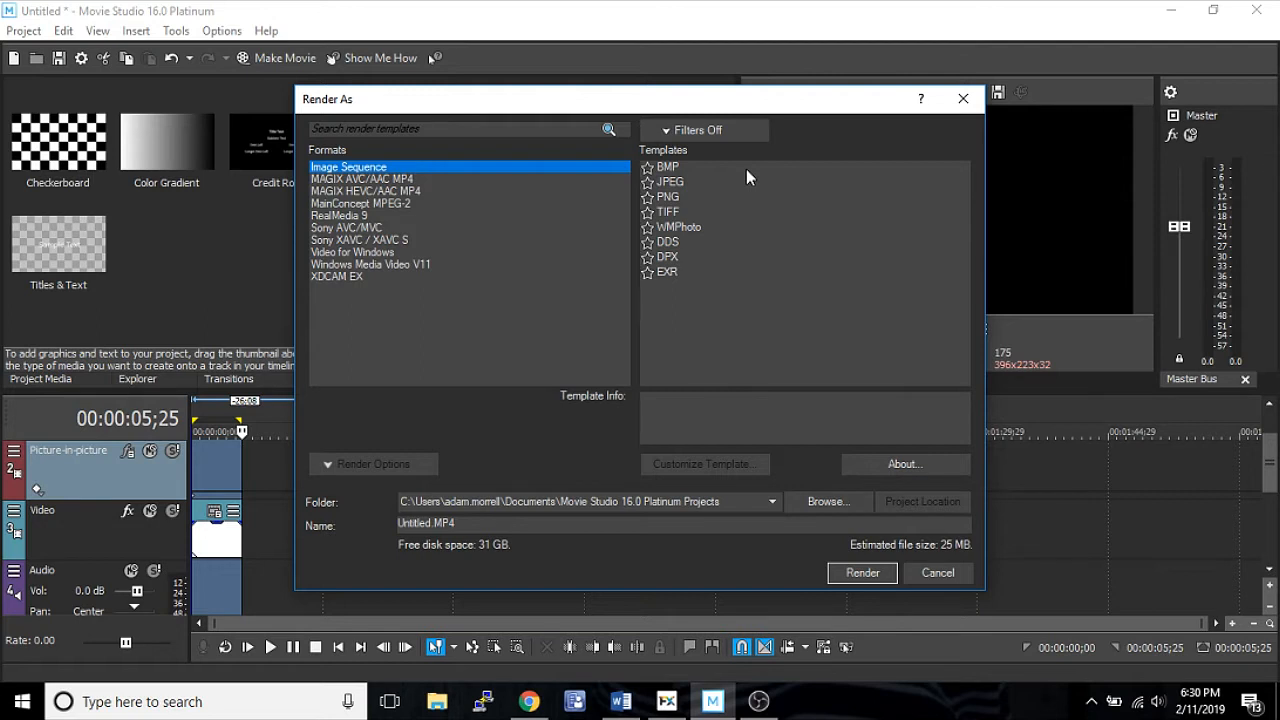
mouse_move(715, 278)
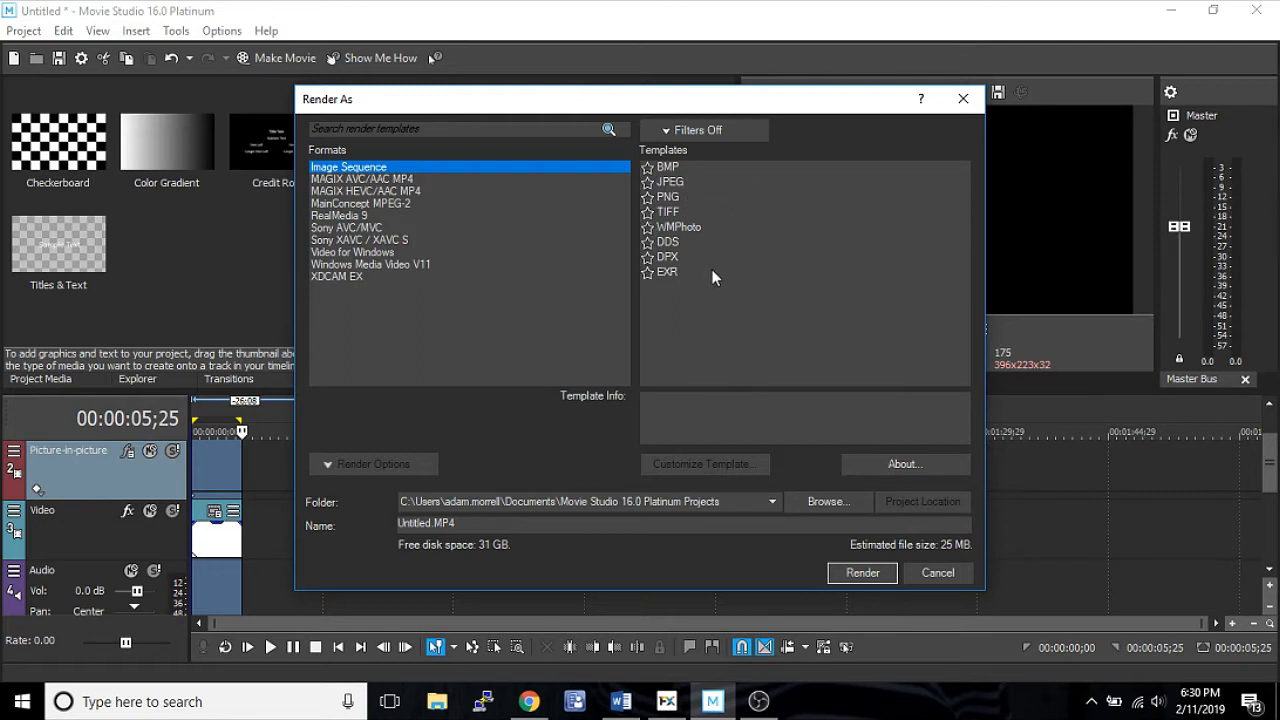
mouse_move(683, 190)
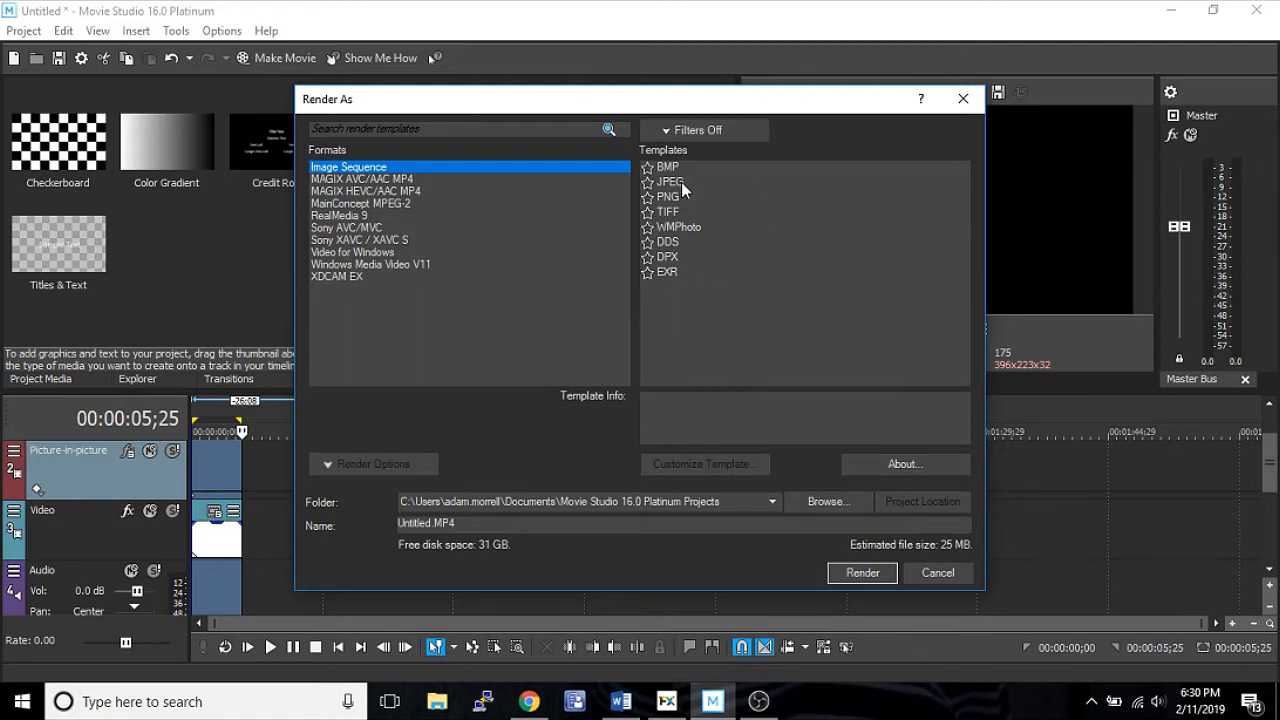
mouse_move(691, 215)
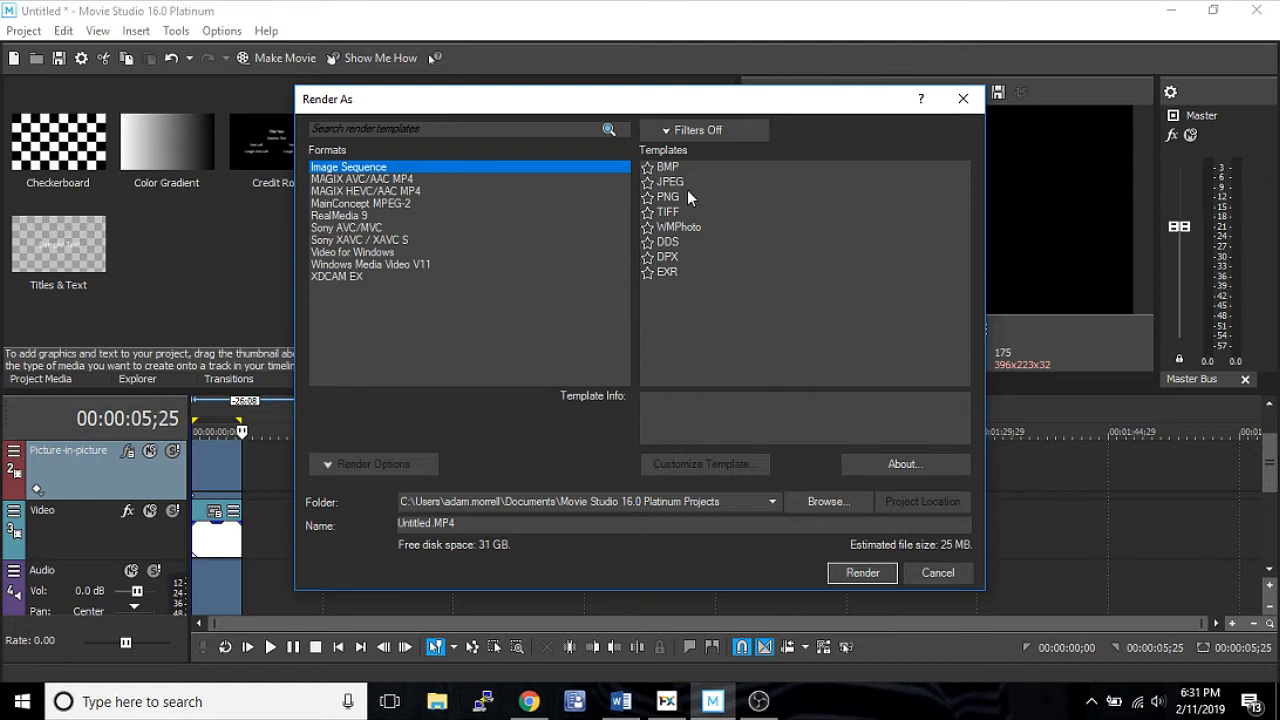
mouse_move(665, 188)
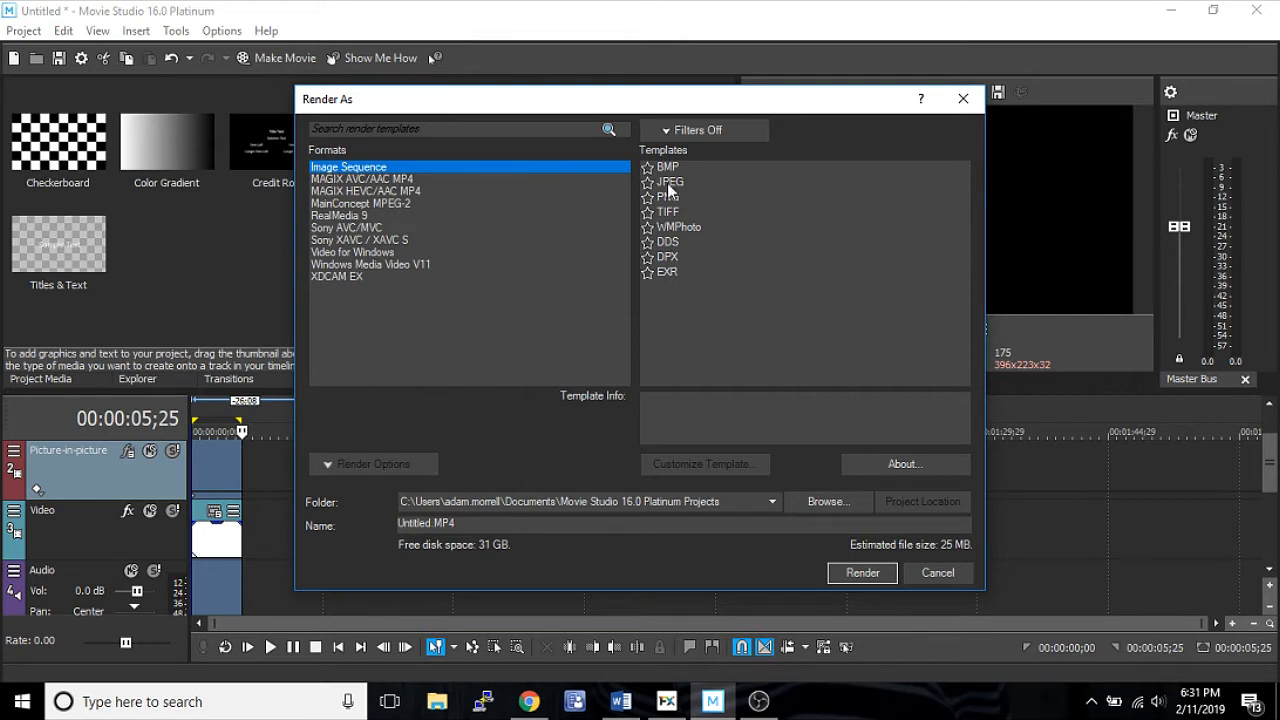
mouse_move(690, 228)
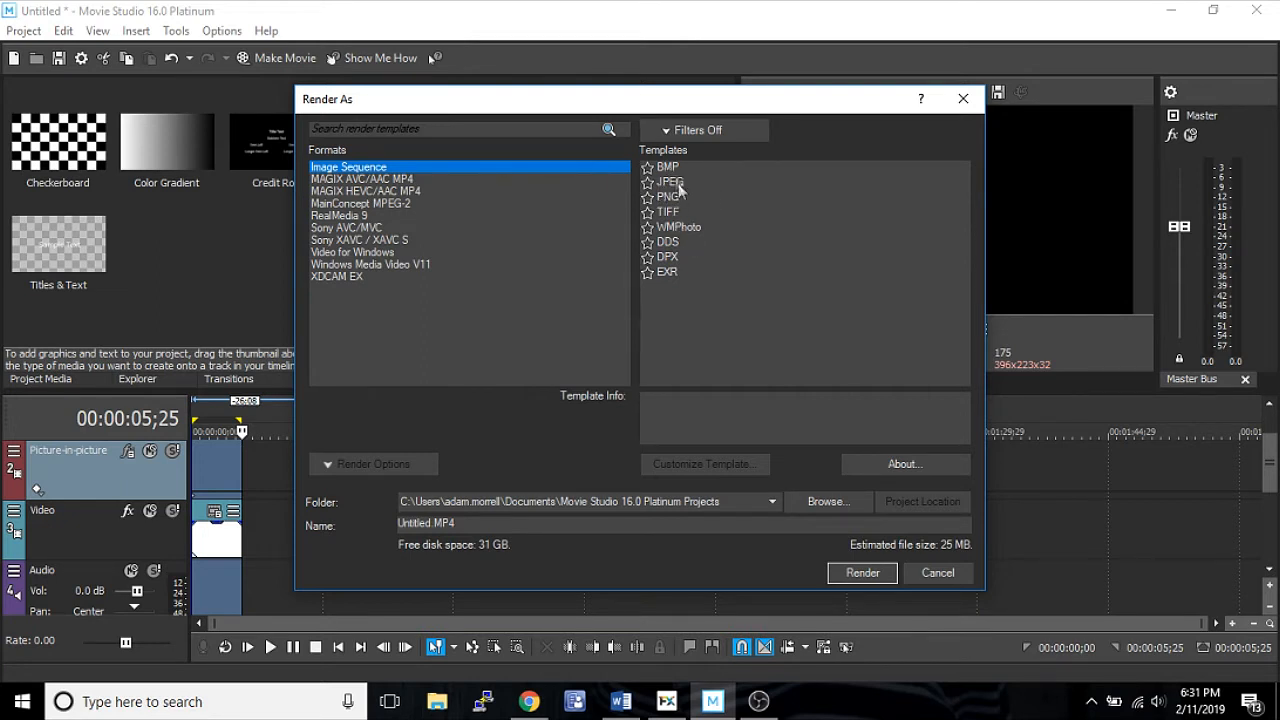
Step: Select MAGIX AVC/AAC MP4 as the render format and look through its Internet templates
left_click(361, 178)
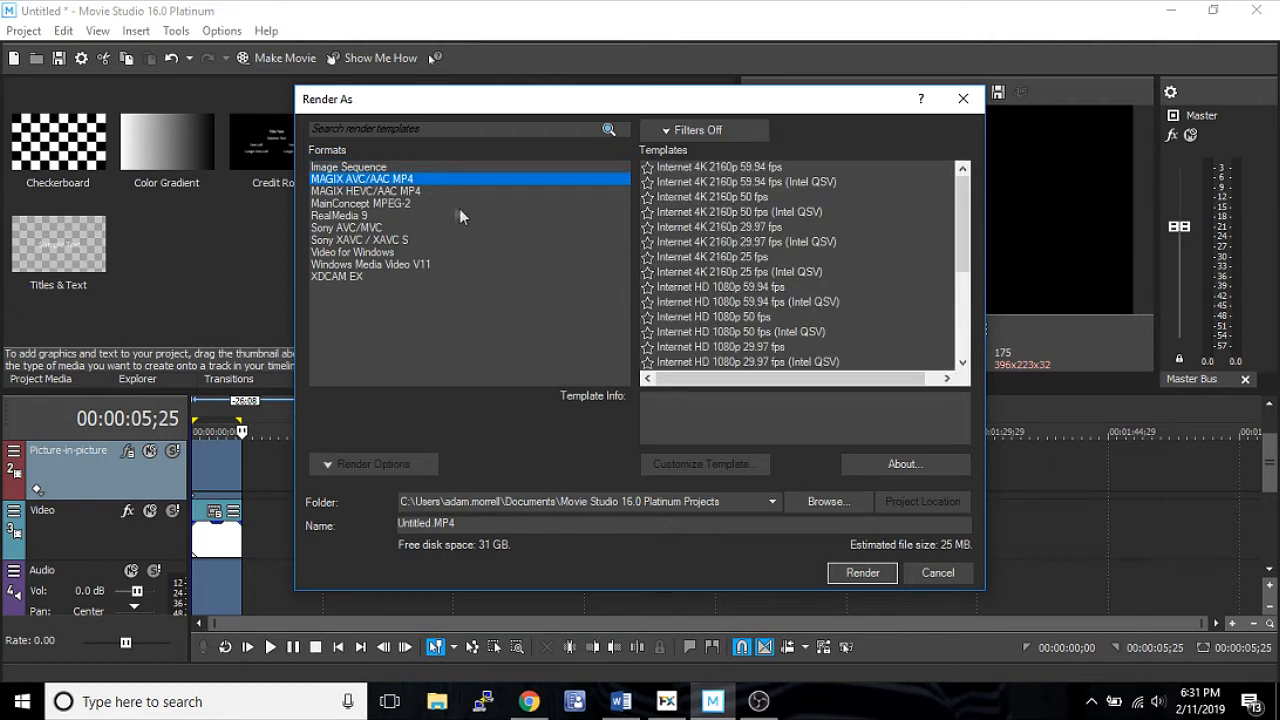
scroll("down", 3)
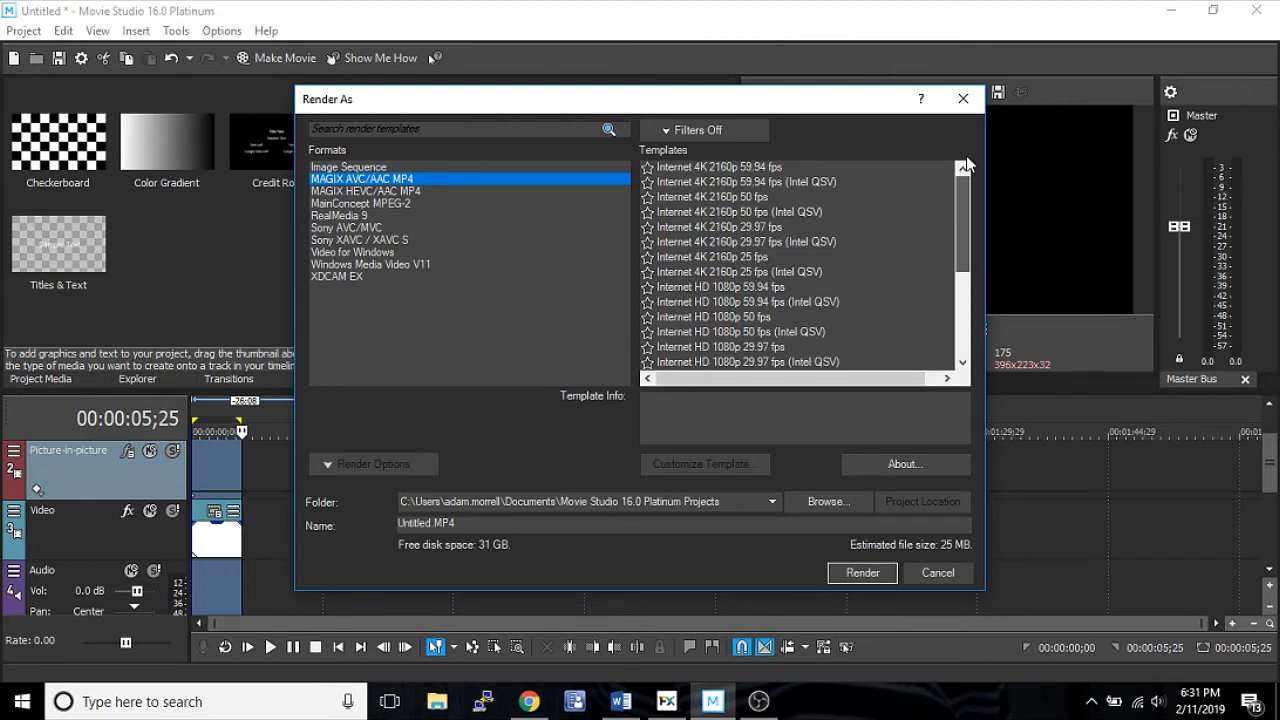
scroll("down", 3)
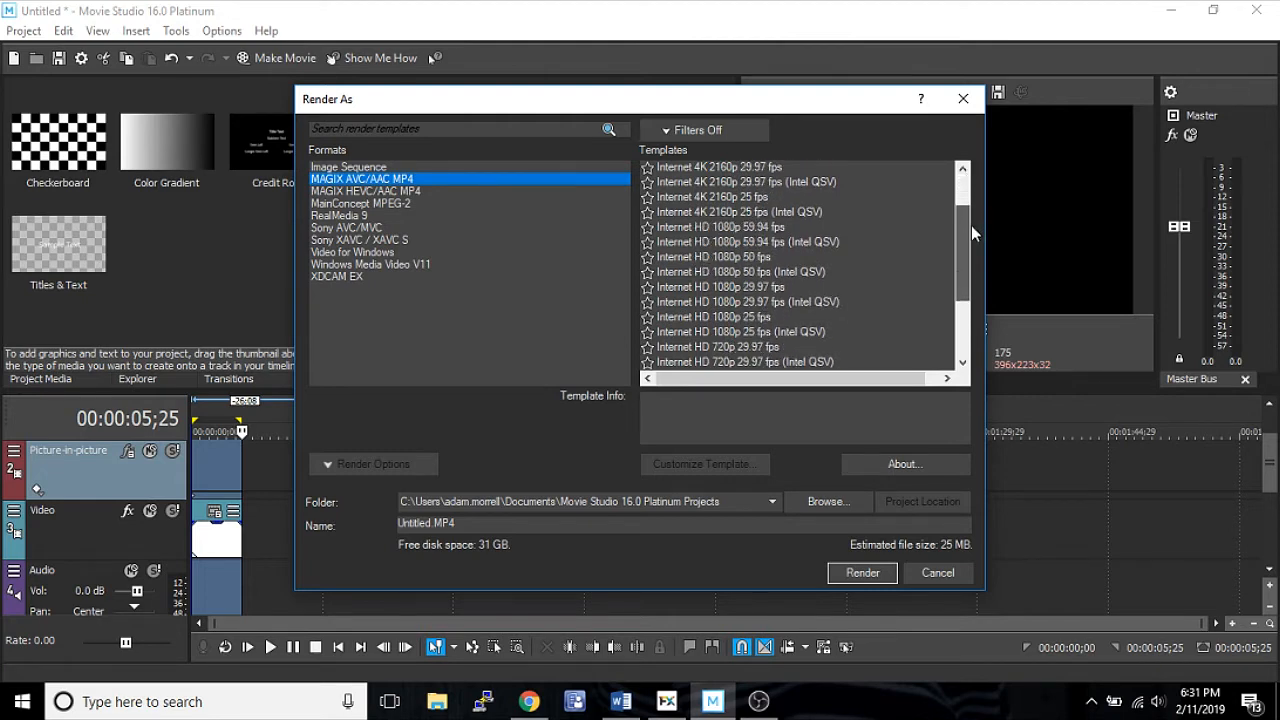
scroll("down", 3)
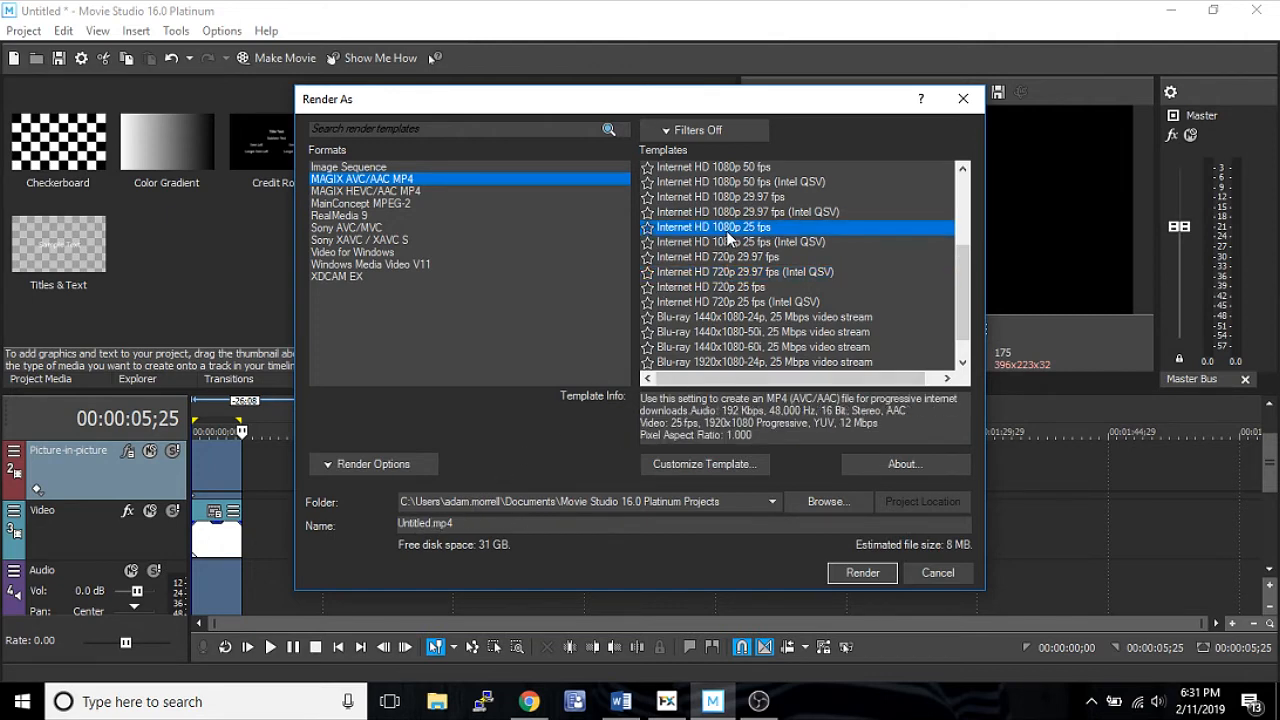
scroll("up", 3)
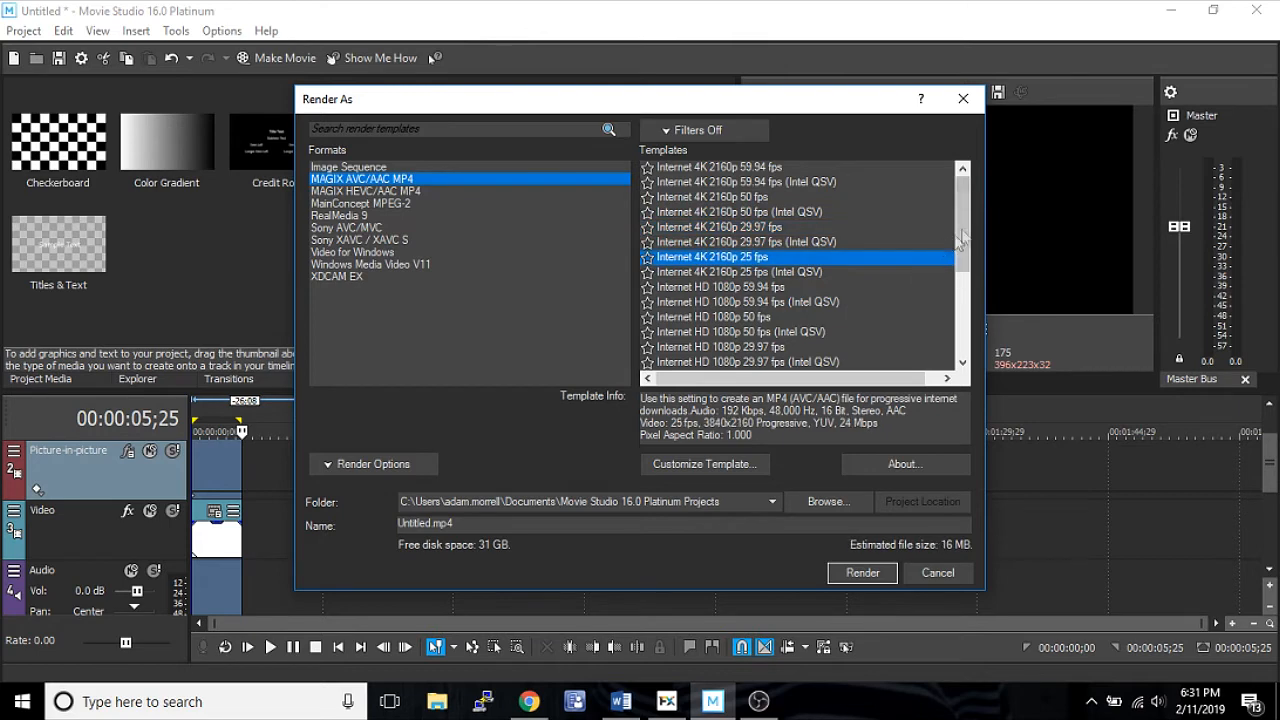
scroll("down", 3)
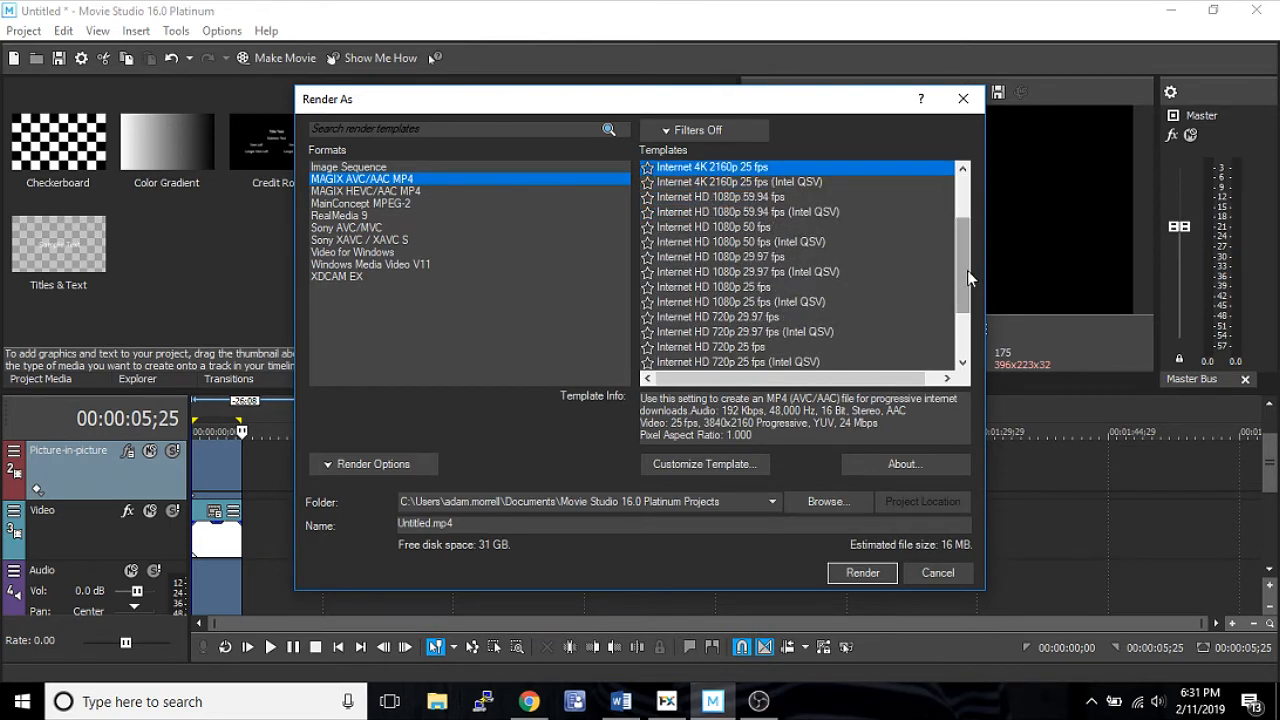
scroll("down", 3)
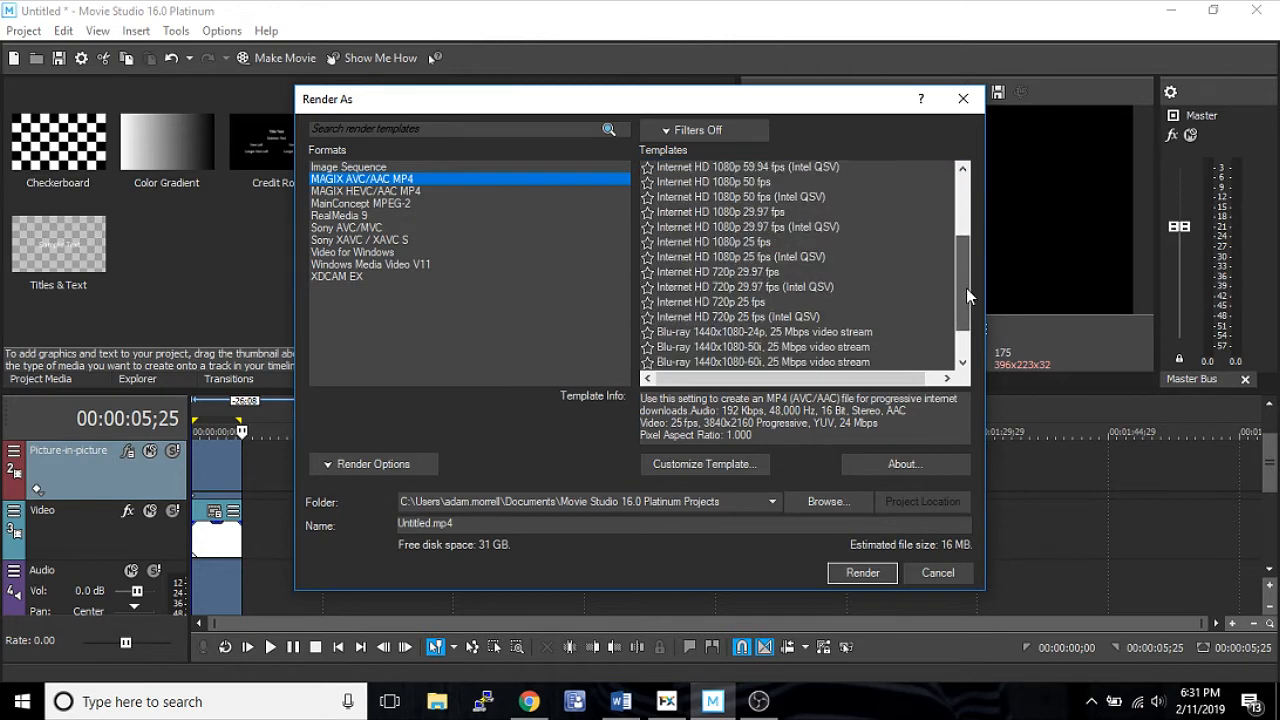
scroll("down", 3)
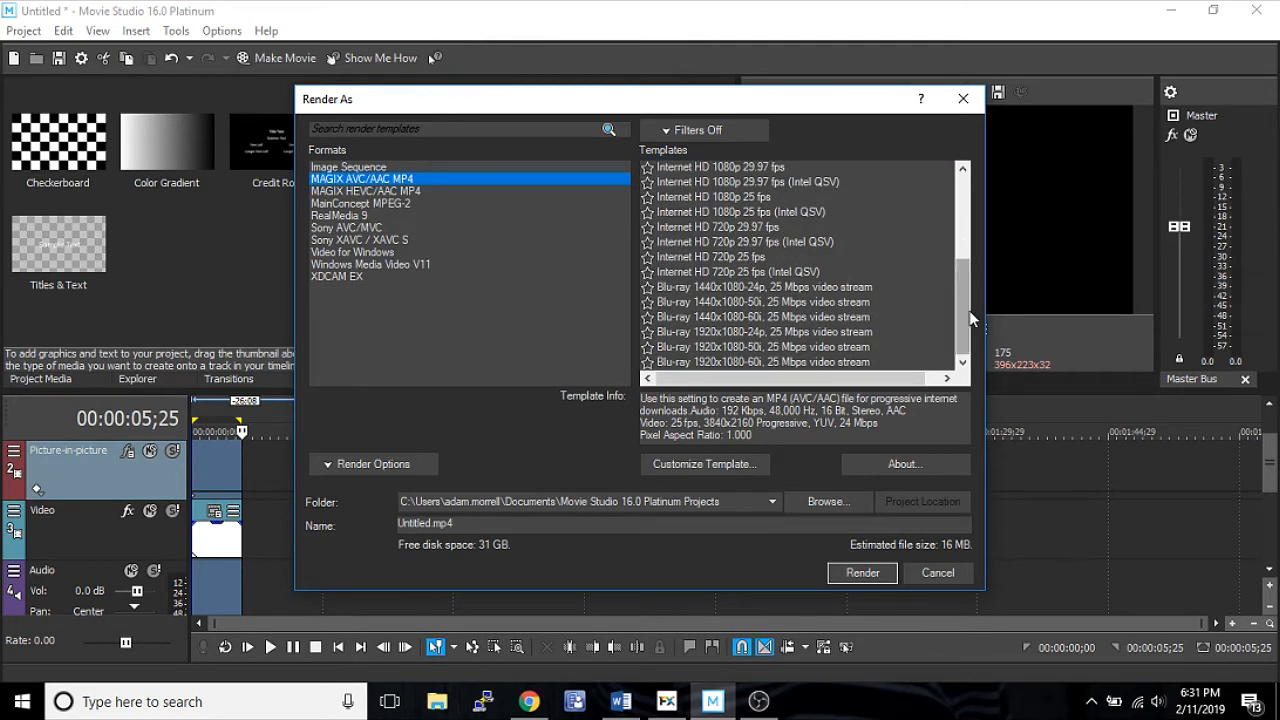
scroll("up", 3)
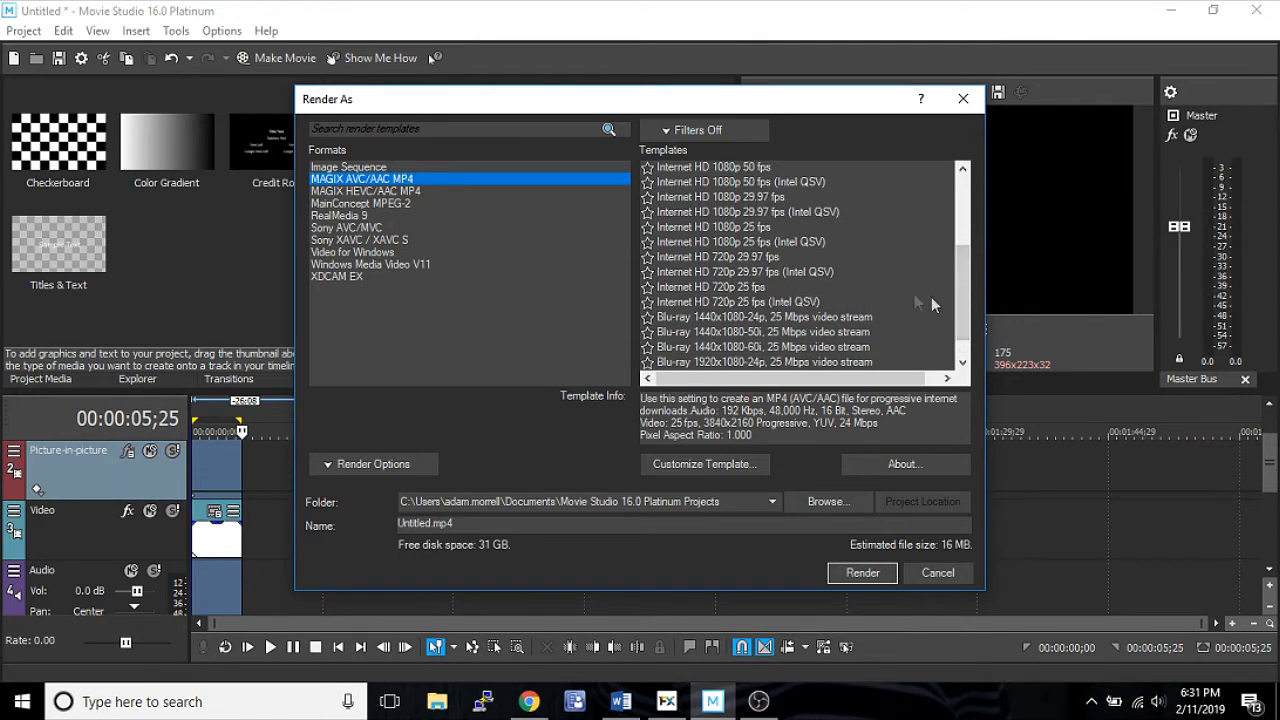
scroll("up", 3)
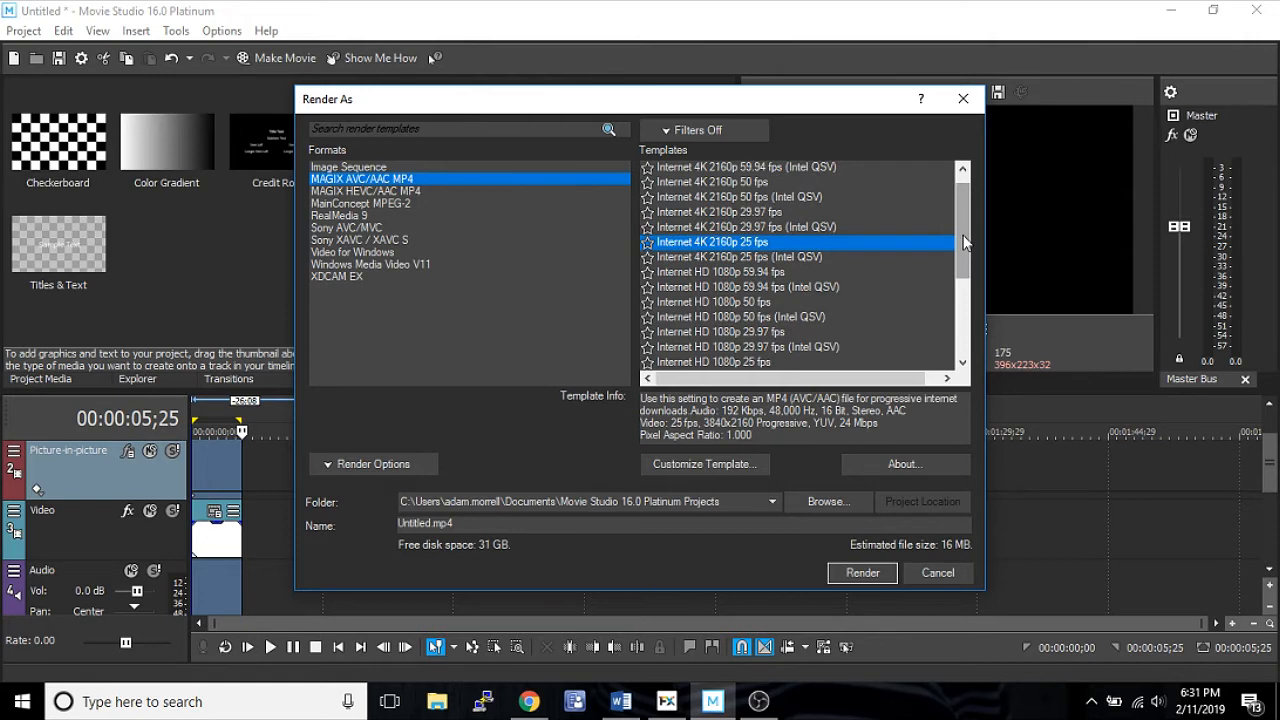
Step: Browse the remaining MAGIX AVC/AAC MP4 templates, including the HD and Blu-ray ones
scroll("down", 3)
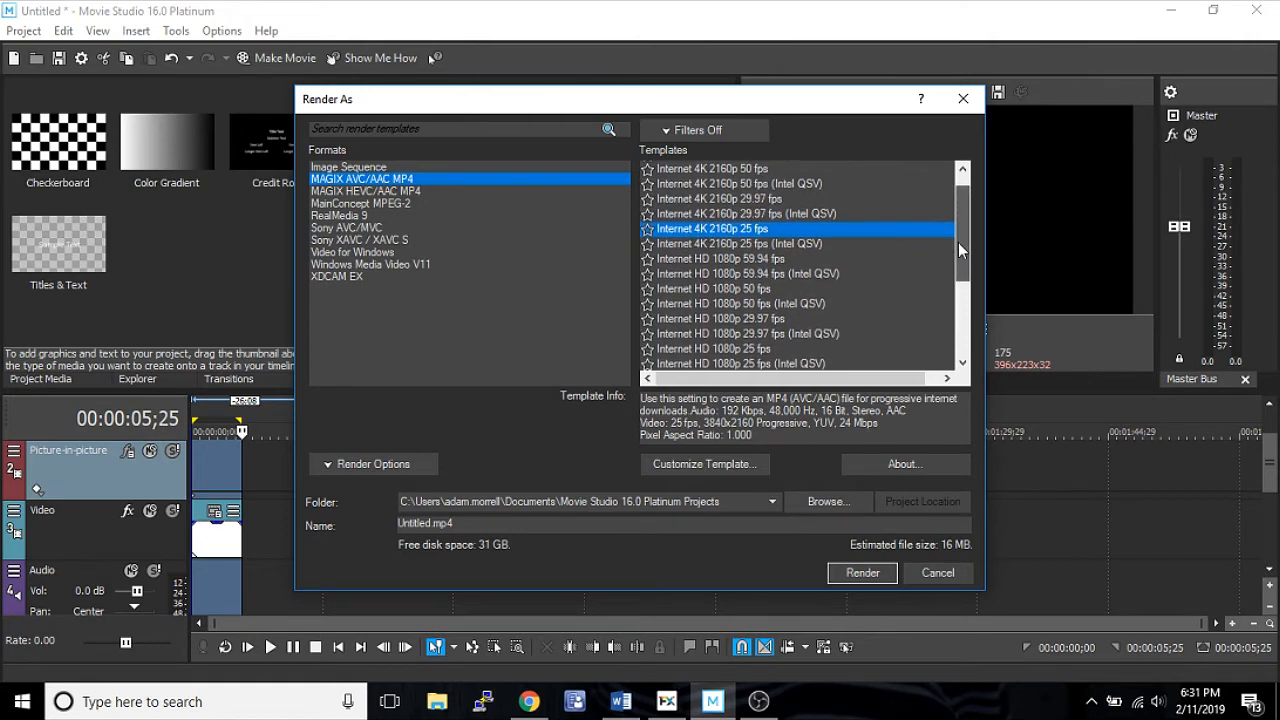
scroll("down", 3)
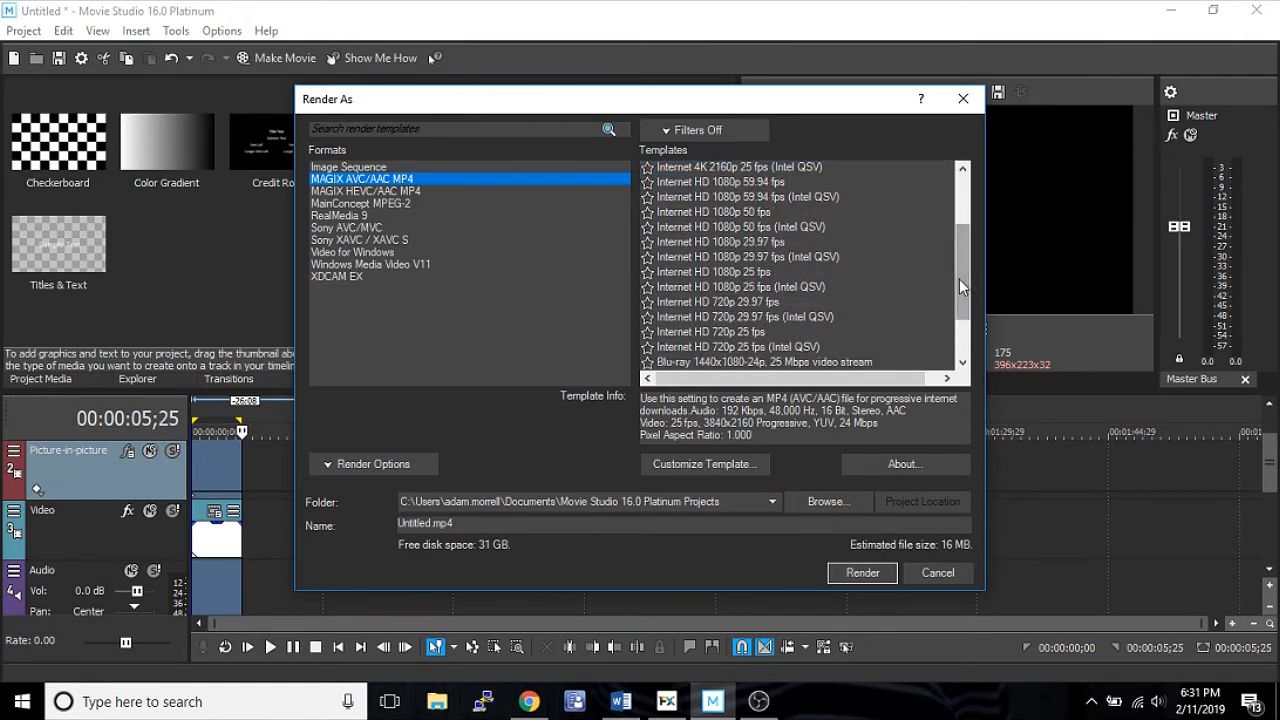
scroll("down", 3)
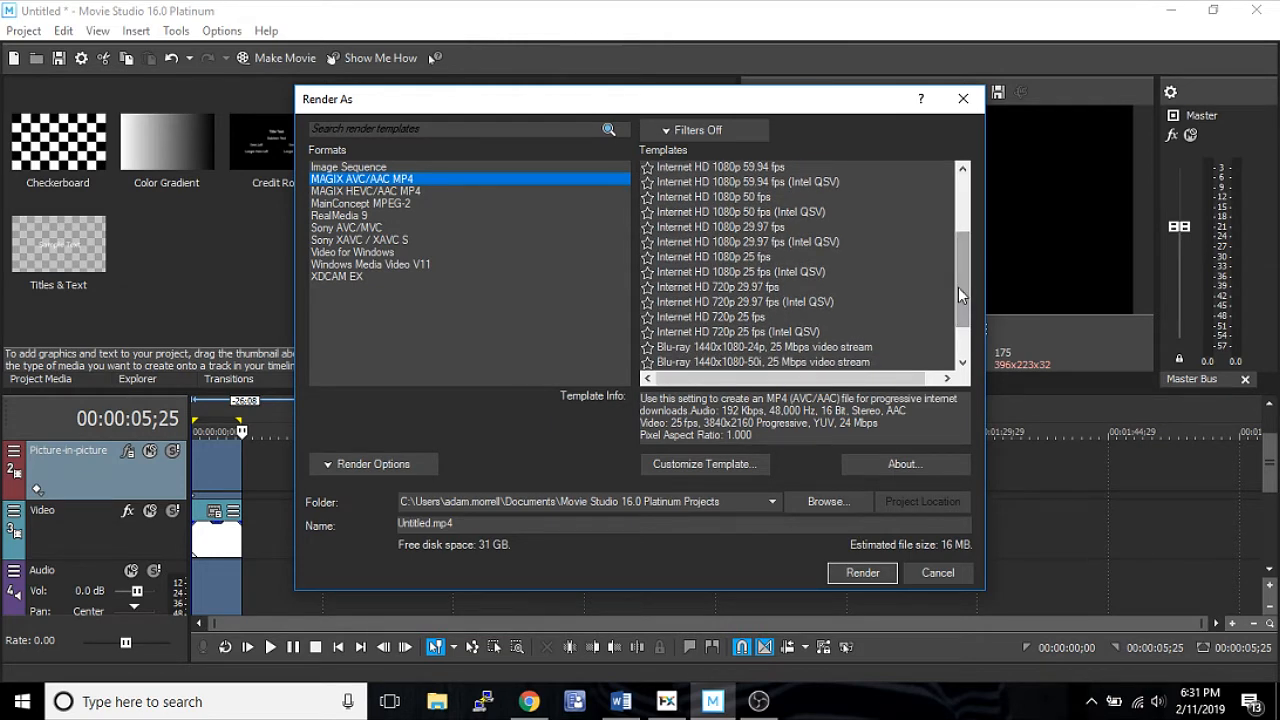
mouse_move(867, 303)
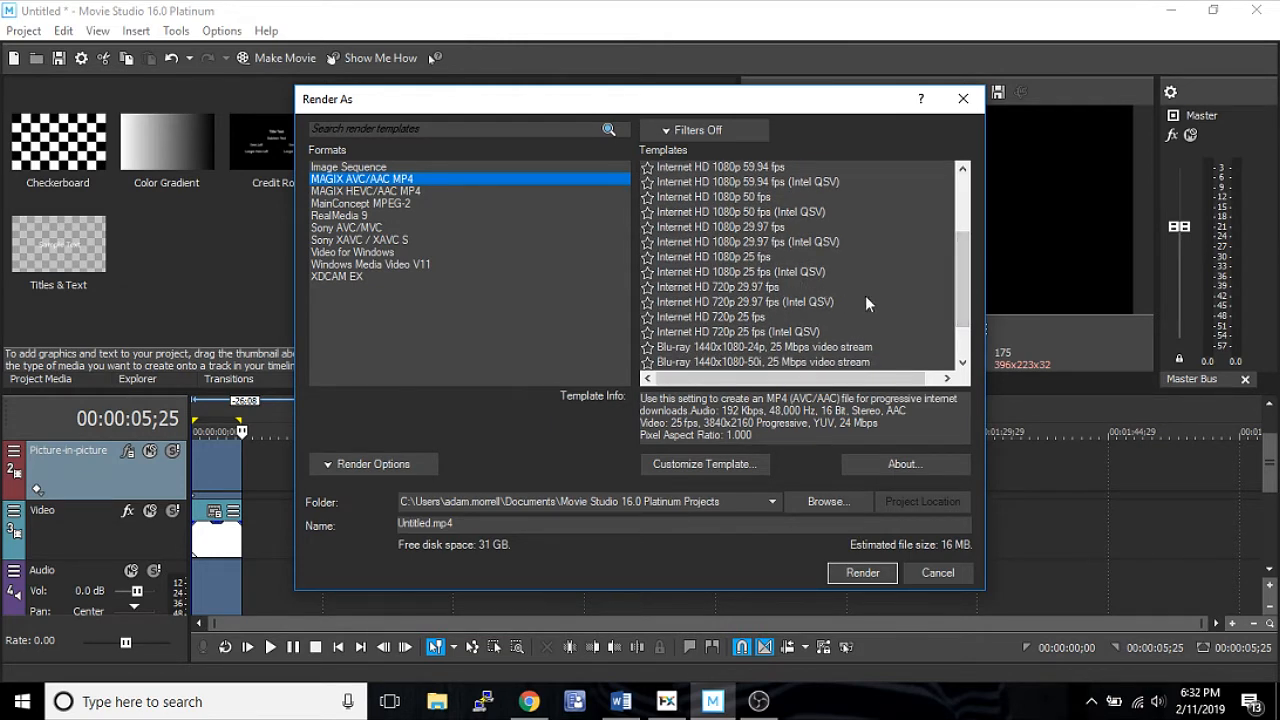
mouse_move(767, 293)
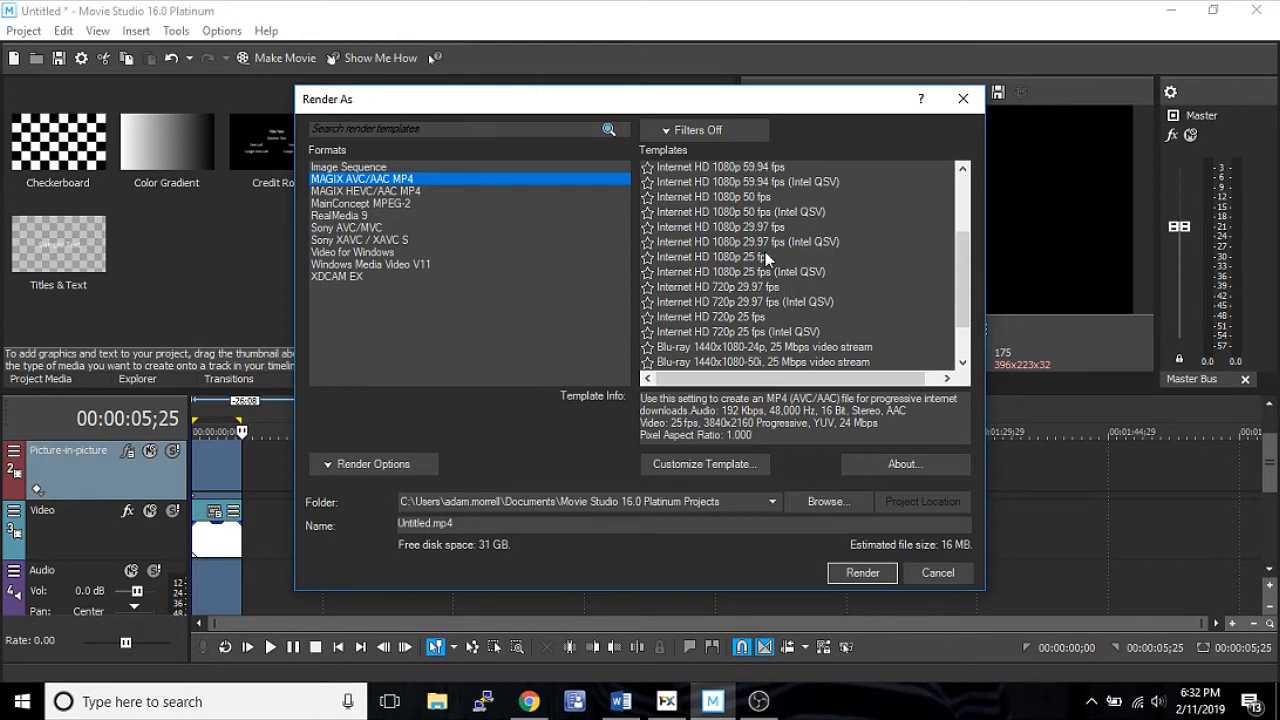
scroll("down", 3)
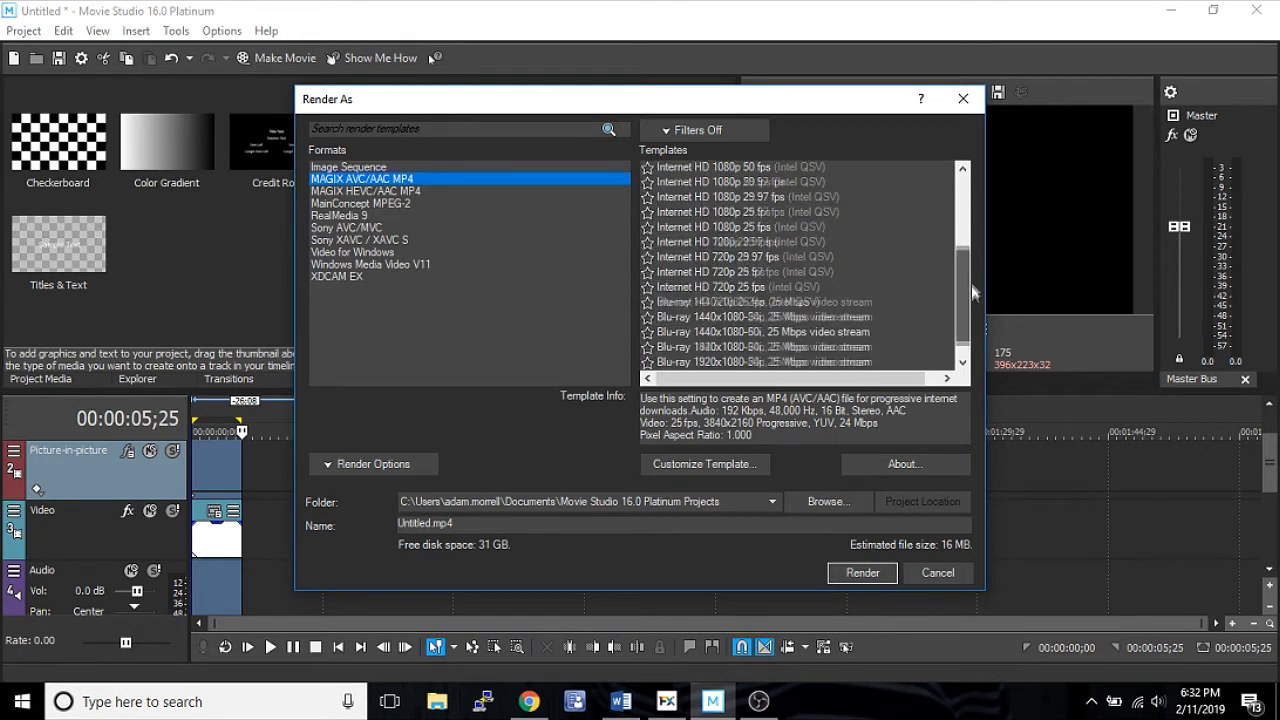
scroll("up", 3)
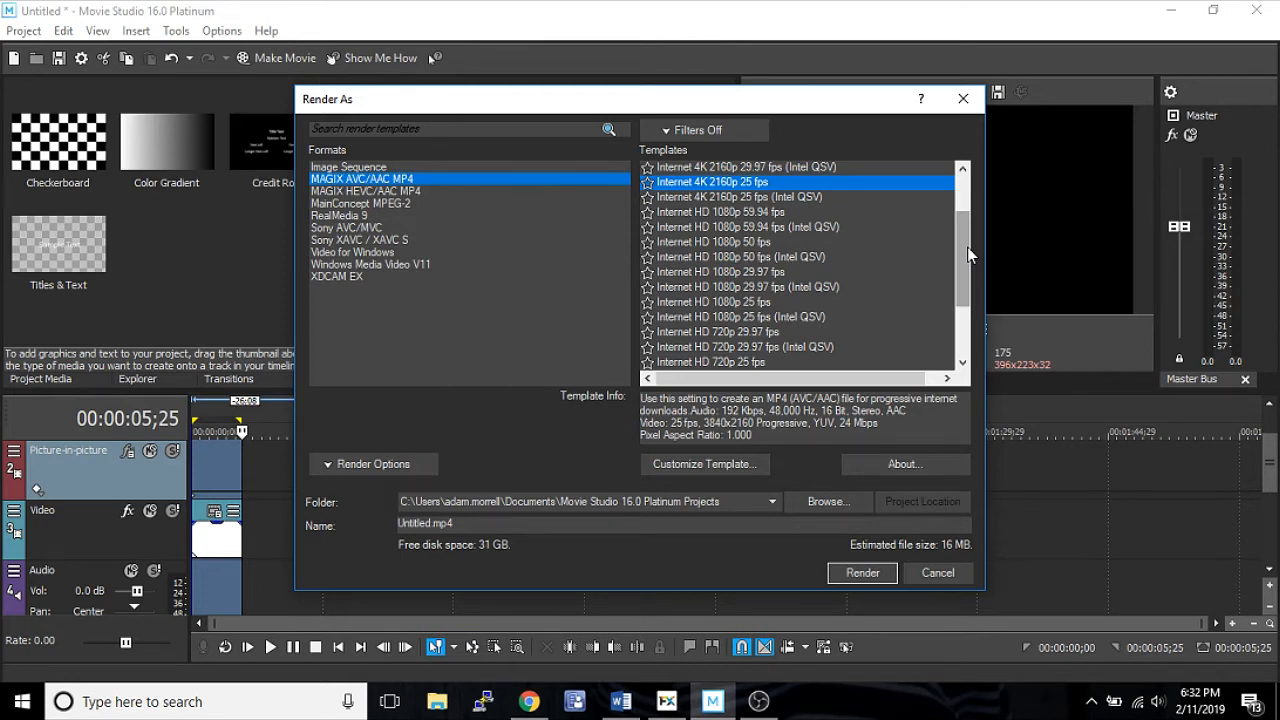
mouse_move(967, 254)
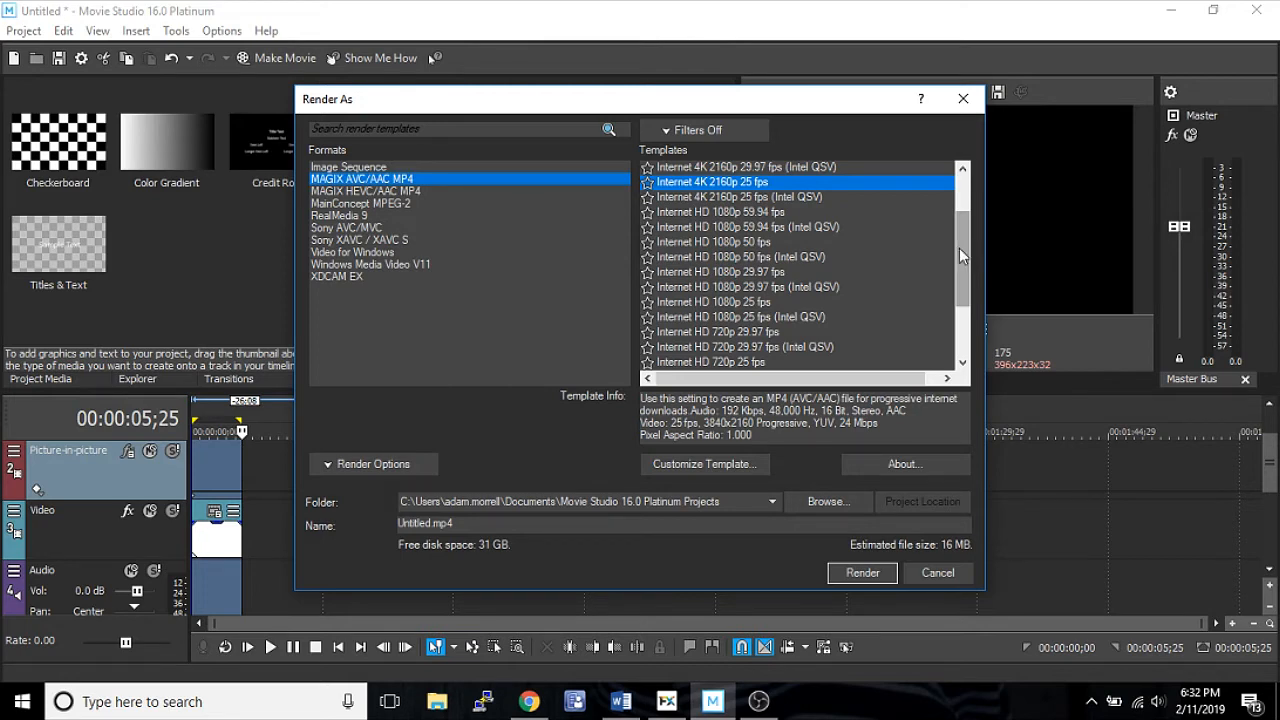
mouse_move(850, 259)
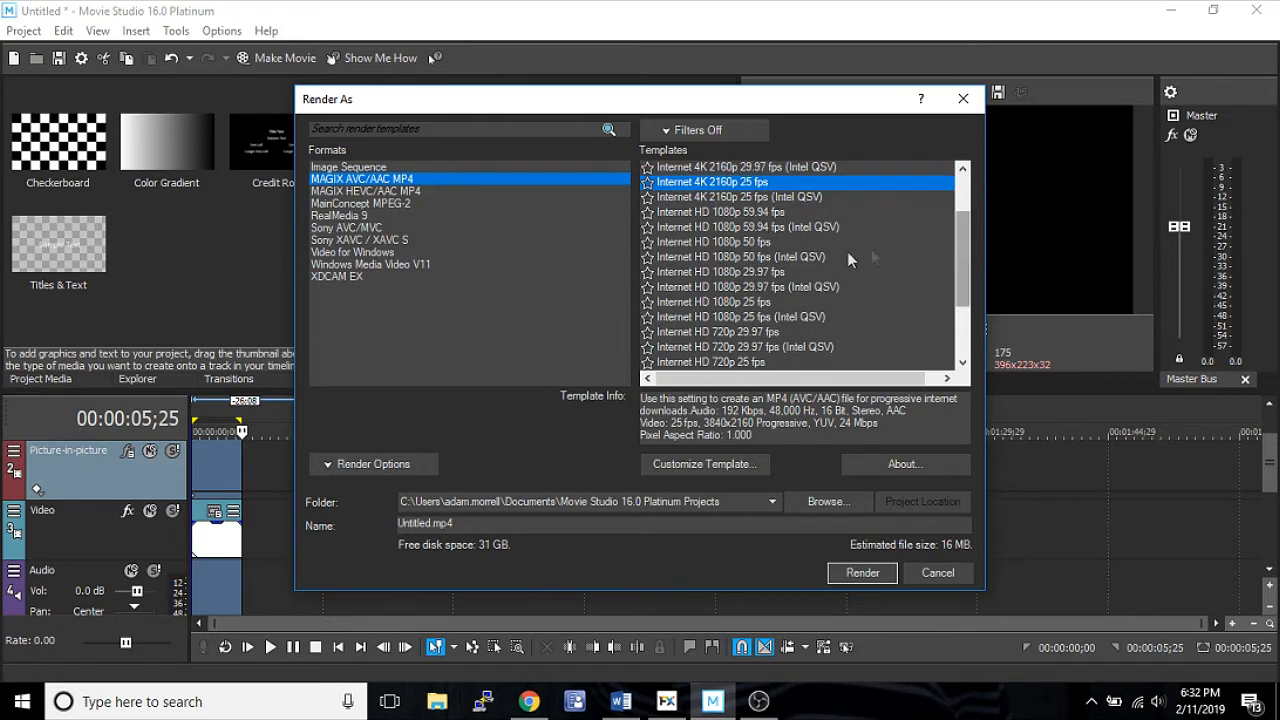
scroll("down", 3)
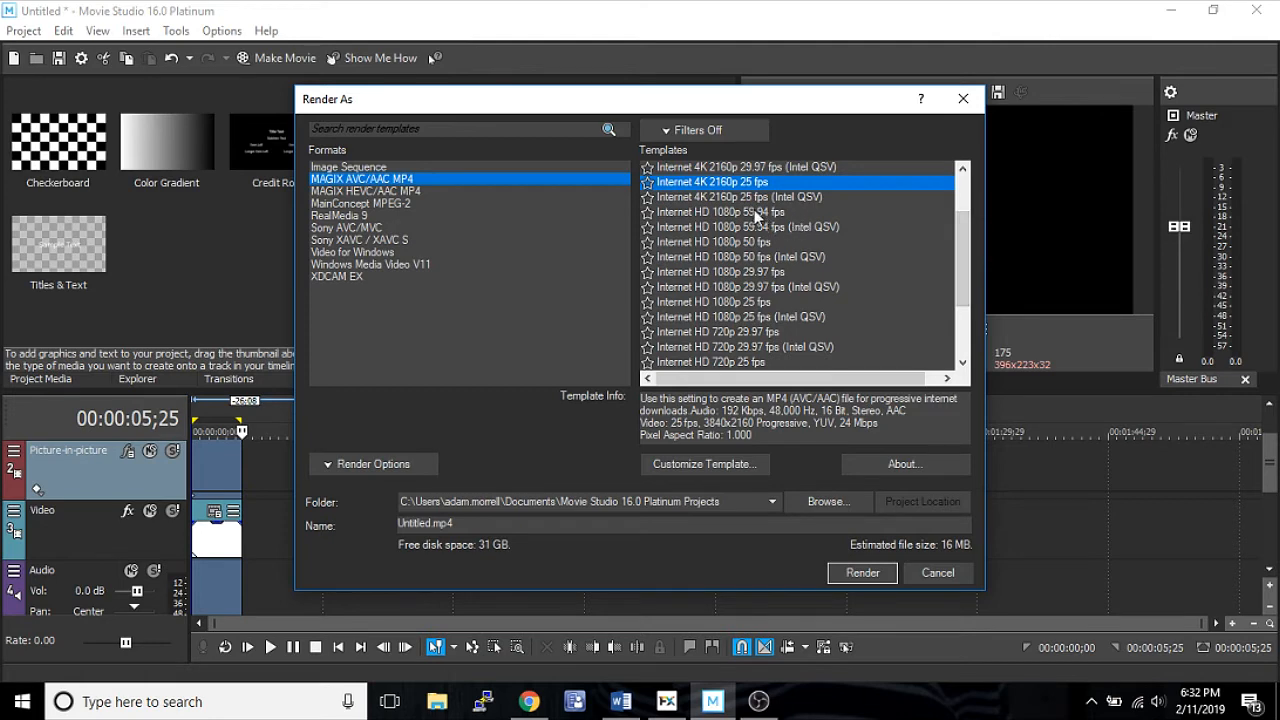
scroll("down", 3)
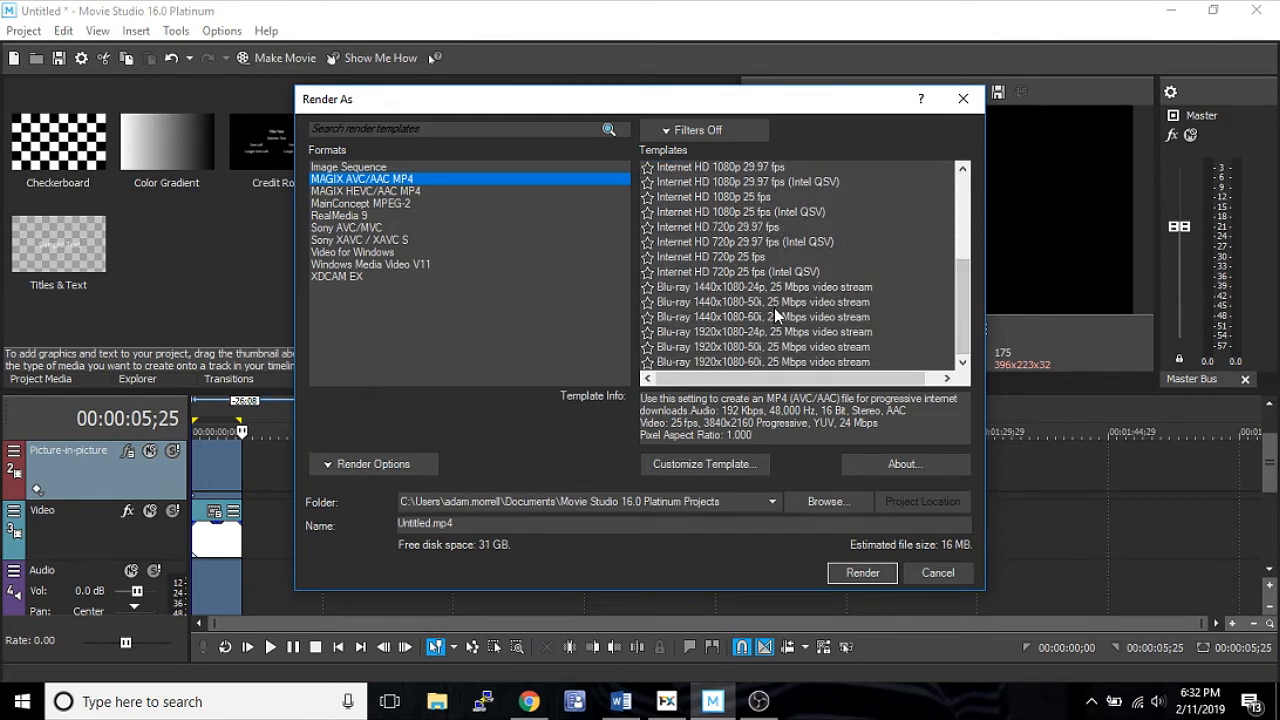
mouse_move(784, 318)
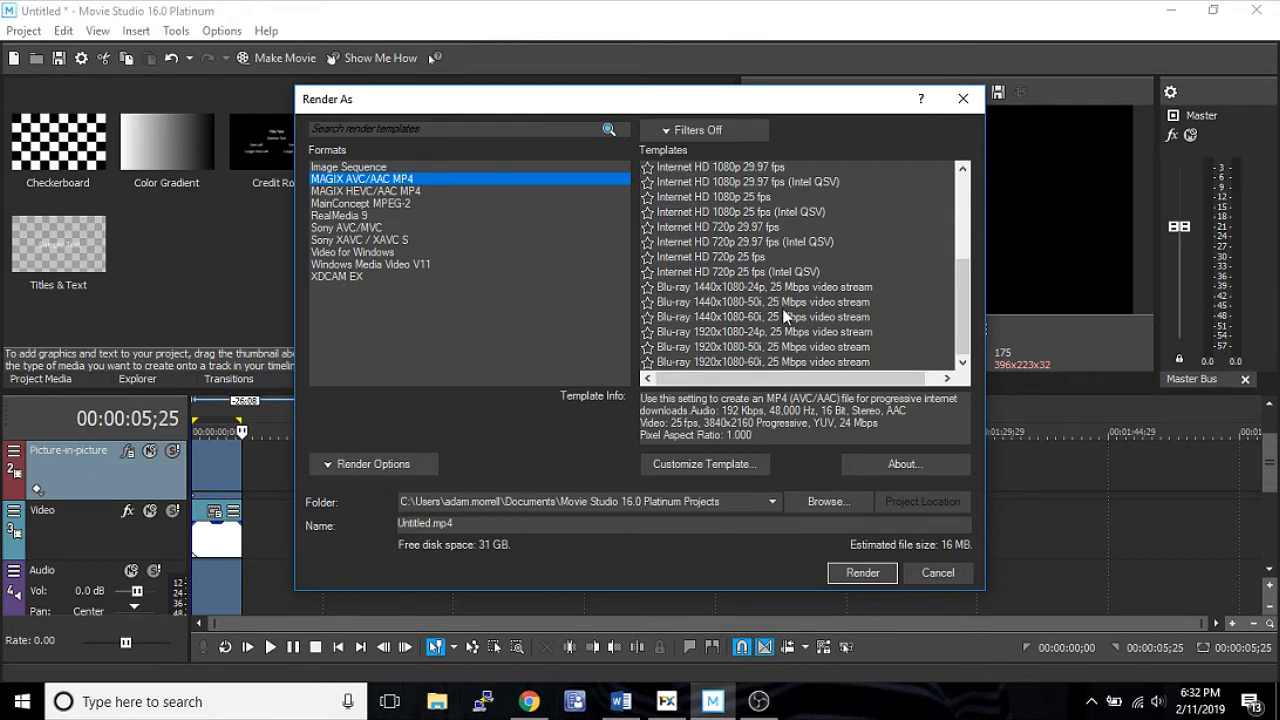
mouse_move(953, 295)
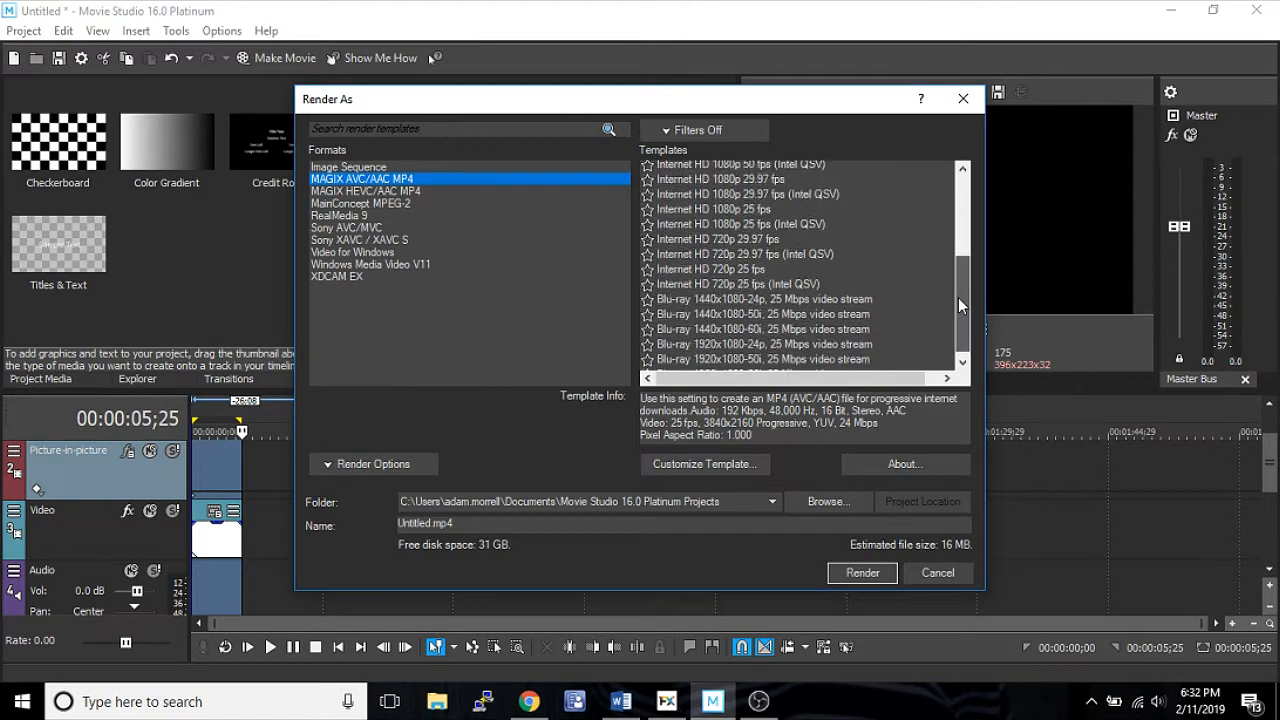
scroll("up", 3)
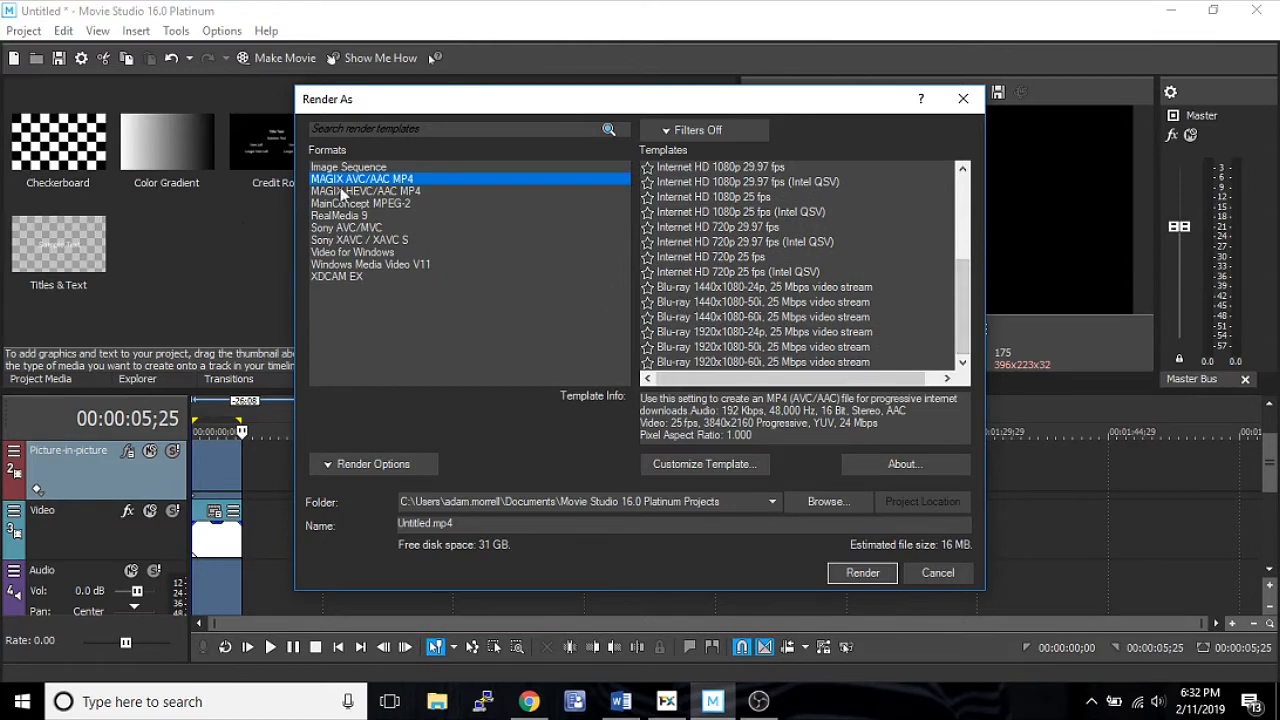
Step: Compare MAGIX AVC/AAC MP4 with MAGIX HEVC/AAC MP4 and settle on HEVC with its Intel QSV templates
left_click(365, 191)
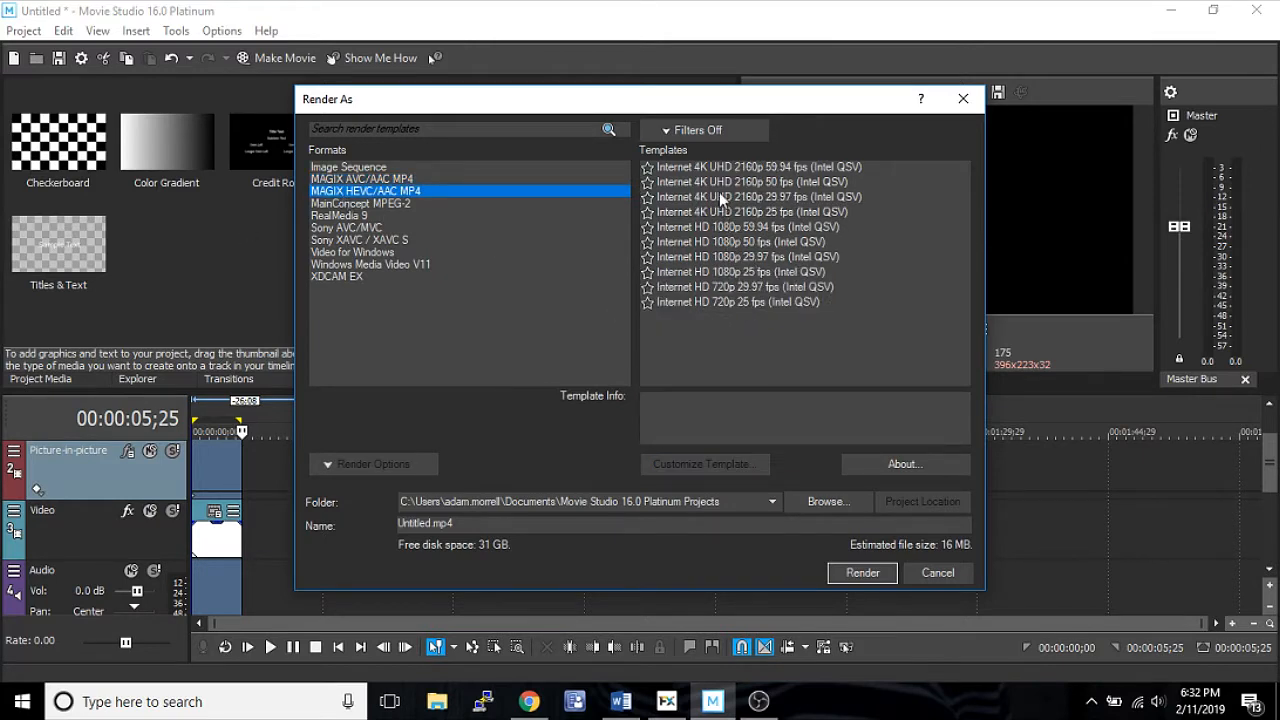
mouse_move(710, 285)
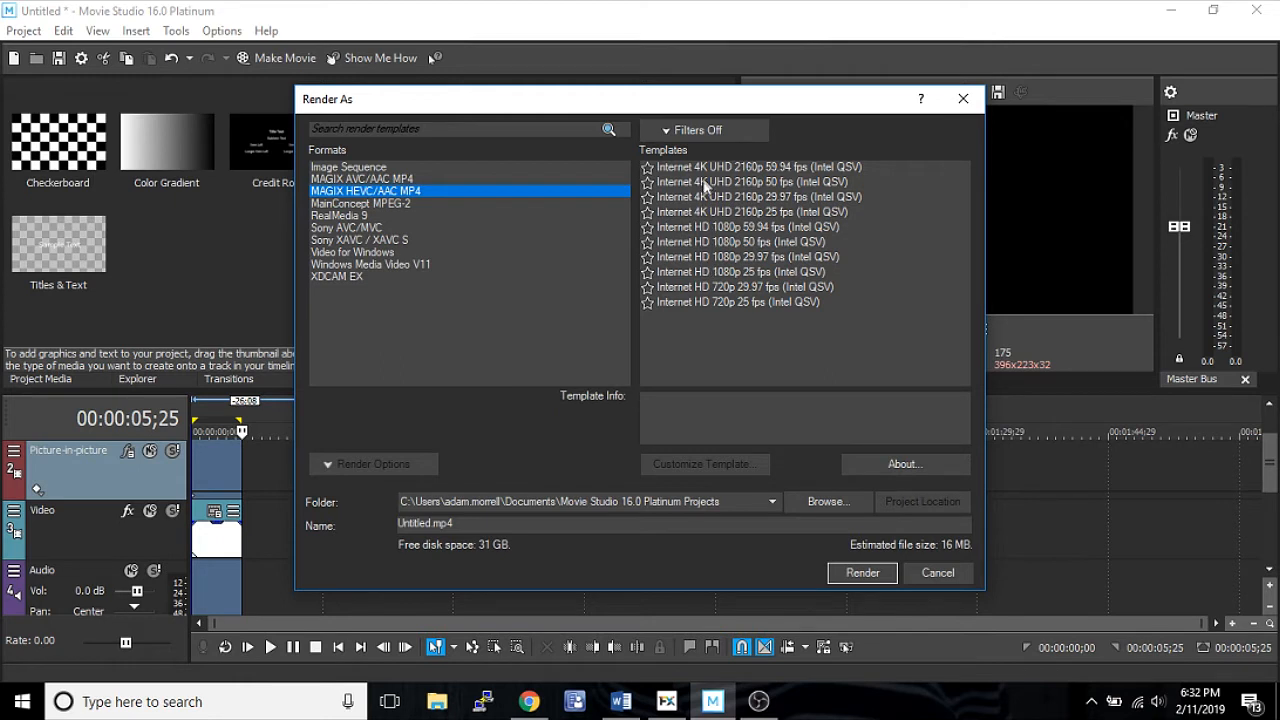
mouse_move(788, 313)
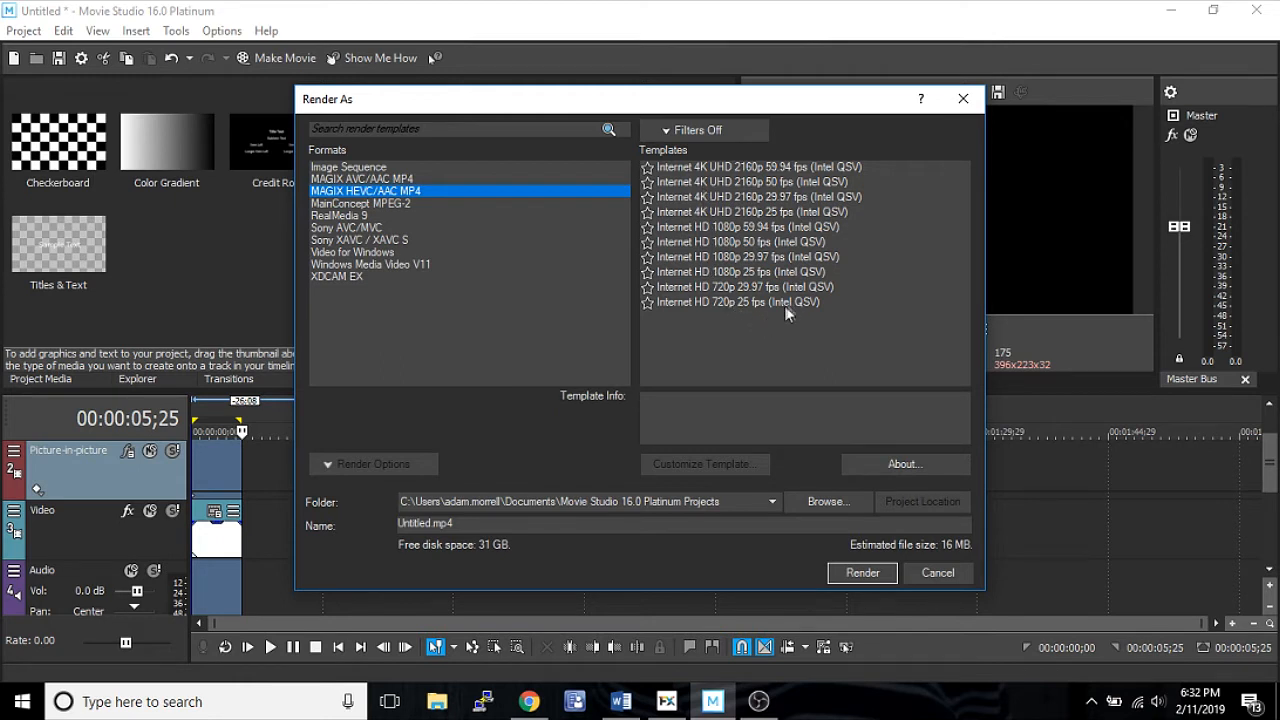
mouse_move(800, 213)
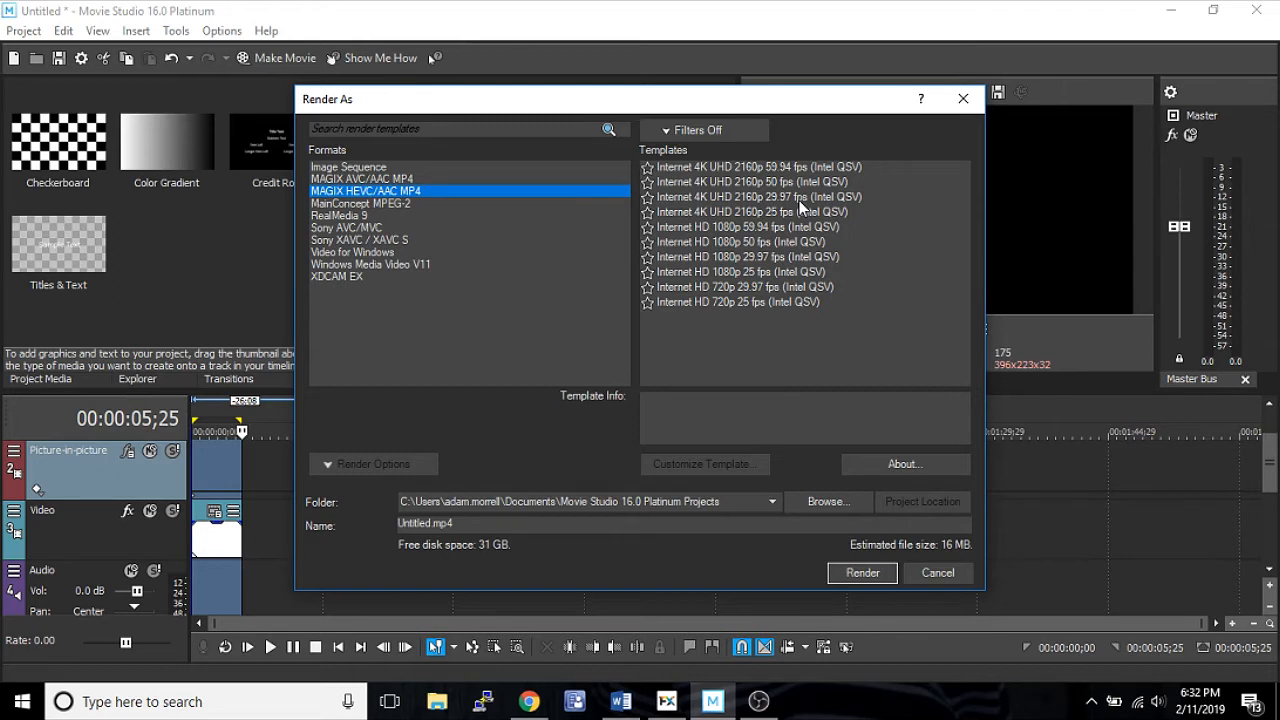
left_click(361, 178)
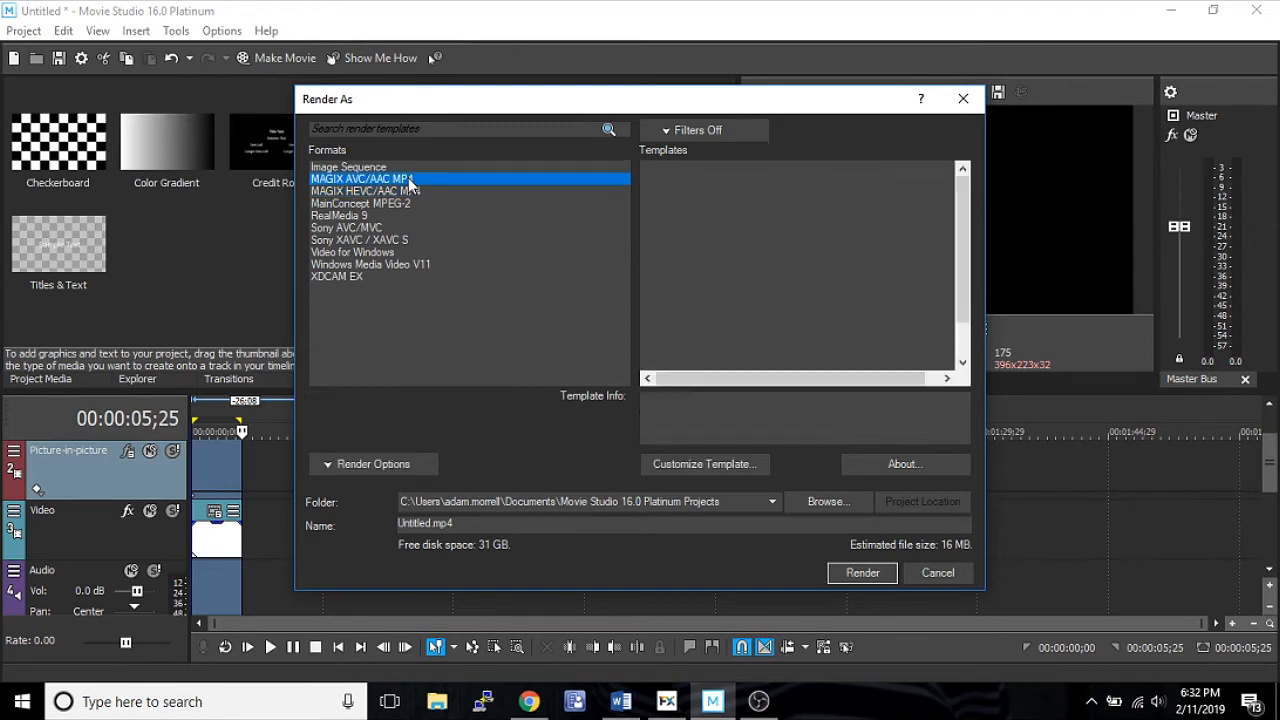
left_click(362, 178)
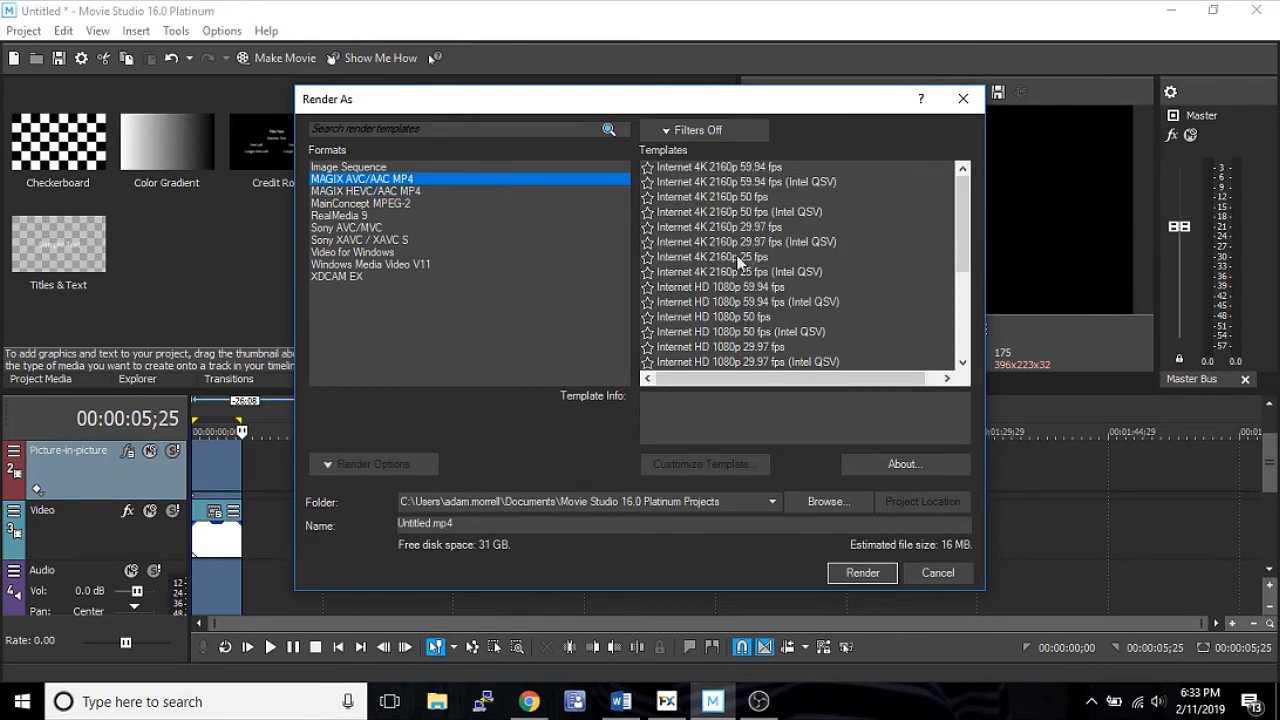
mouse_move(820, 256)
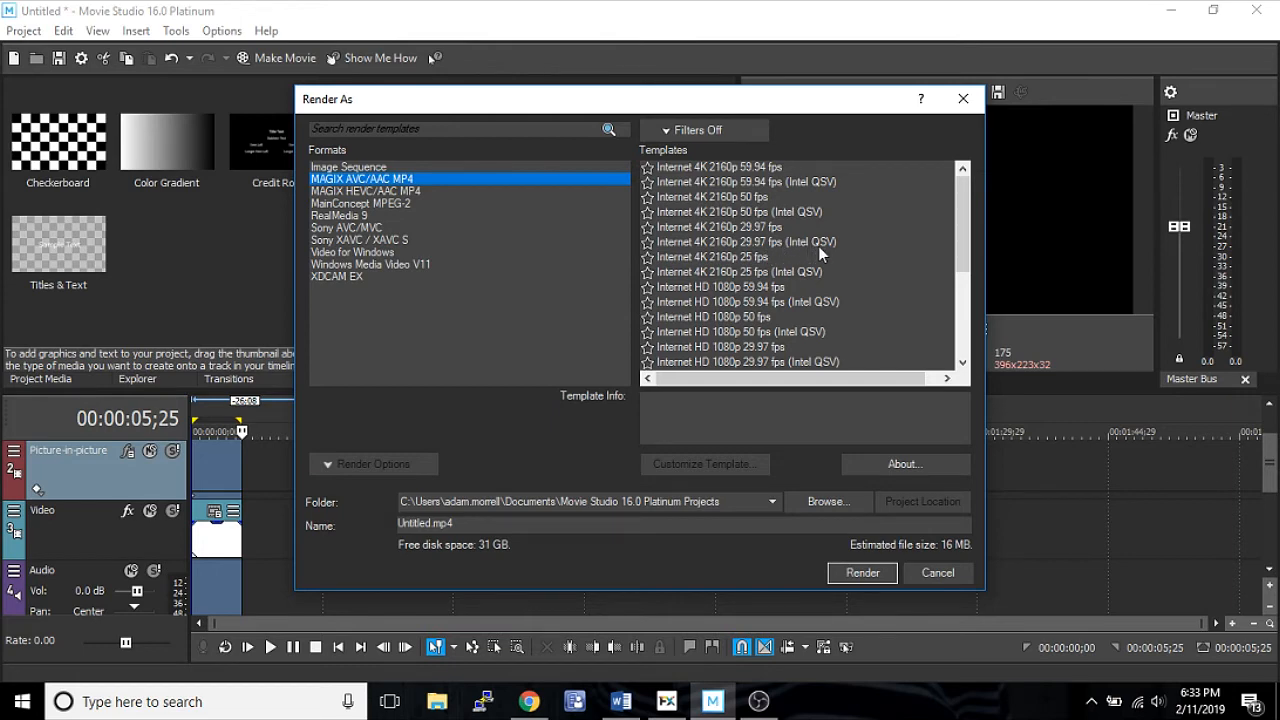
left_click(365, 191)
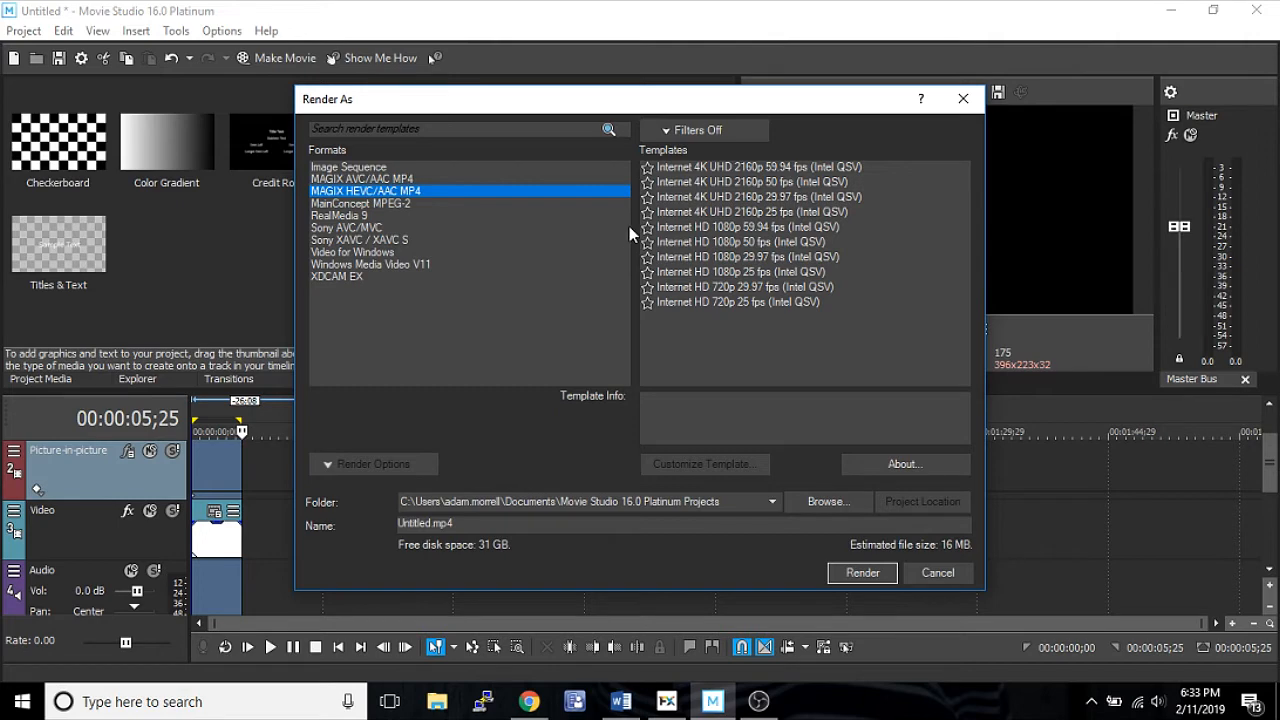
left_click(362, 178)
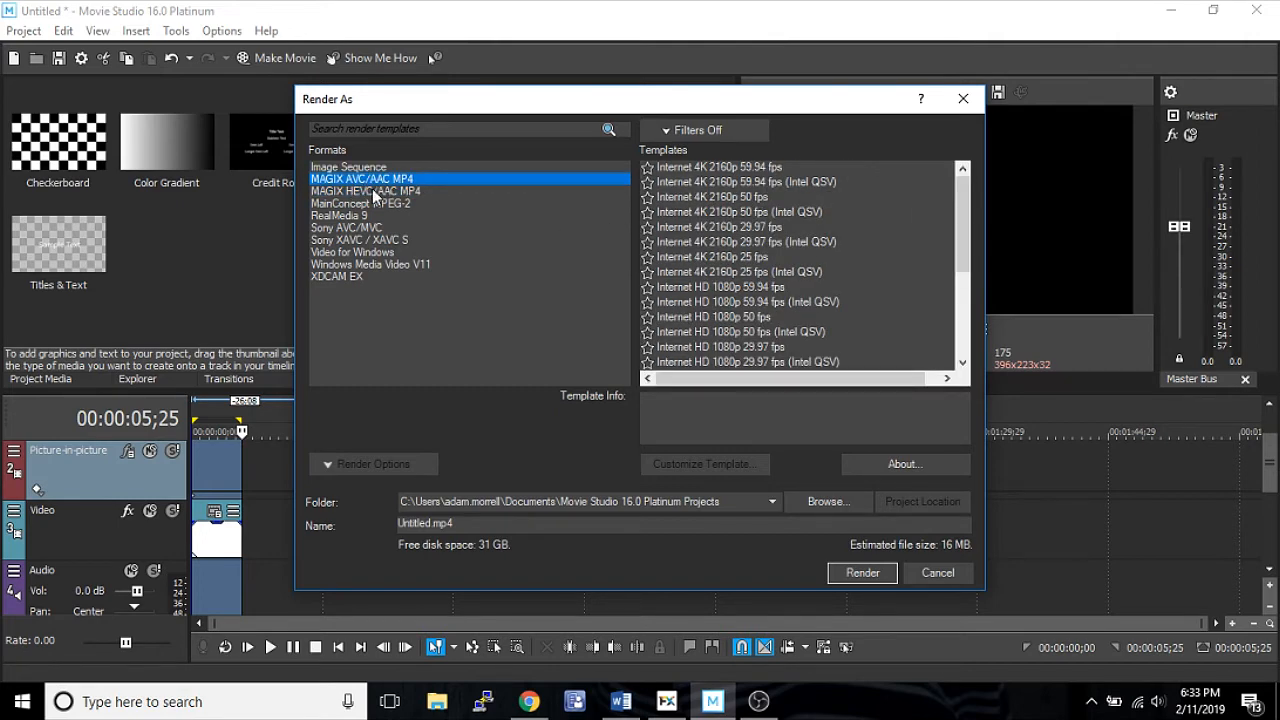
left_click(365, 191)
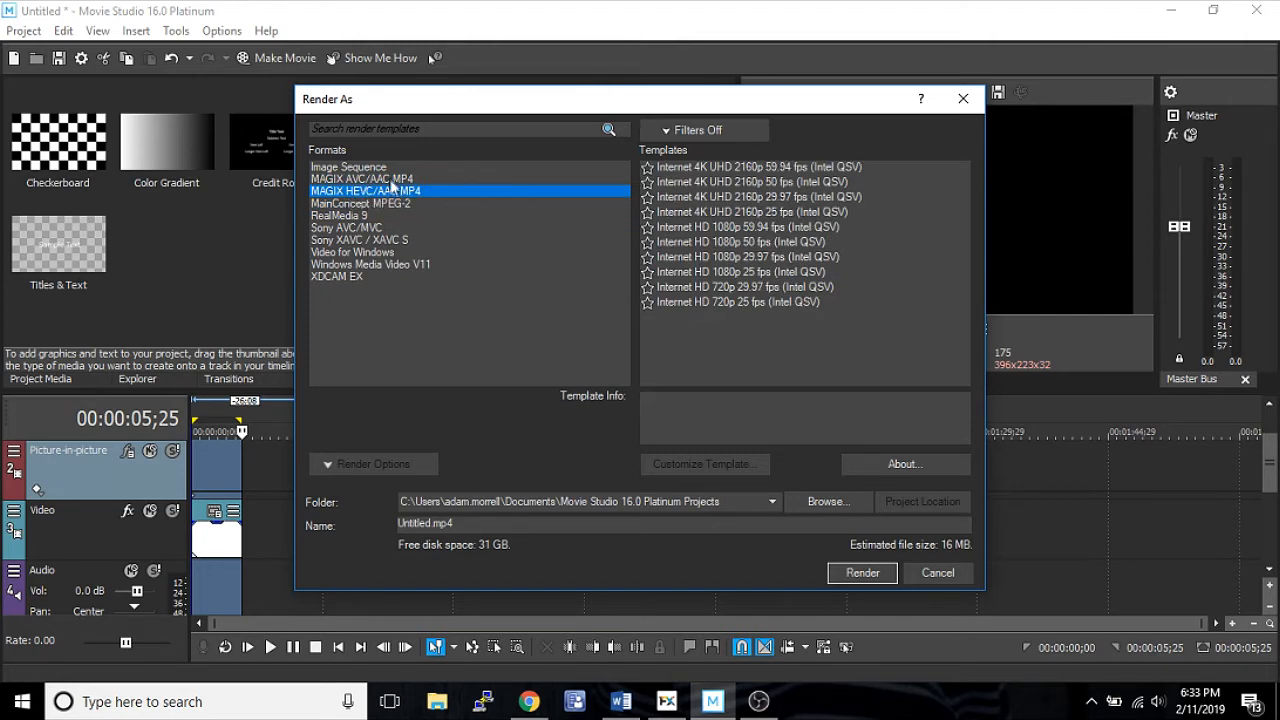
mouse_move(360, 199)
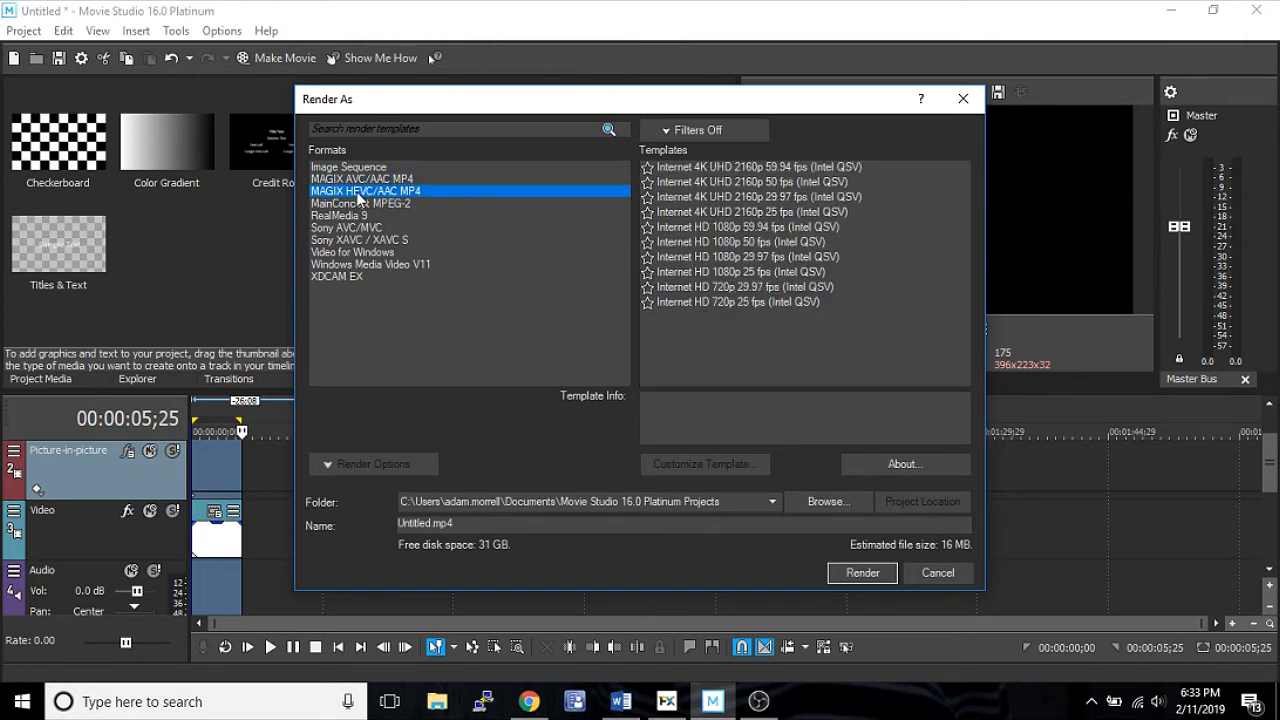
mouse_move(375, 197)
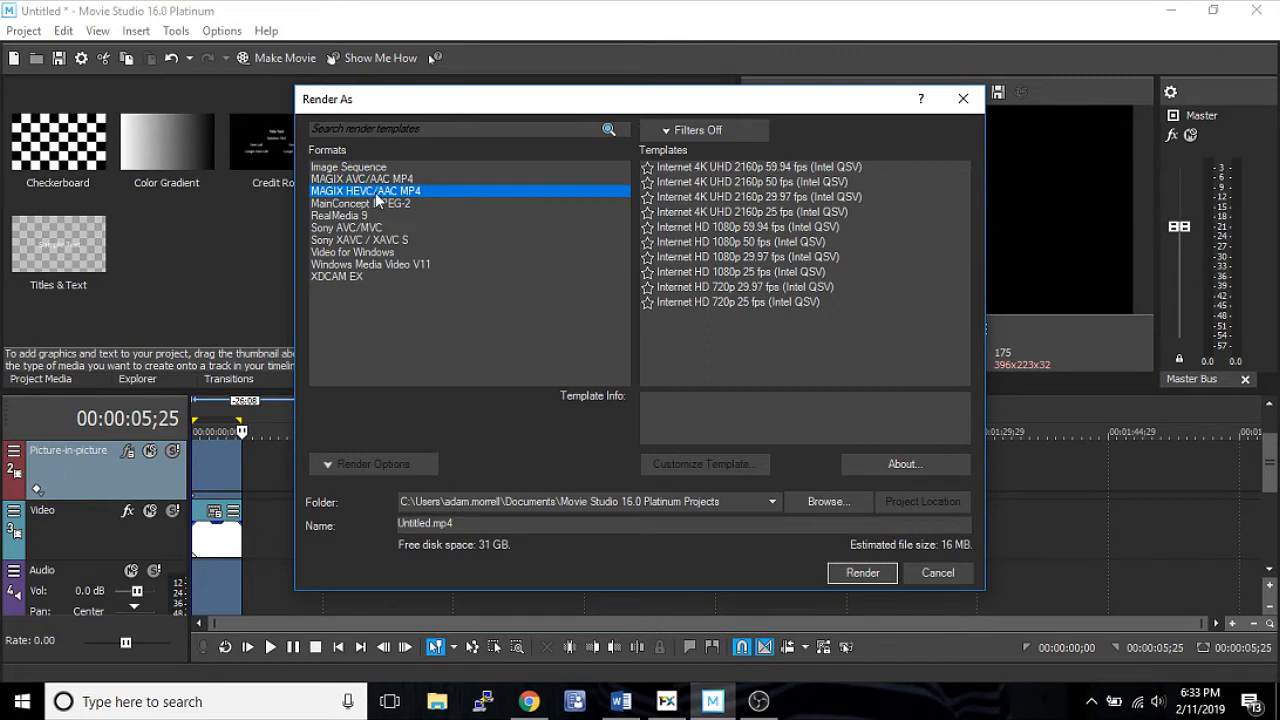
left_click(362, 178)
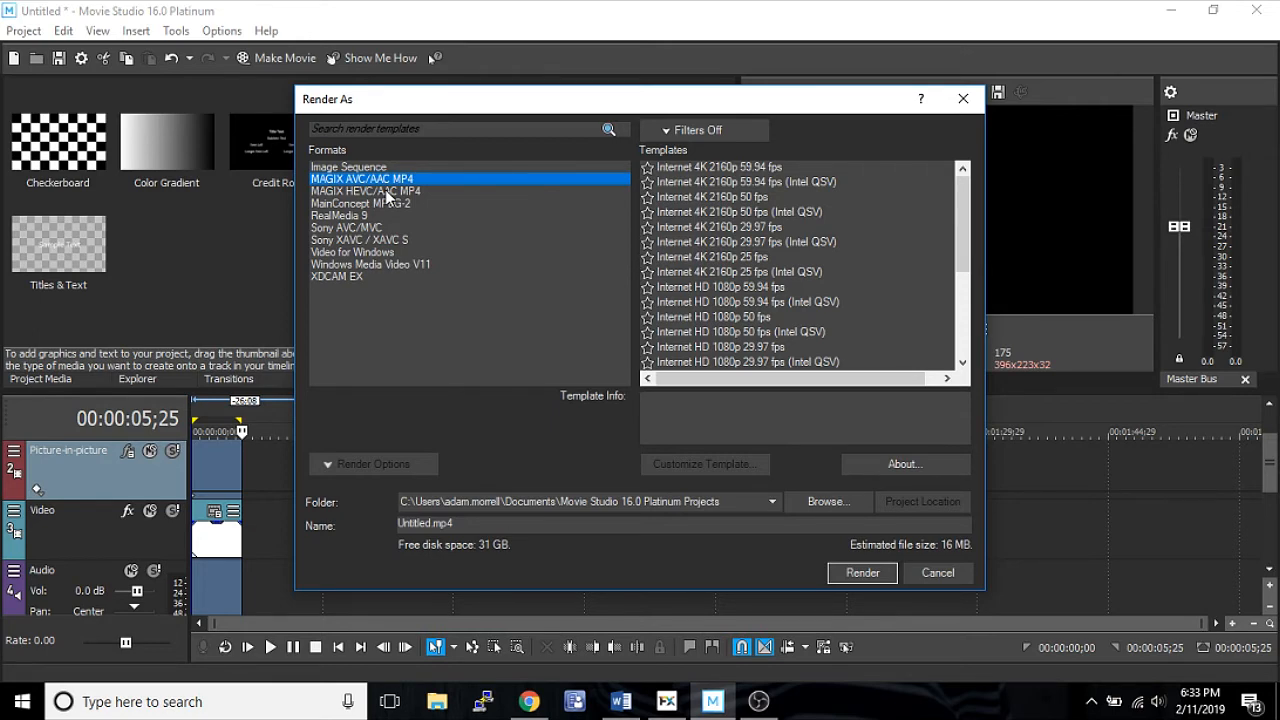
left_click(365, 191)
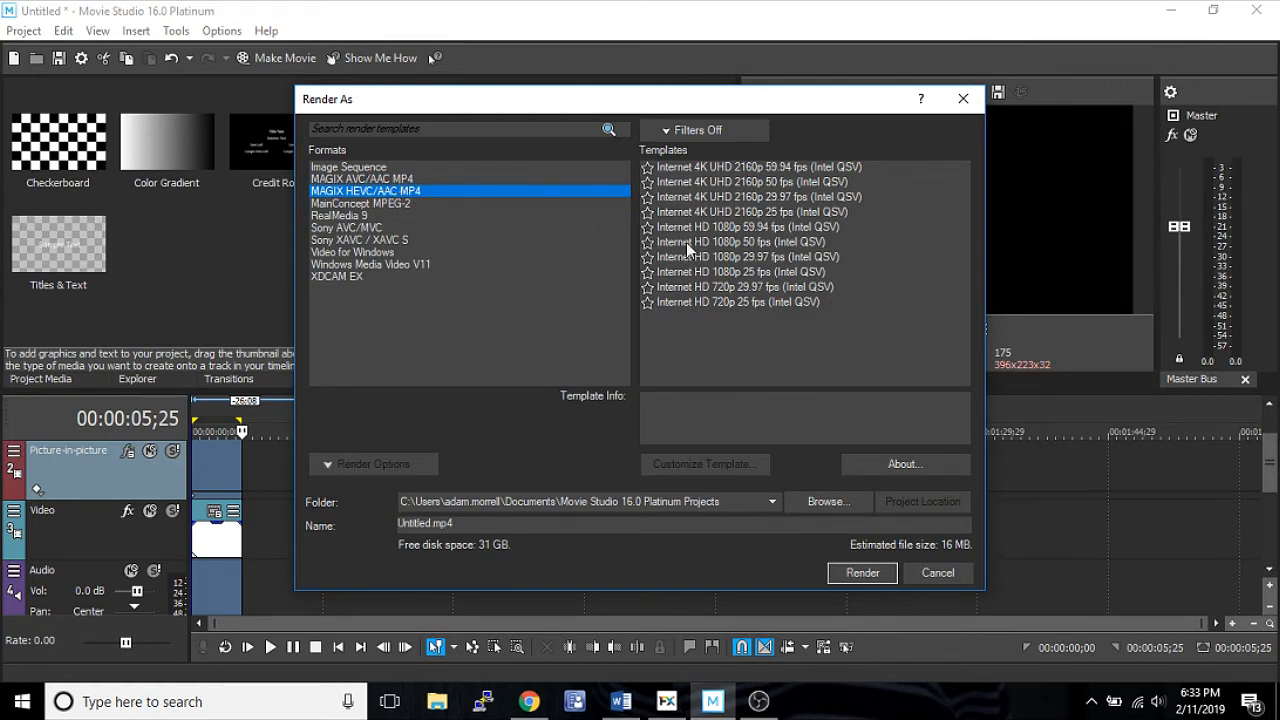
mouse_move(815, 295)
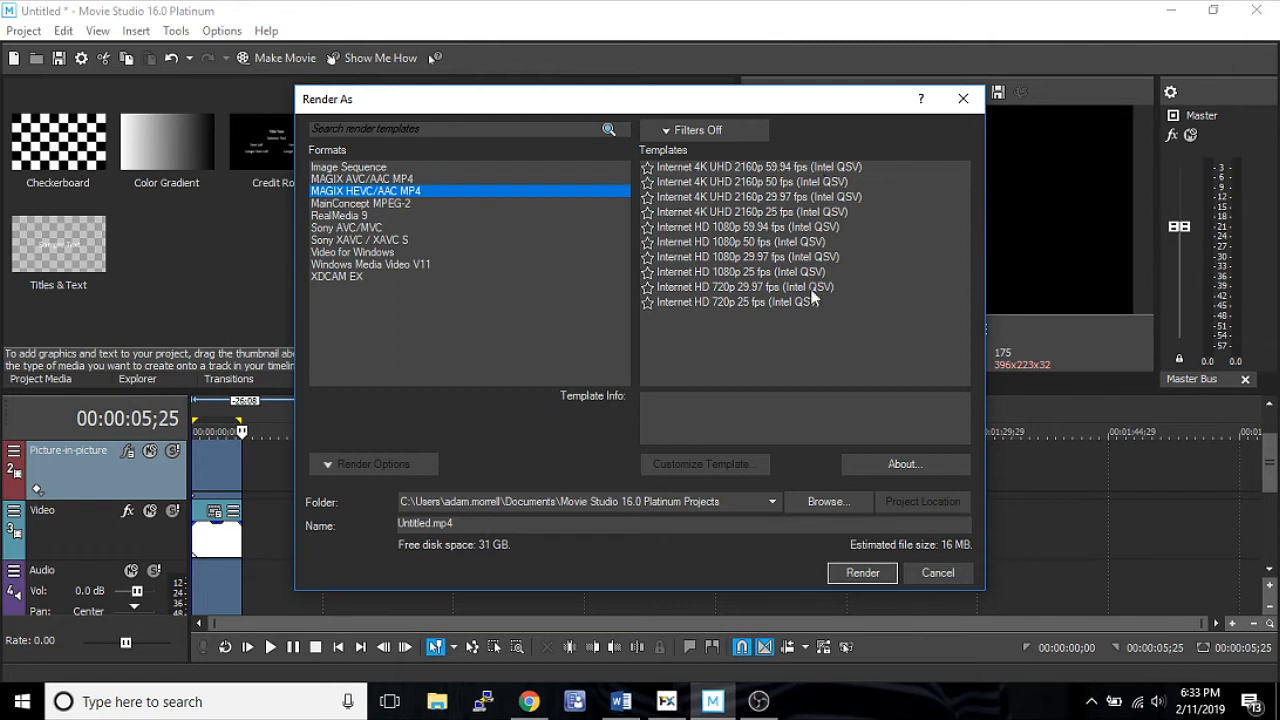
mouse_move(808, 313)
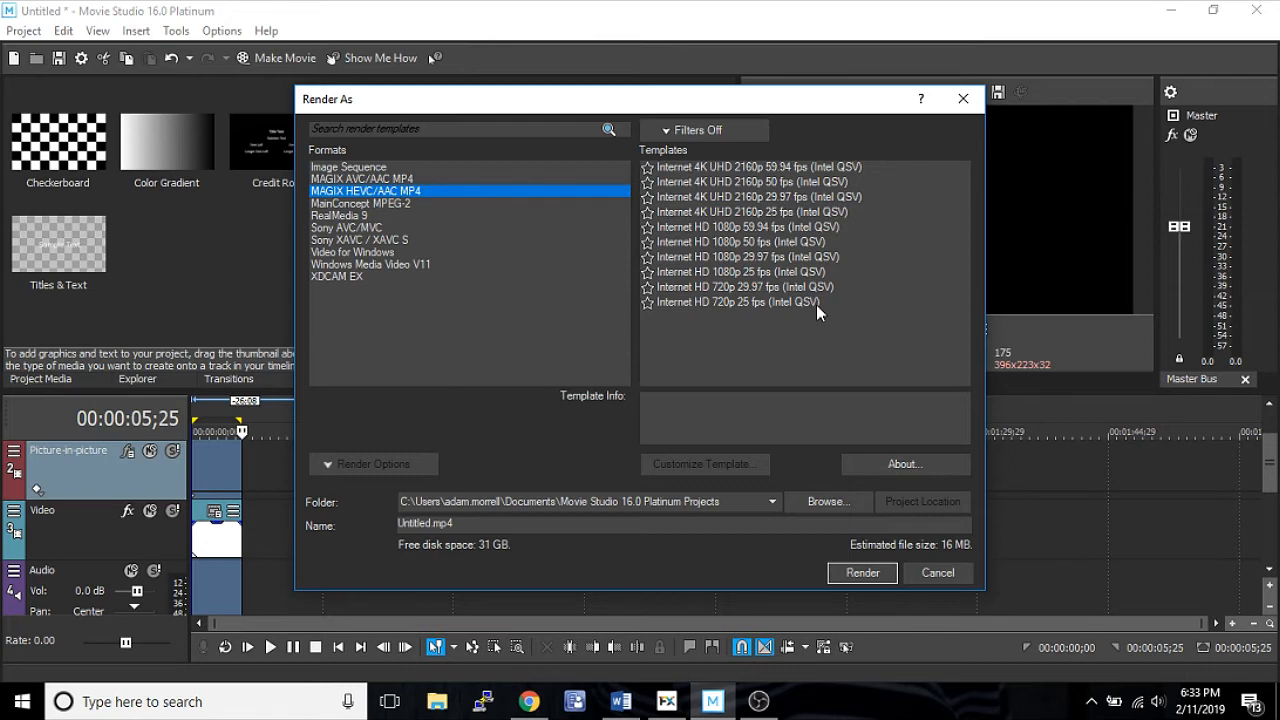
mouse_move(610, 255)
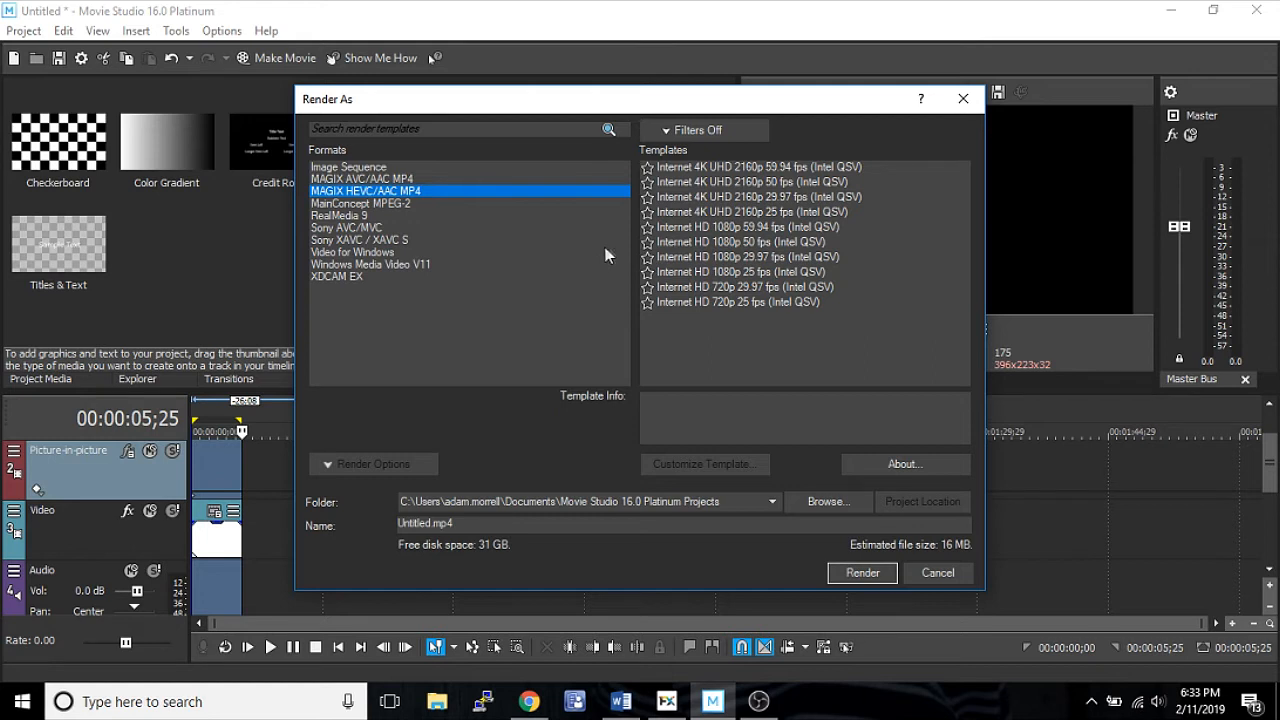
mouse_move(410, 218)
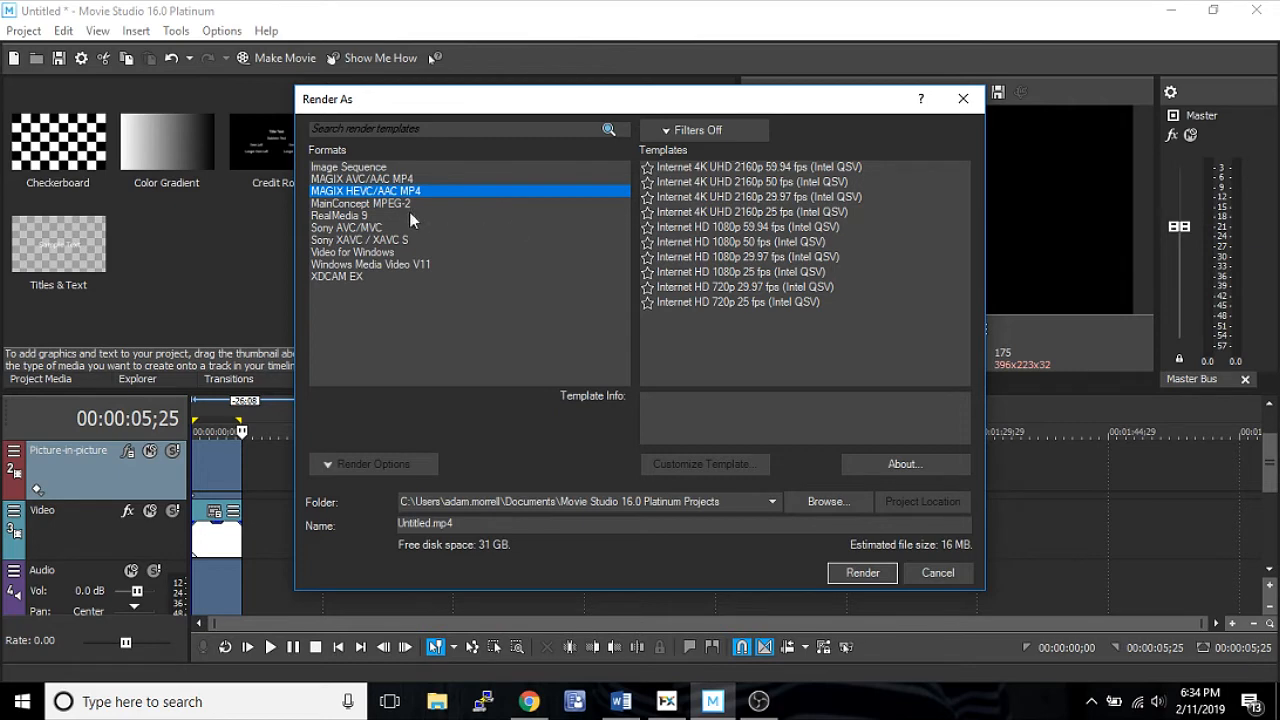
Step: Settle on the MainConcept MPEG-2 format and scroll through its render templates
left_click(360, 203)
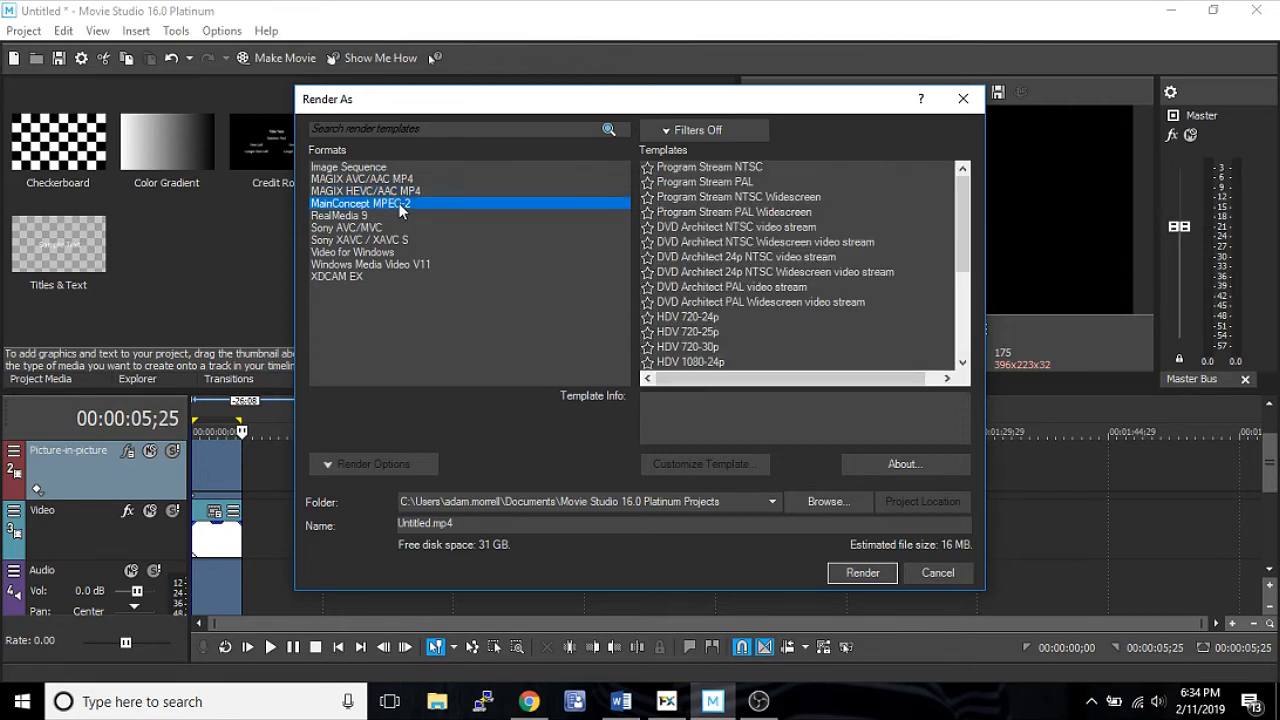
left_click(365, 191)
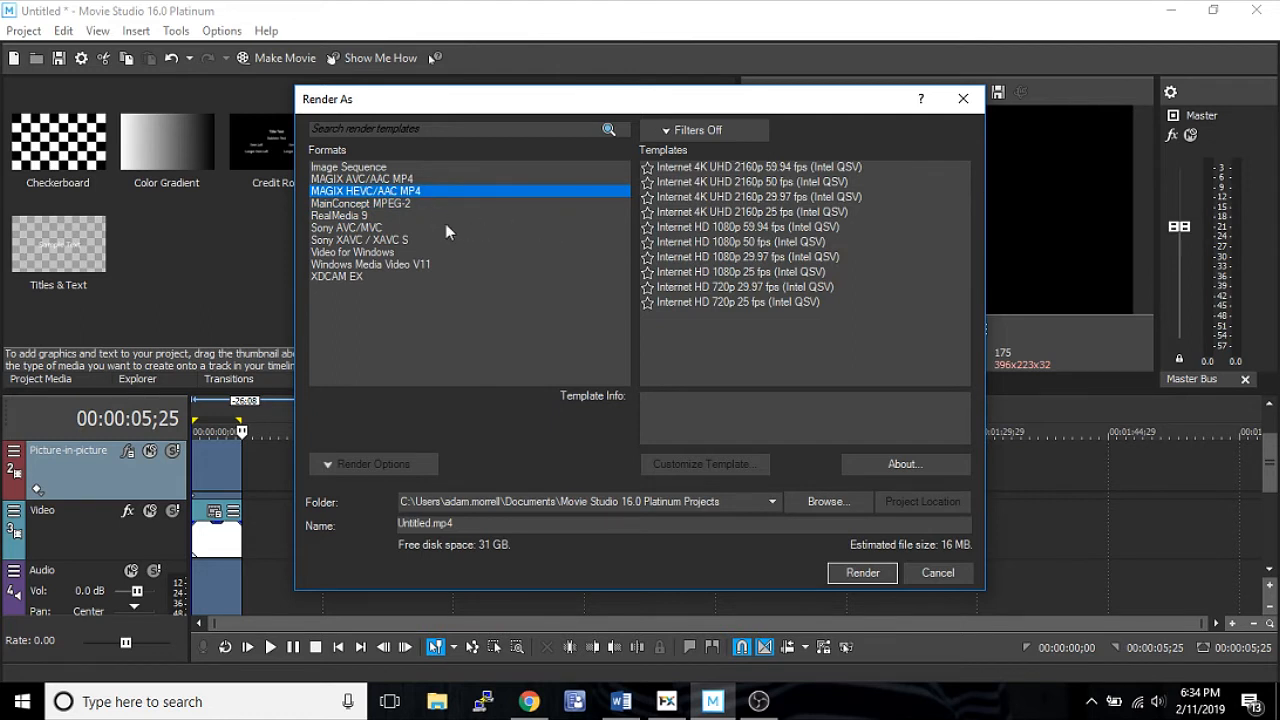
mouse_move(420, 213)
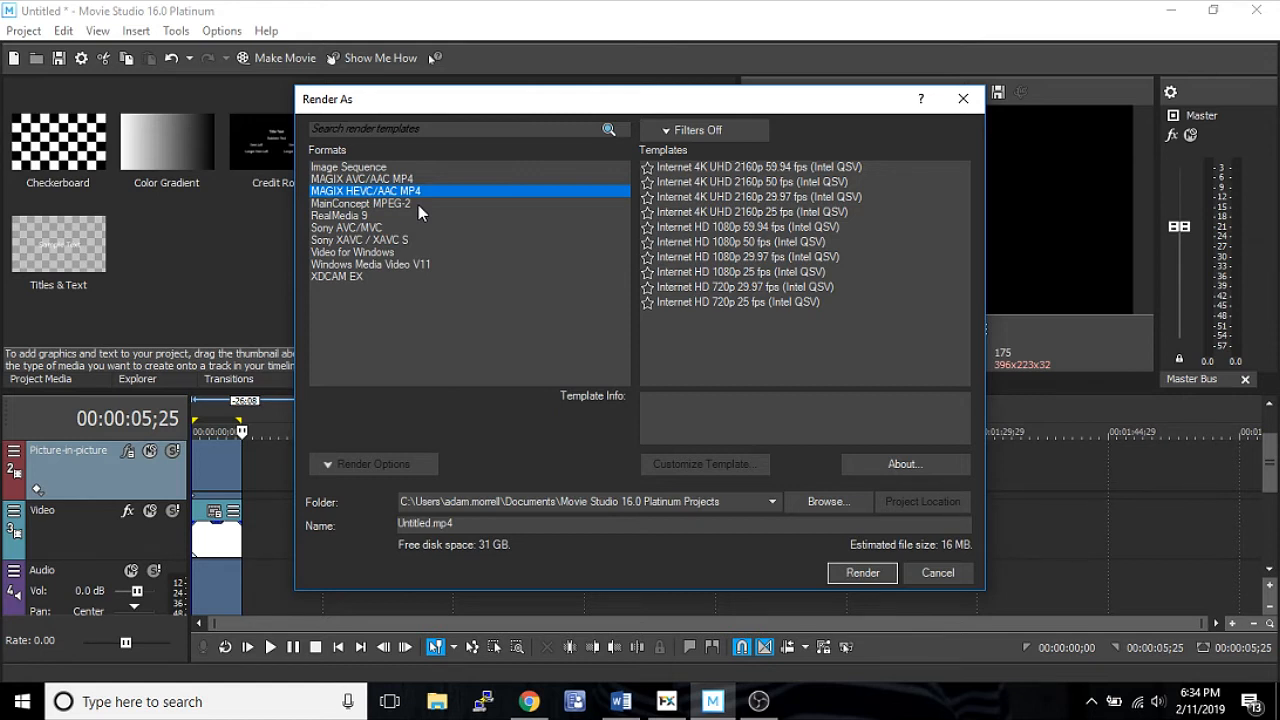
left_click(360, 203)
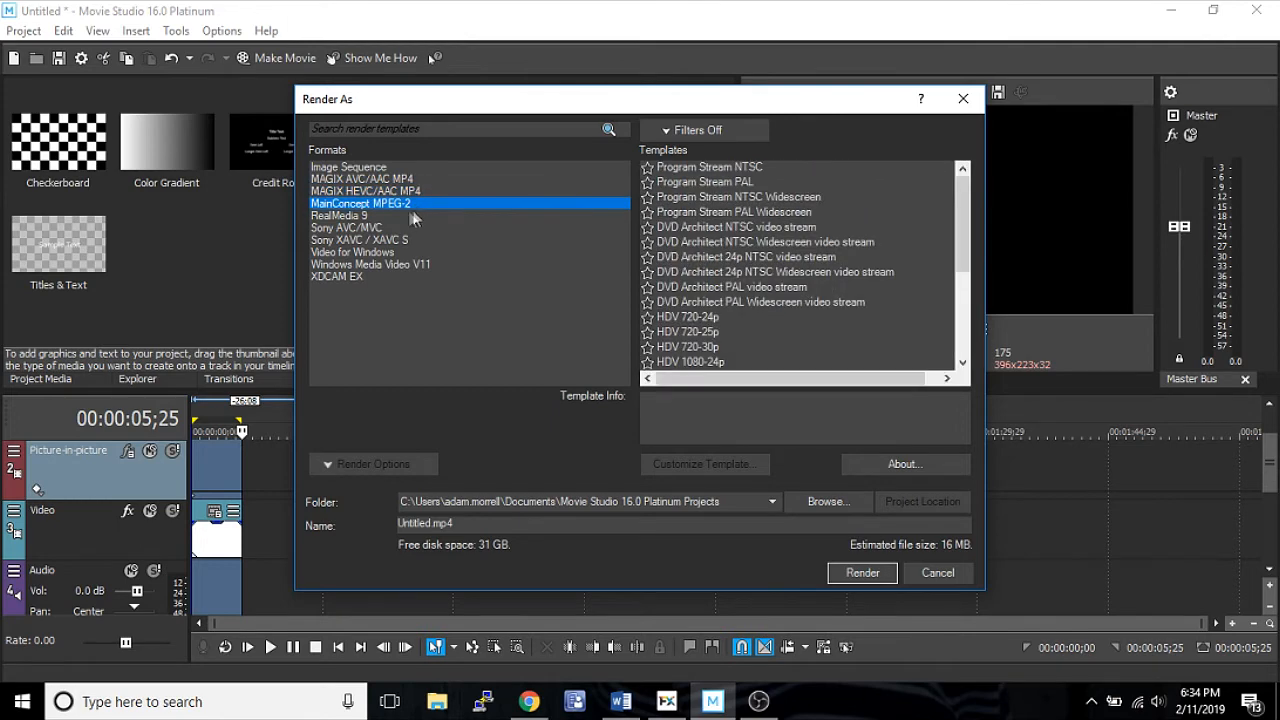
mouse_move(447, 218)
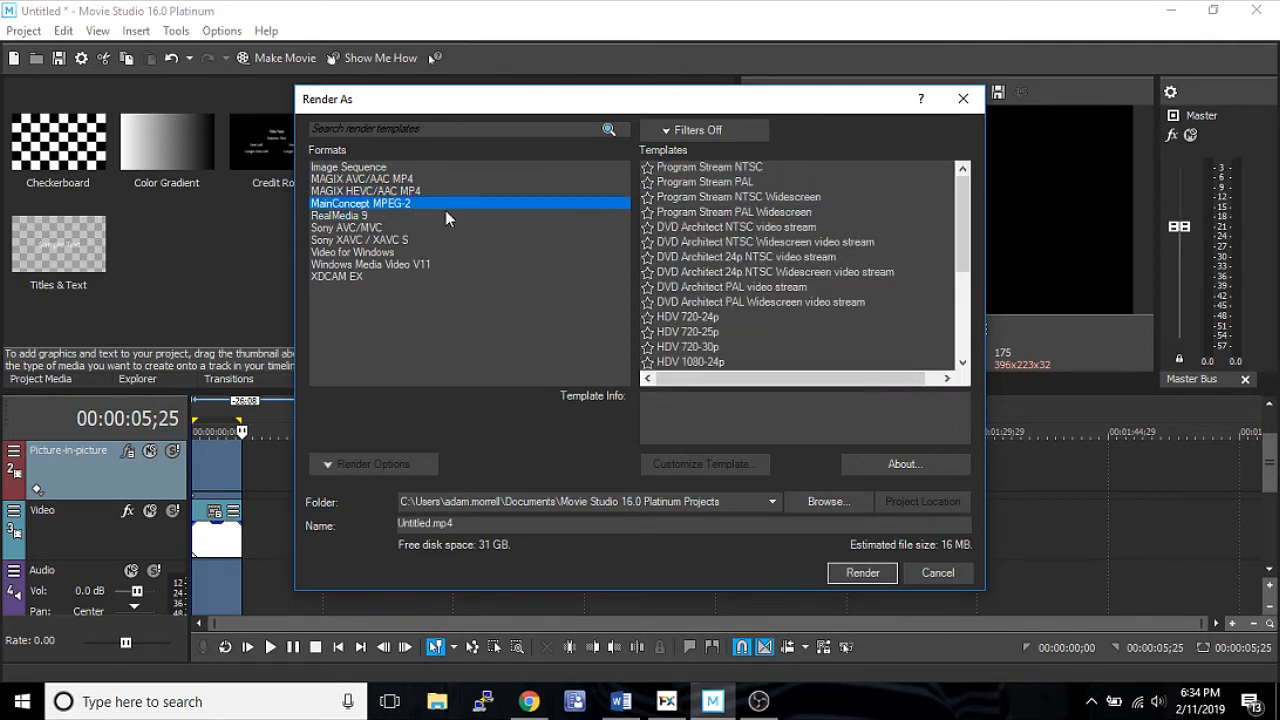
scroll("down", 3)
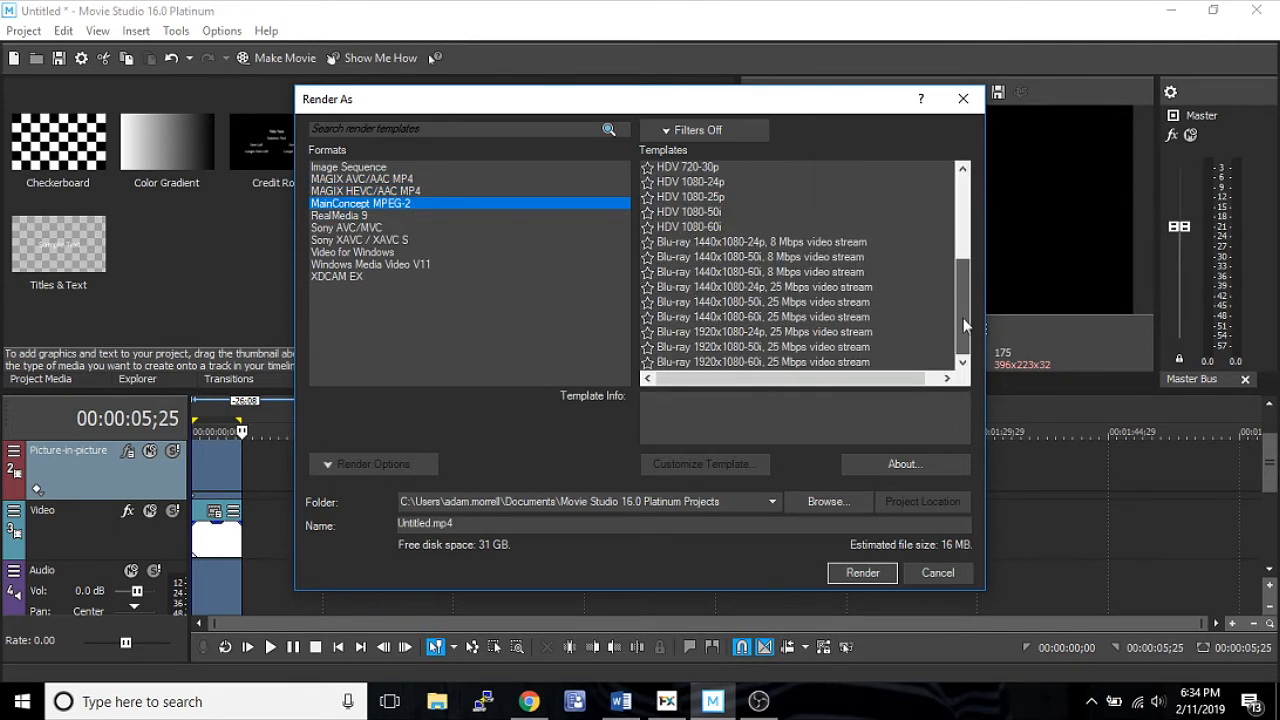
scroll("up", 3)
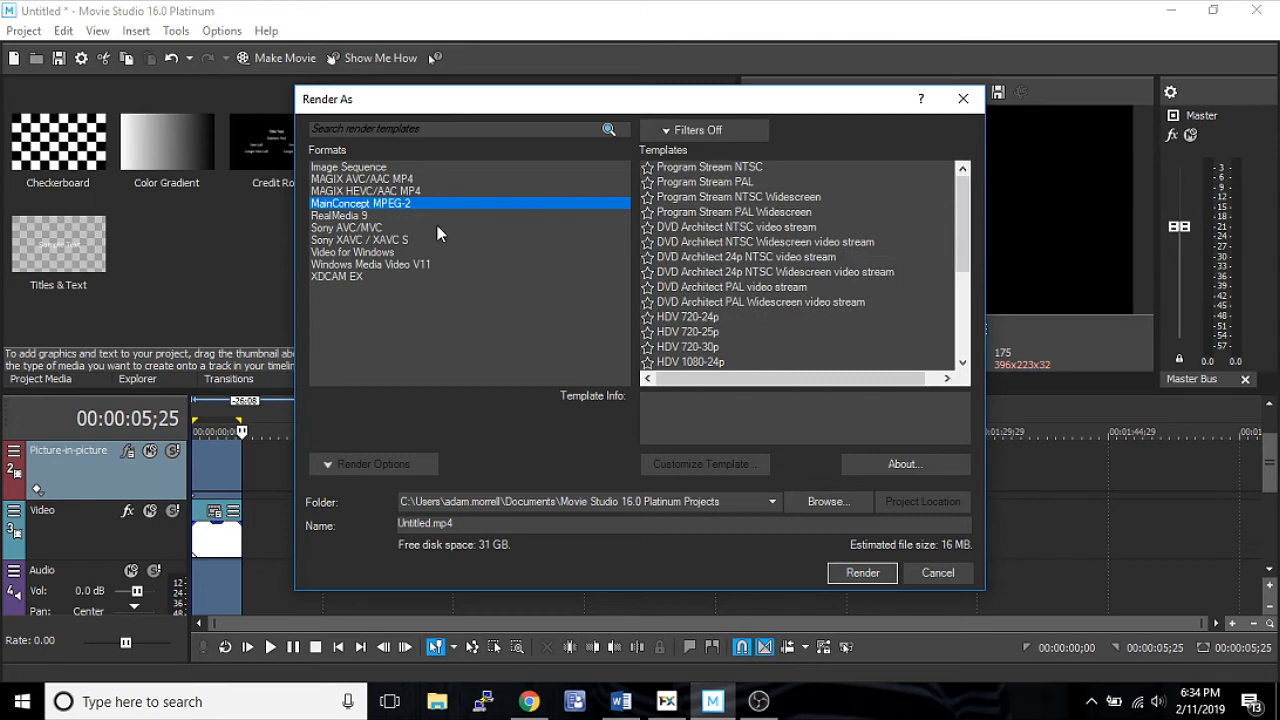
left_click(339, 215)
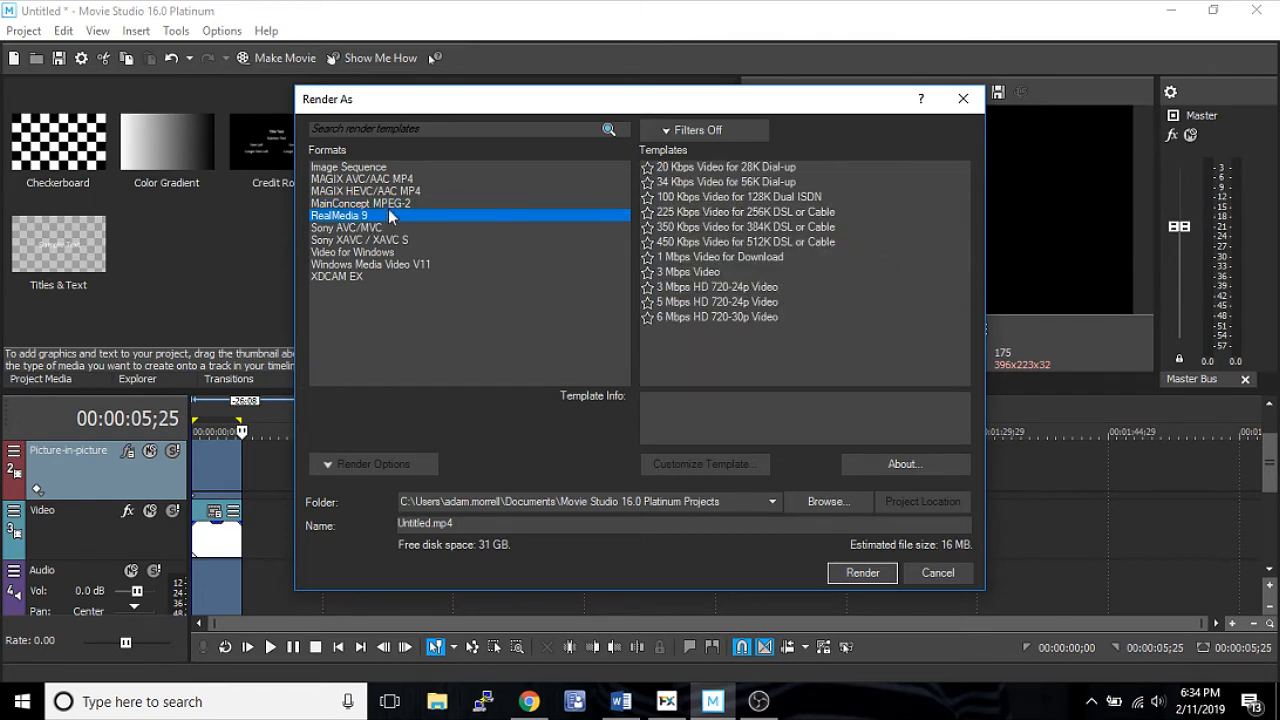
left_click(360, 203)
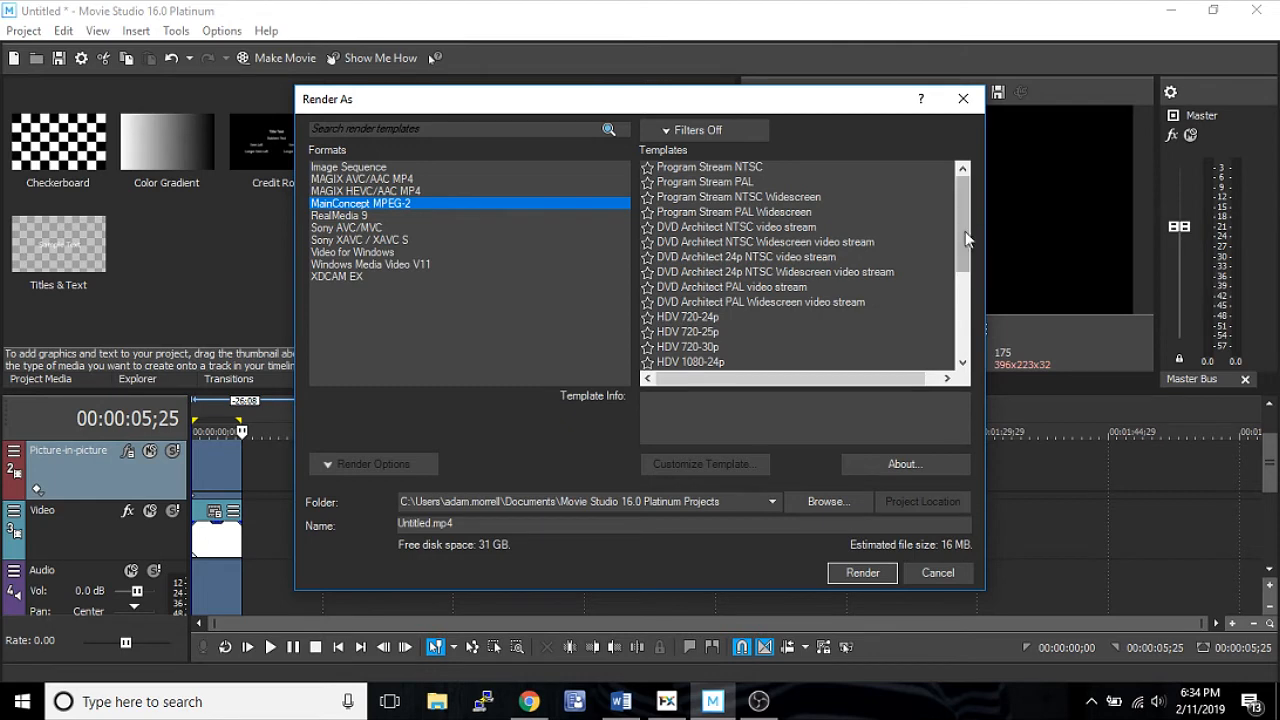
mouse_move(505, 218)
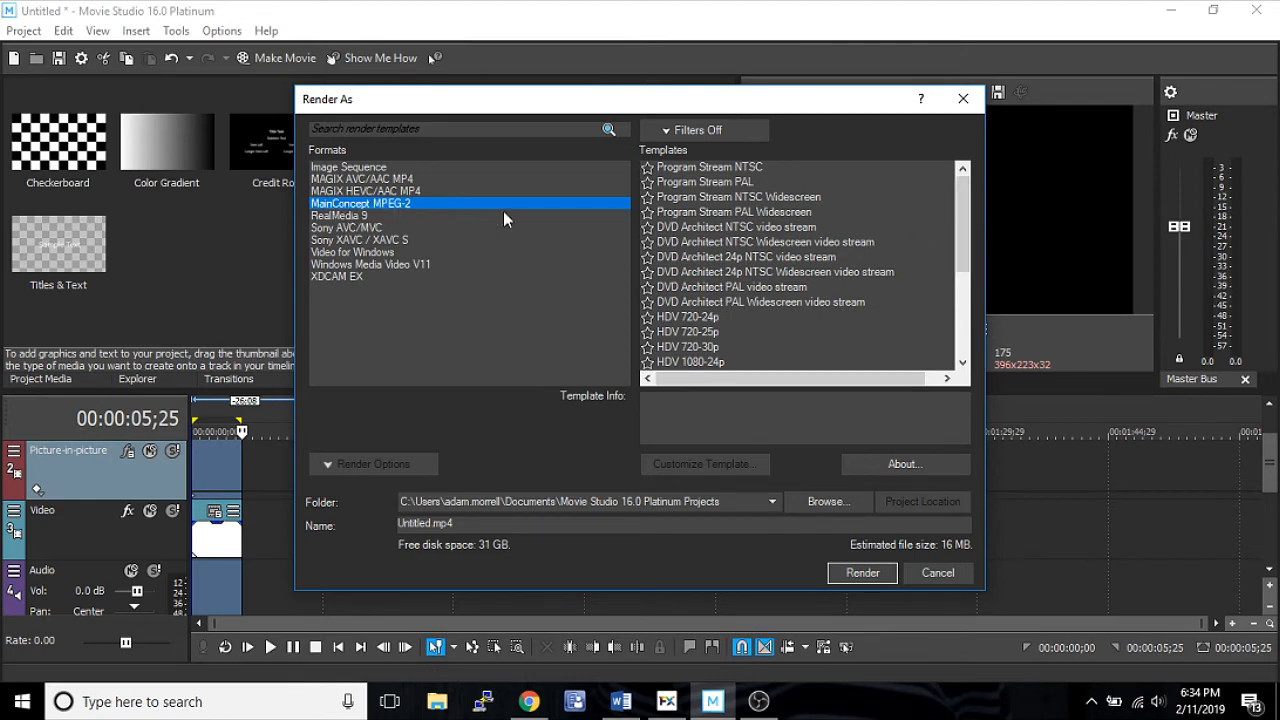
scroll("down", 3)
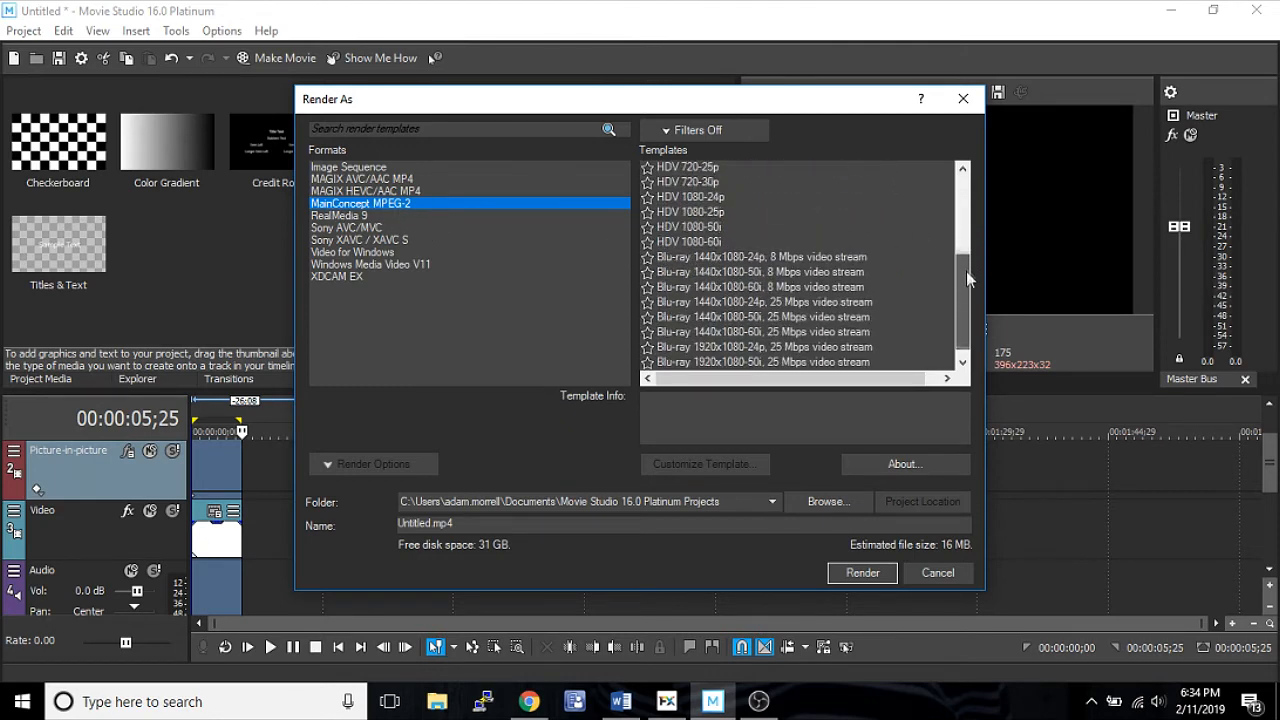
scroll("up", 3)
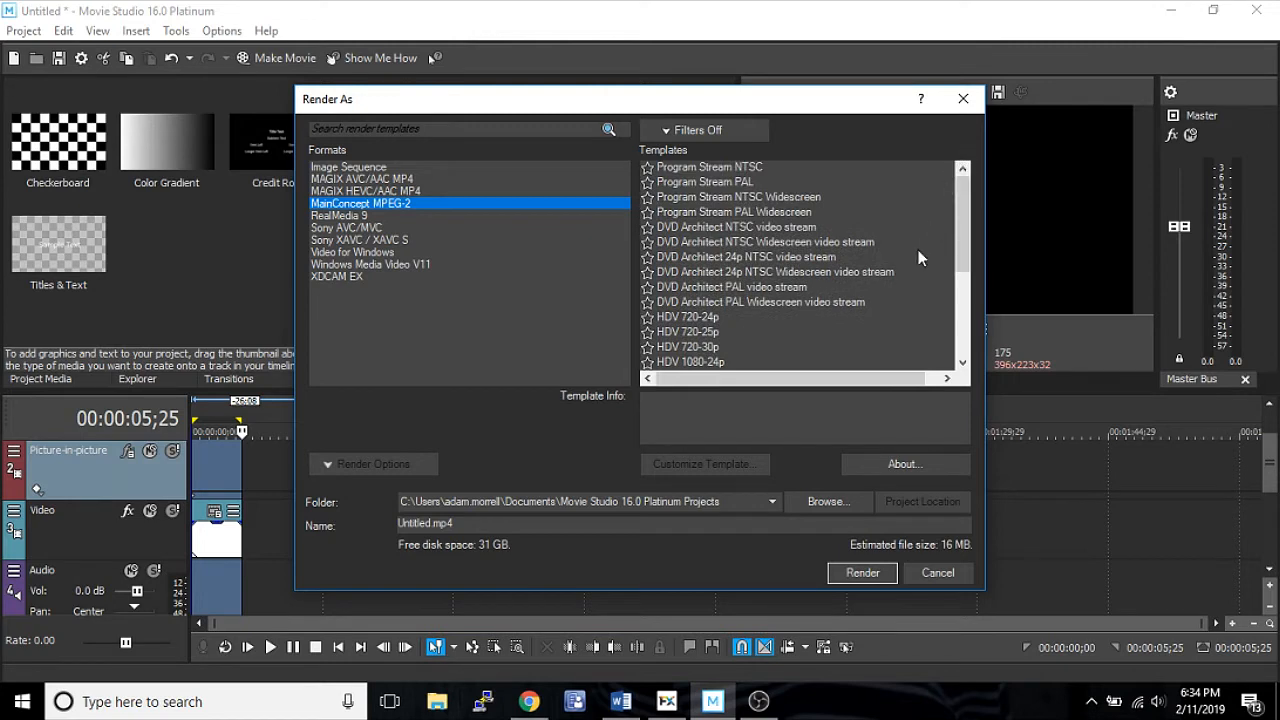
mouse_move(695, 303)
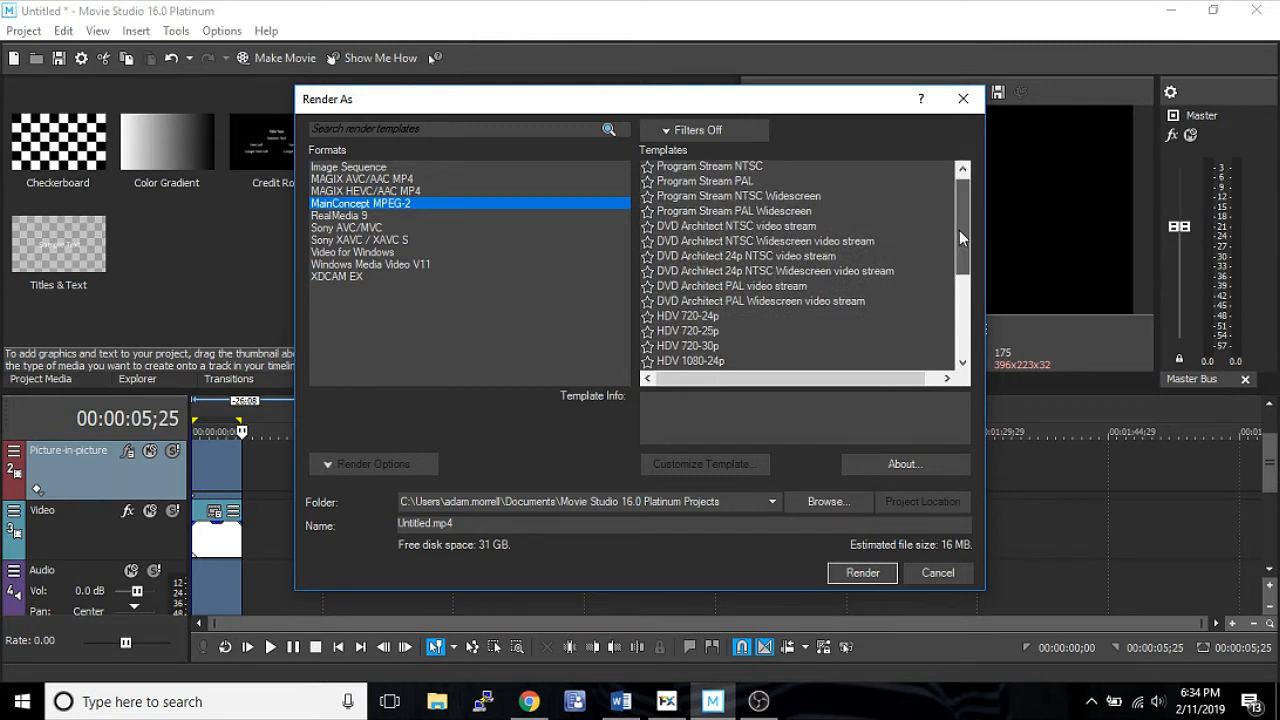
scroll("down", 3)
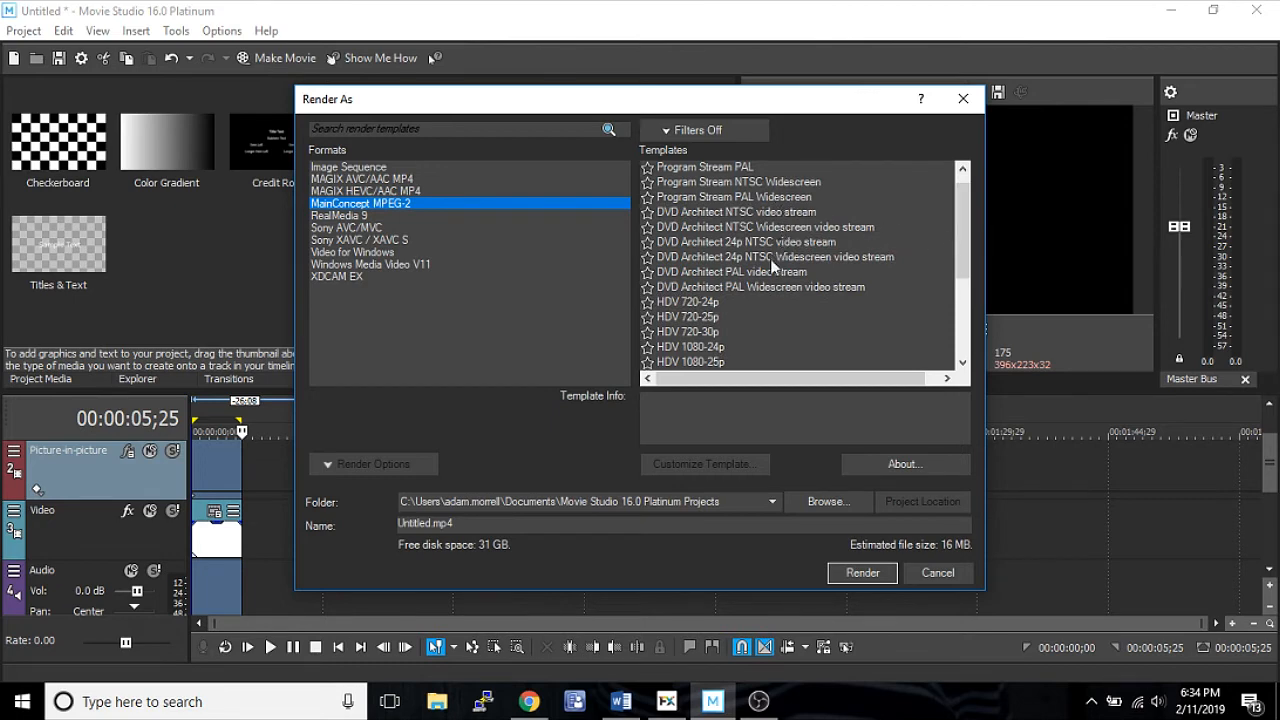
mouse_move(757, 225)
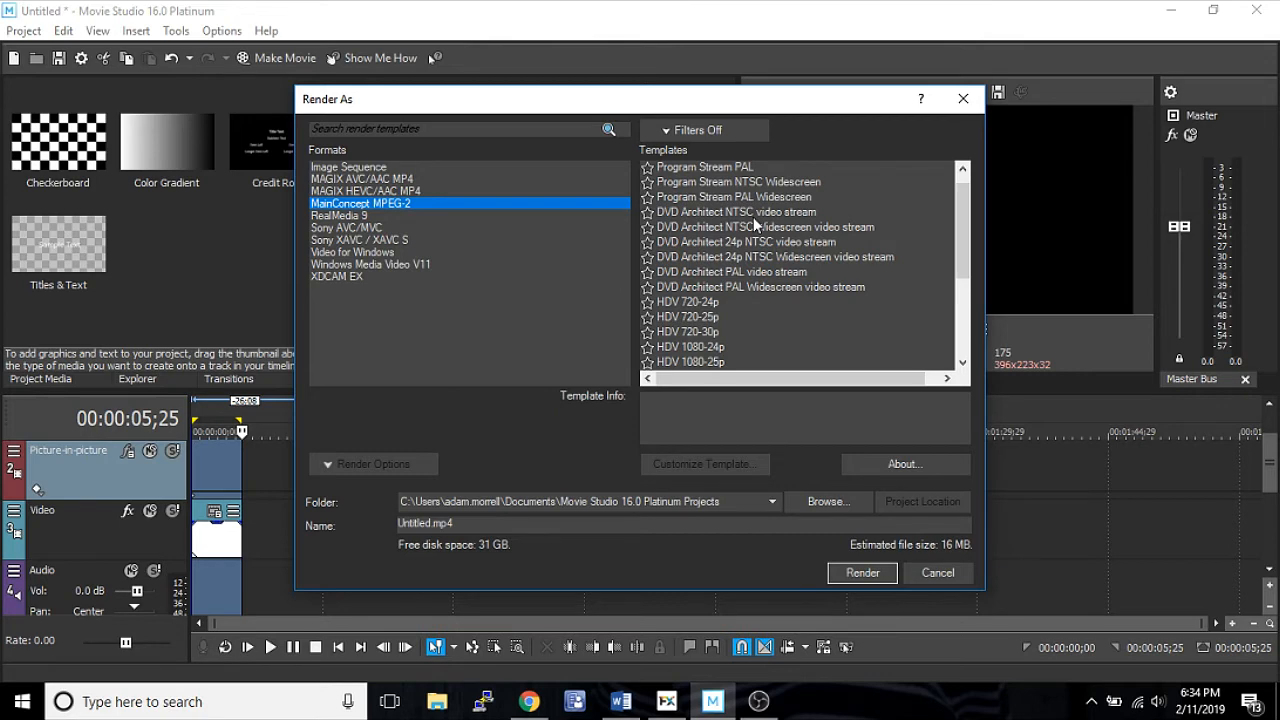
mouse_move(820, 222)
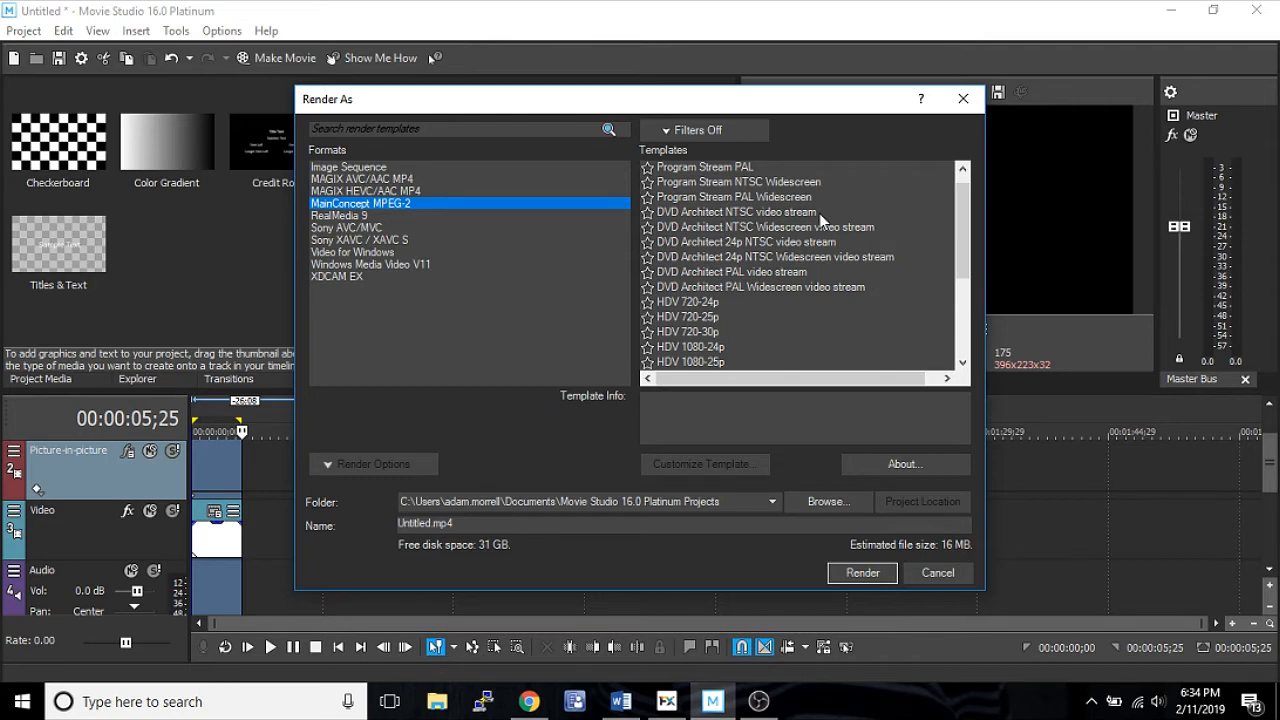
Step: Review the DVD Architect NTSC Widescreen template details, then list the RealMedia 9 templates
left_click(764, 227)
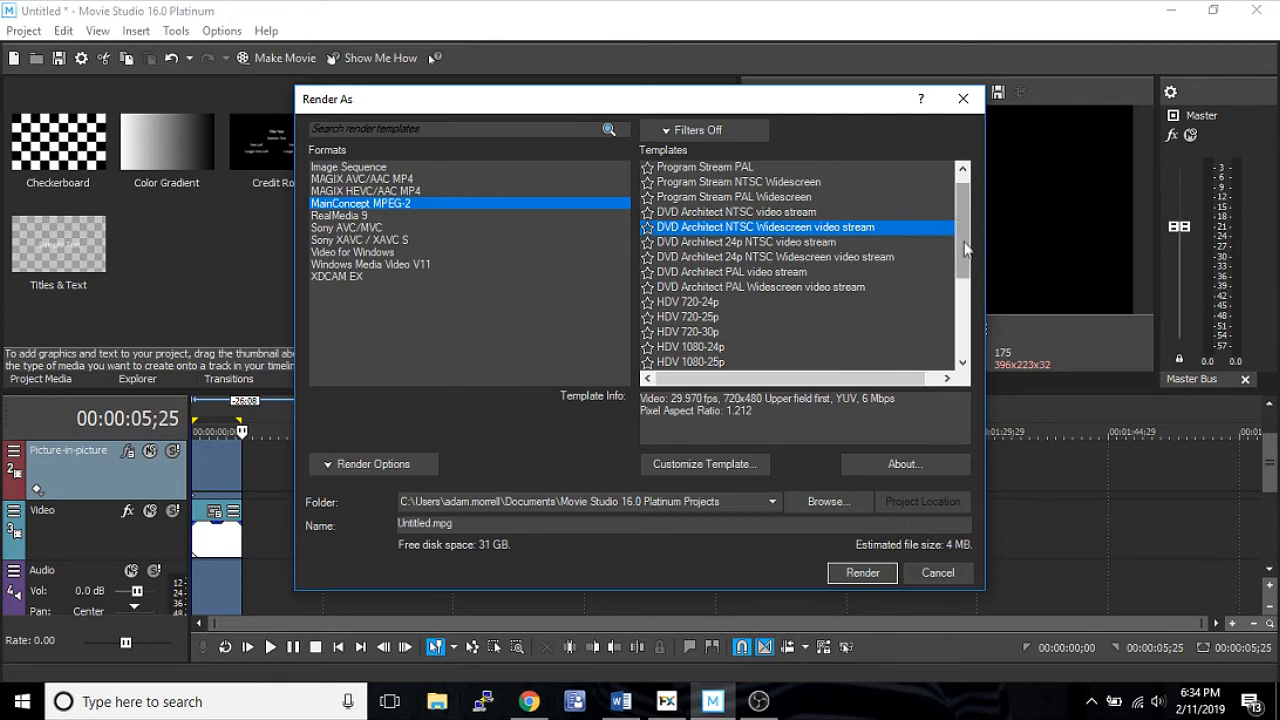
scroll("down", 3)
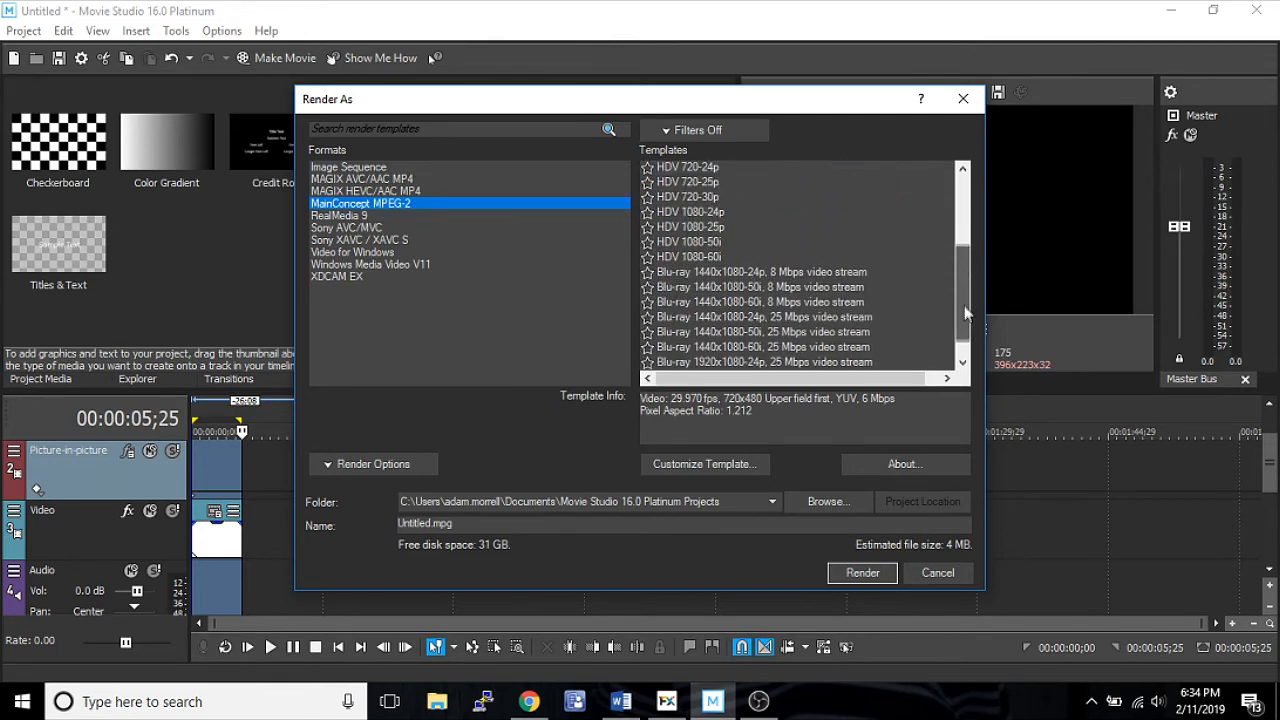
scroll("up", 3)
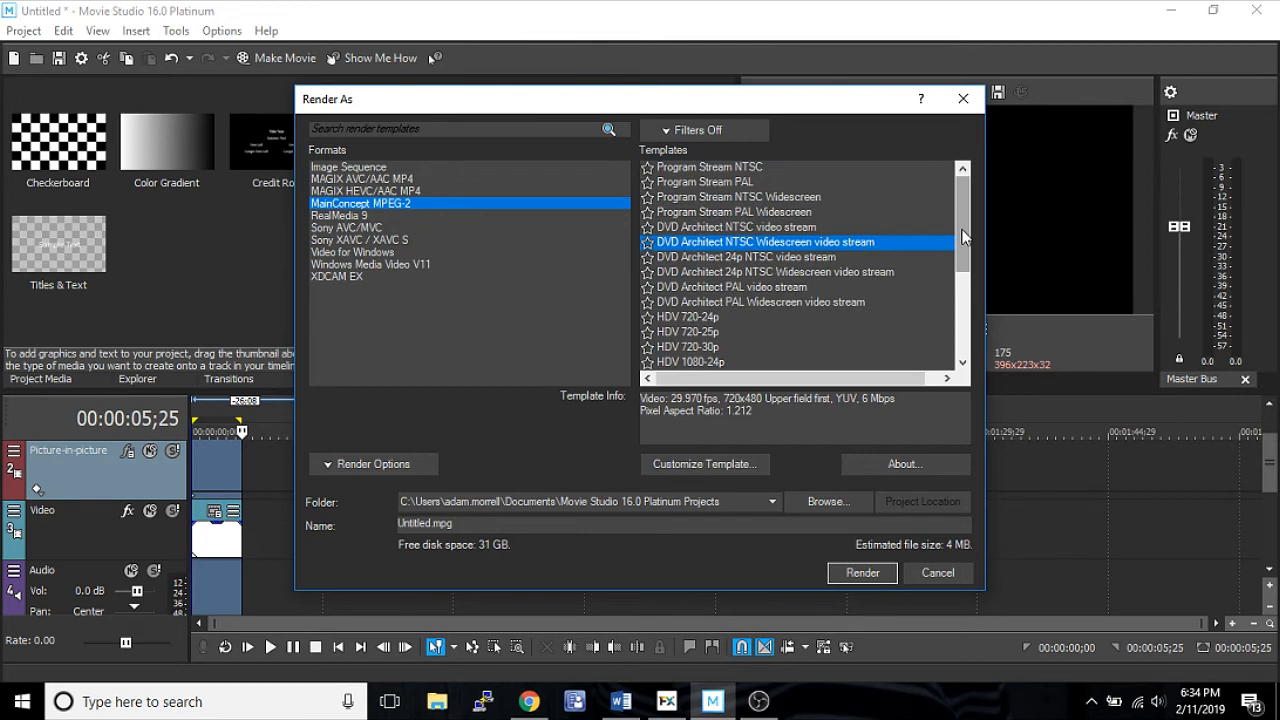
scroll("down", 3)
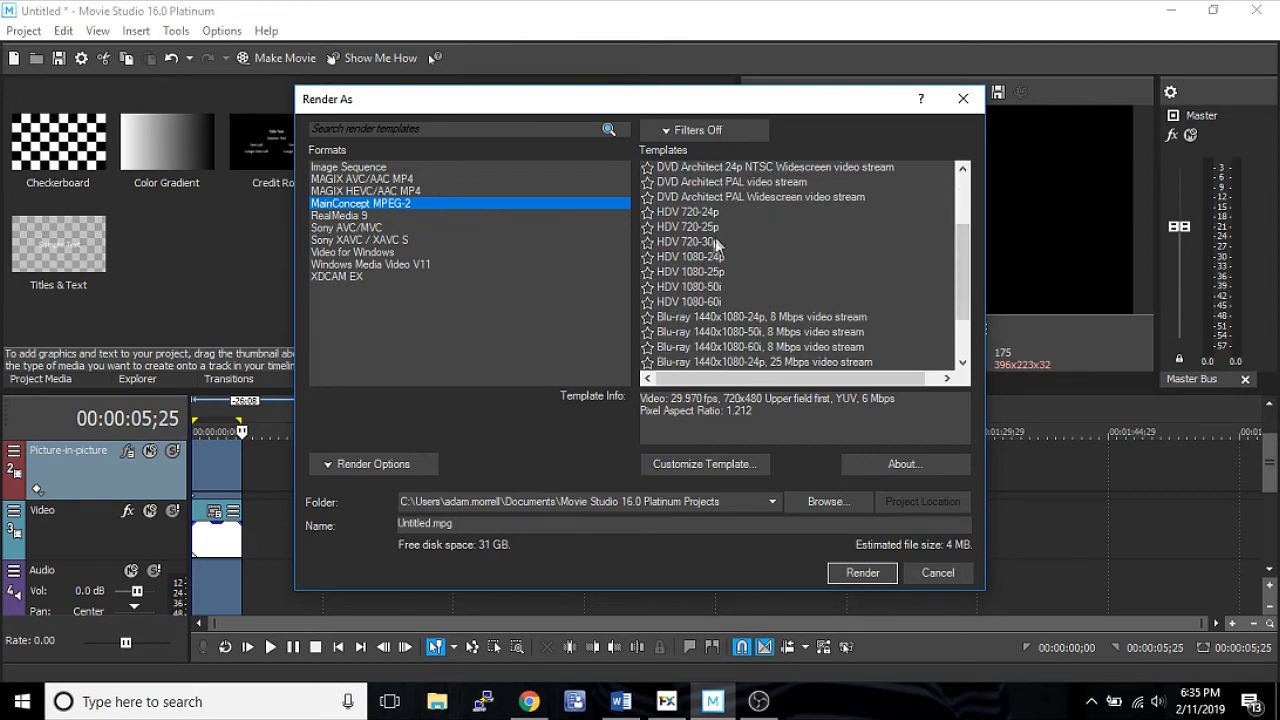
mouse_move(768, 258)
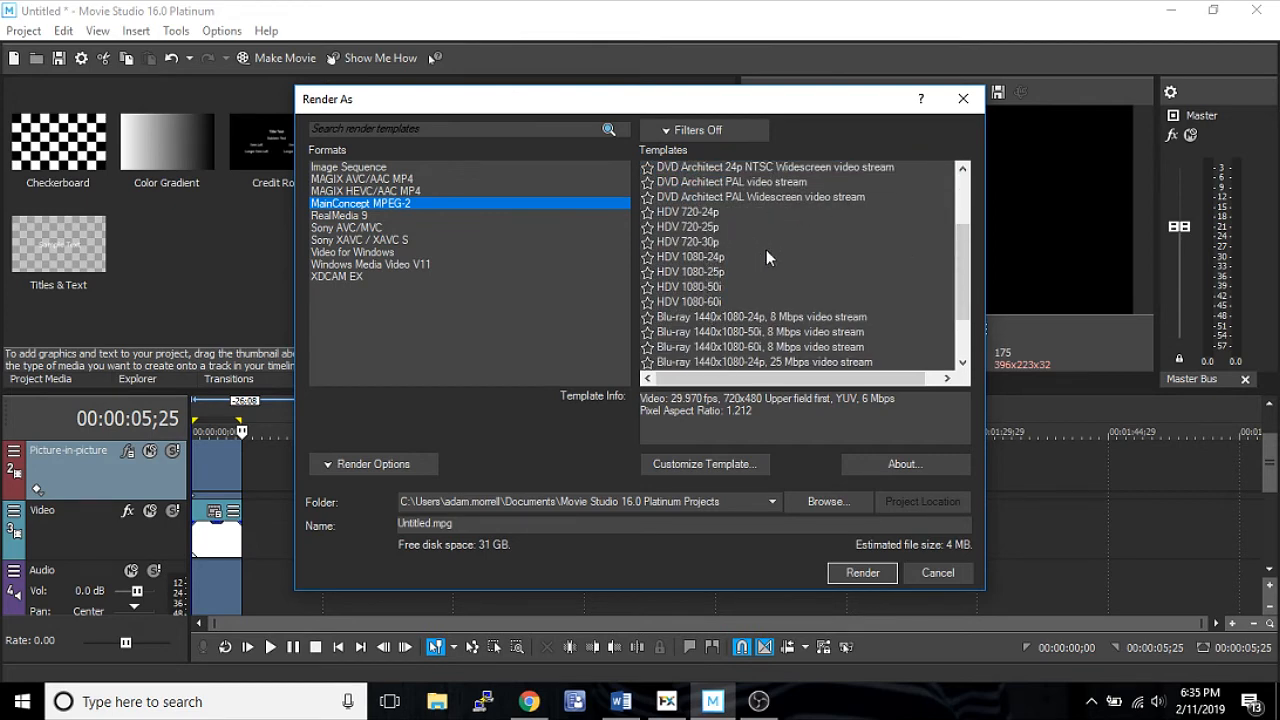
mouse_move(968, 265)
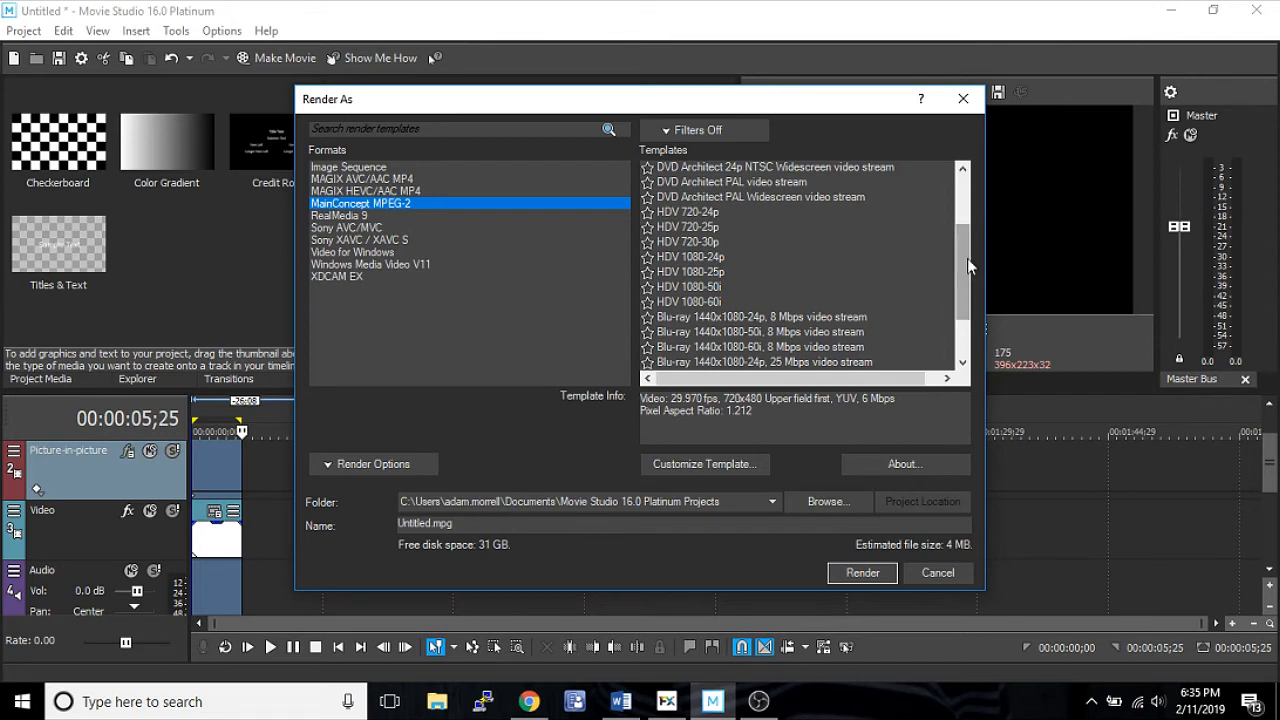
scroll("down", 3)
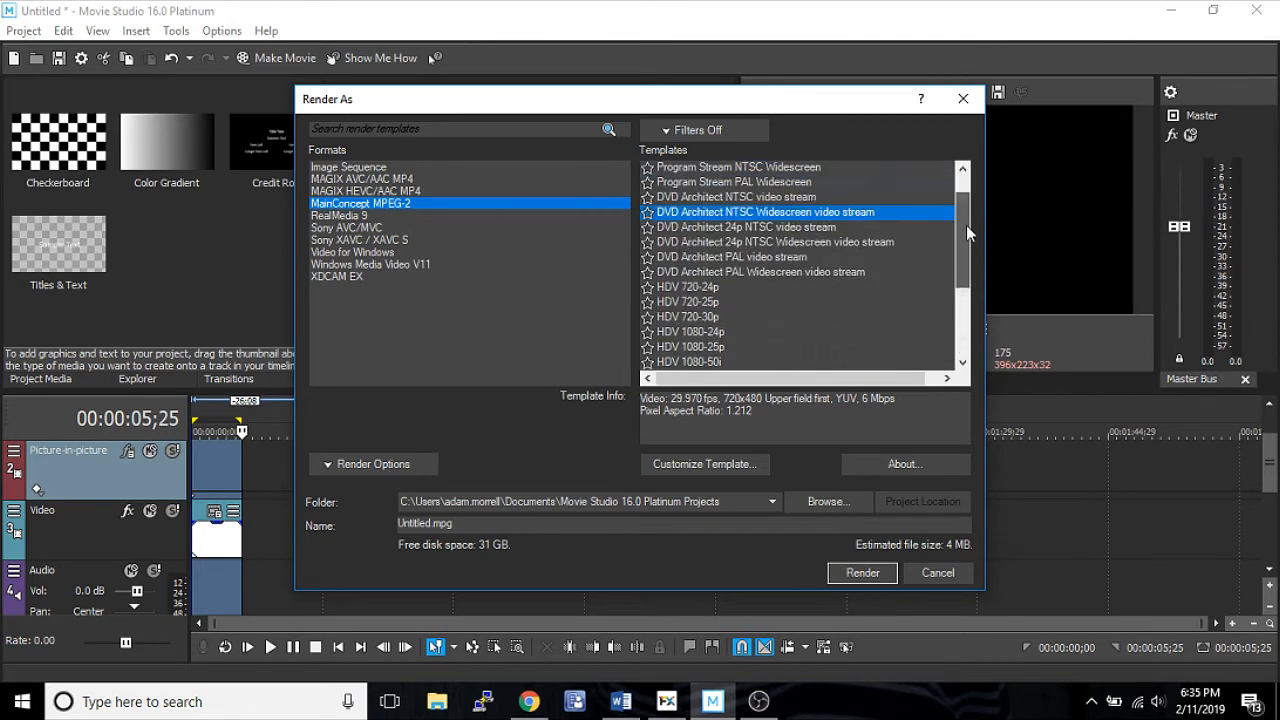
scroll("up", 3)
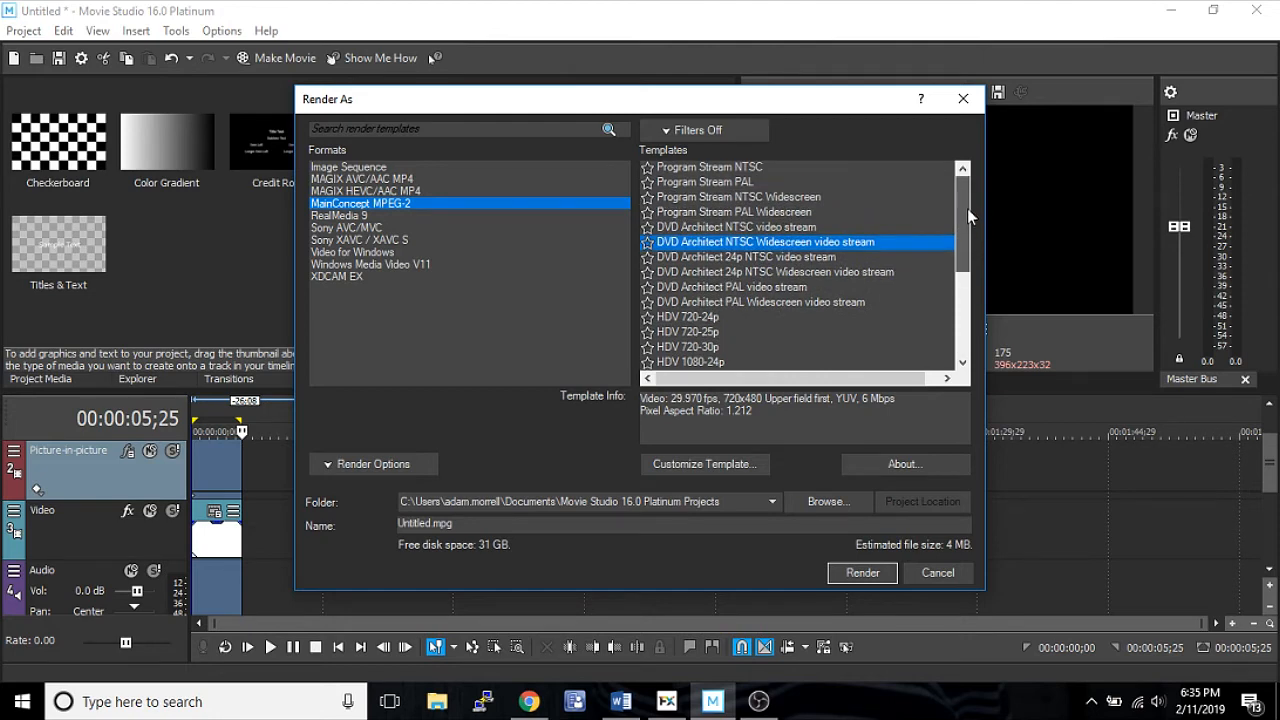
scroll("down", 3)
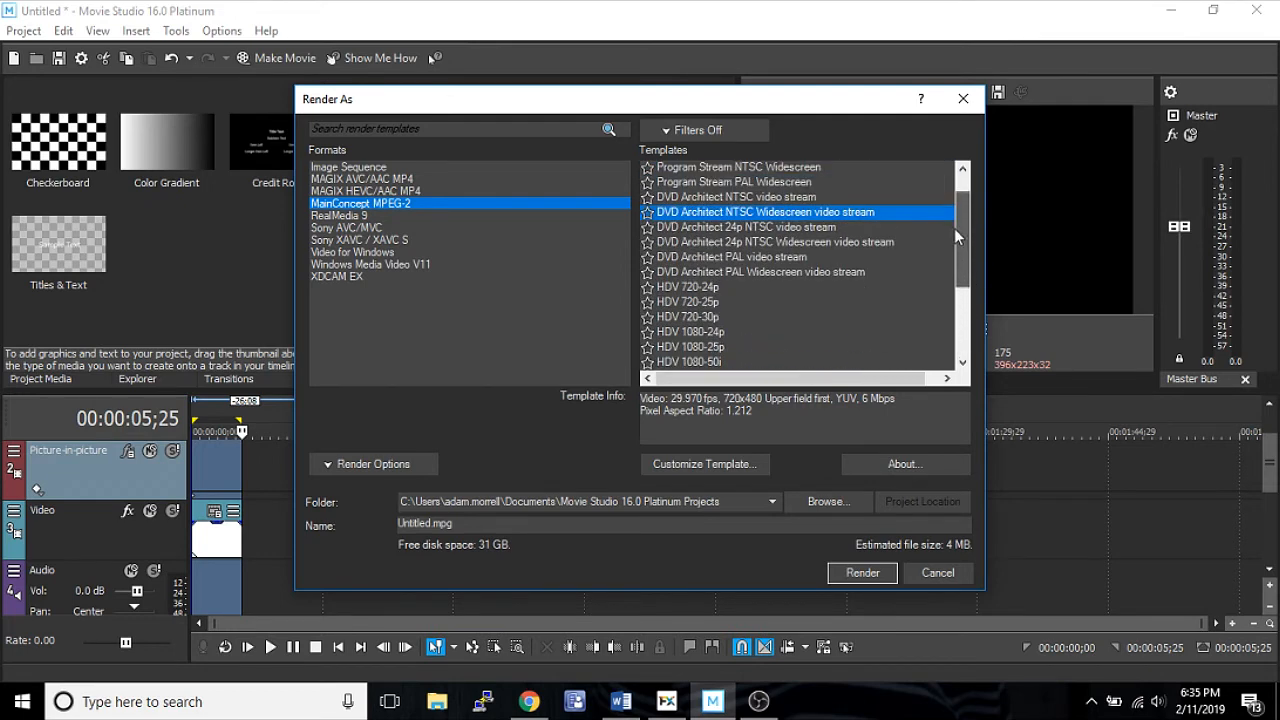
scroll("down", 3)
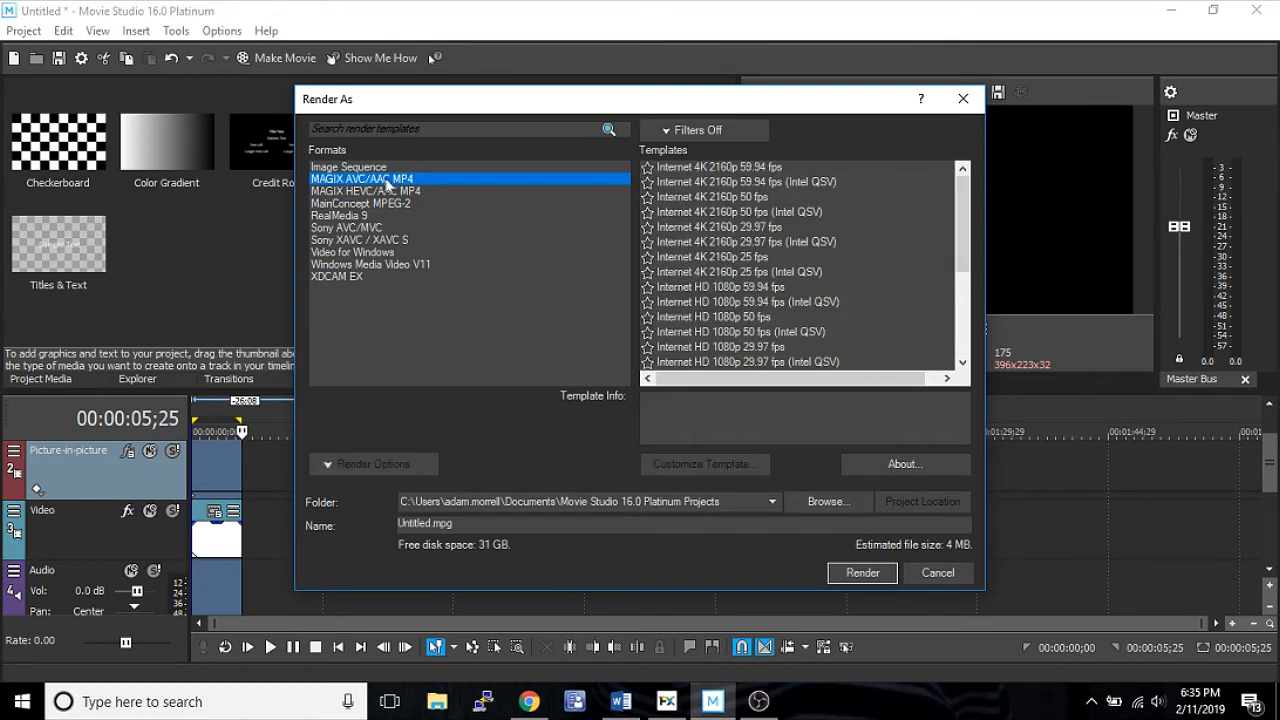
left_click(360, 203)
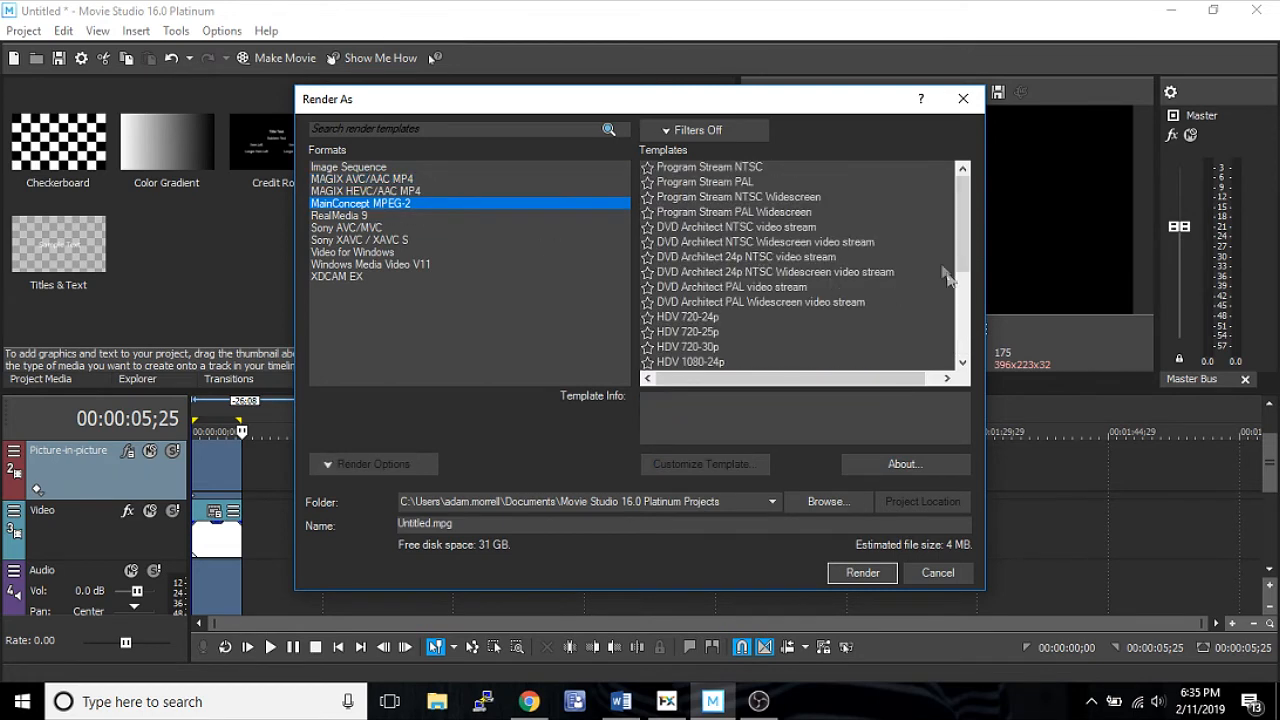
scroll("down", 3)
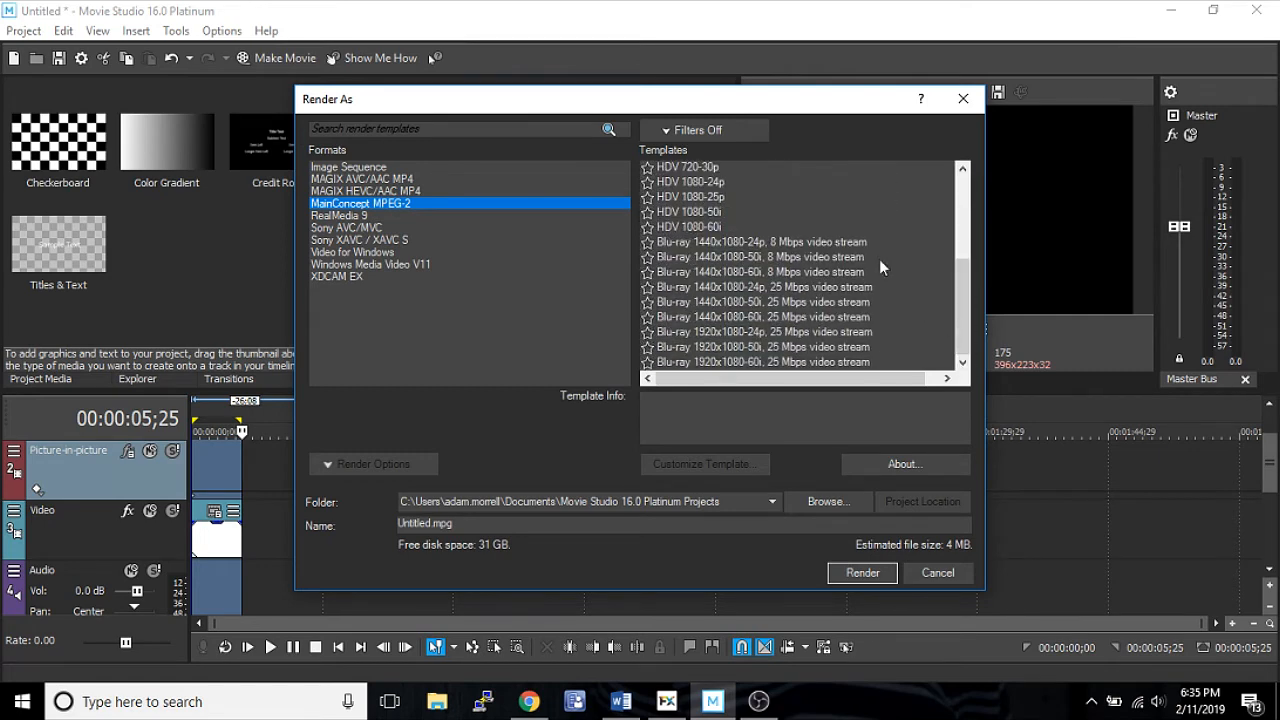
mouse_move(800, 230)
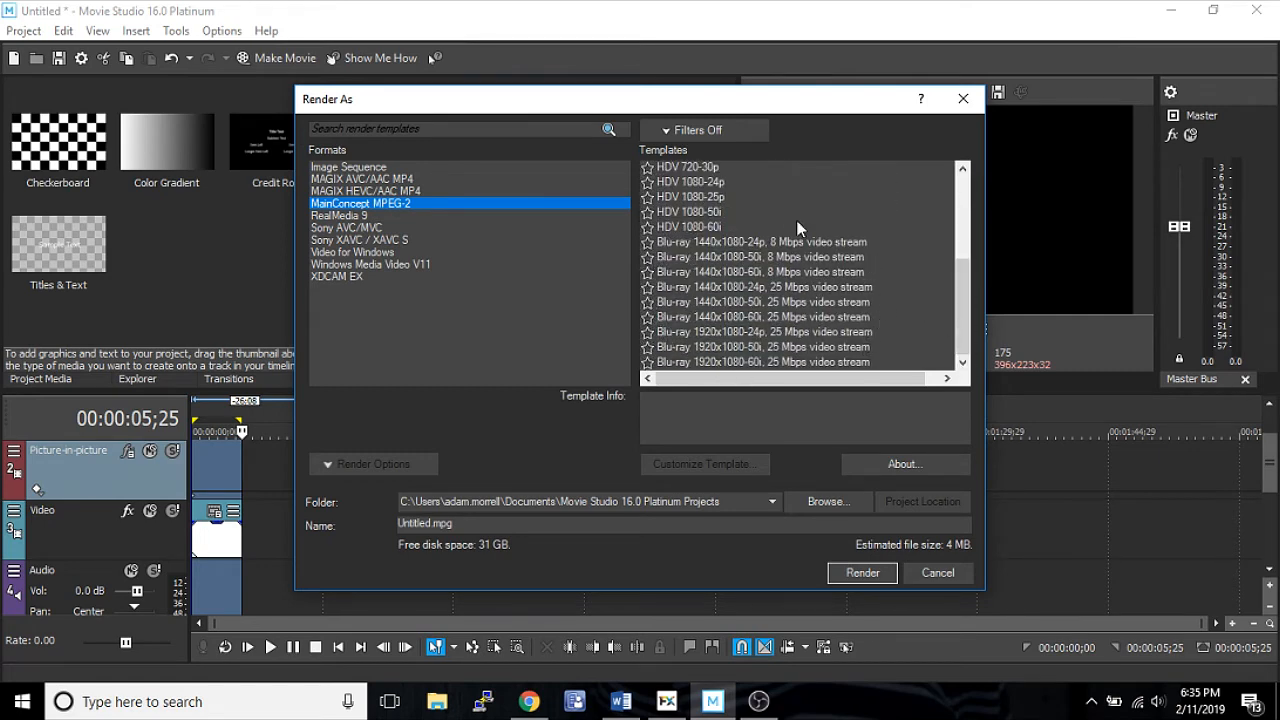
mouse_move(456, 281)
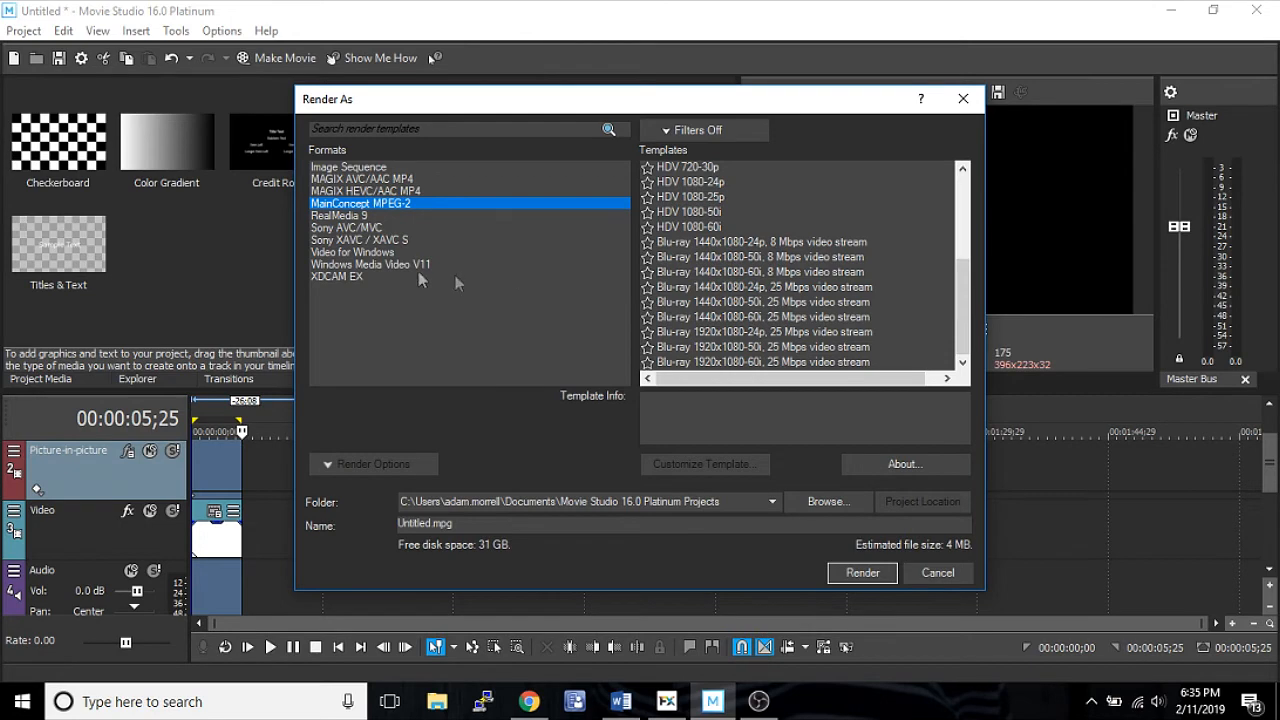
left_click(339, 215)
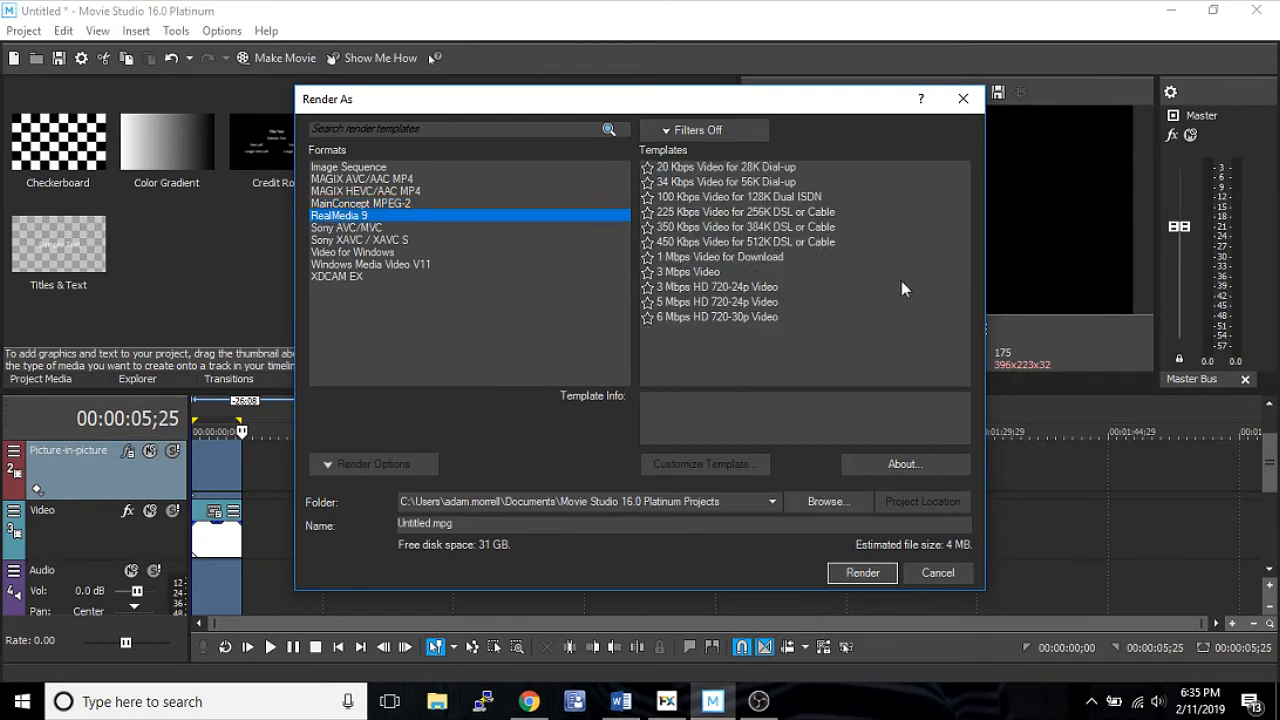
mouse_move(801, 215)
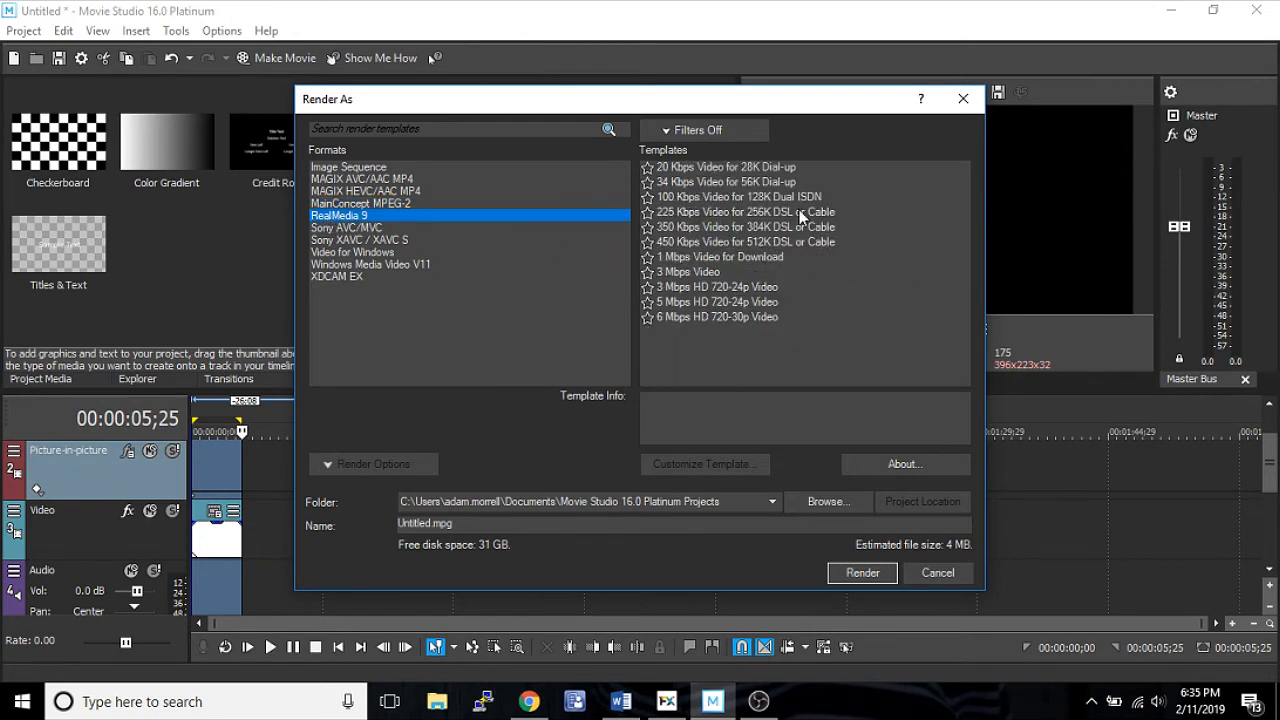
mouse_move(755, 320)
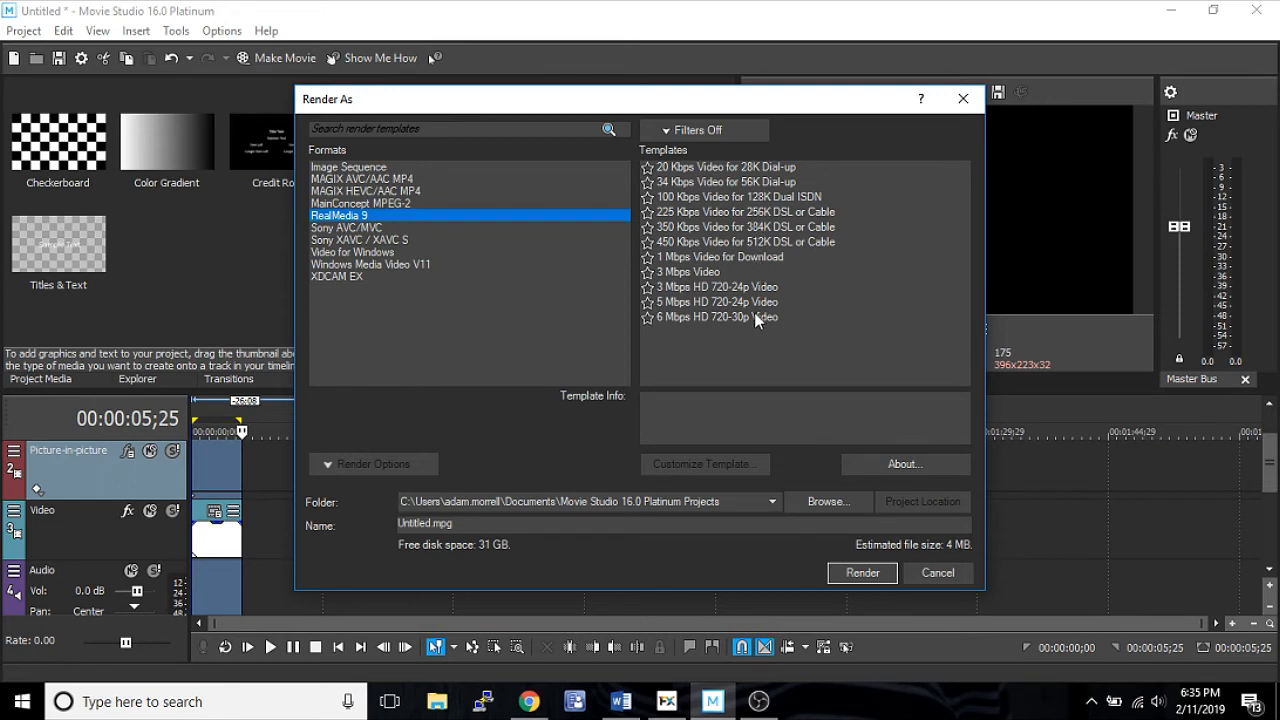
mouse_move(779, 235)
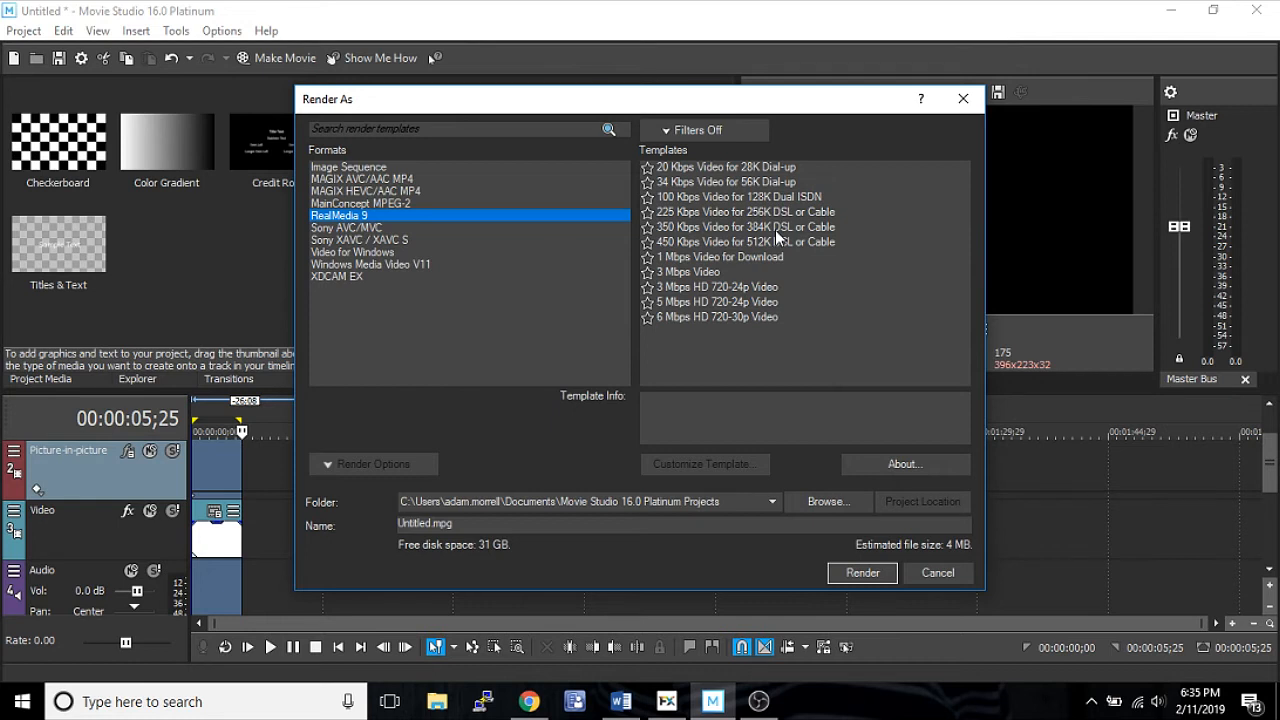
mouse_move(792, 221)
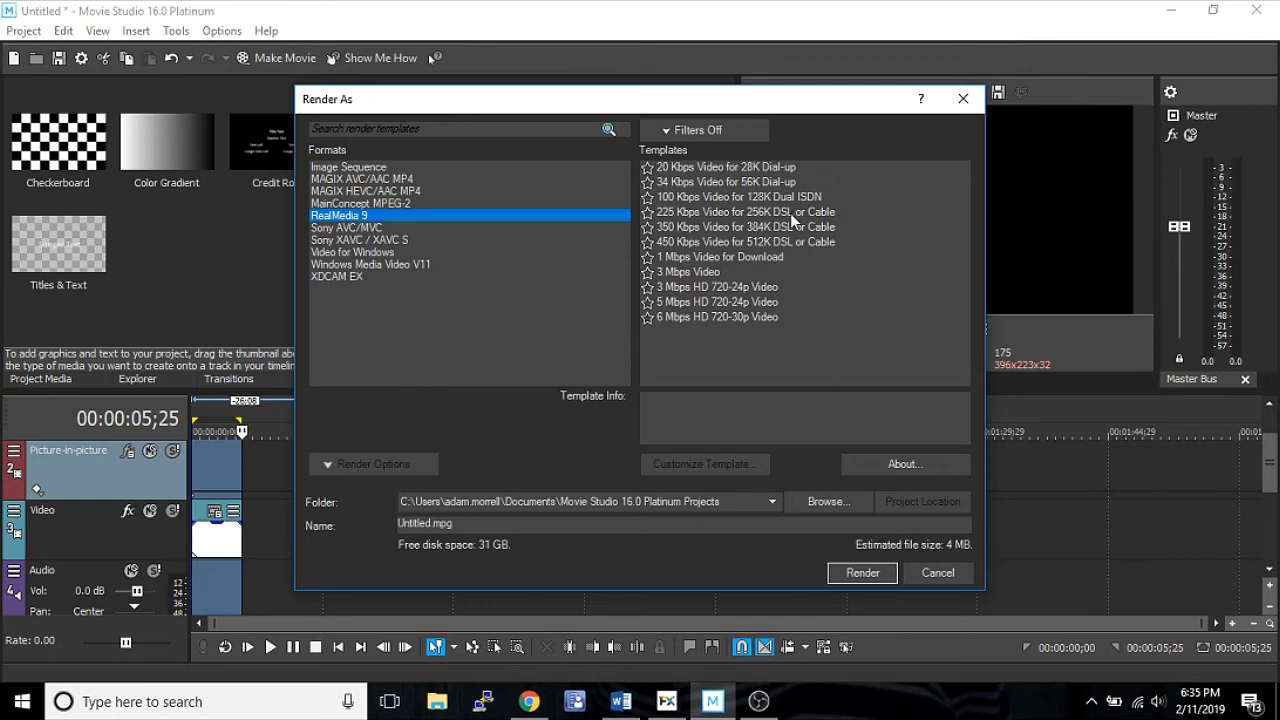
mouse_move(745, 327)
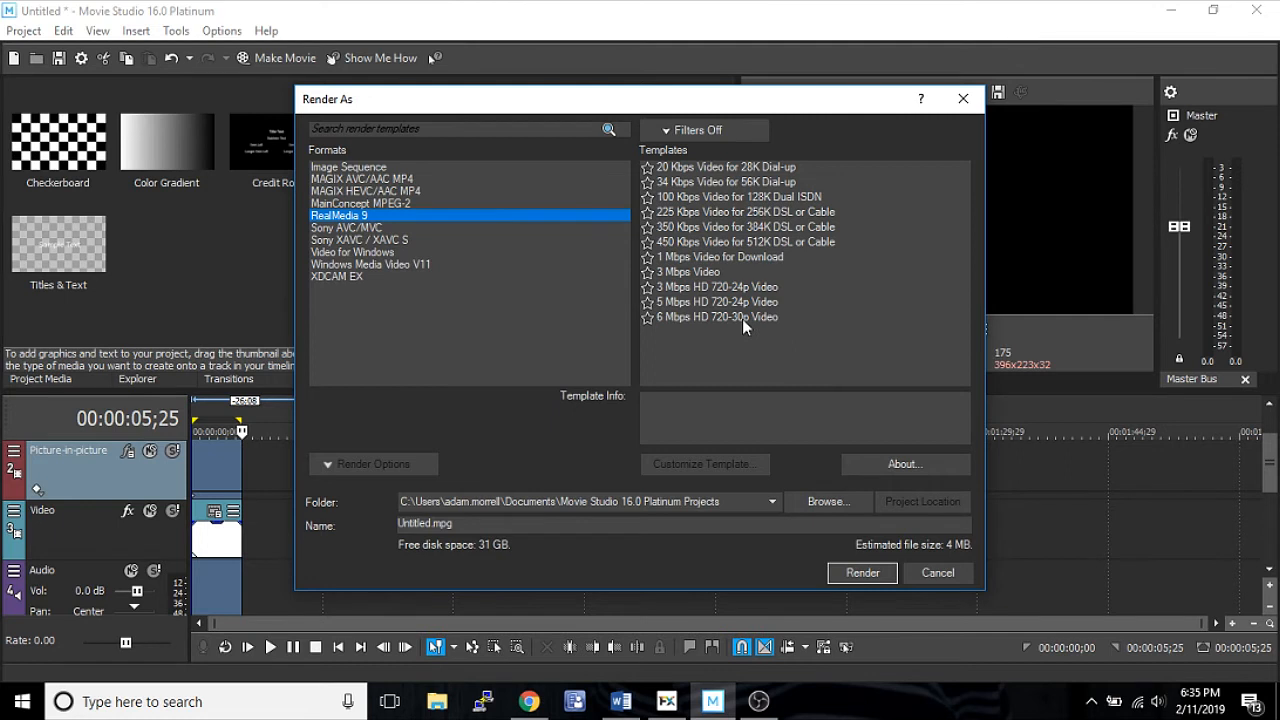
mouse_move(733, 313)
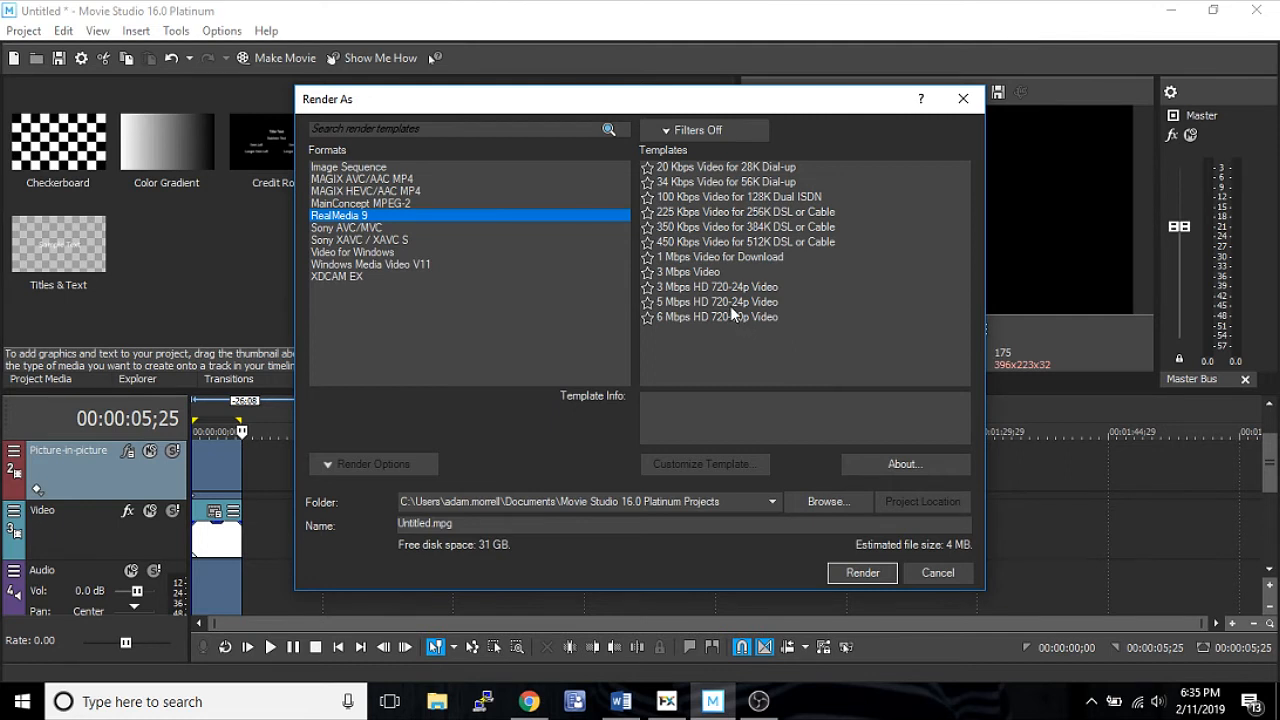
mouse_move(775, 283)
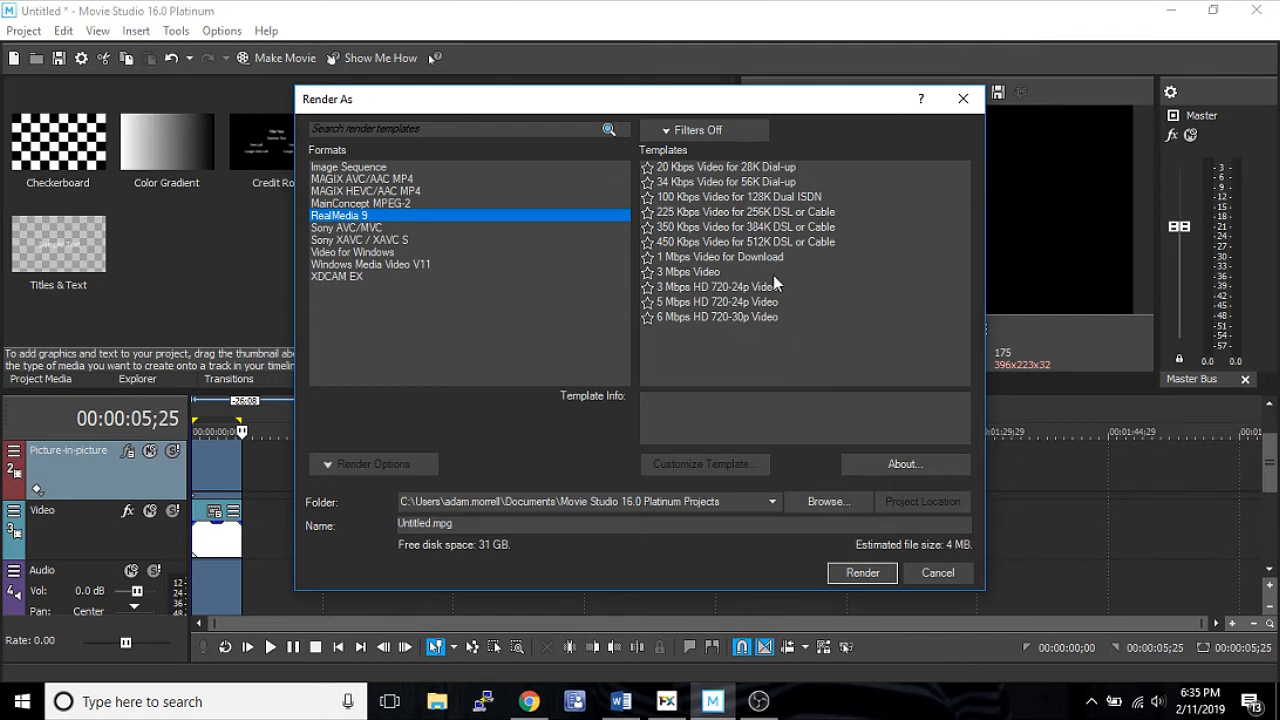
mouse_move(778, 290)
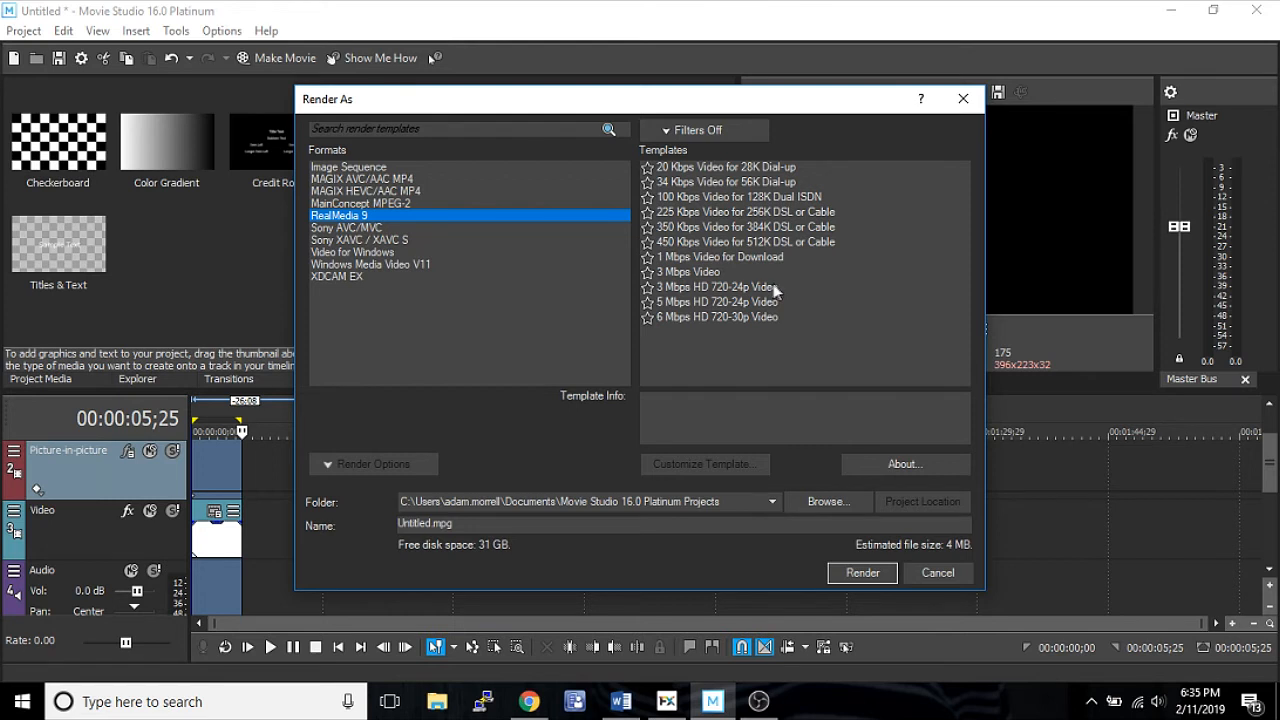
mouse_move(695, 195)
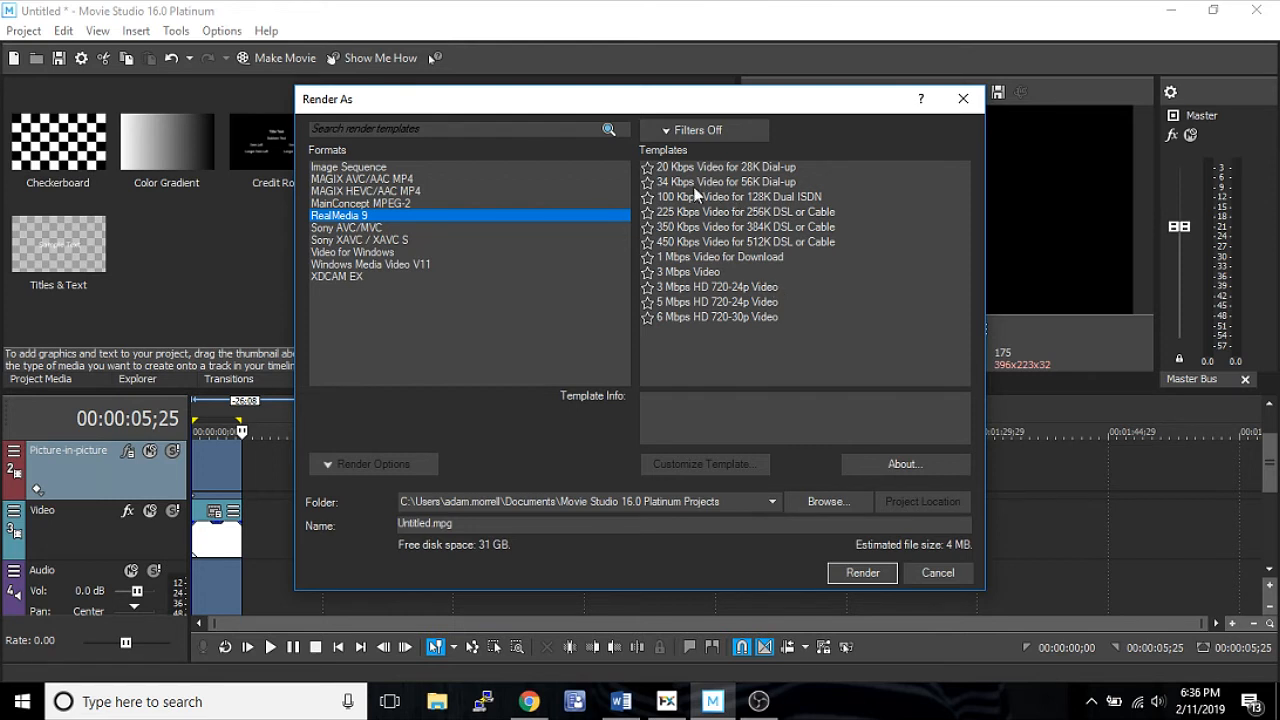
mouse_move(463, 240)
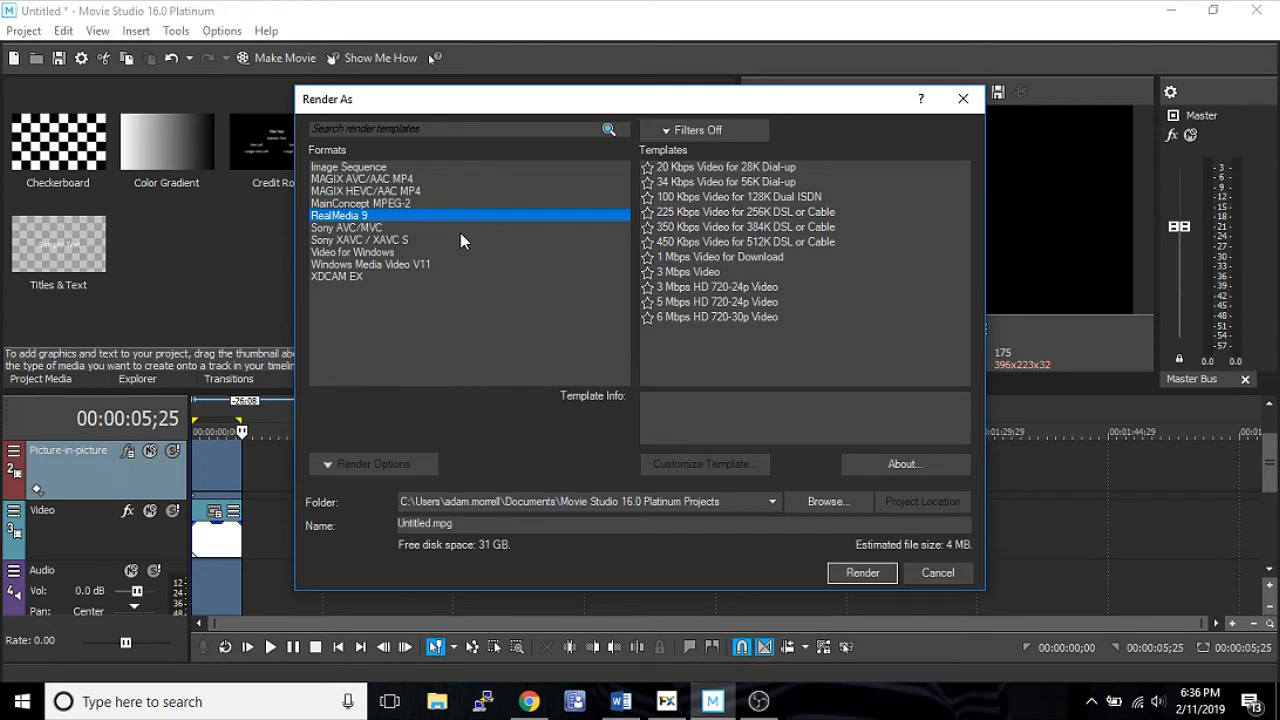
Step: Switch the render format to Sony AVC/MVC with its Internet and Memory Stick templates
left_click(346, 227)
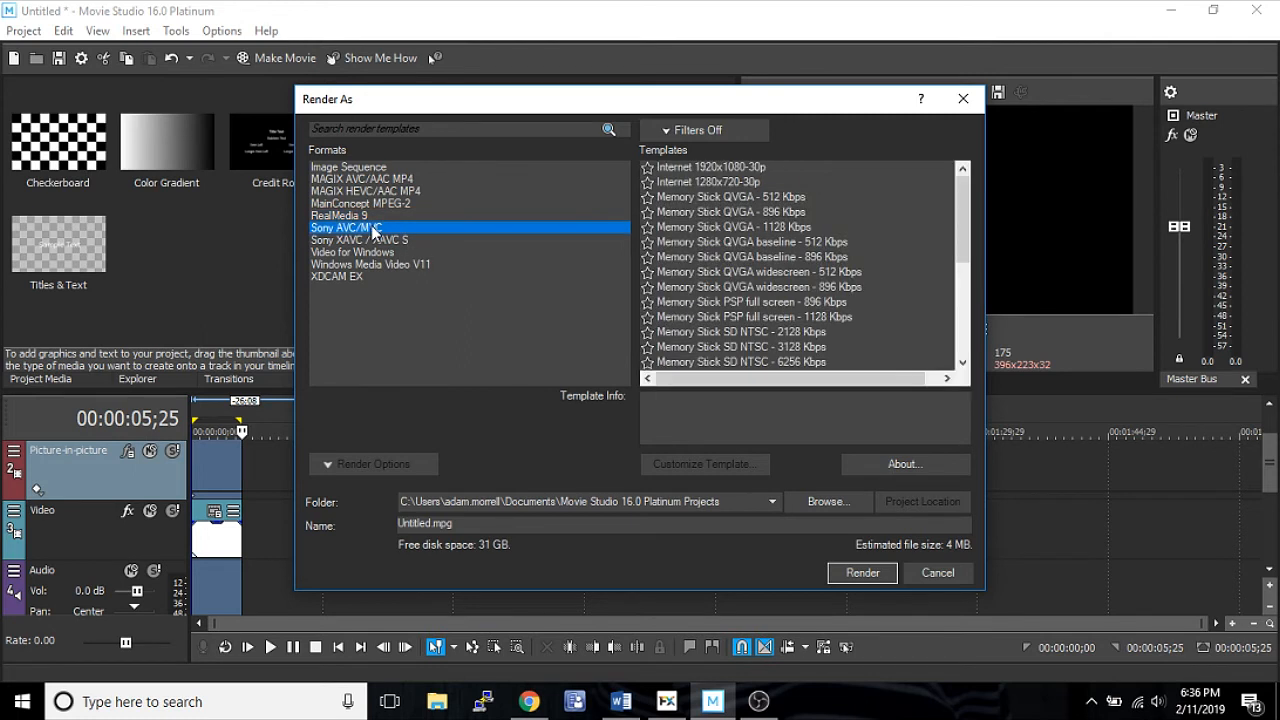
mouse_move(891, 272)
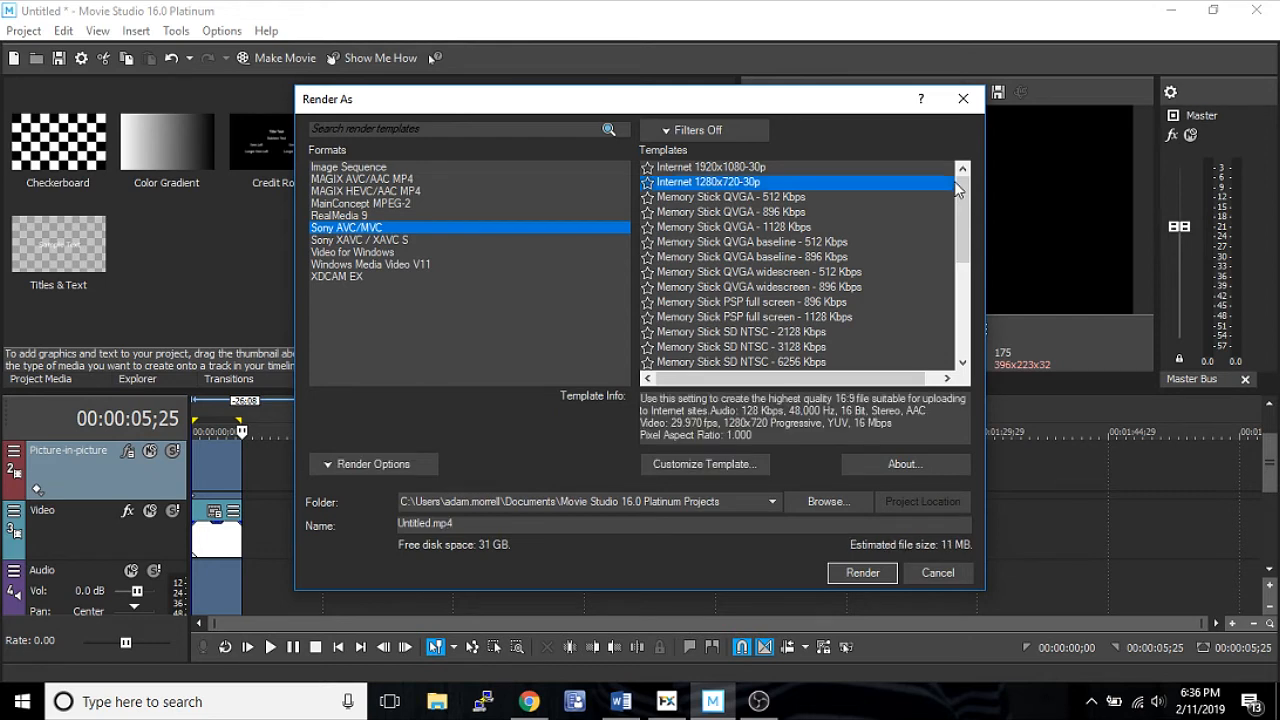
scroll("down", 3)
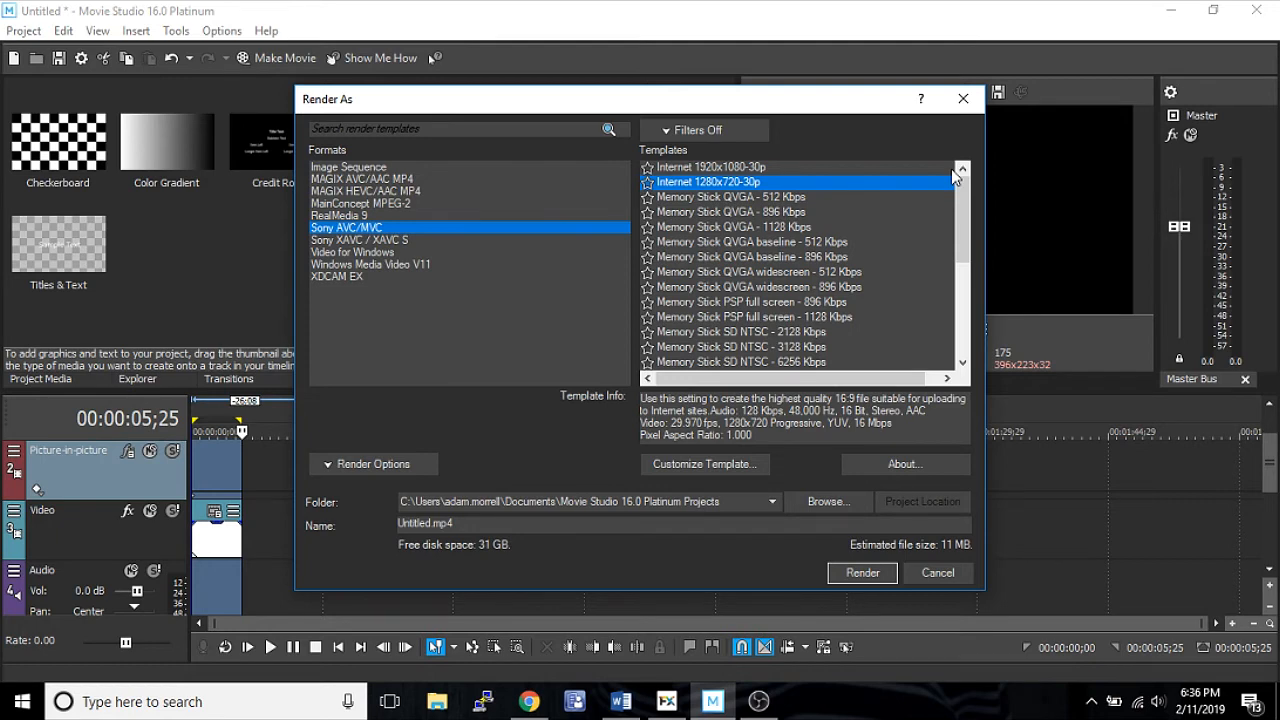
scroll("down", 3)
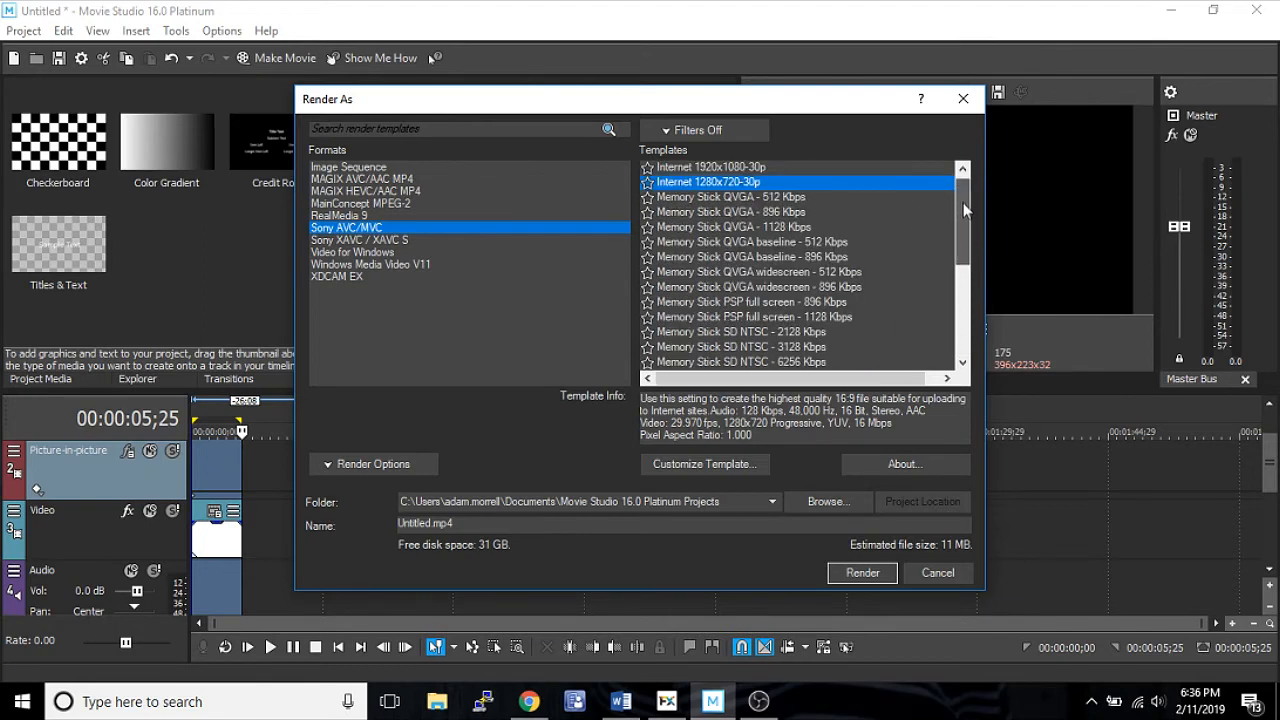
scroll("down", 3)
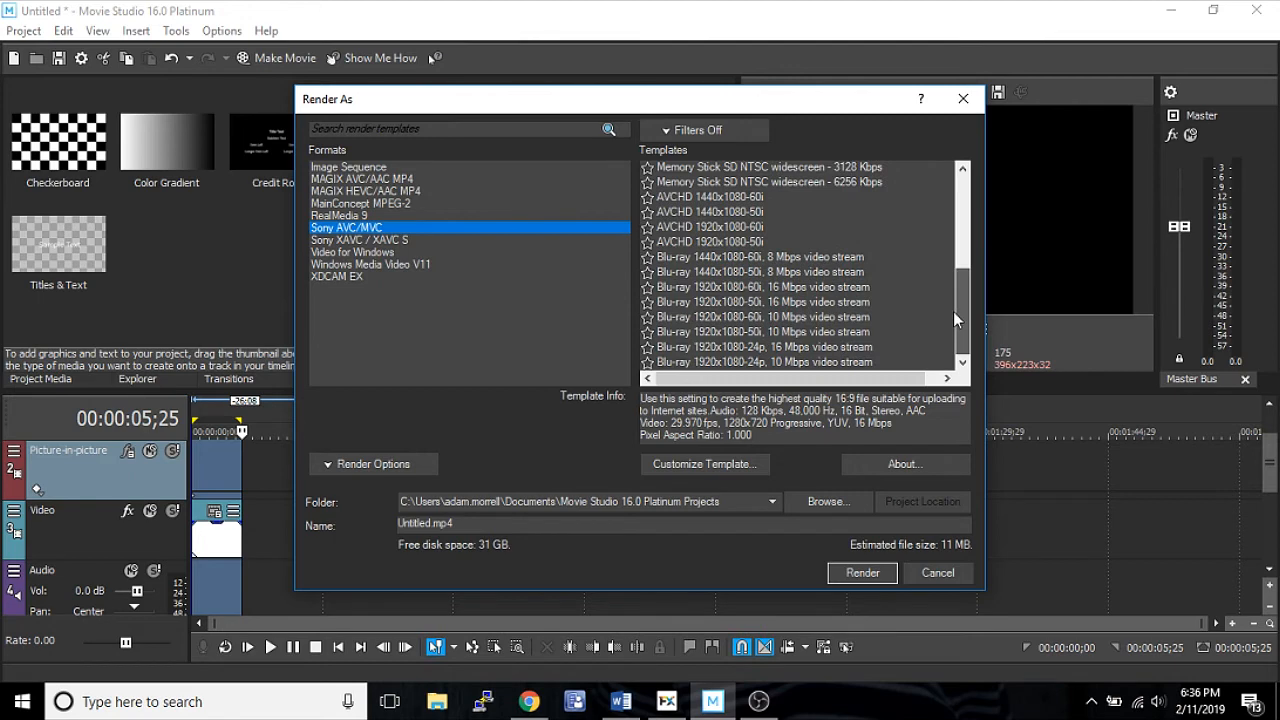
scroll("up", 3)
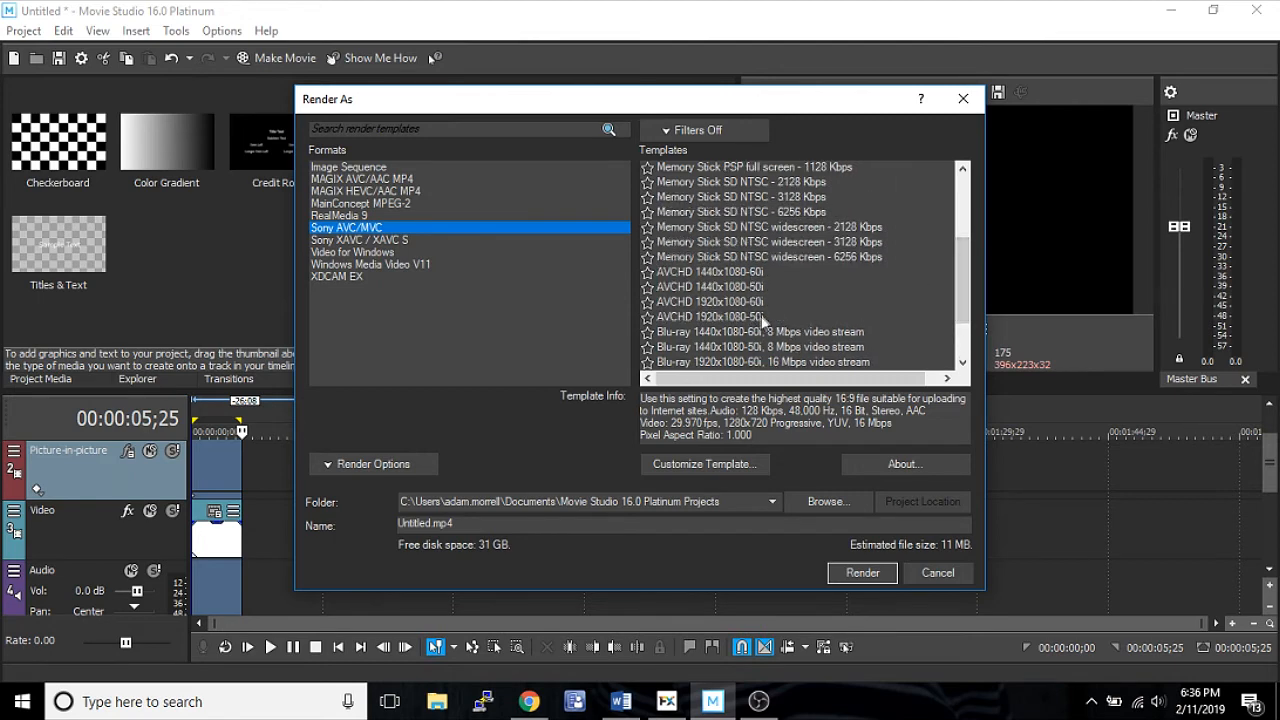
scroll("down", 3)
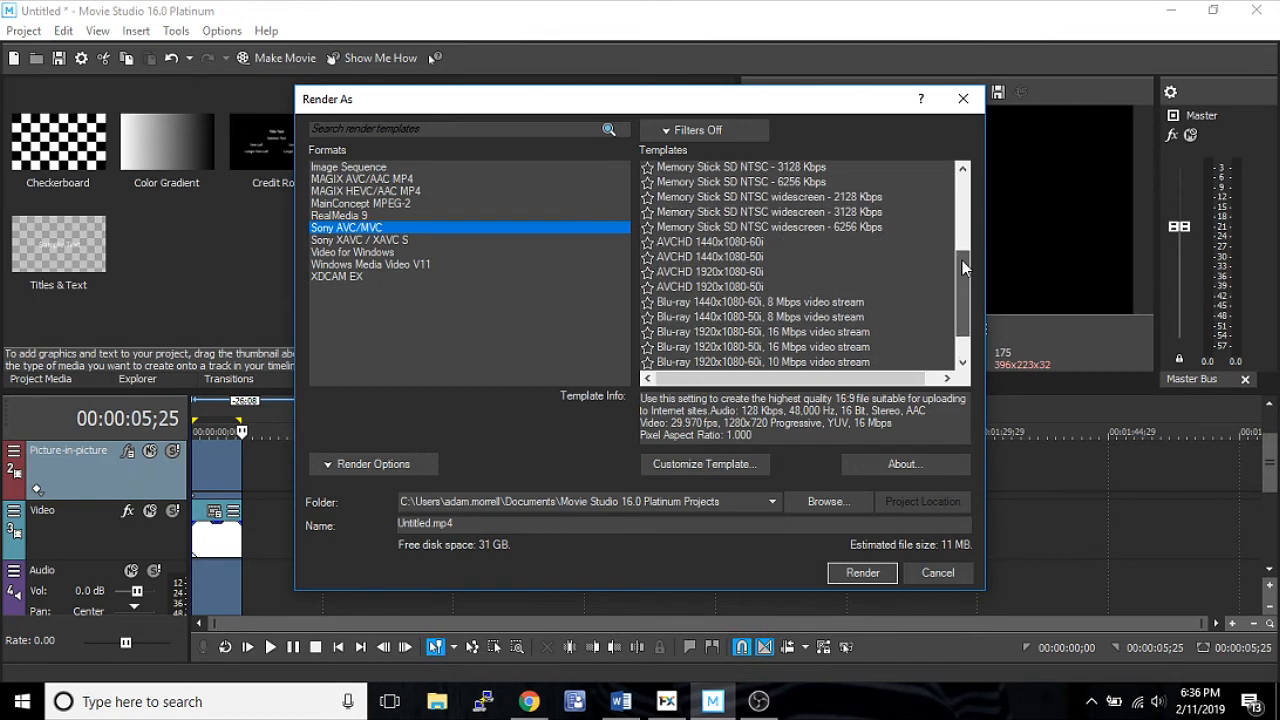
scroll("down", 3)
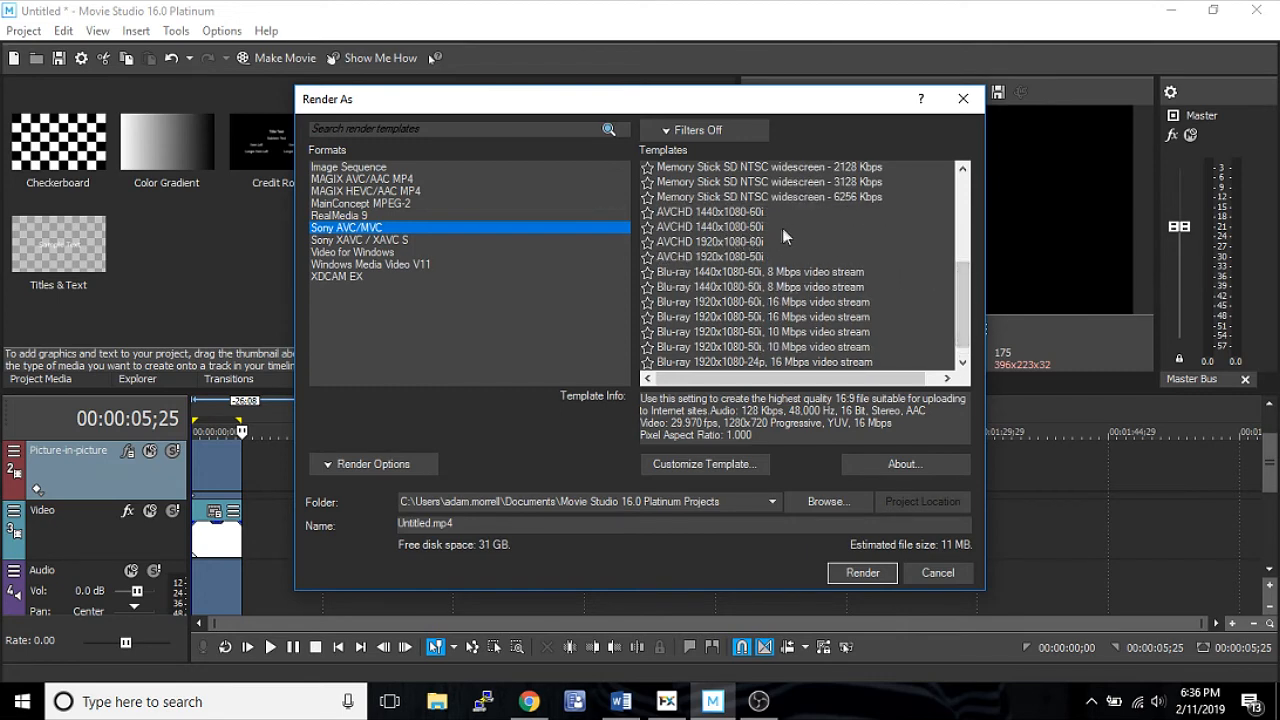
mouse_move(750, 218)
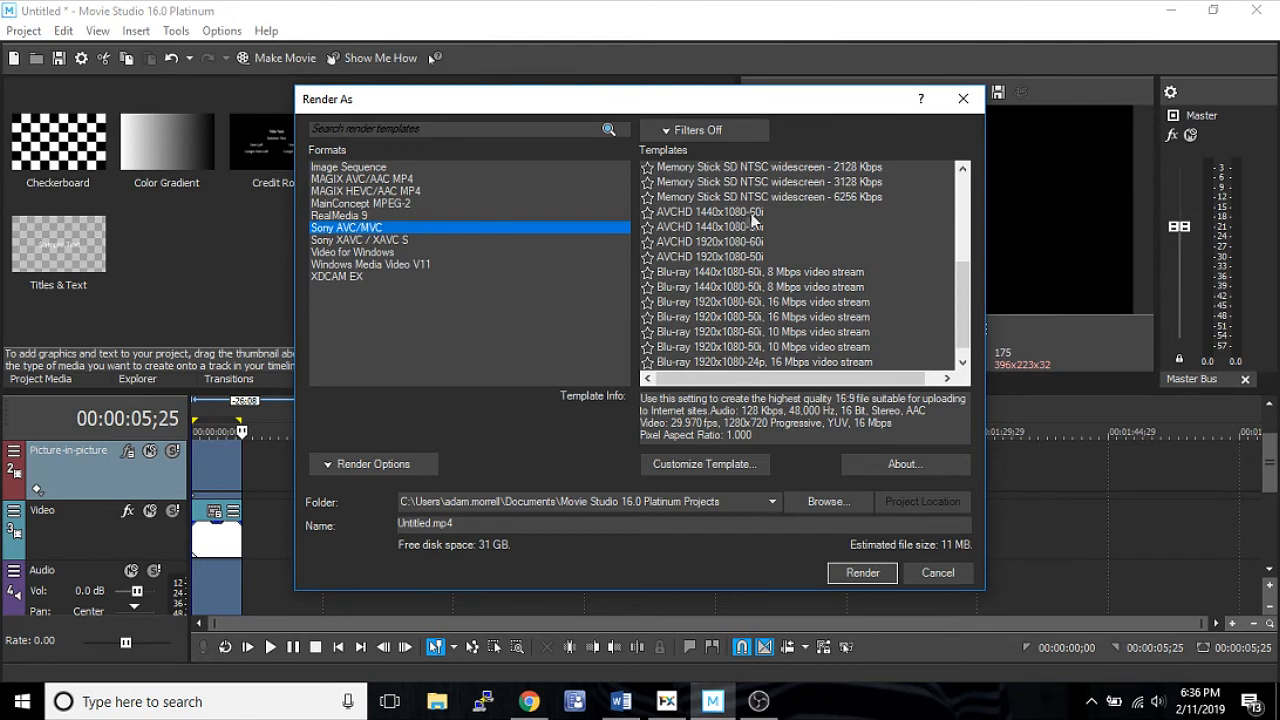
mouse_move(790, 222)
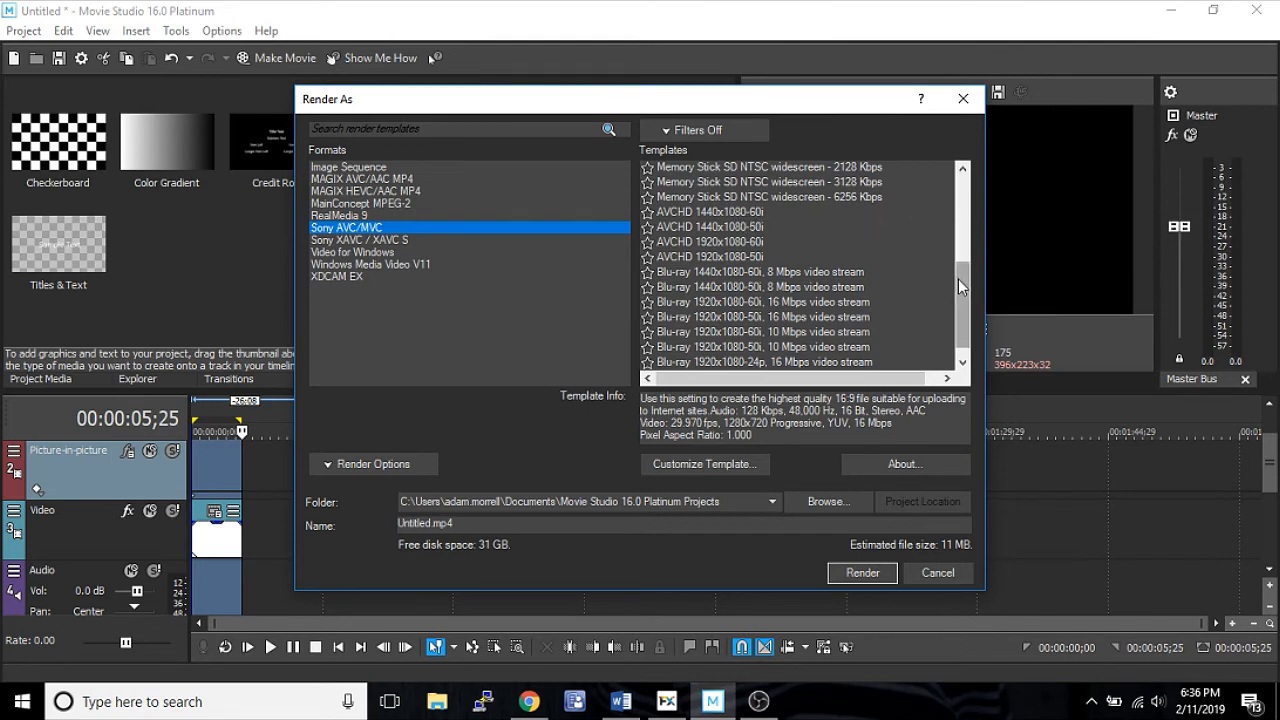
scroll("up", 3)
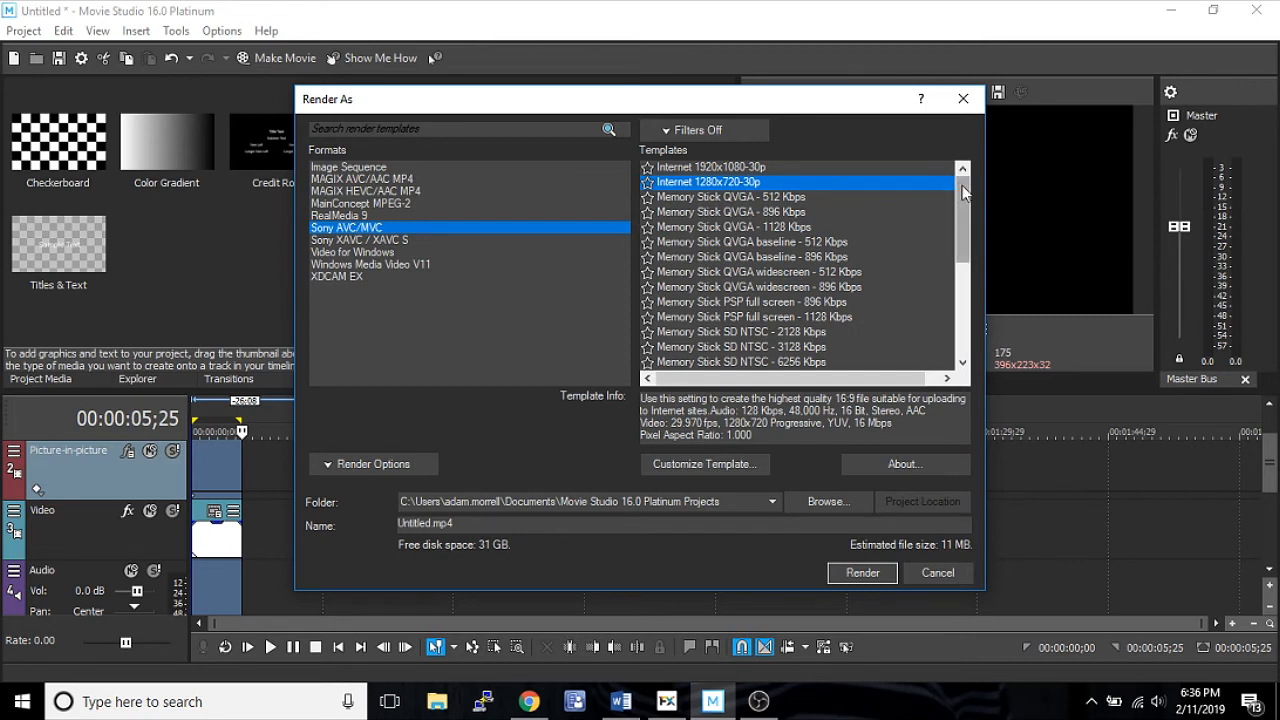
scroll("down", 3)
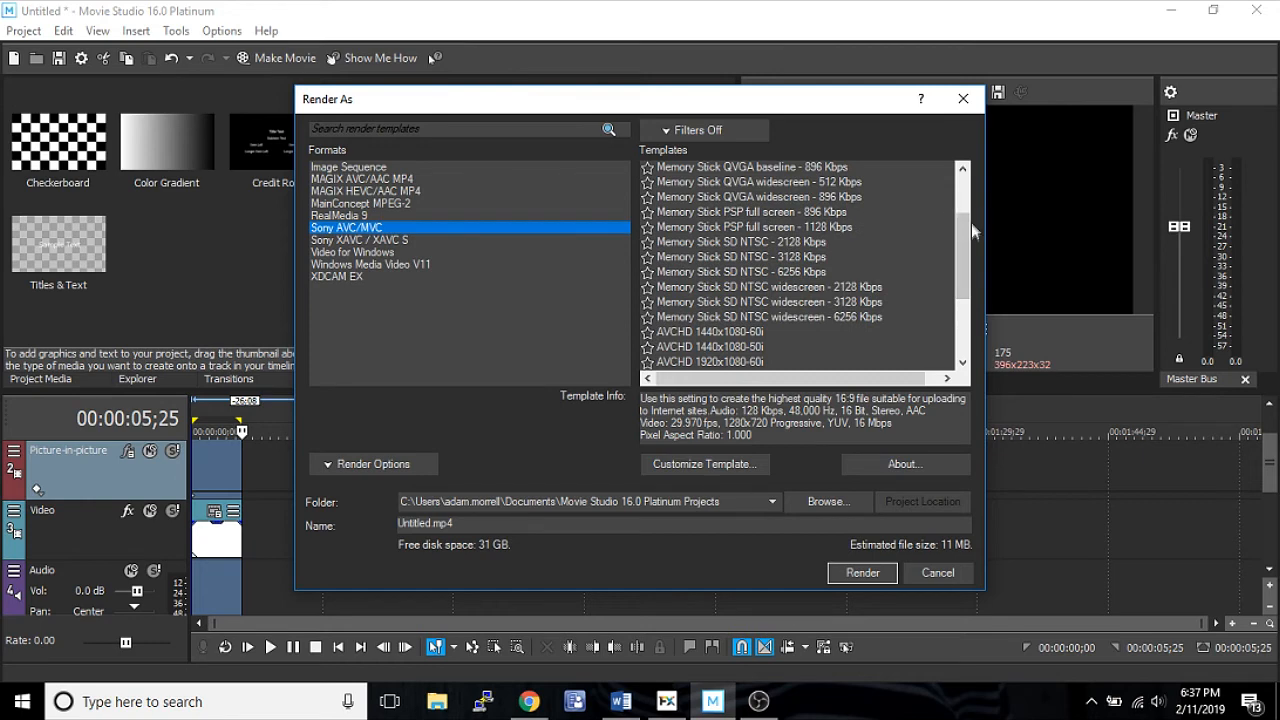
scroll("down", 3)
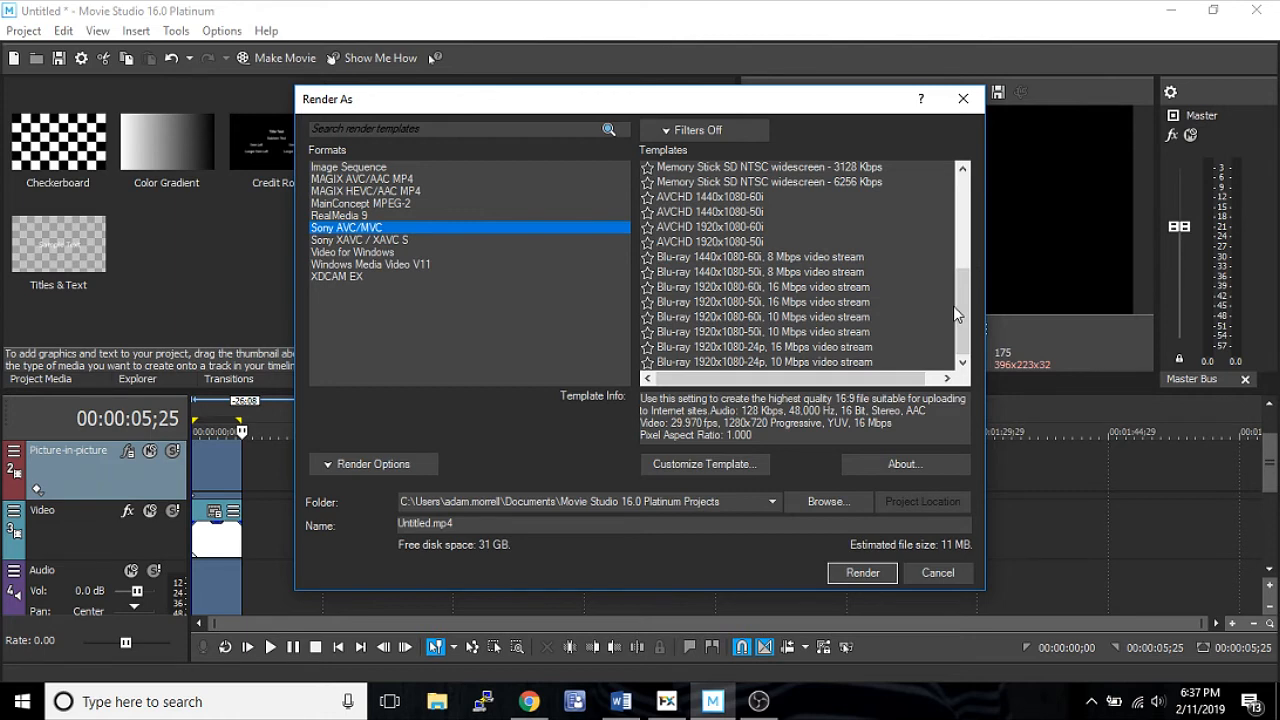
mouse_move(475, 294)
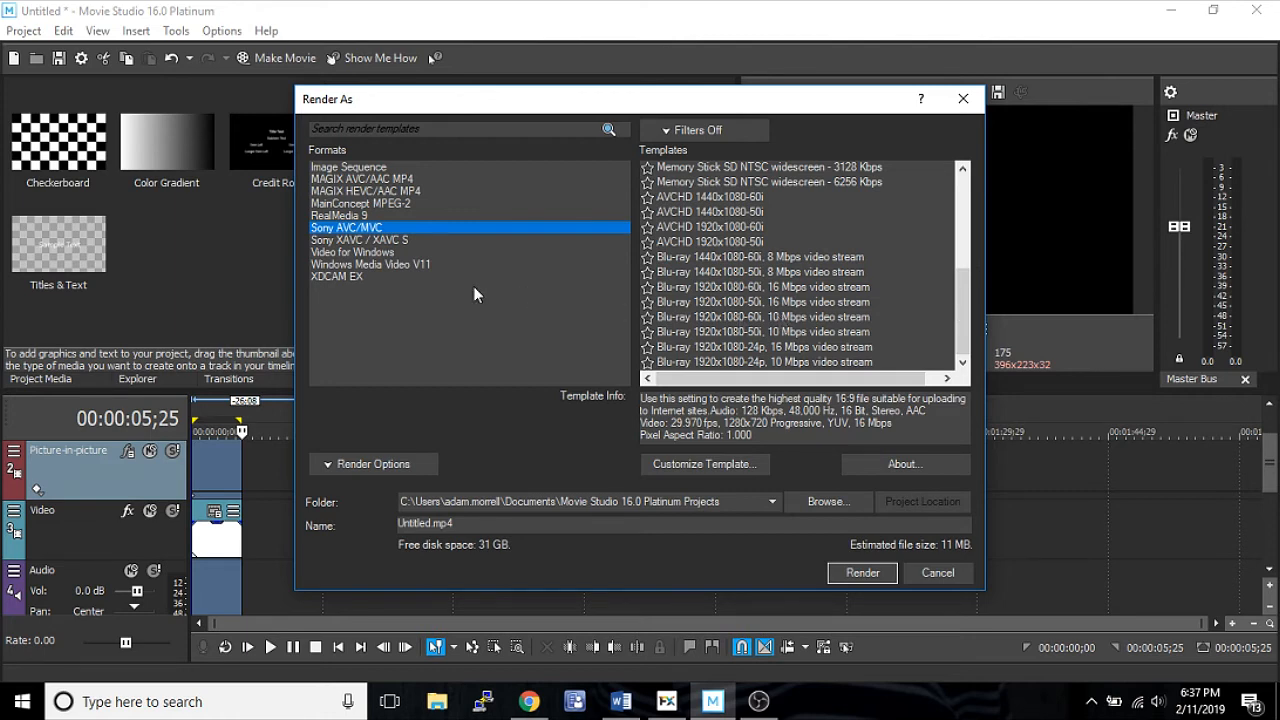
Step: Choose Sony XAVC / XAVC S and look through its XAVC Intra and XAVC Long templates
left_click(358, 240)
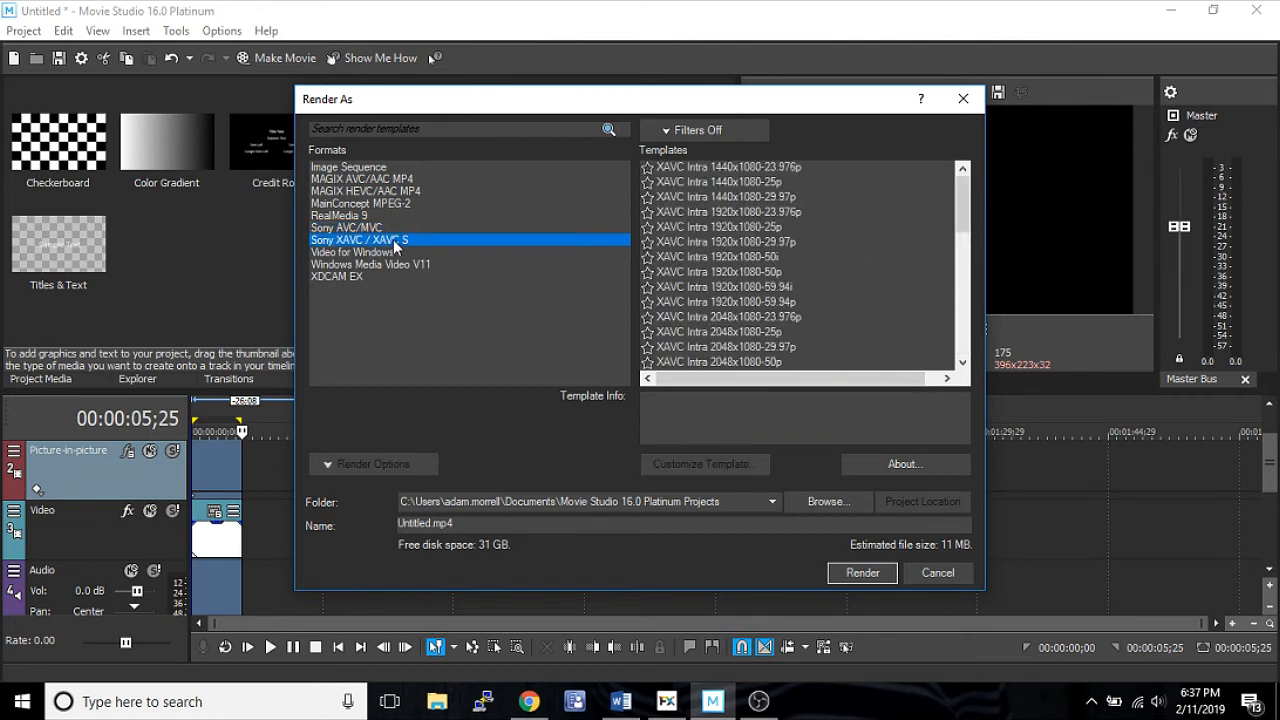
mouse_move(966, 210)
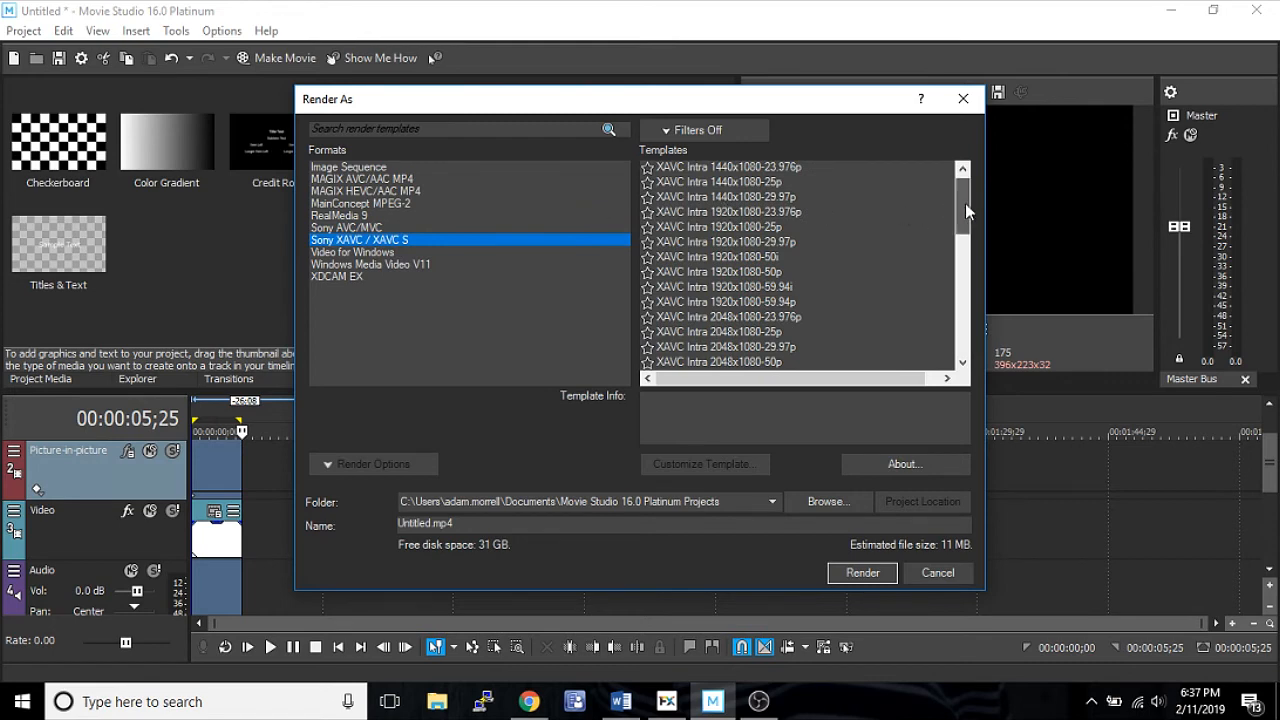
scroll("down", 3)
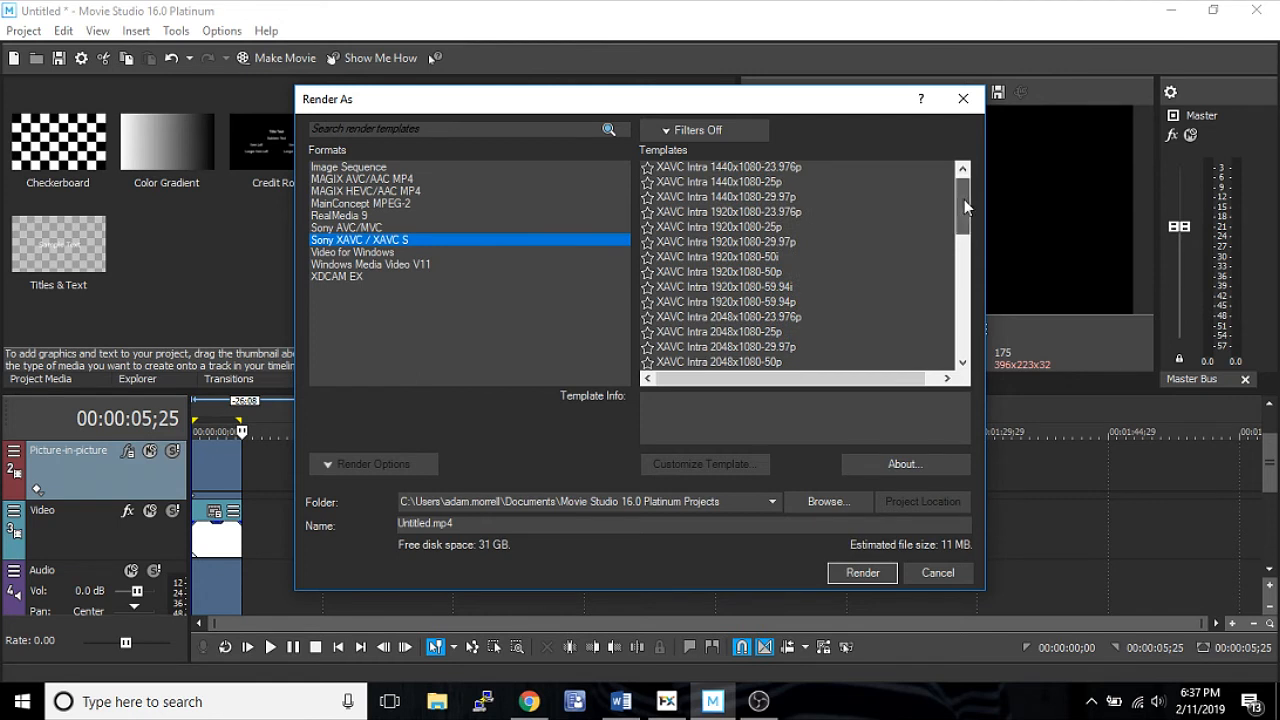
scroll("down", 3)
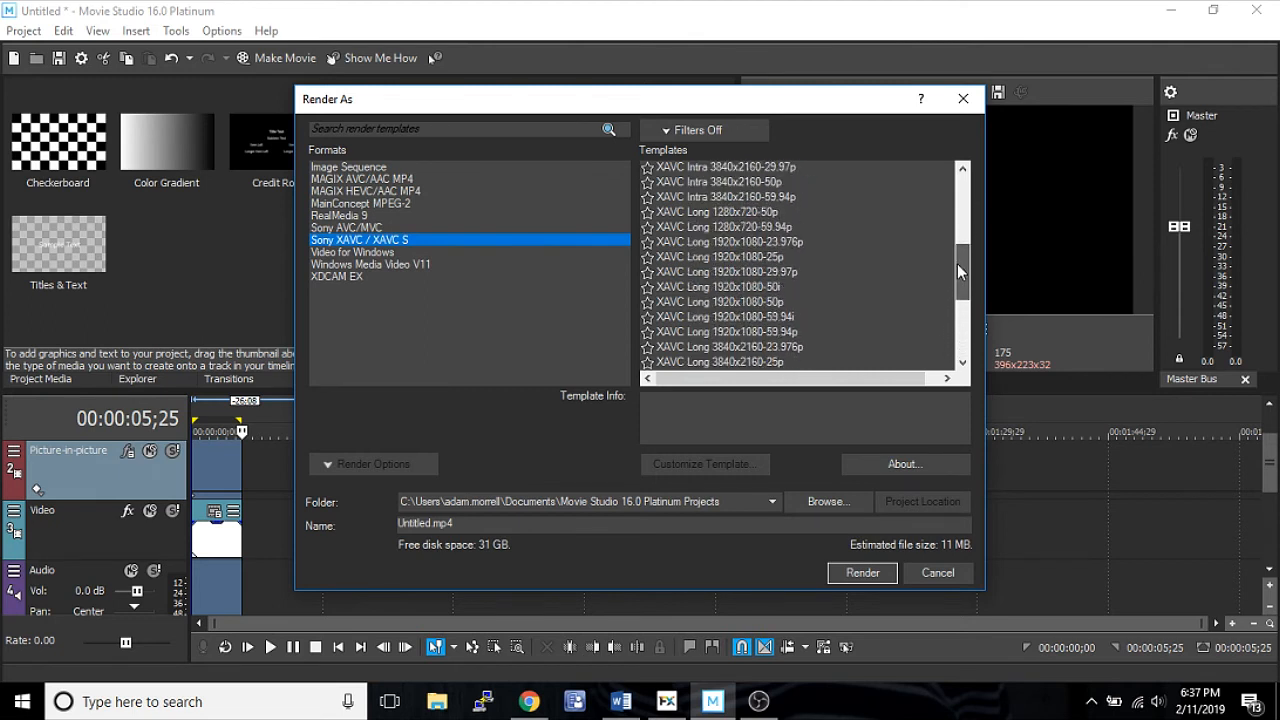
scroll("up", 3)
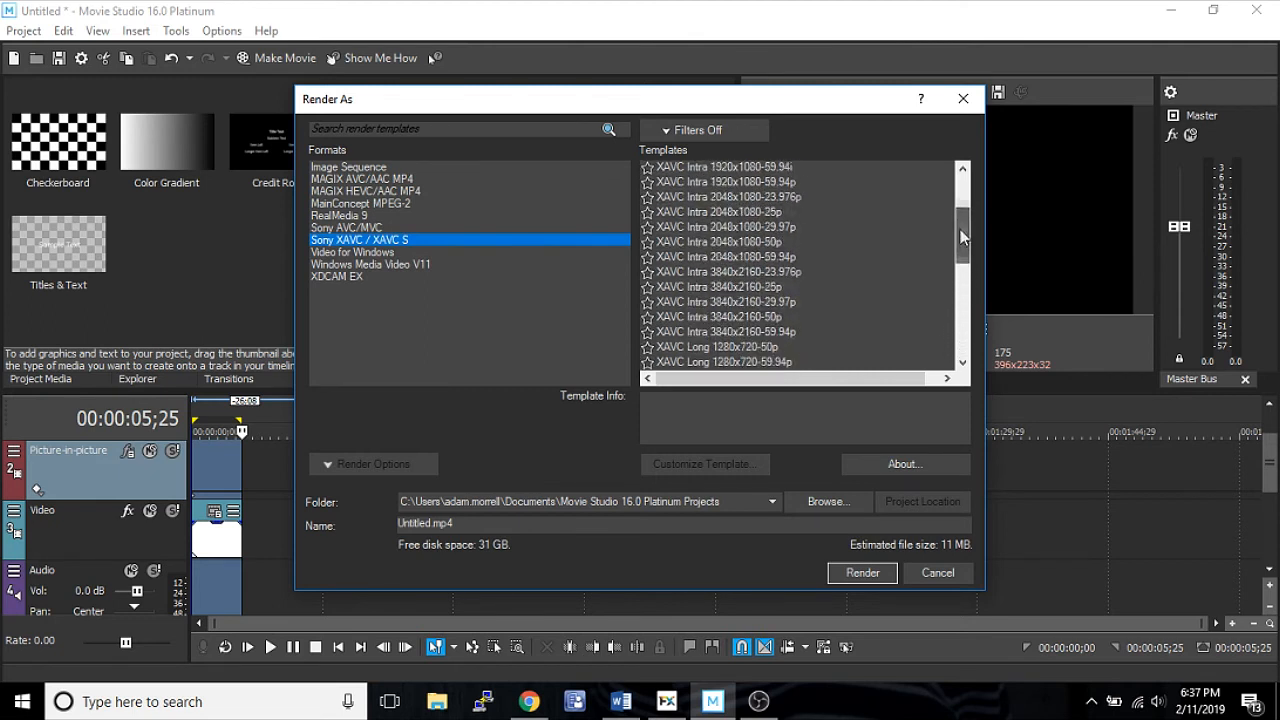
scroll("down", 3)
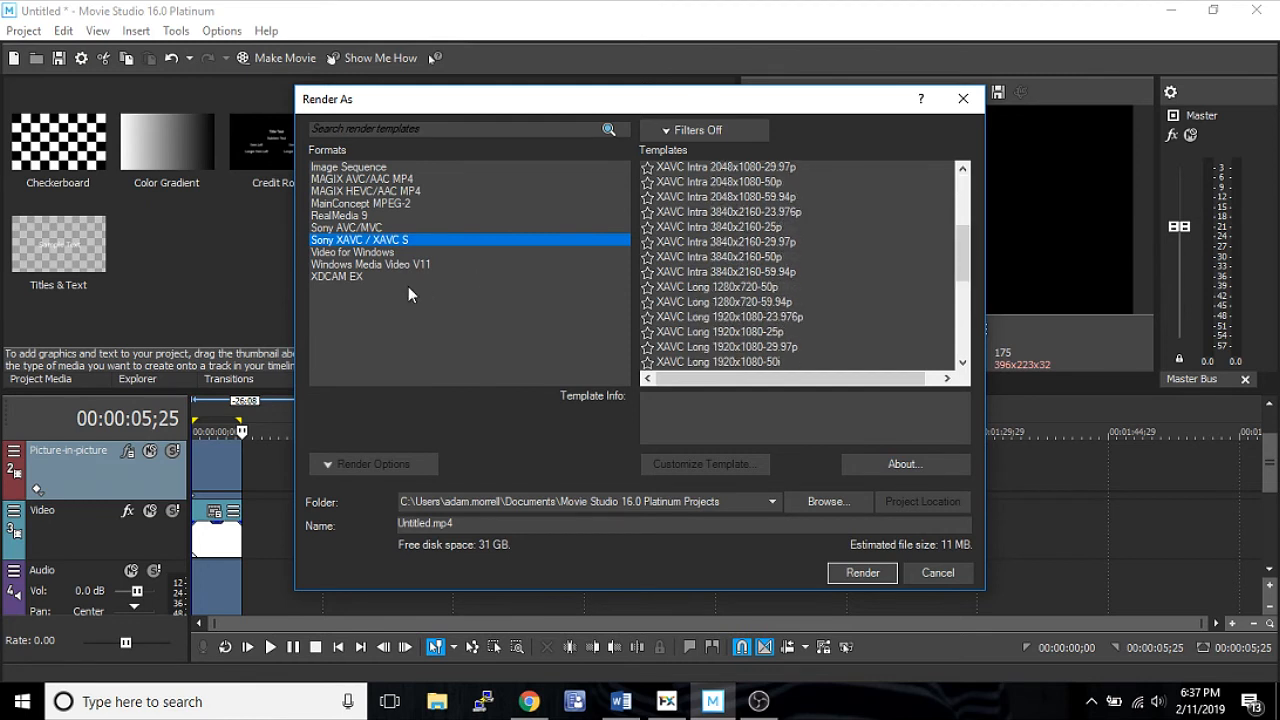
Step: Under Video for Windows, compare NTSC SD YUV and settle on the NTSC DV 24p template
left_click(351, 252)
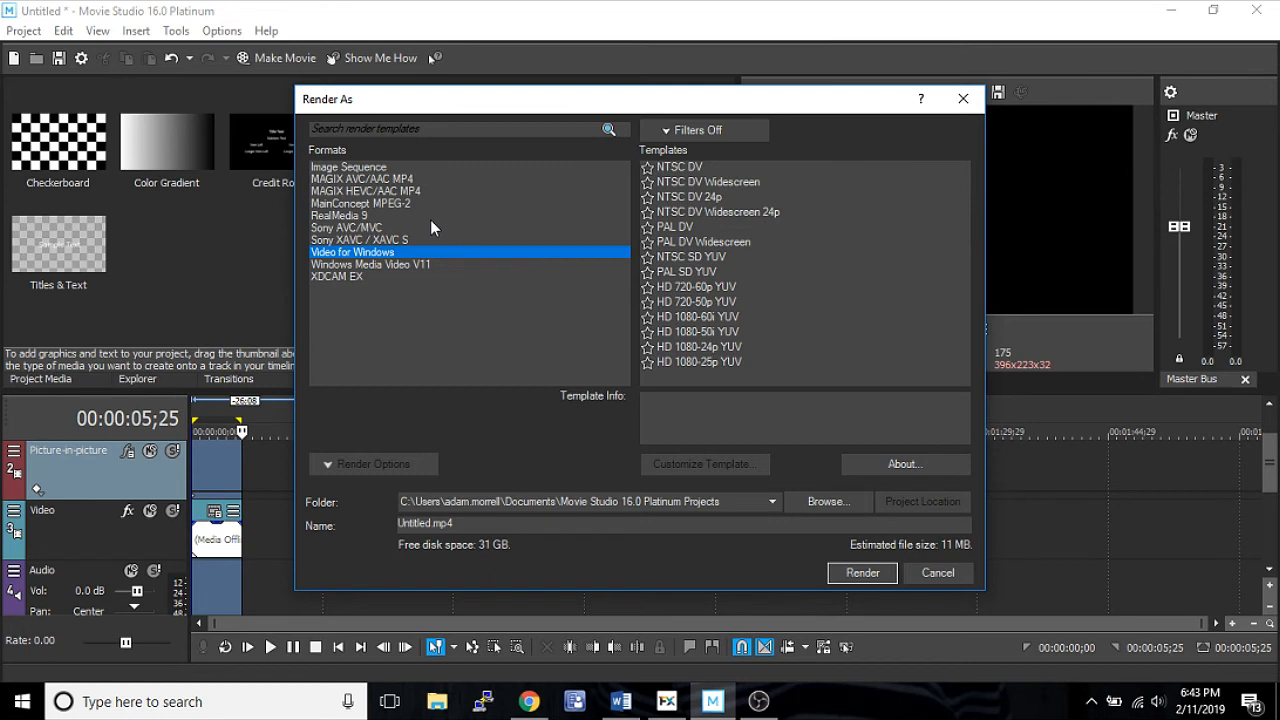
mouse_move(693, 183)
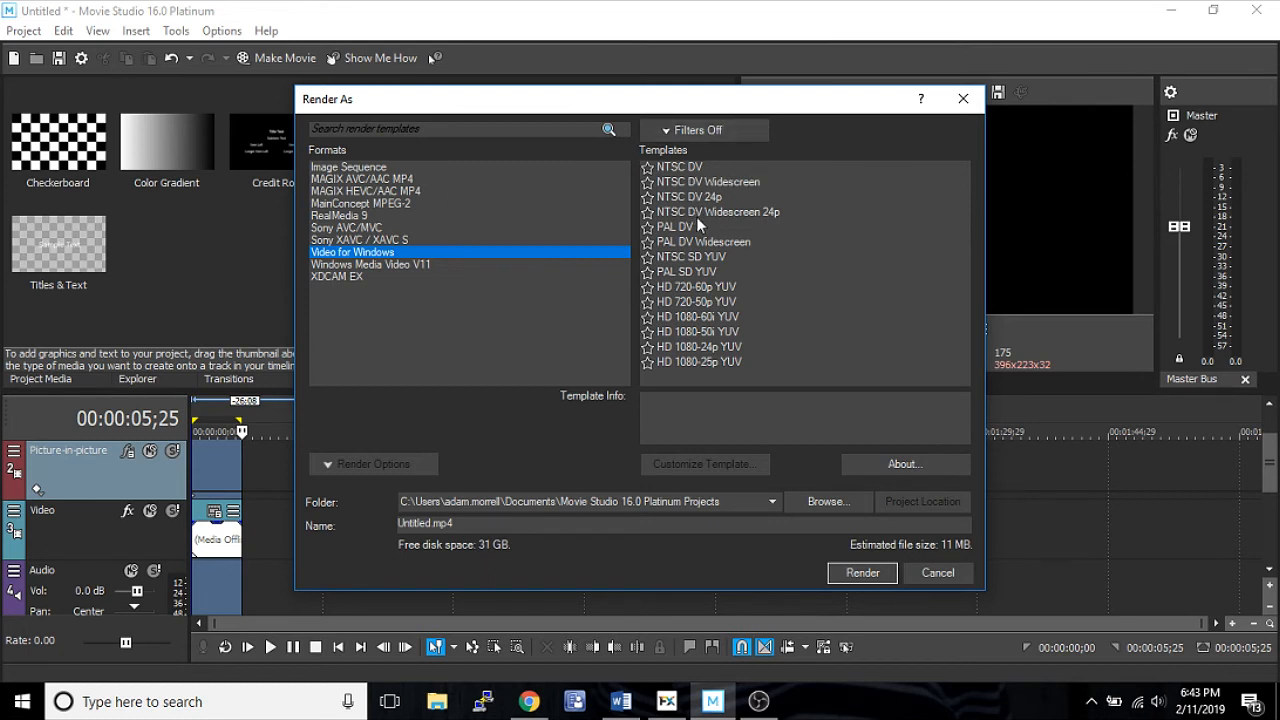
mouse_move(683, 231)
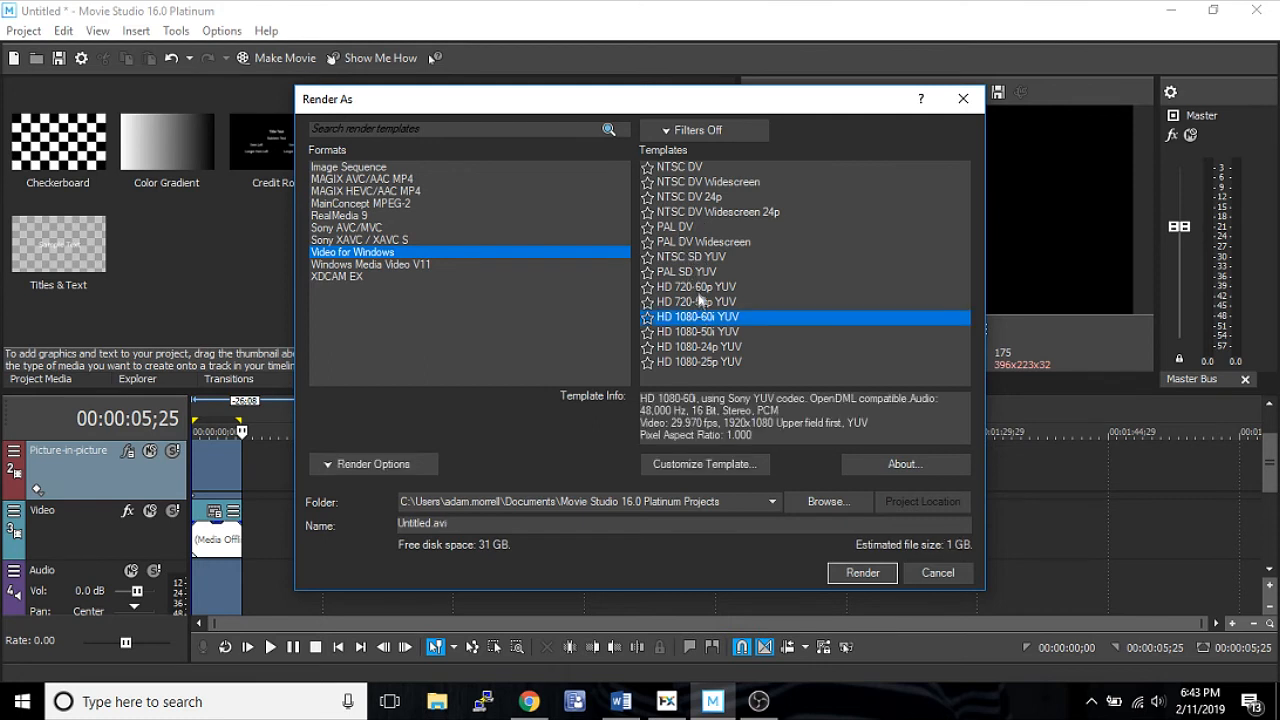
left_click(690, 257)
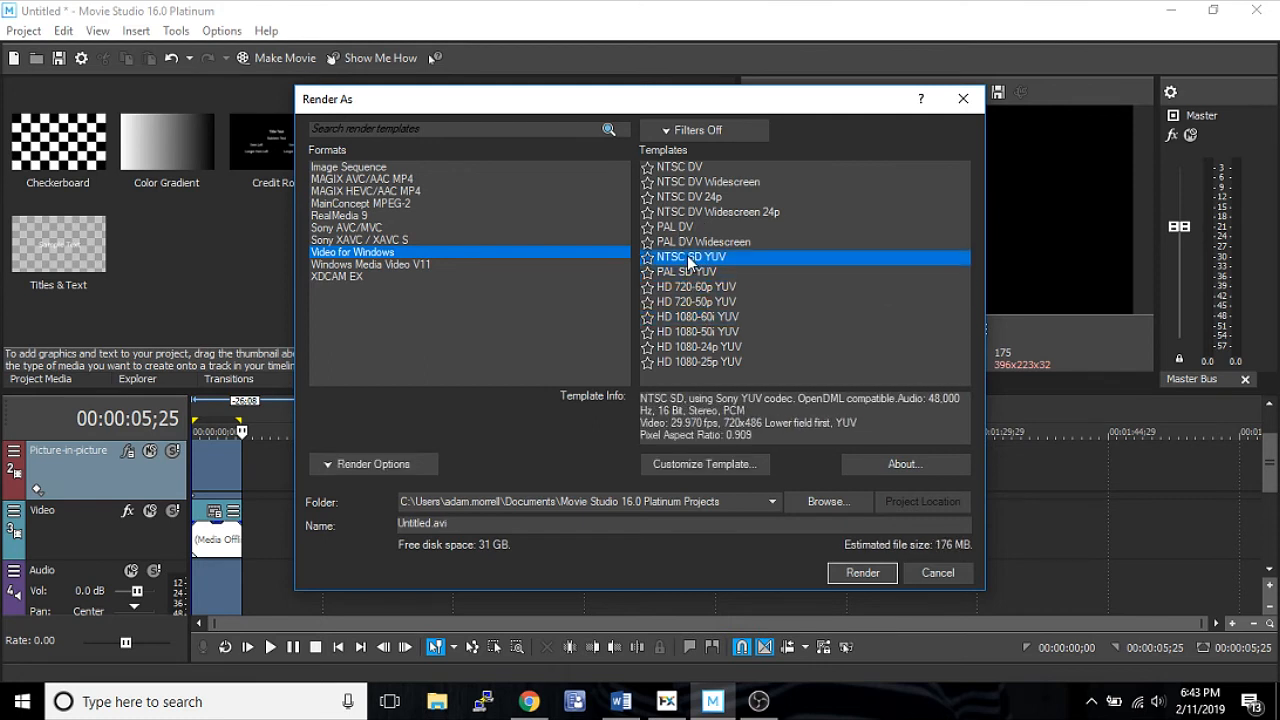
left_click(693, 197)
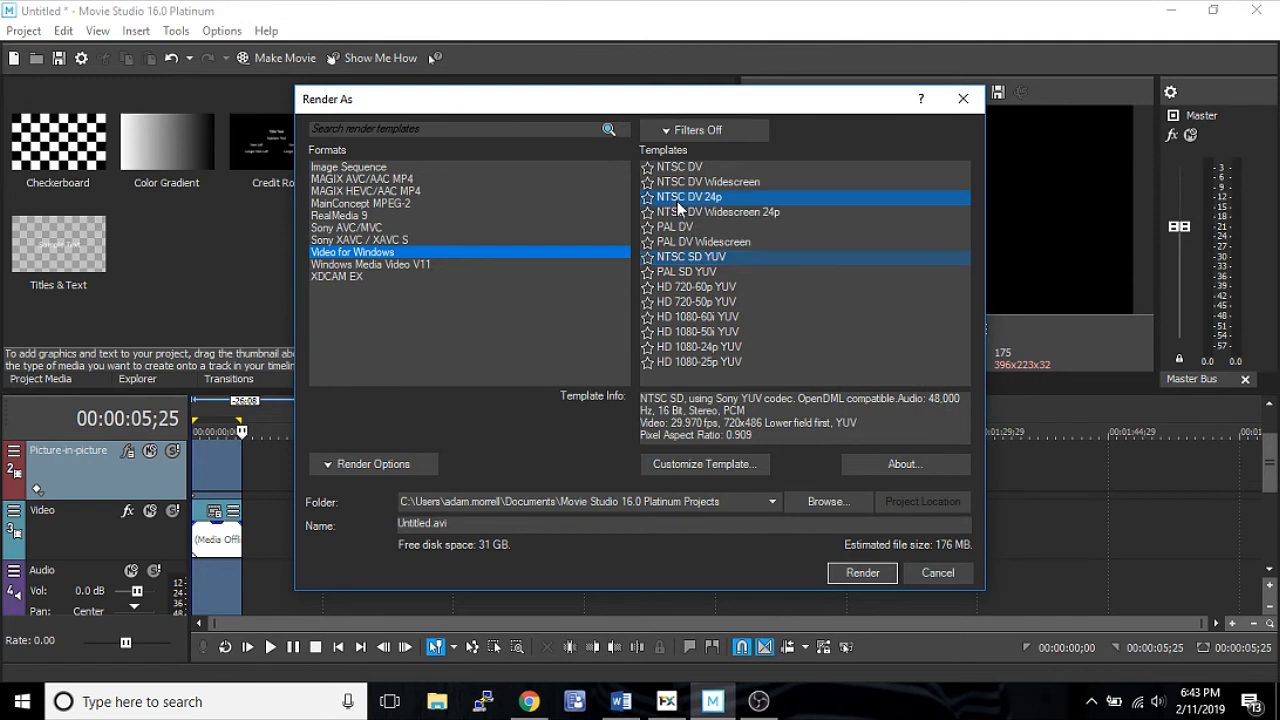
left_click(688, 196)
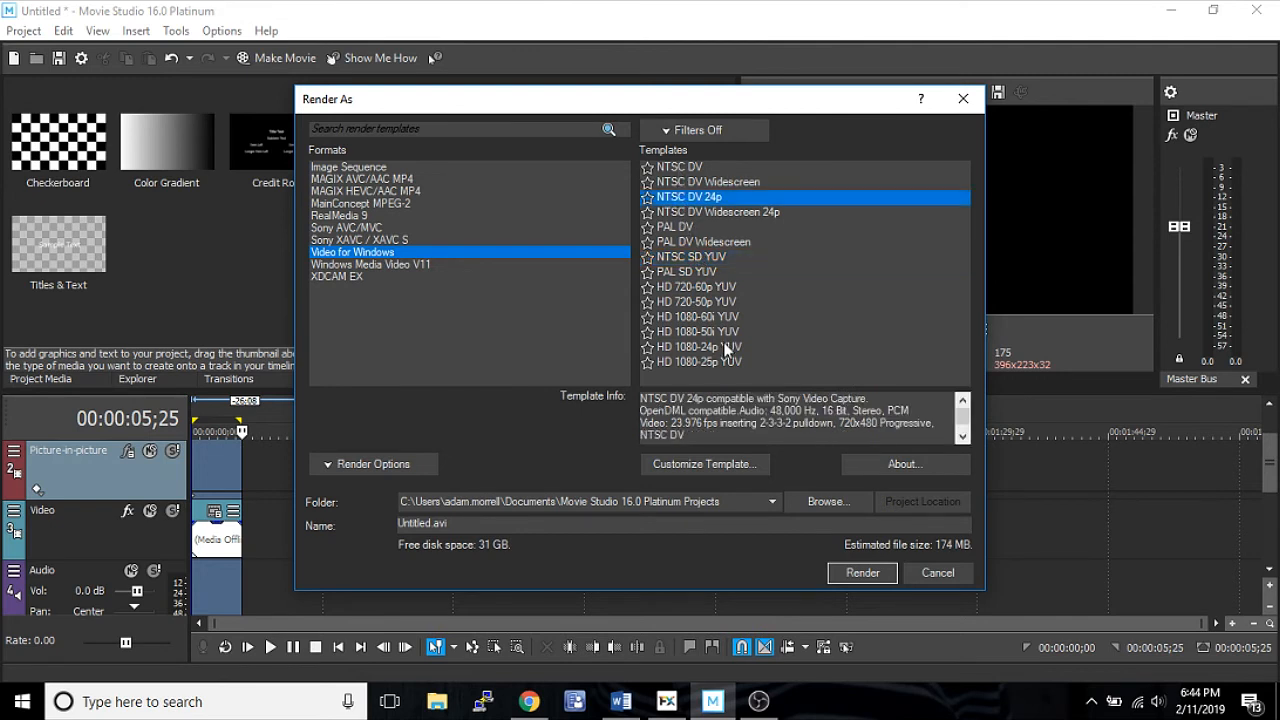
mouse_move(685, 263)
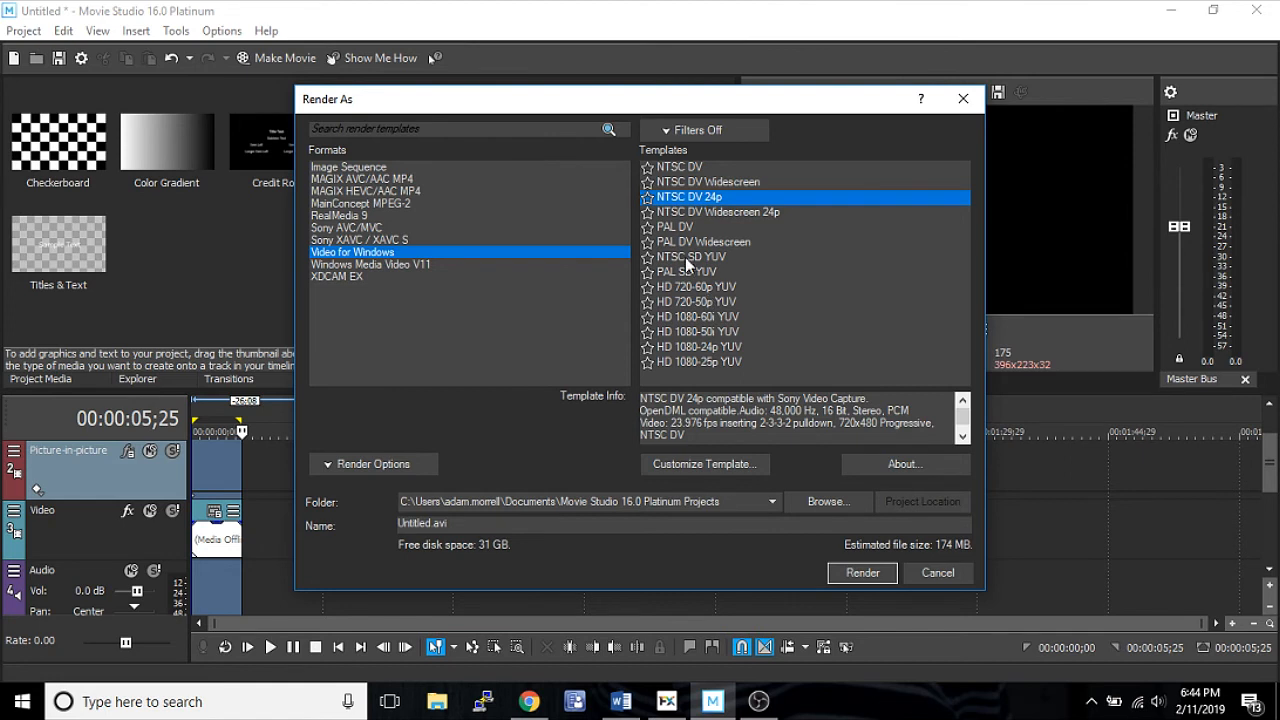
mouse_move(683, 210)
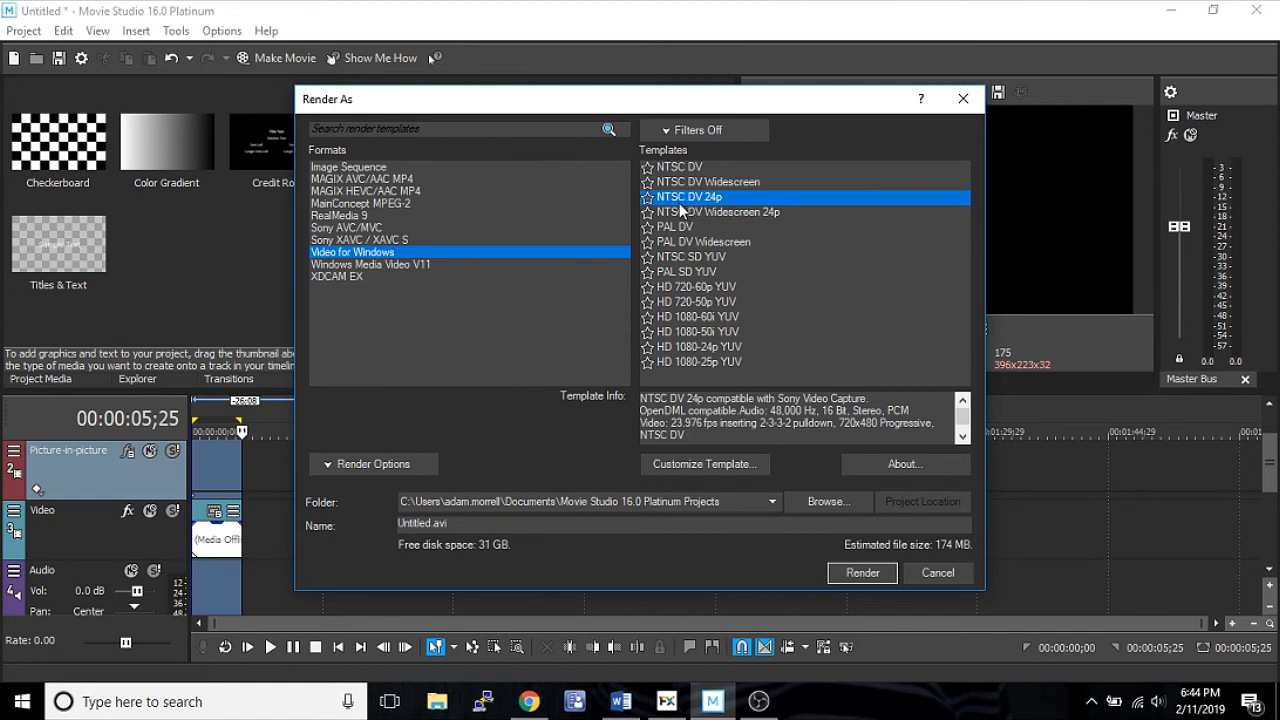
mouse_move(684, 210)
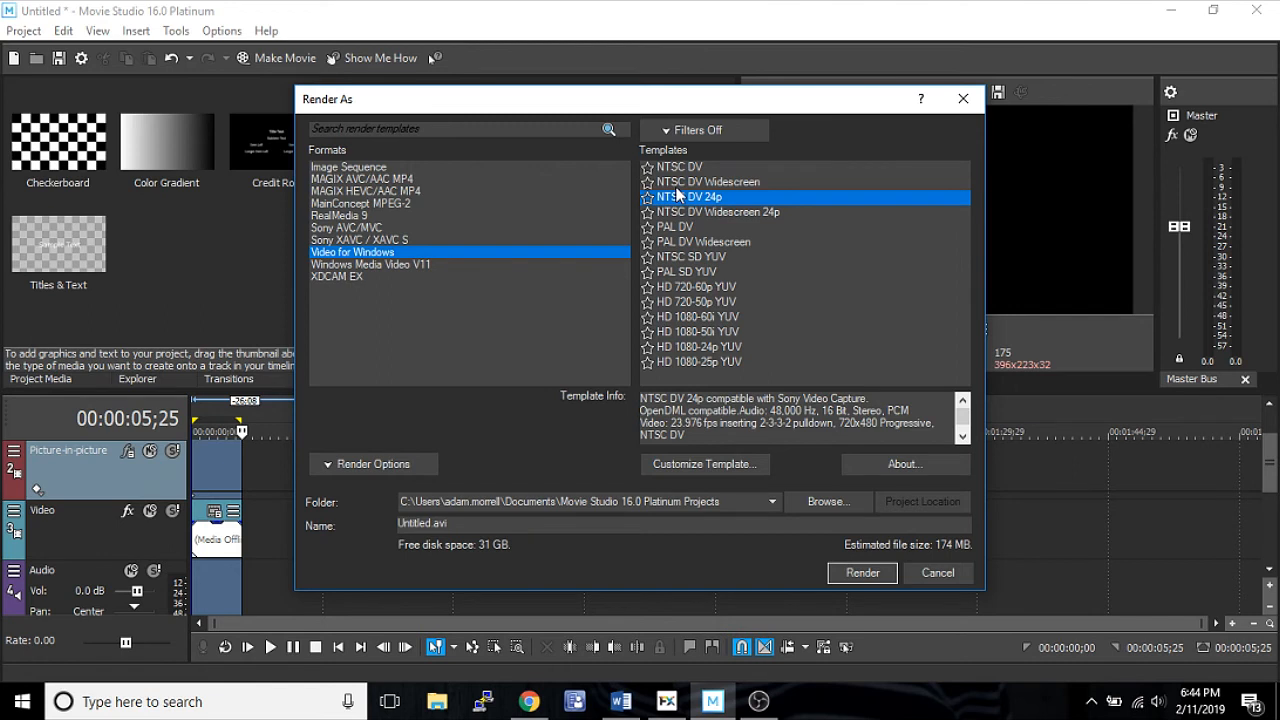
mouse_move(675, 250)
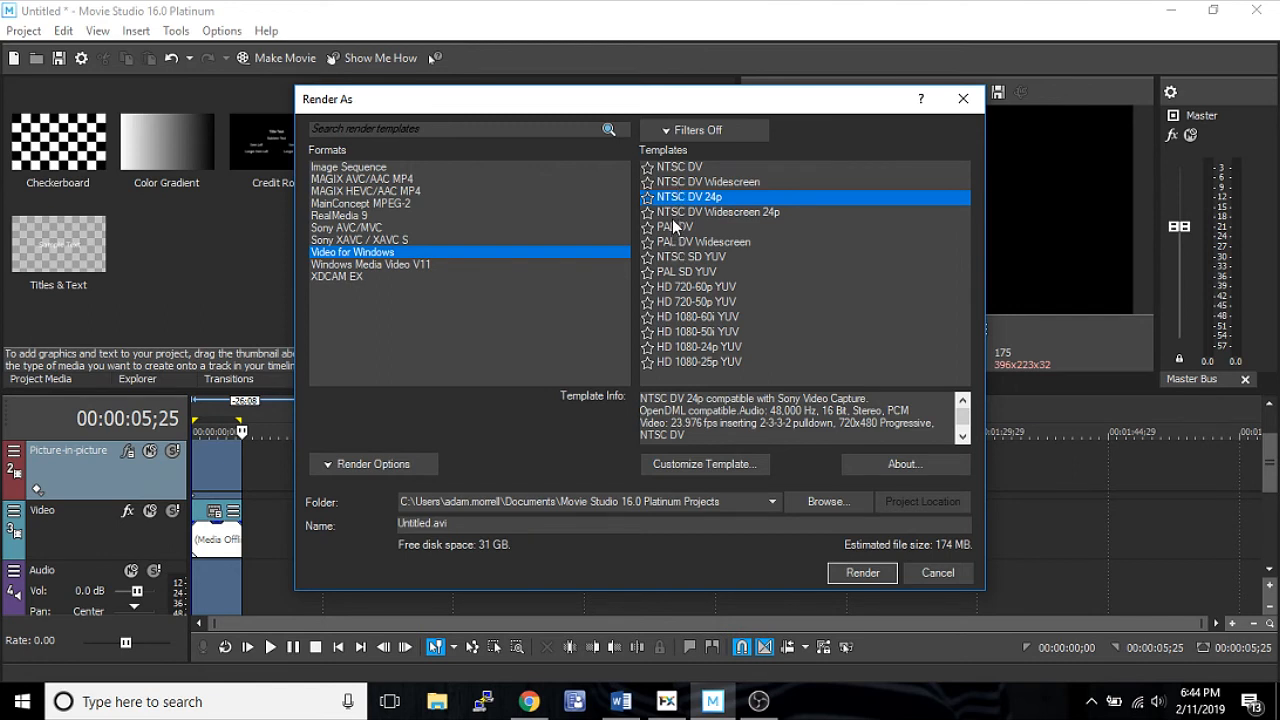
mouse_move(675, 230)
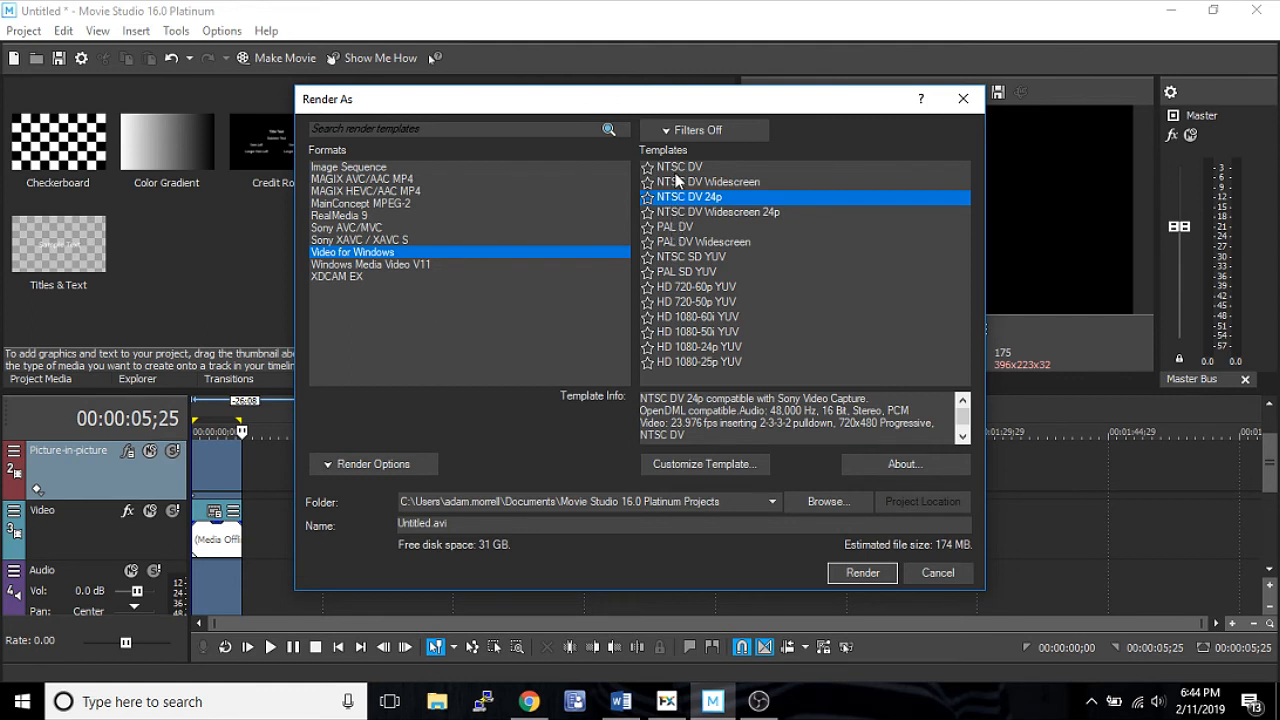
mouse_move(662, 218)
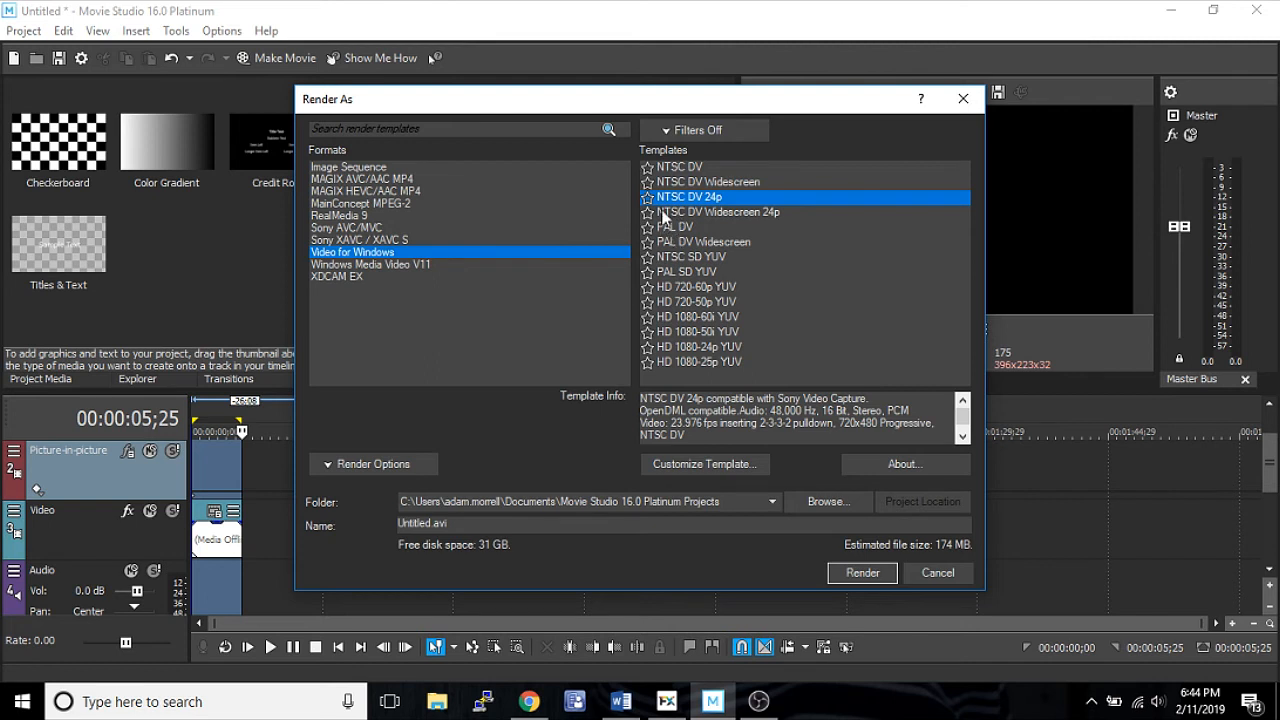
mouse_move(675, 213)
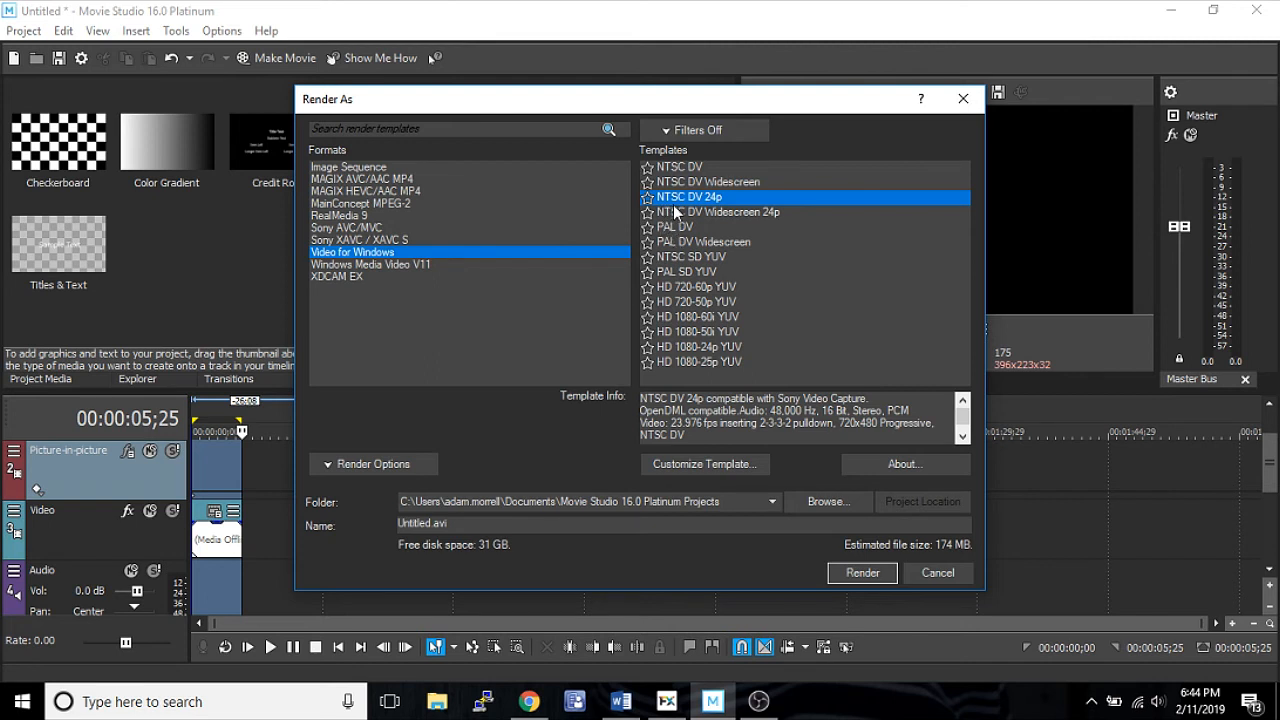
mouse_move(672, 182)
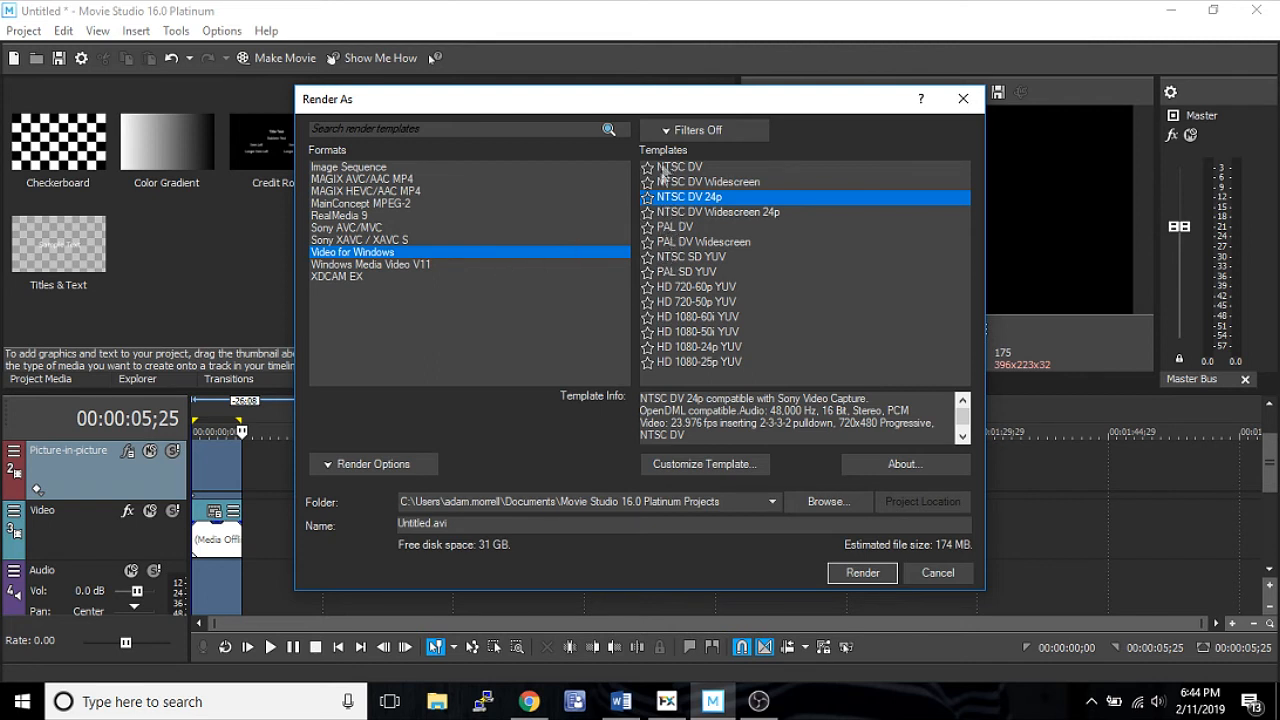
mouse_move(680, 271)
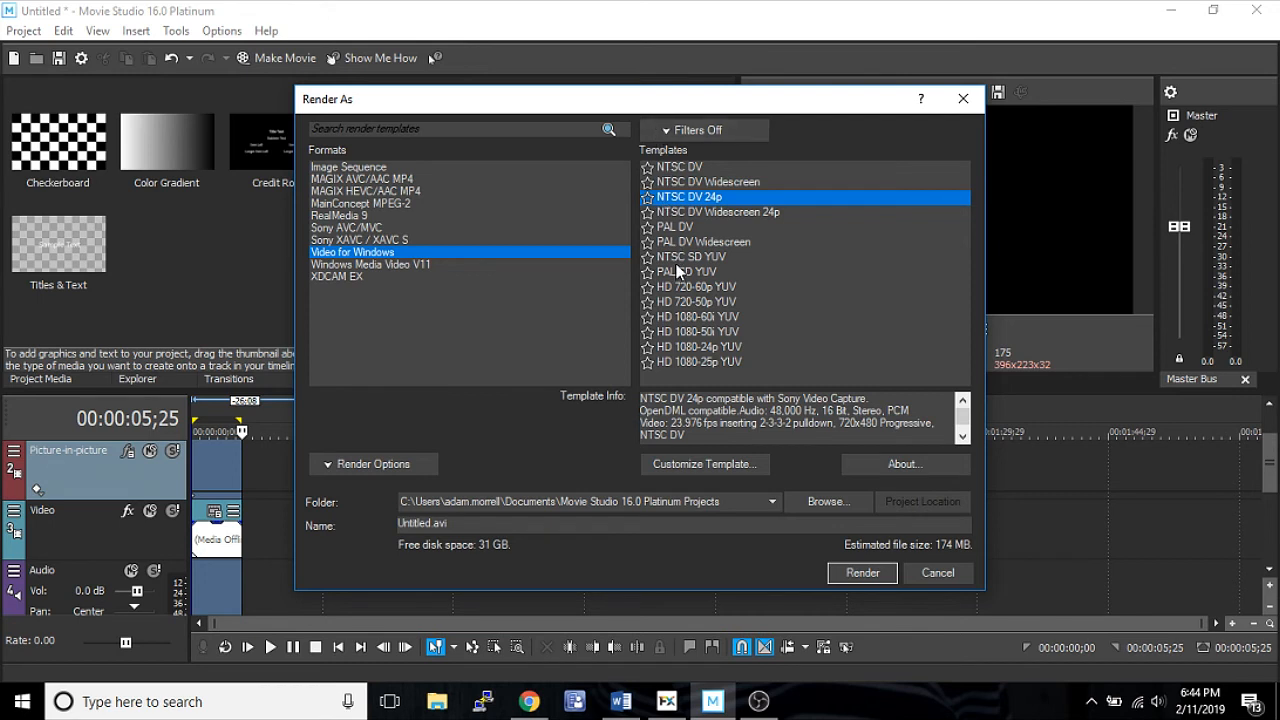
mouse_move(676, 226)
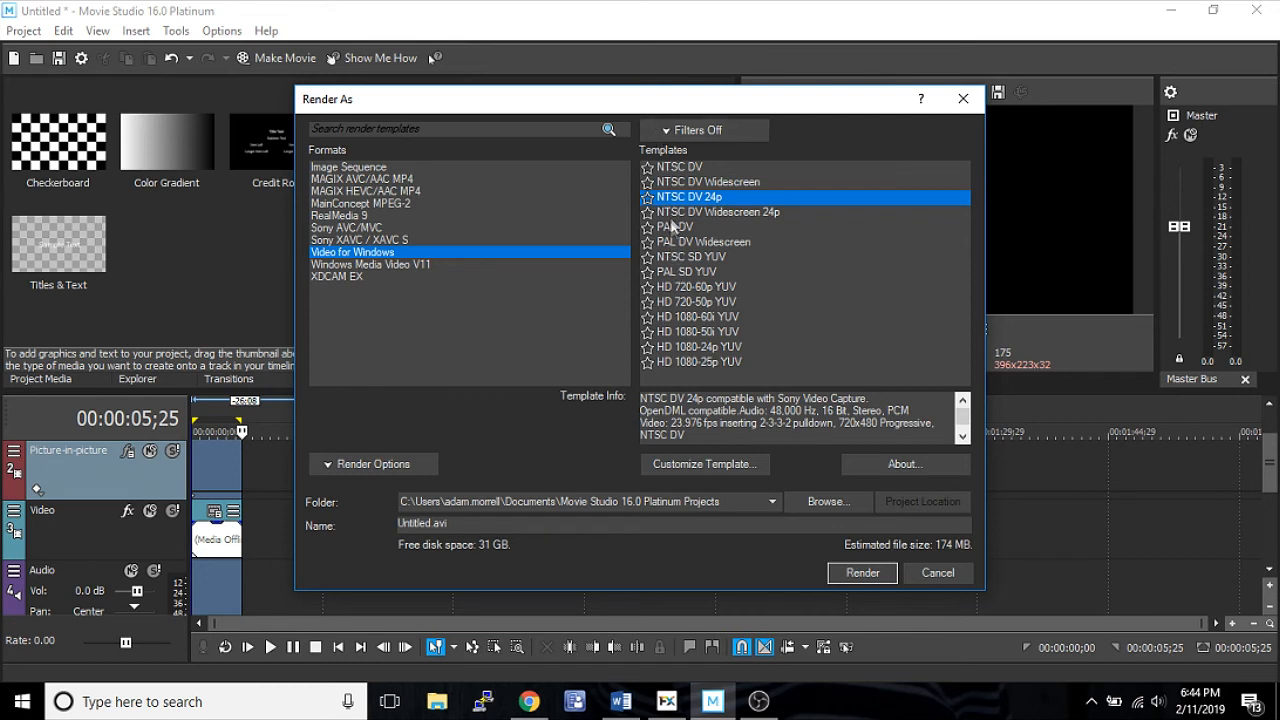
Step: Under Windows Media Video V11, compare HD templates and settle on 8 Mbps HD 1080-30p Video
left_click(371, 264)
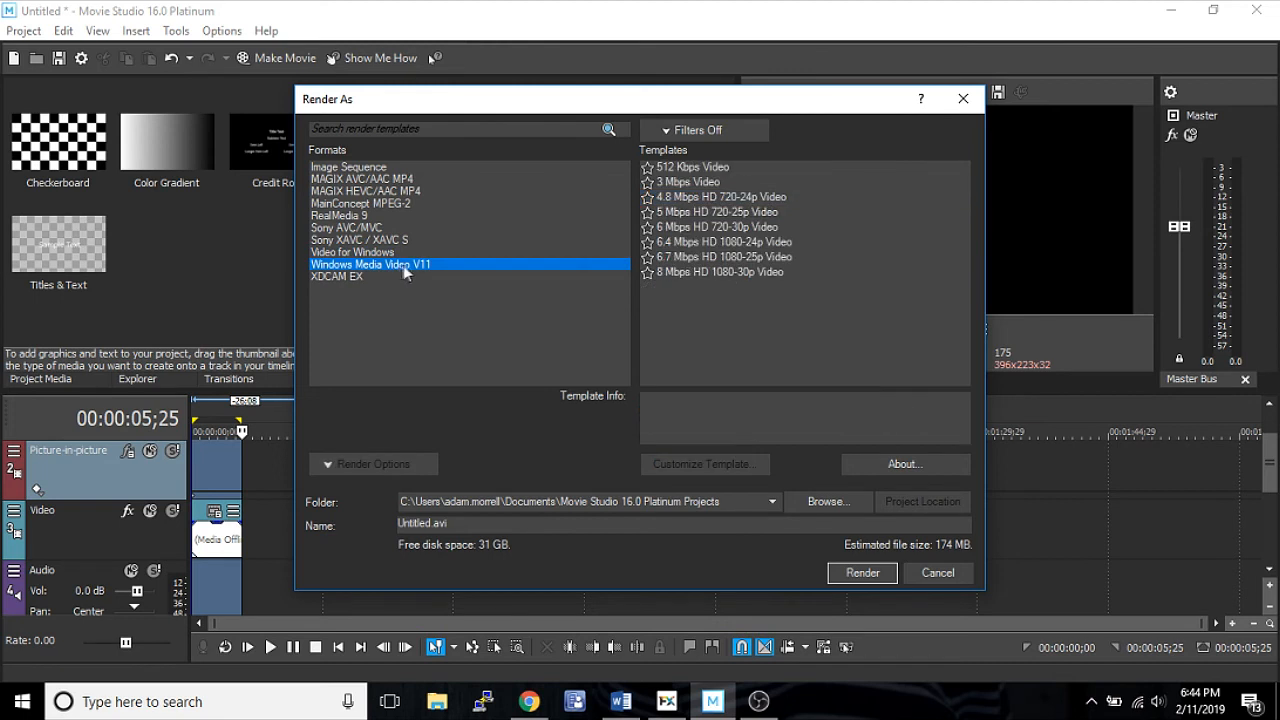
mouse_move(462, 290)
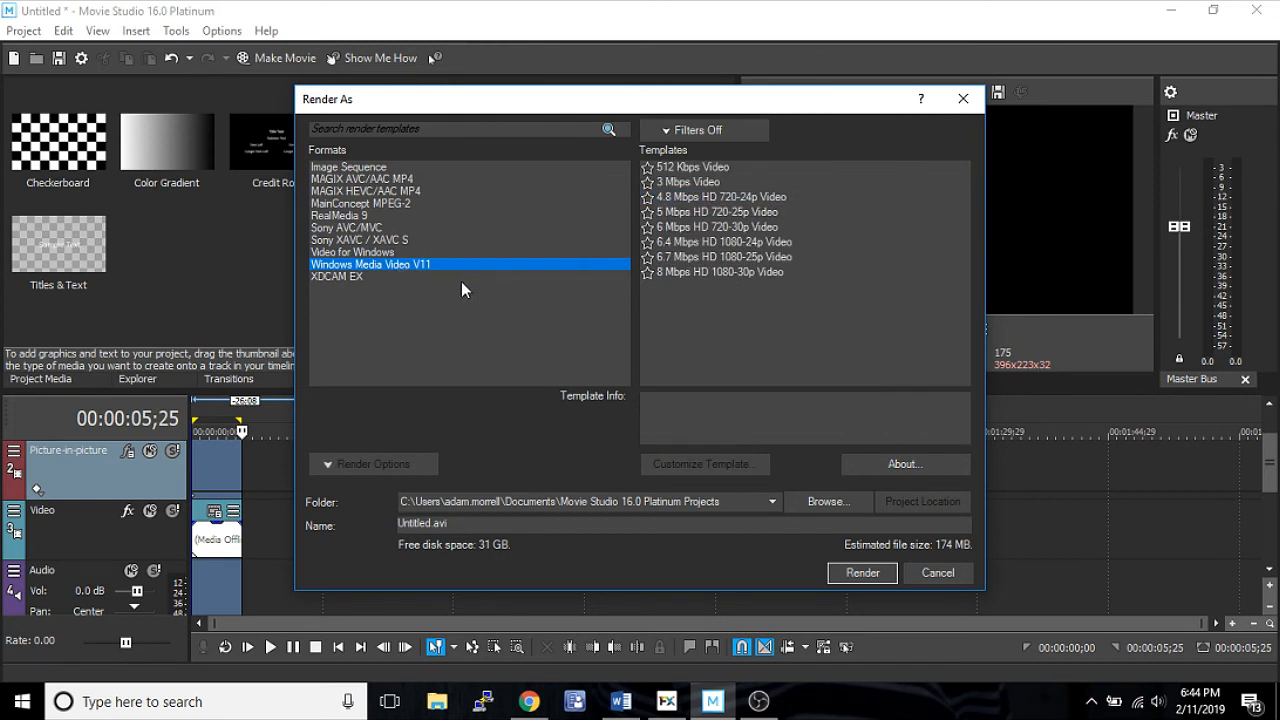
mouse_move(716, 278)
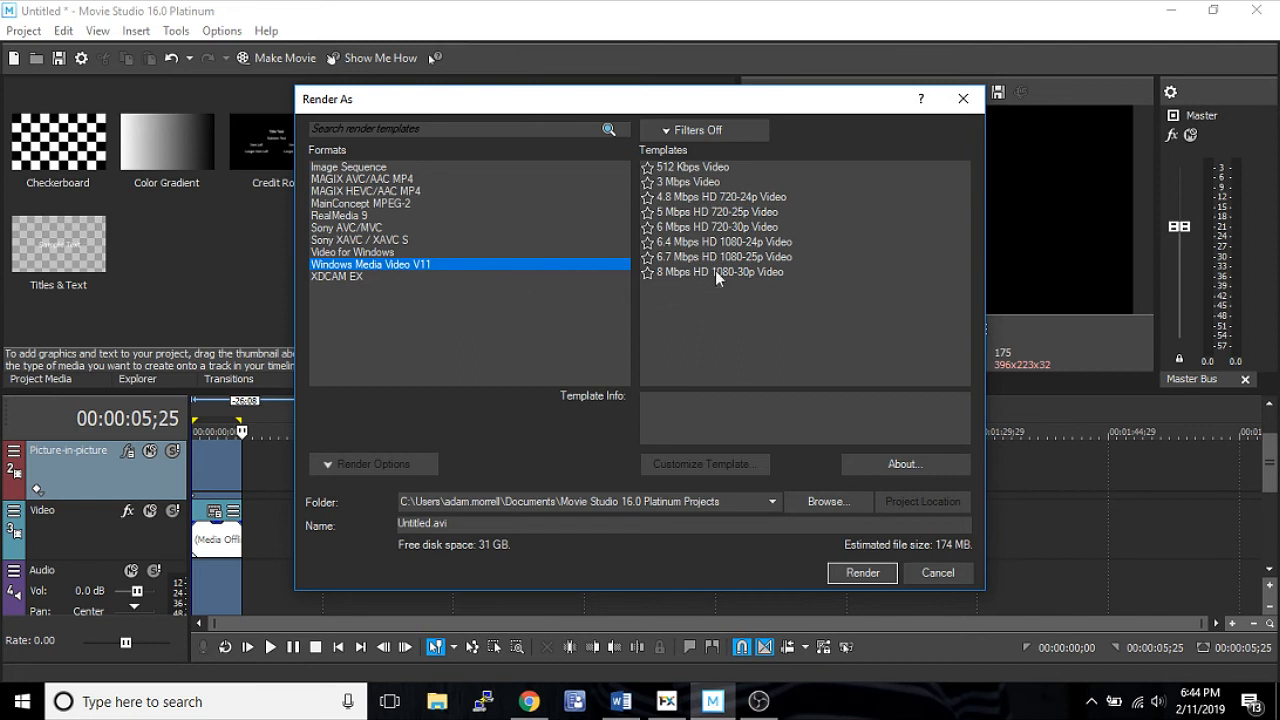
left_click(735, 257)
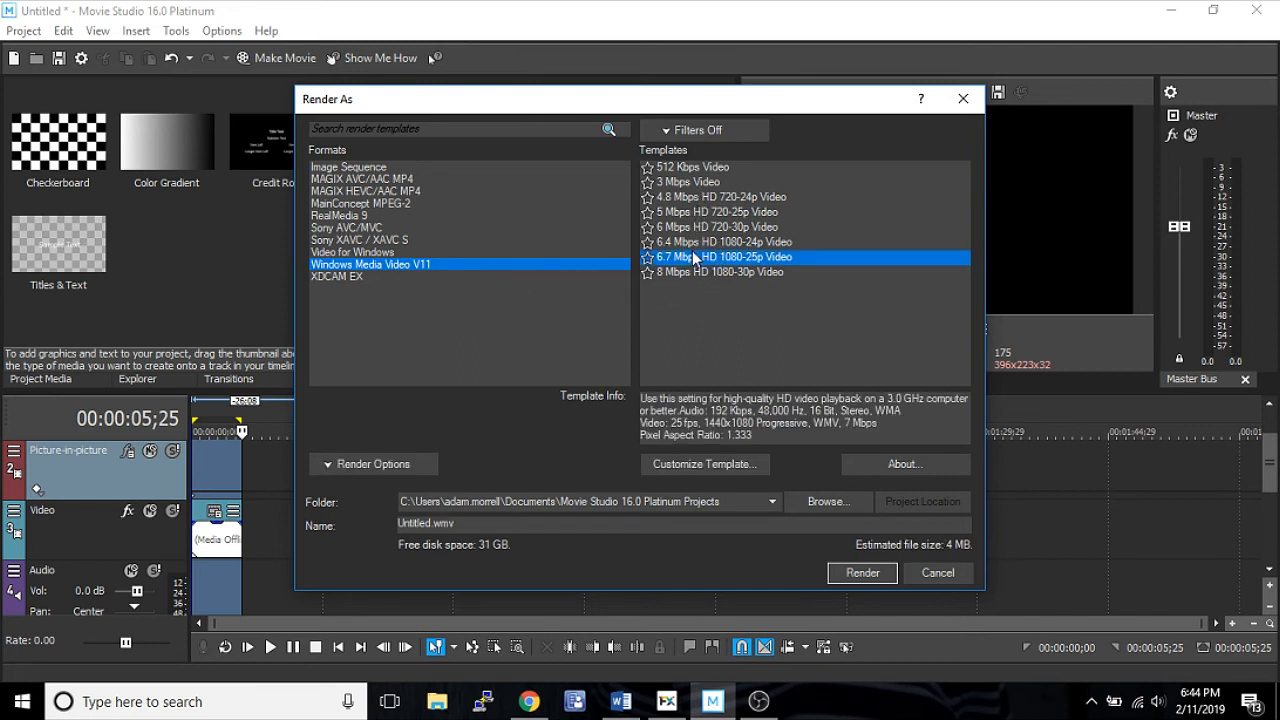
left_click(720, 227)
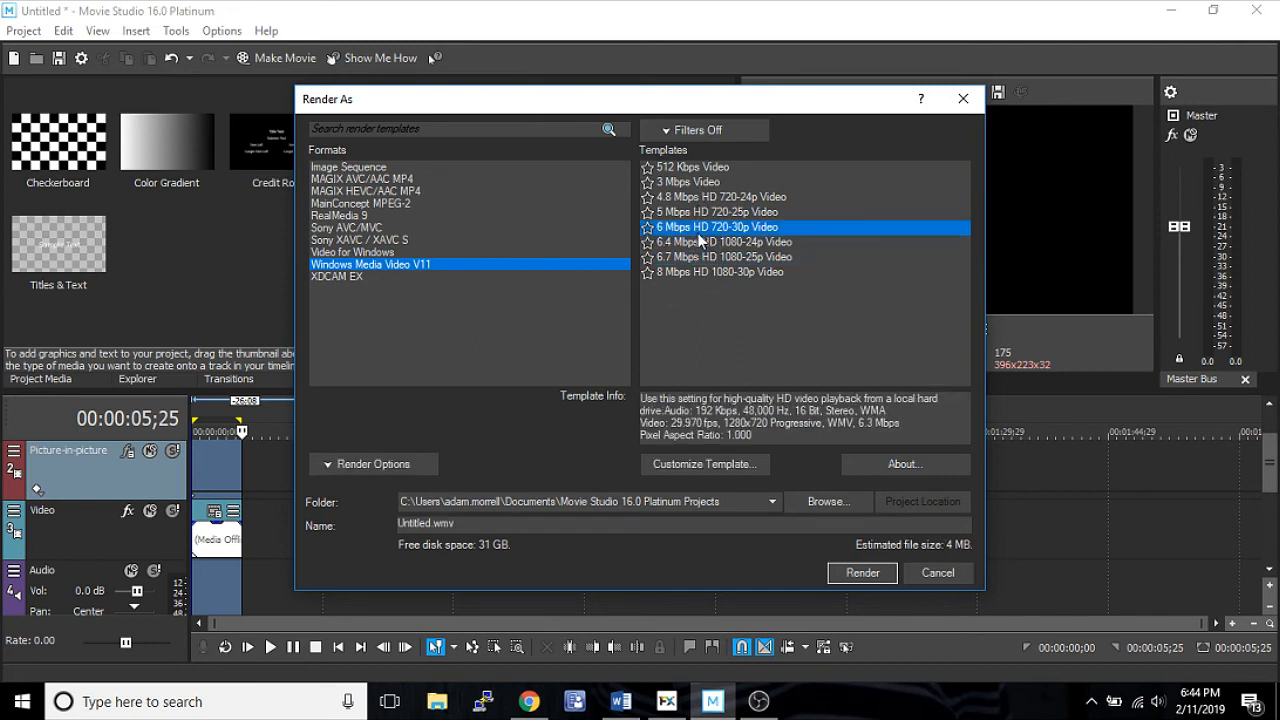
mouse_move(605, 440)
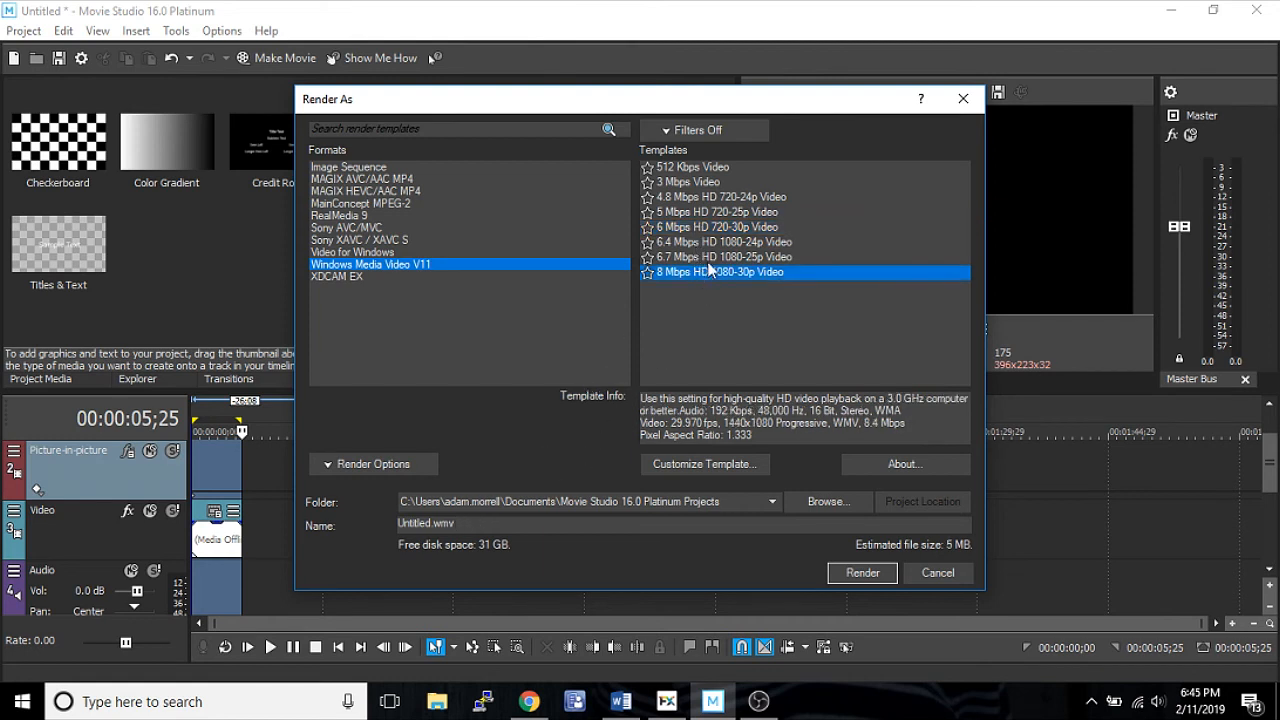
left_click(723, 196)
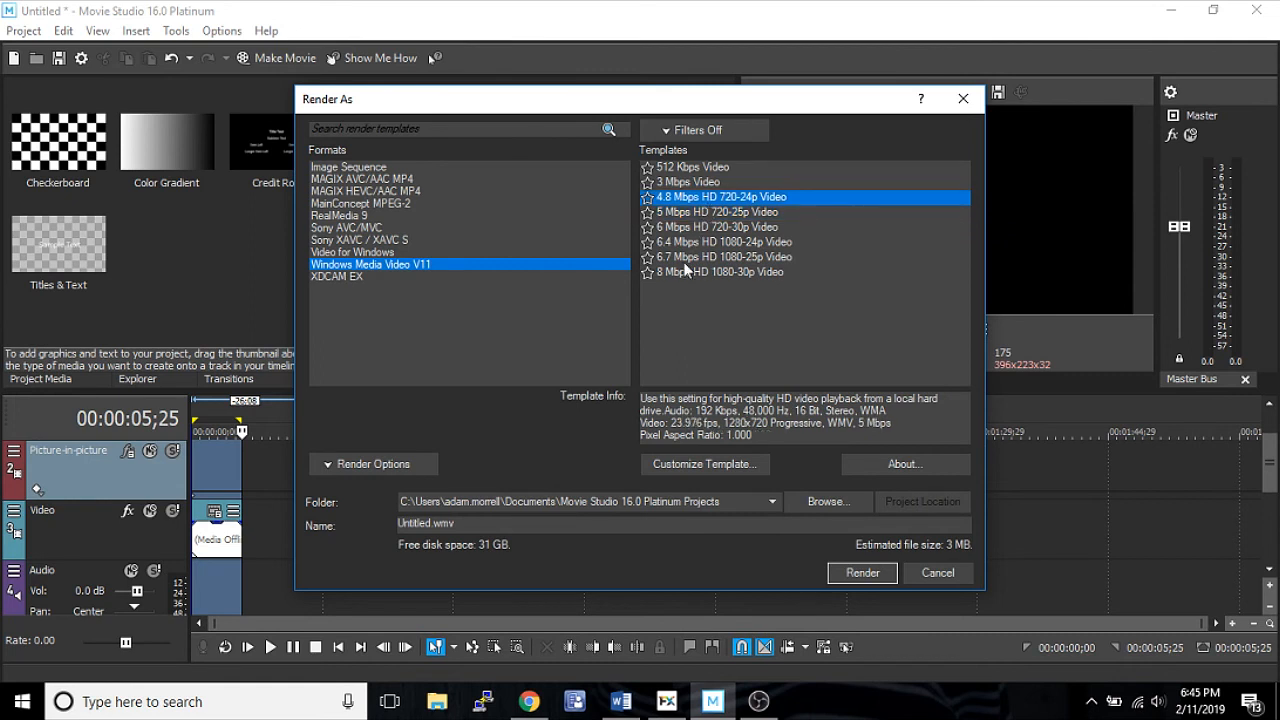
left_click(720, 272)
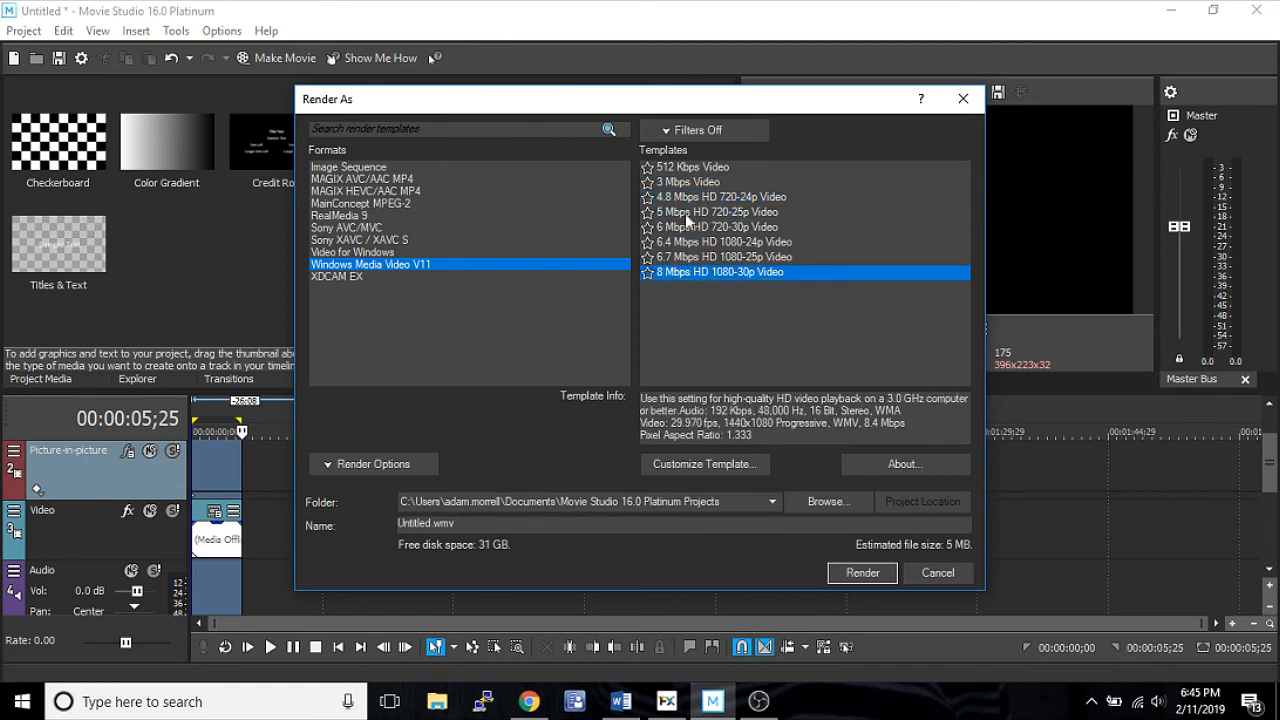
mouse_move(545, 288)
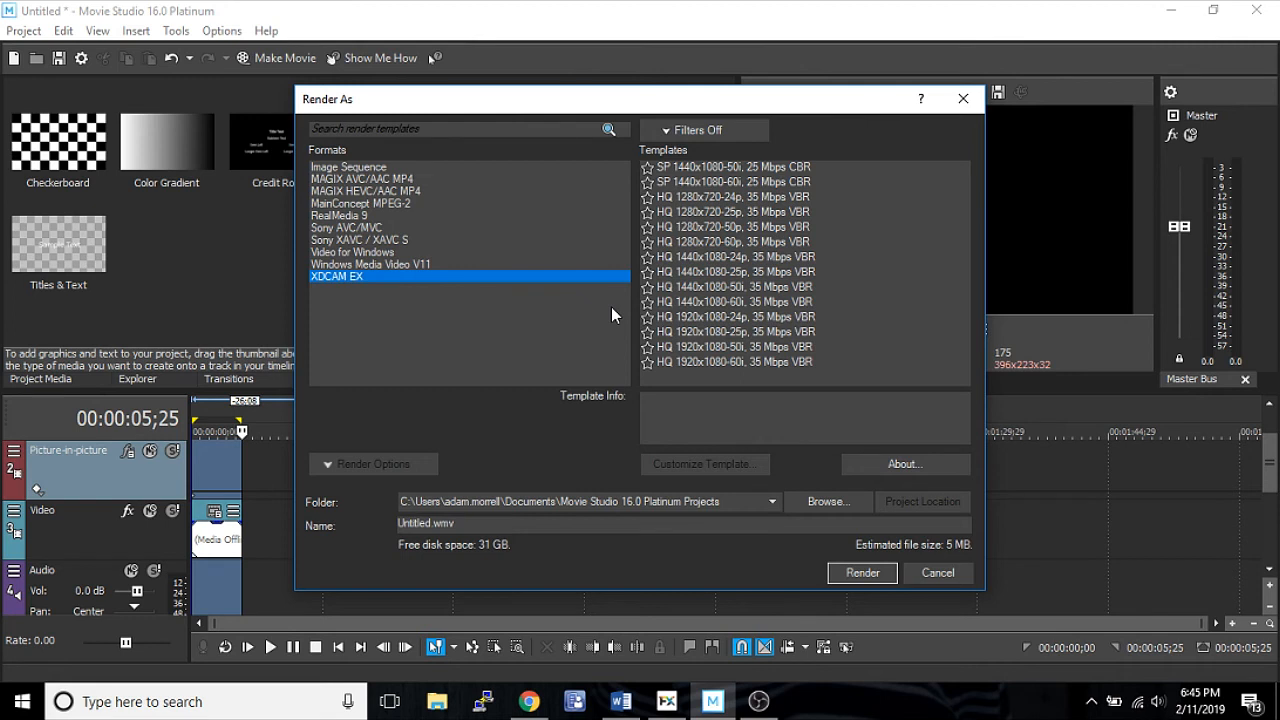
mouse_move(745, 323)
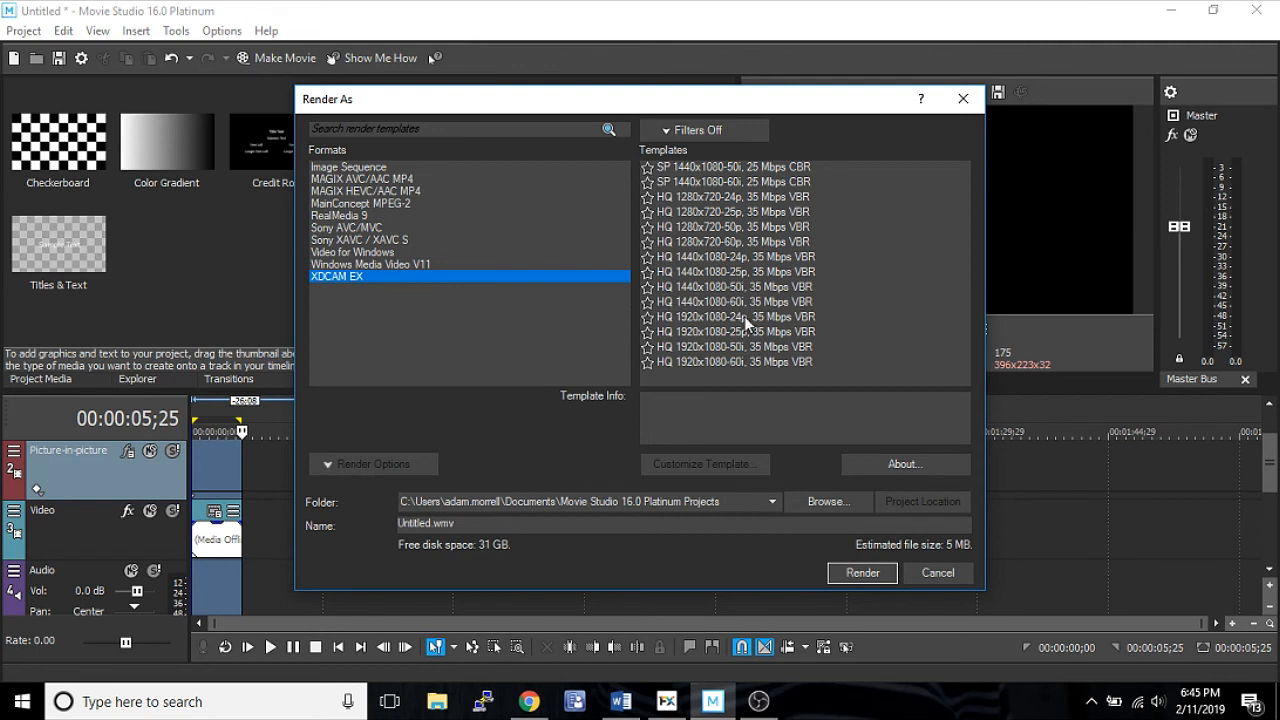
mouse_move(725, 203)
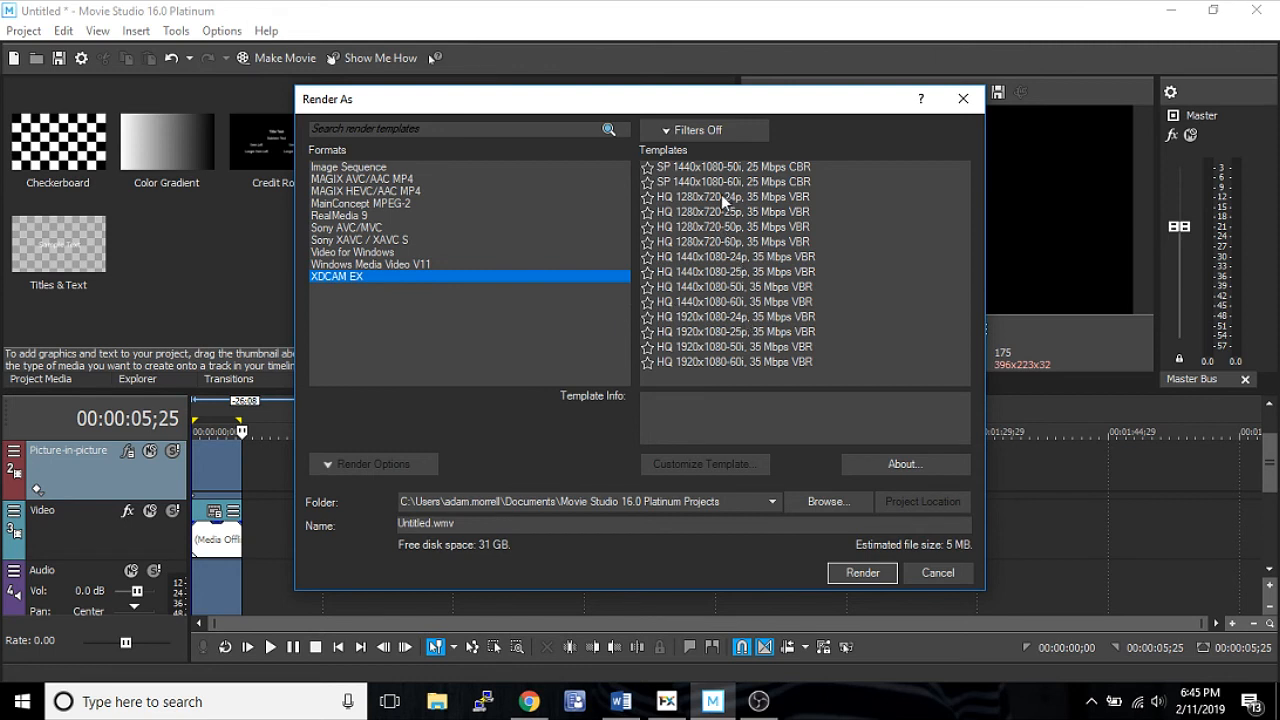
mouse_move(733, 190)
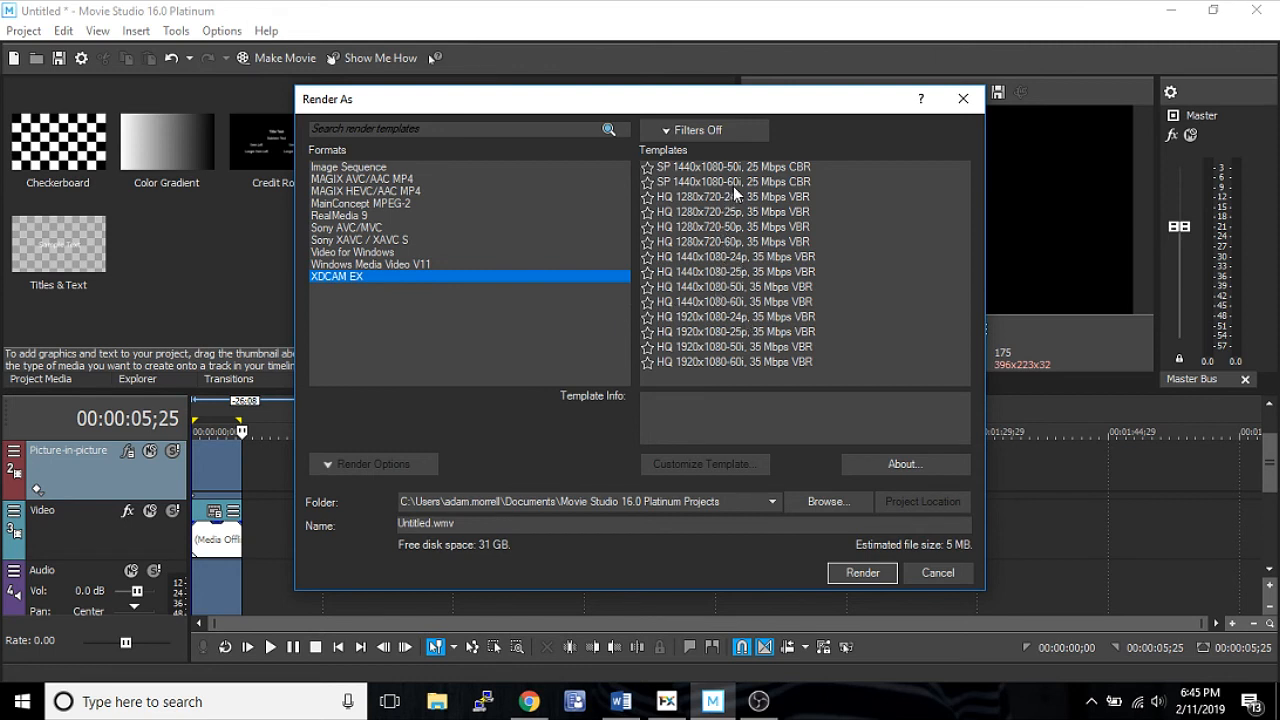
mouse_move(738, 343)
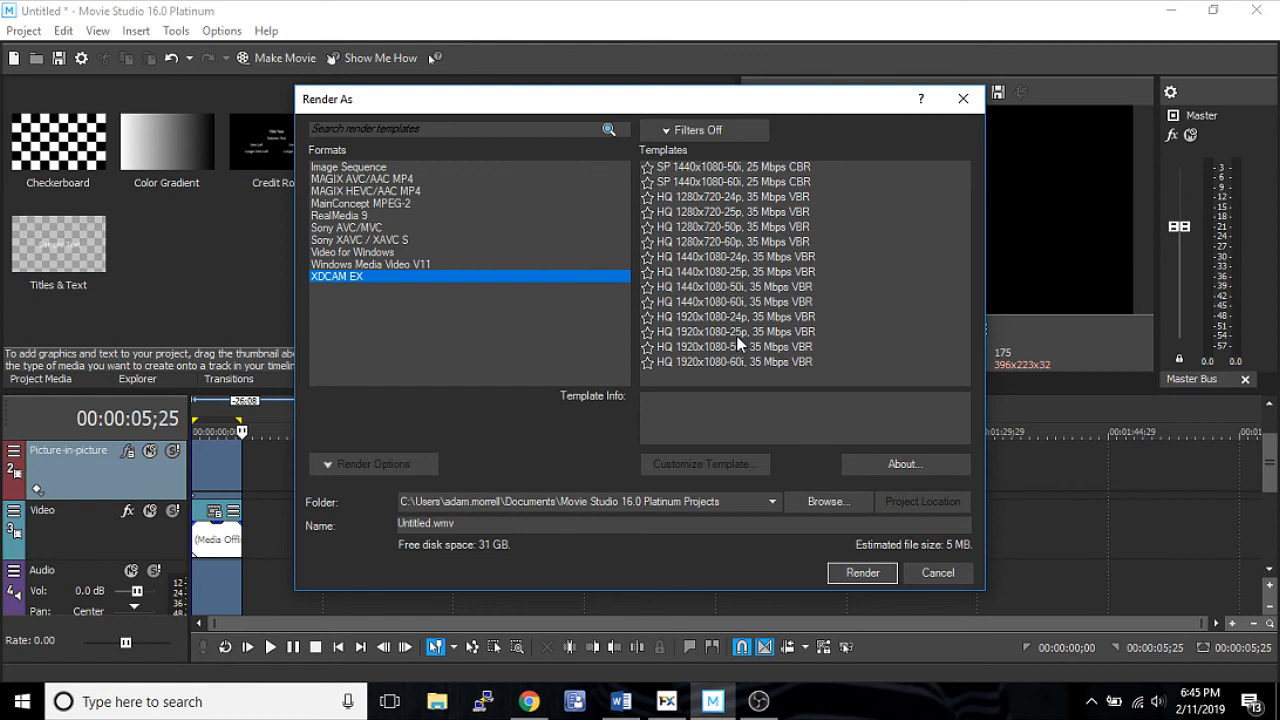
mouse_move(537, 290)
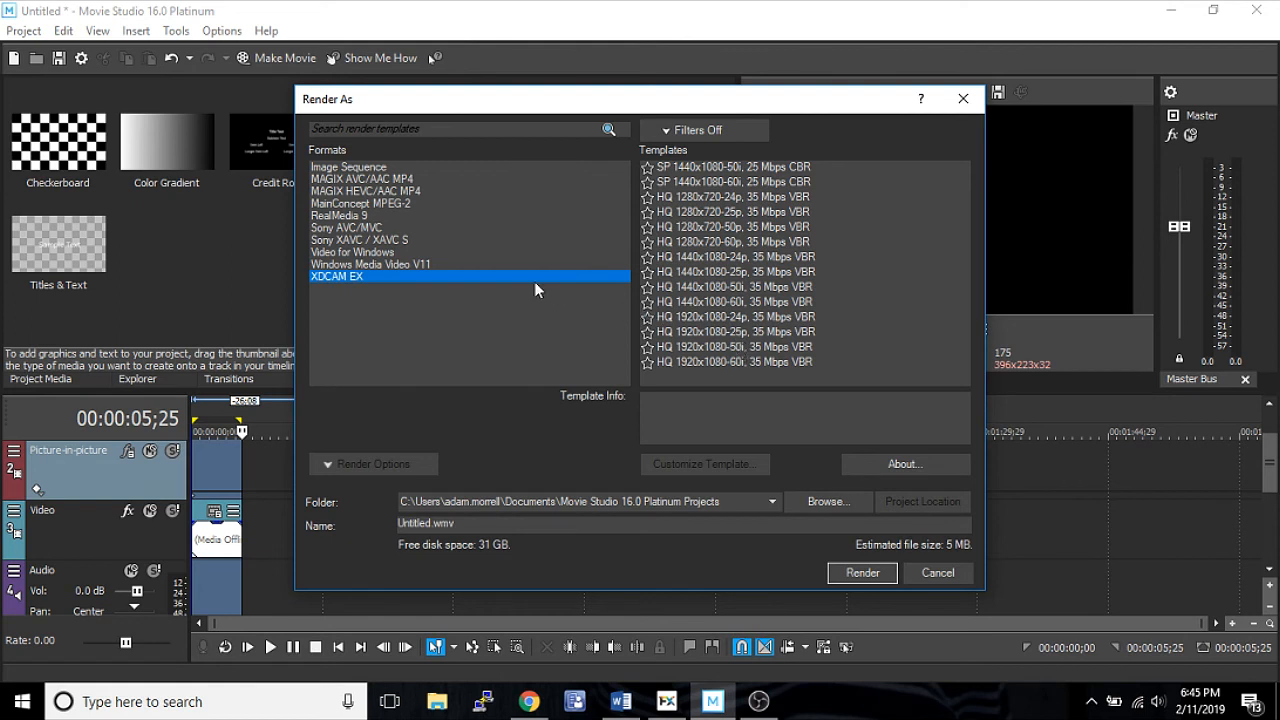
mouse_move(456, 297)
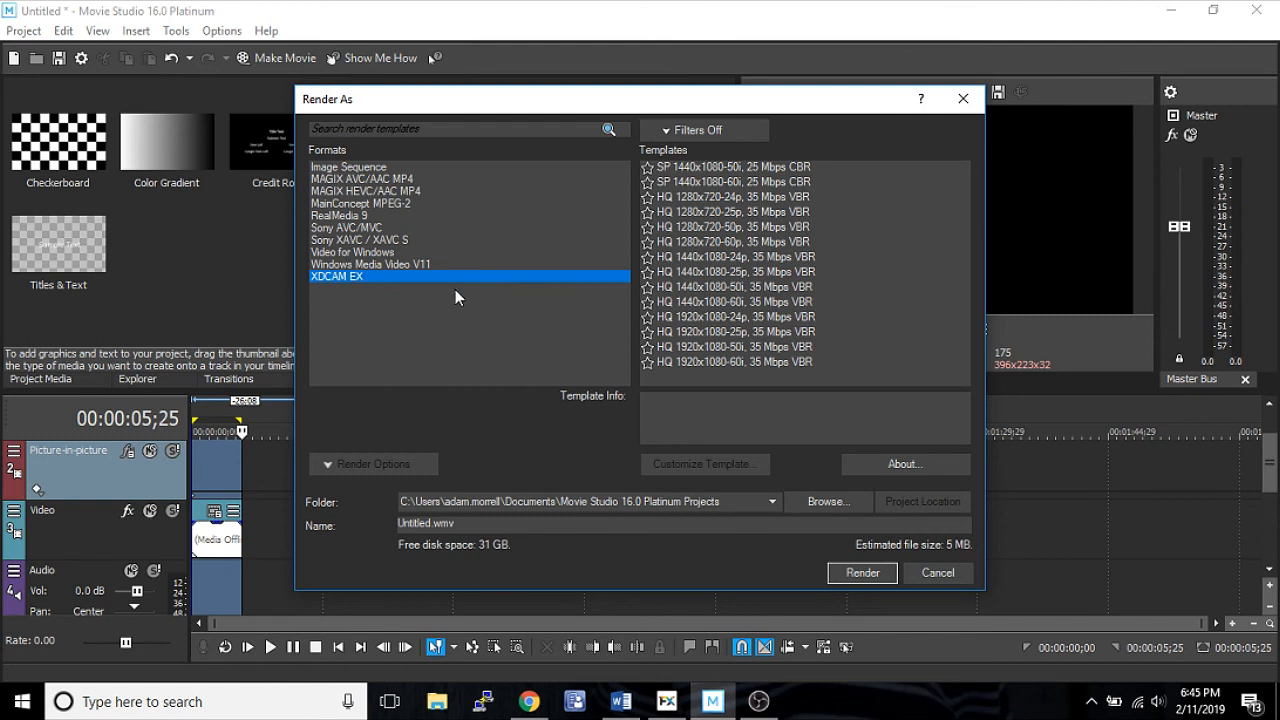
mouse_move(454, 267)
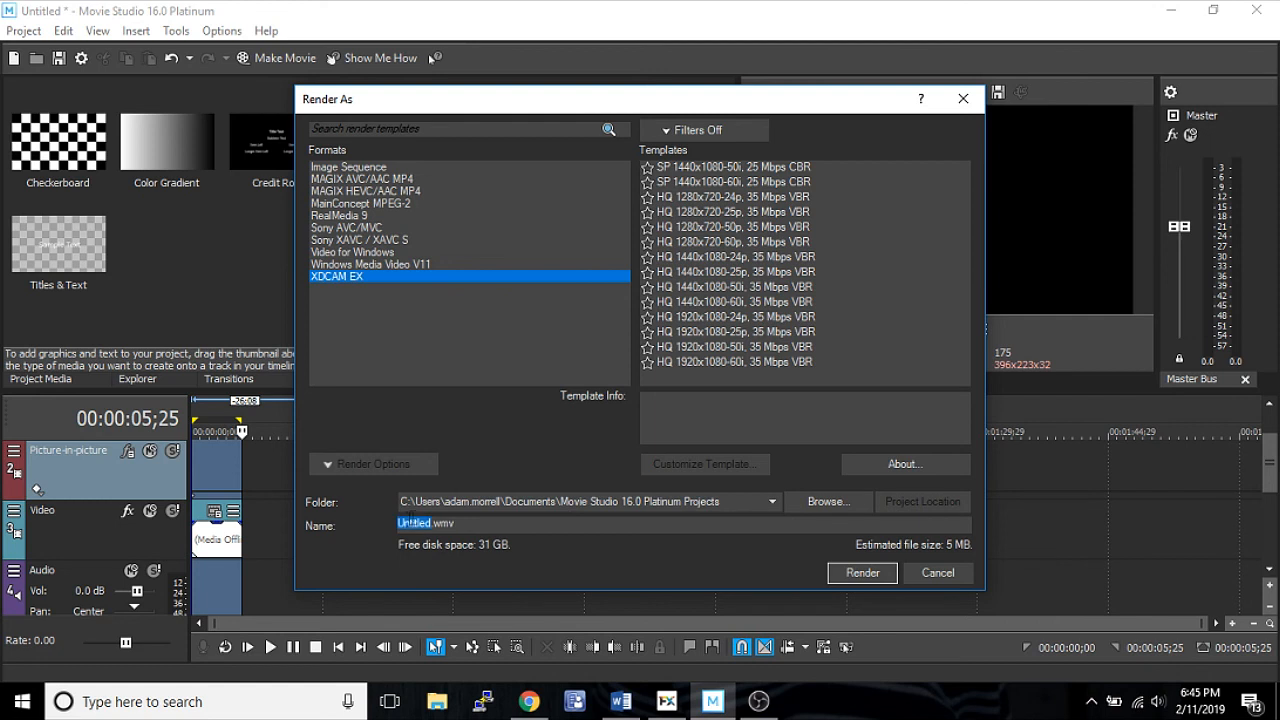
Step: Name the output 'name' and attempt a render, dismissing the 'No template selected' warning
type("name")
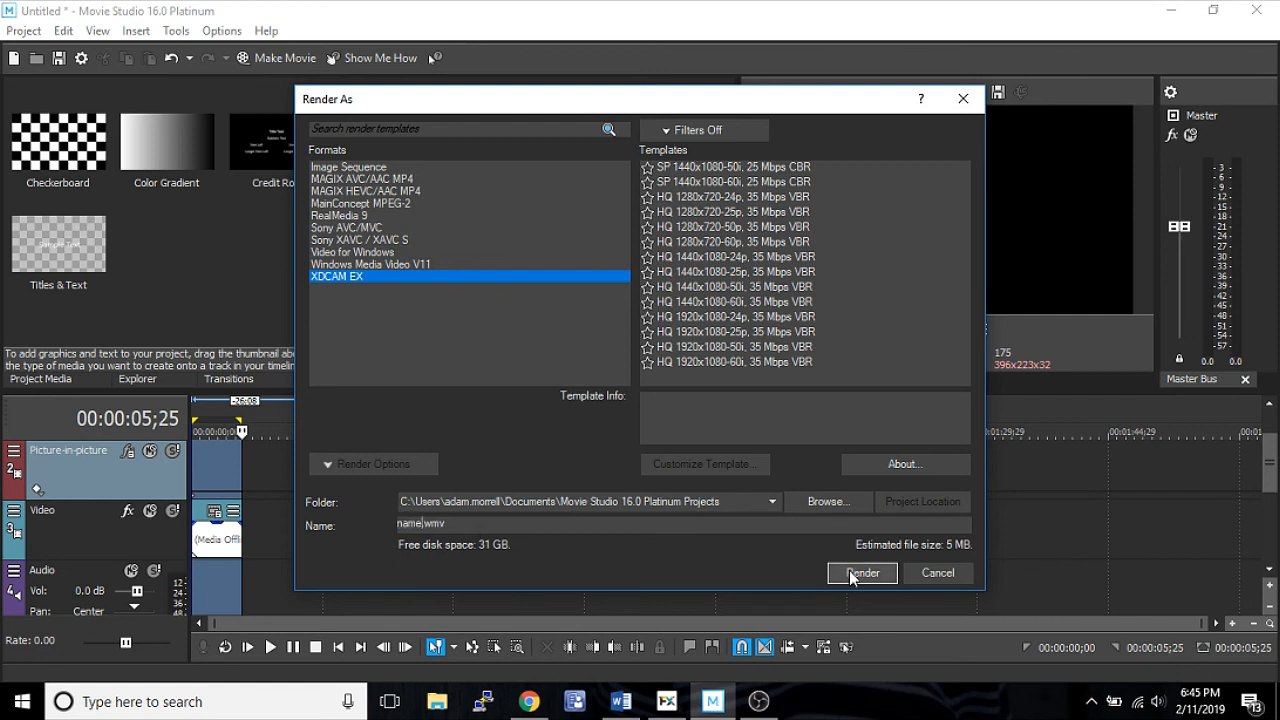
left_click(861, 573)
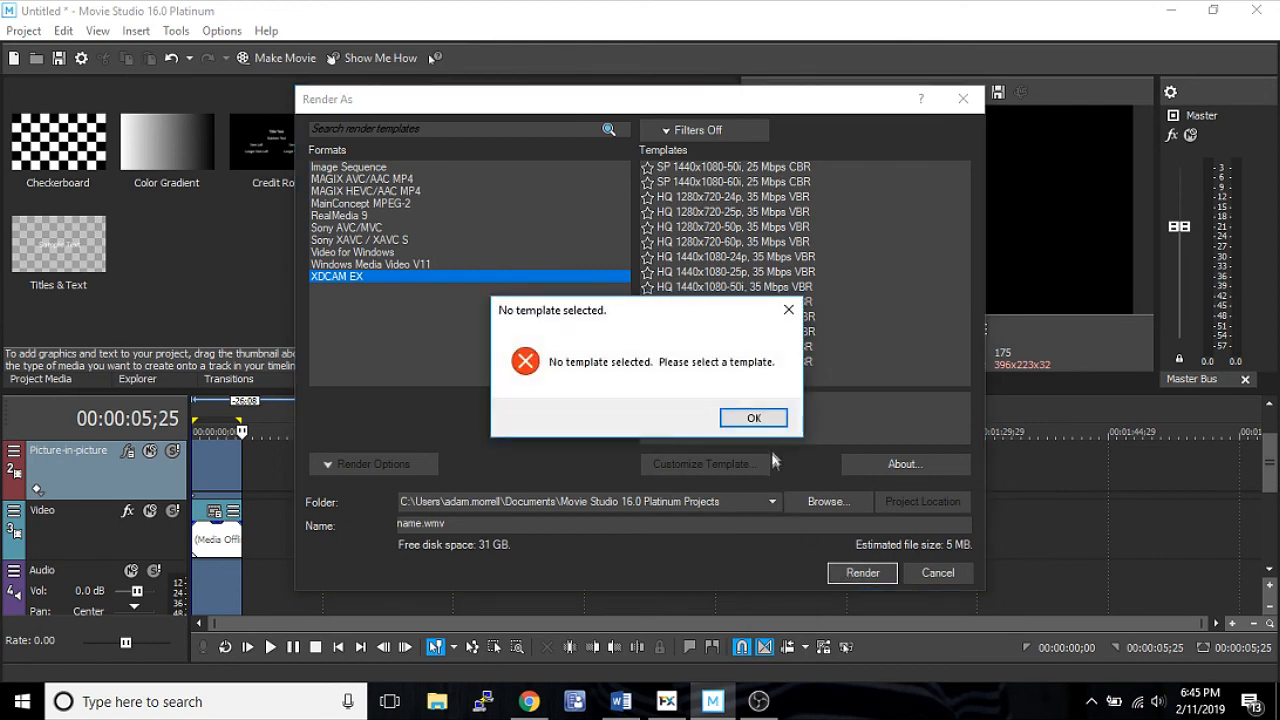
left_click(753, 417)
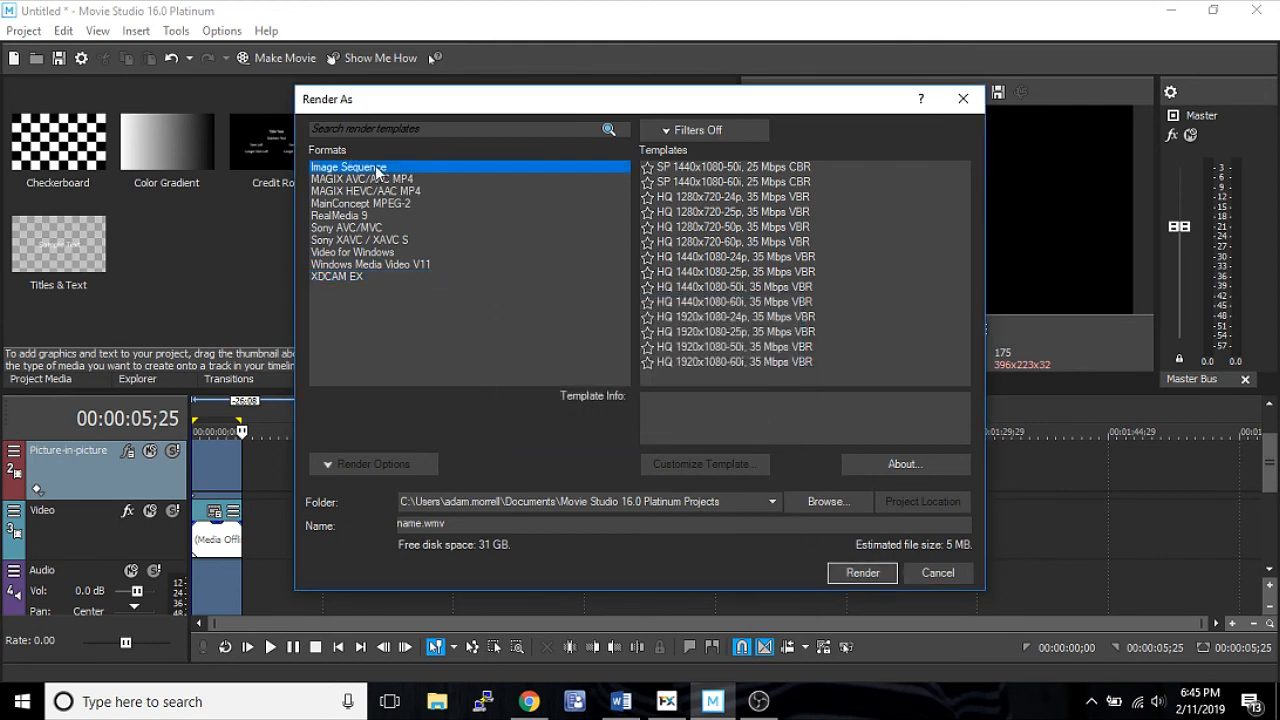
Step: Render name.mp4 with the MAGIX AVC/AAC MP4 Internet HD 1080p 59.94 fps template
left_click(349, 167)
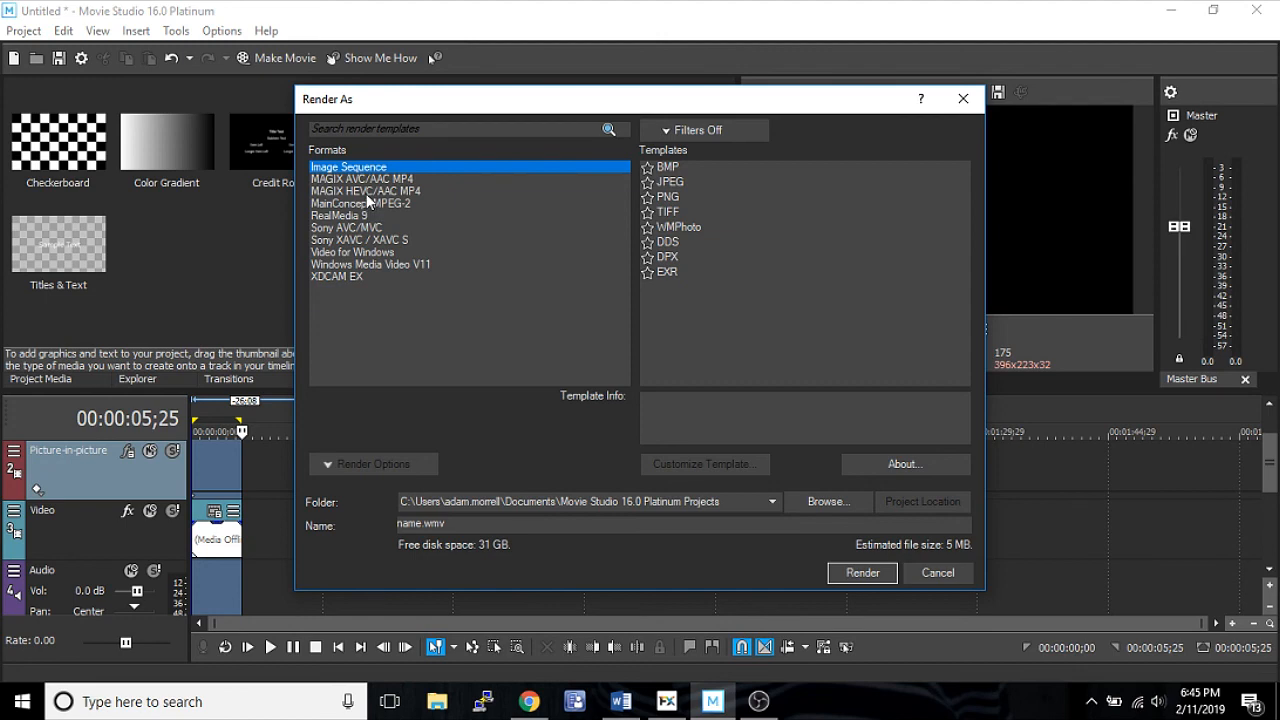
left_click(361, 179)
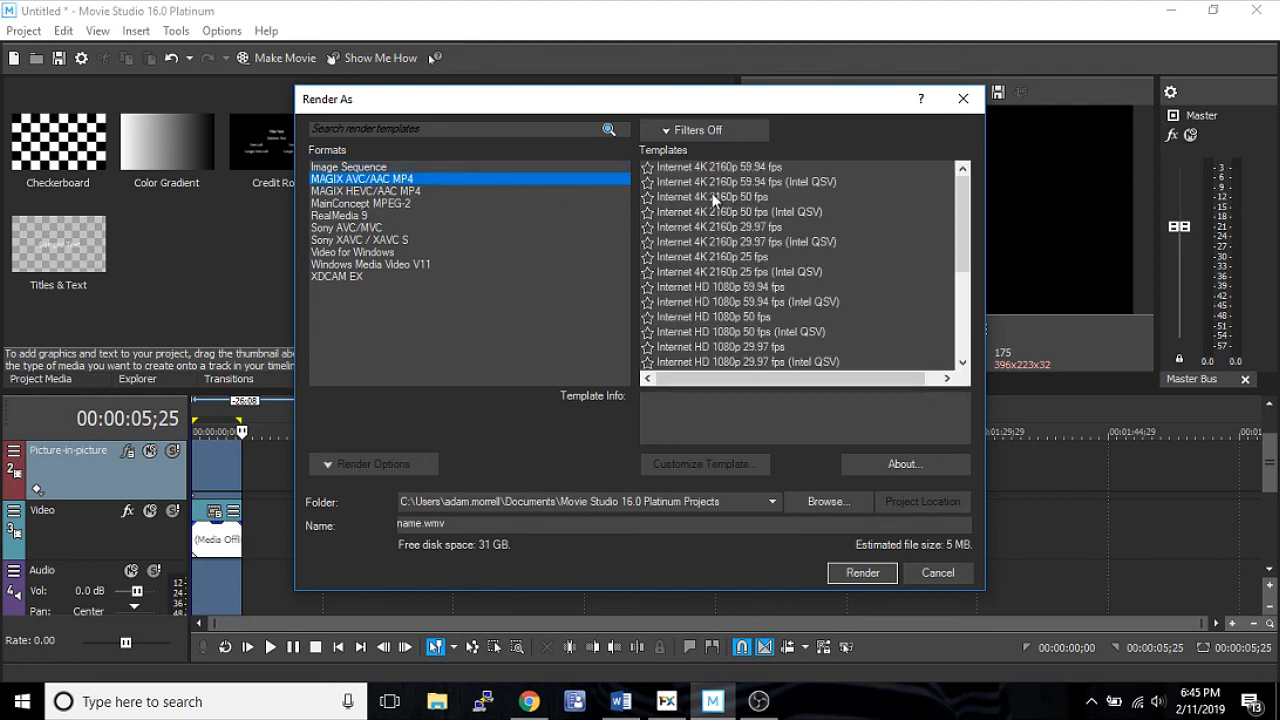
left_click(740, 287)
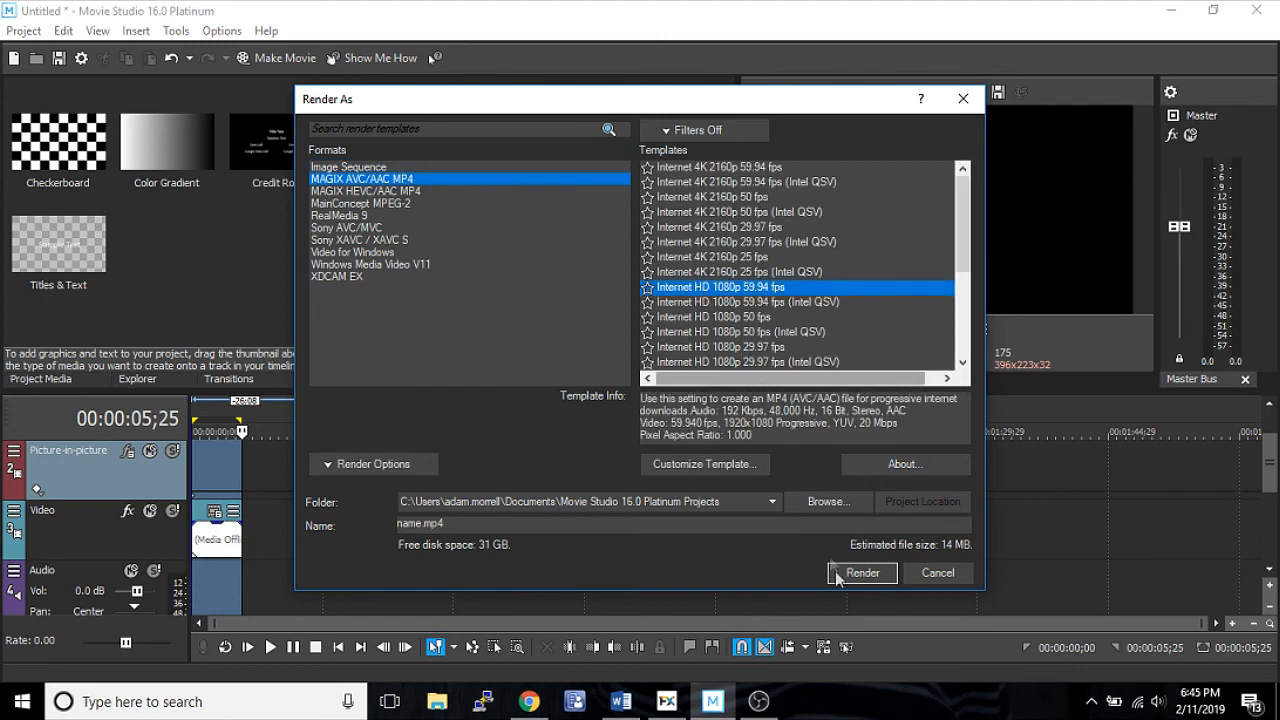
left_click(862, 572)
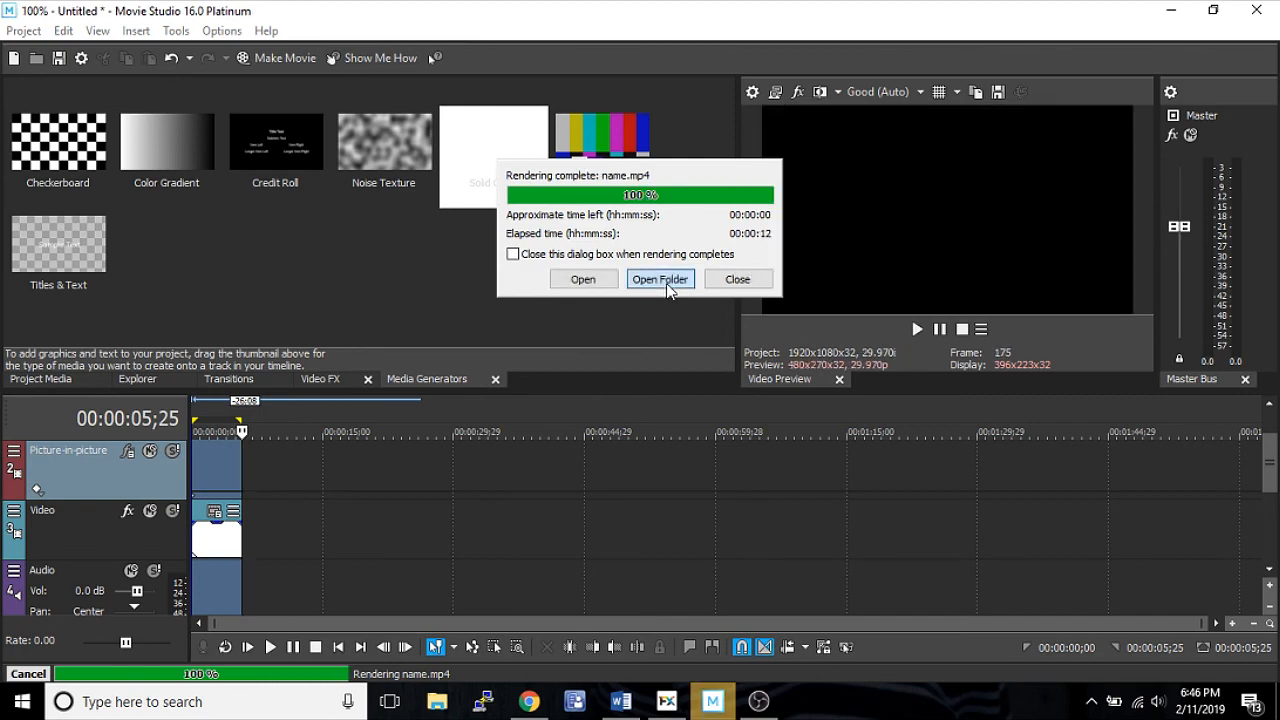
Step: View the rendered name.mp4 in the Projects folder, then close the File Explorer window
left_click(660, 279)
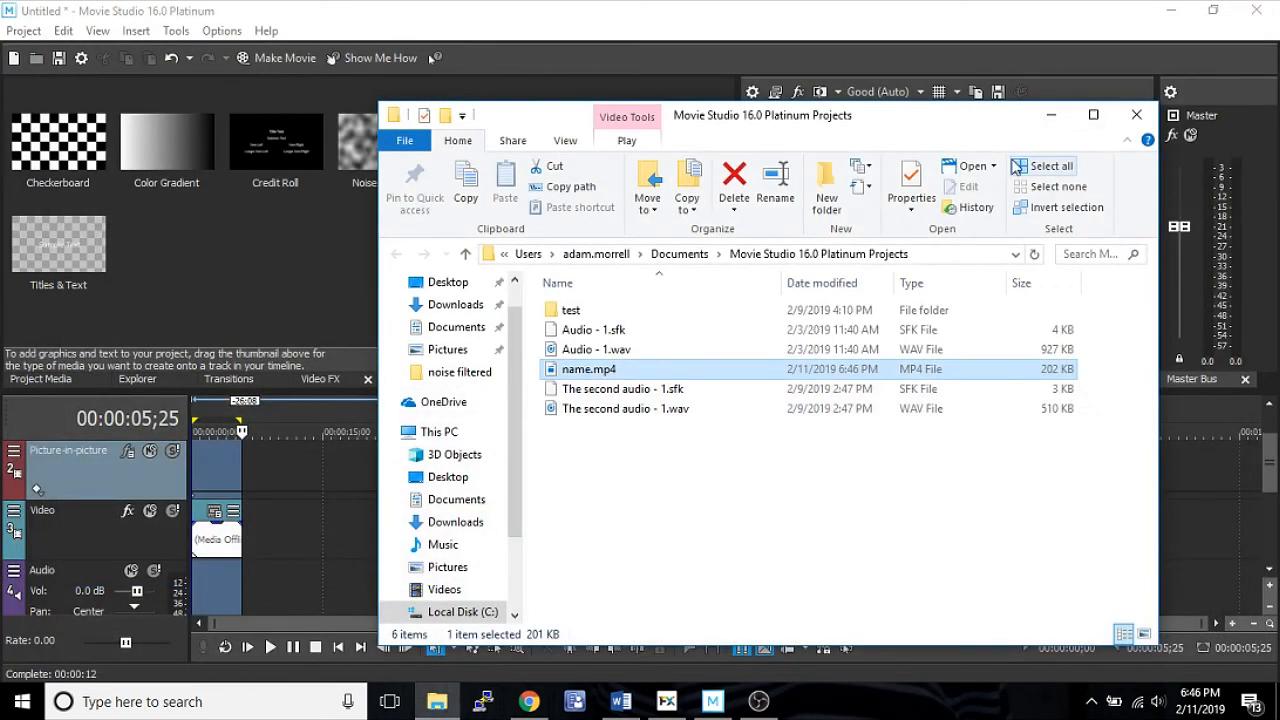
mouse_move(1043, 166)
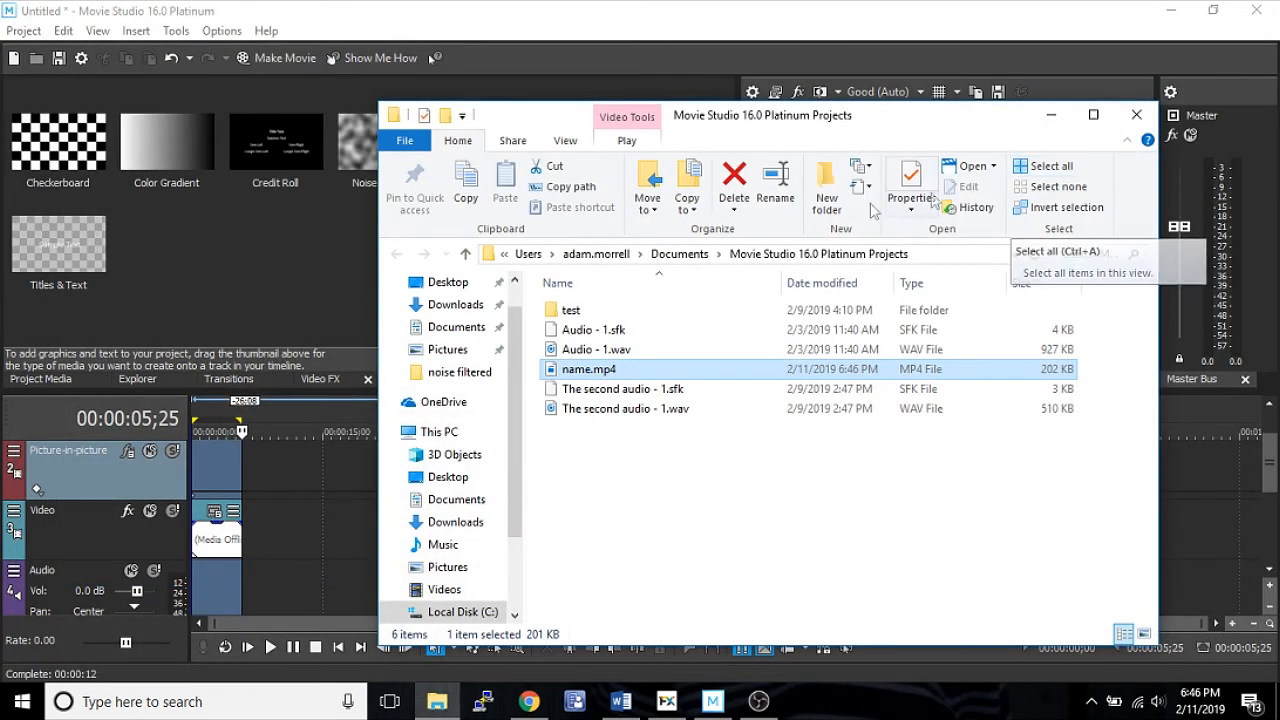
left_click(1136, 114)
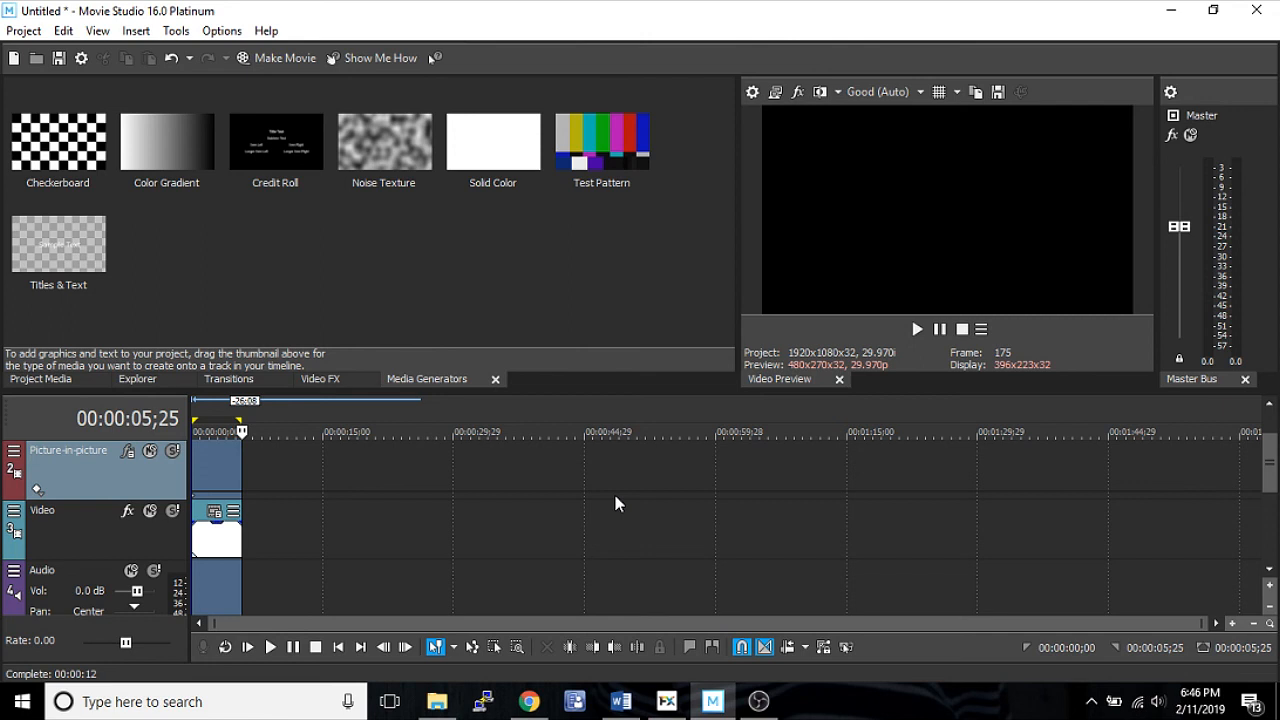
mouse_move(718, 519)
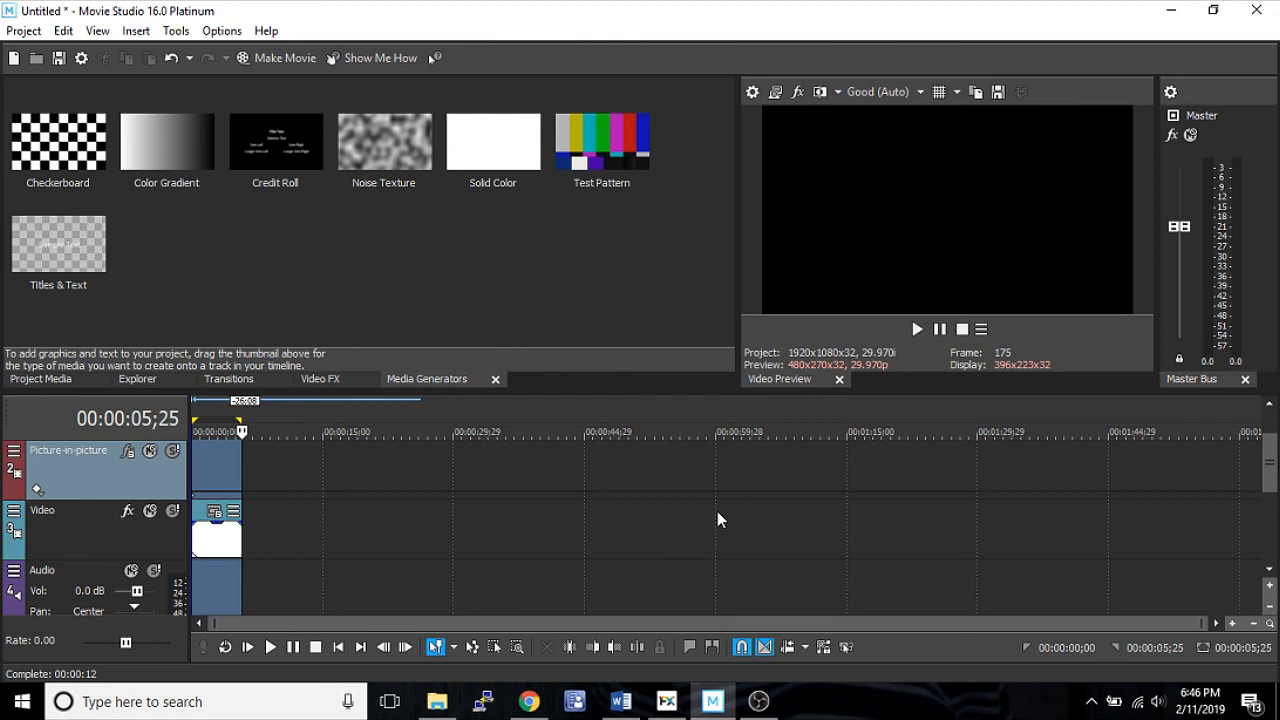
mouse_move(750, 557)
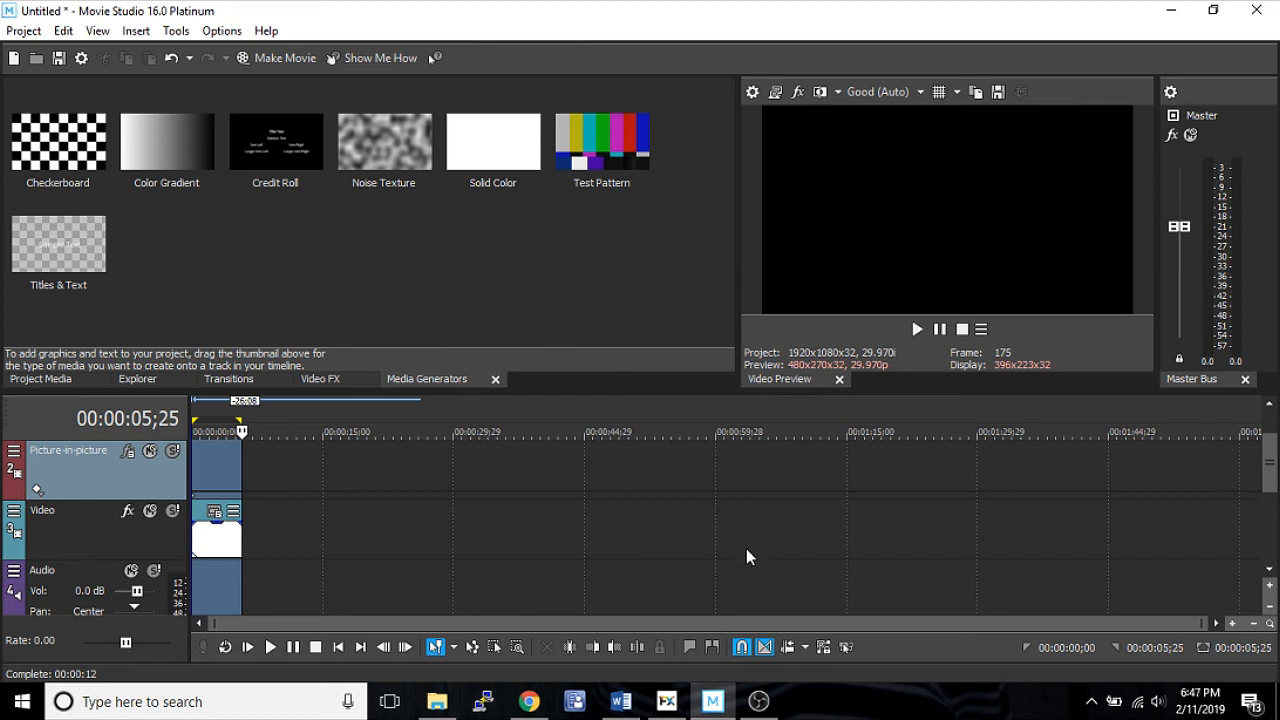